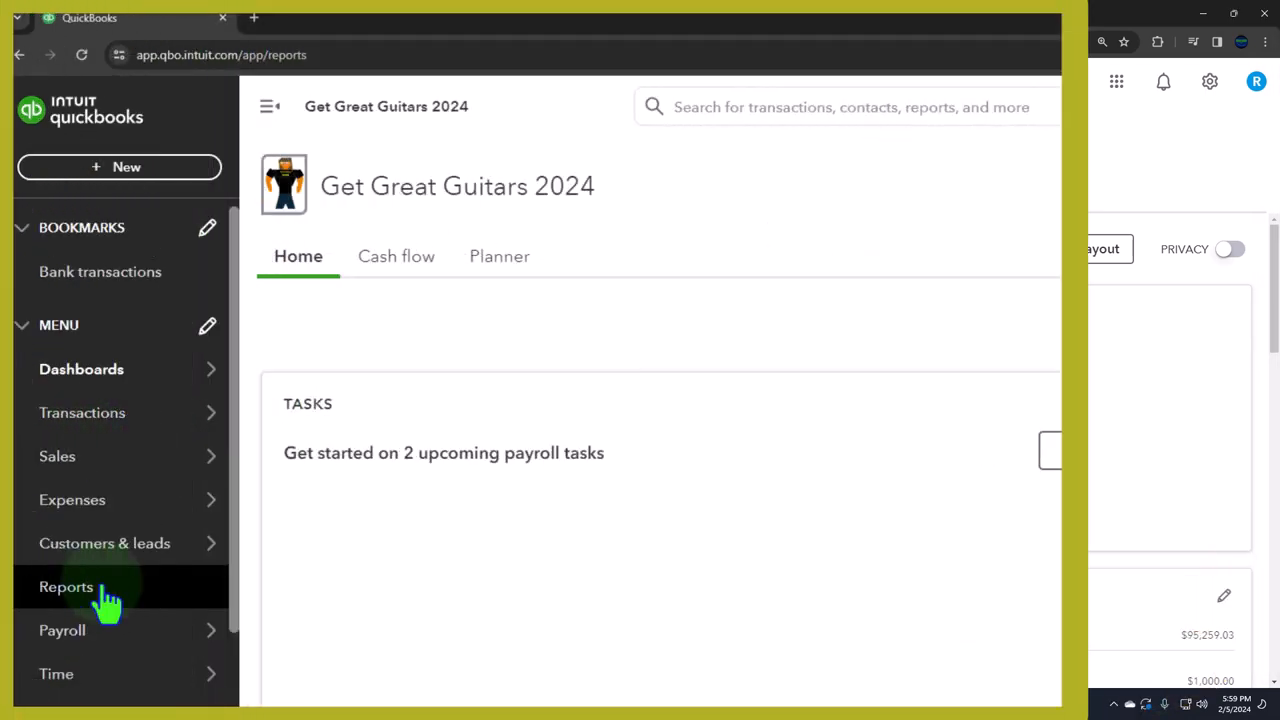
From the Reports list, open Balance Sheet, Profit and Loss and Trial Balance each in a new browser tab.
click(66, 588)
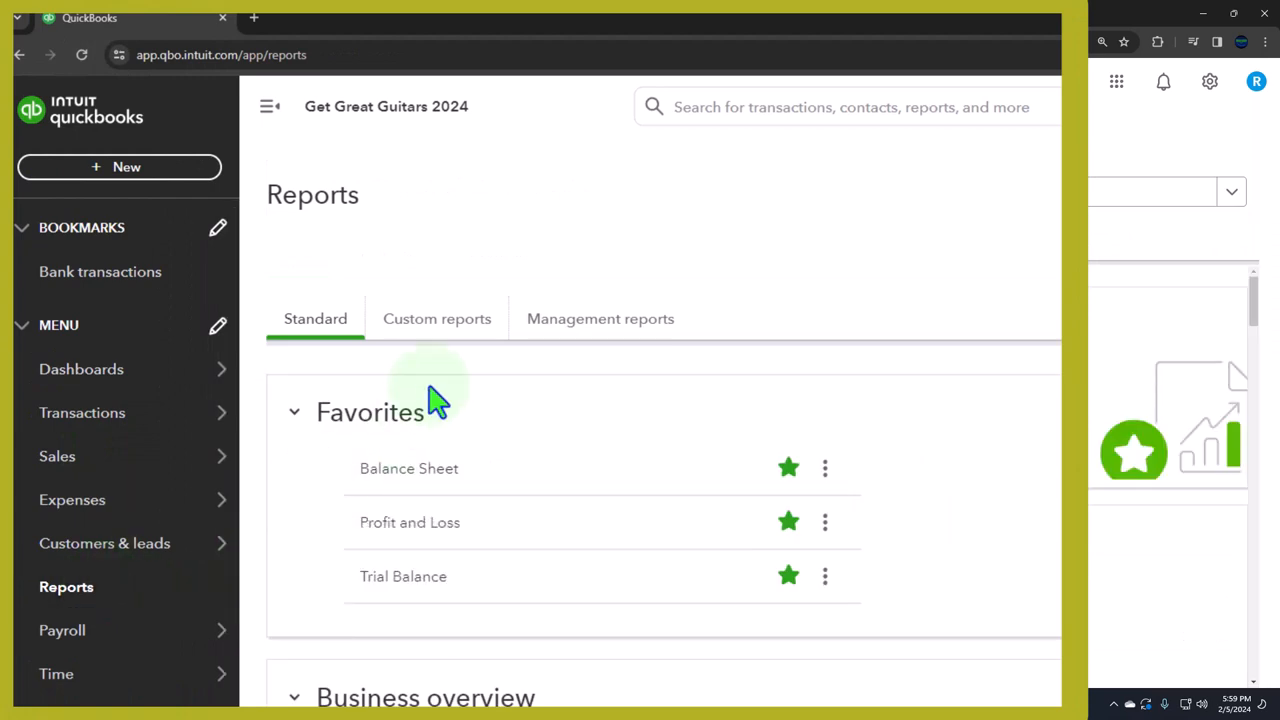
right_click(408, 468)
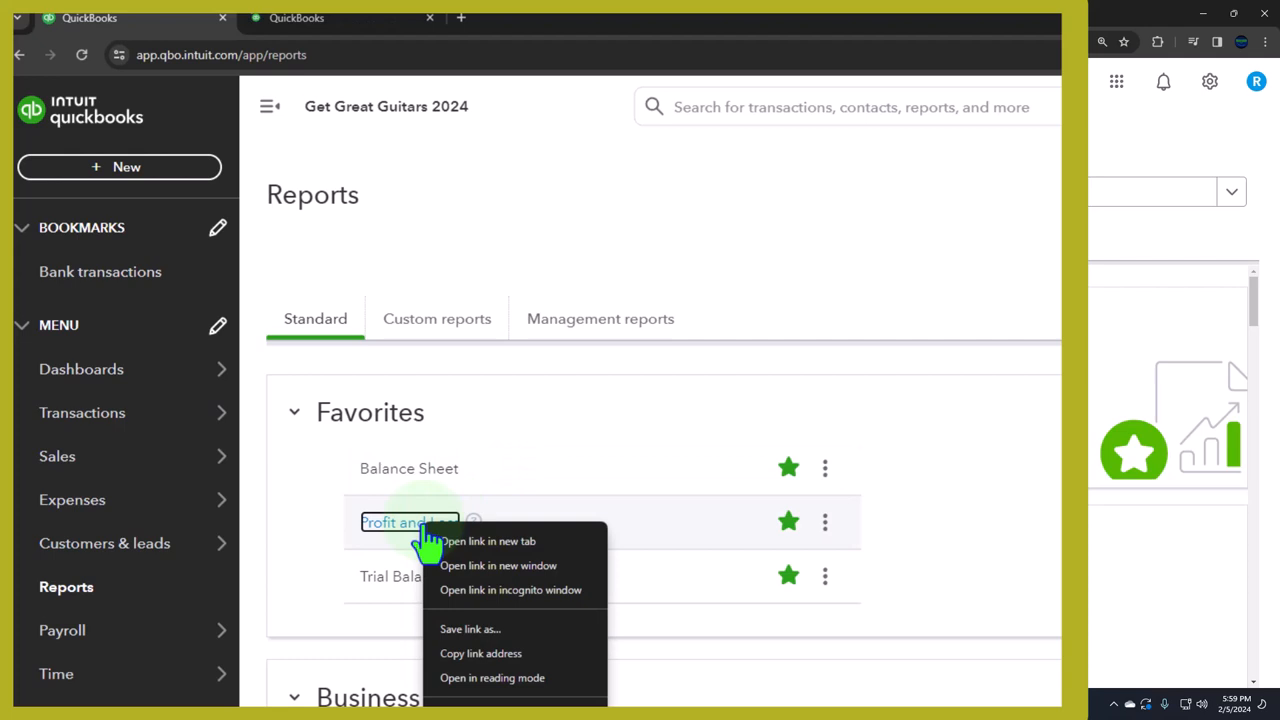
click(488, 540)
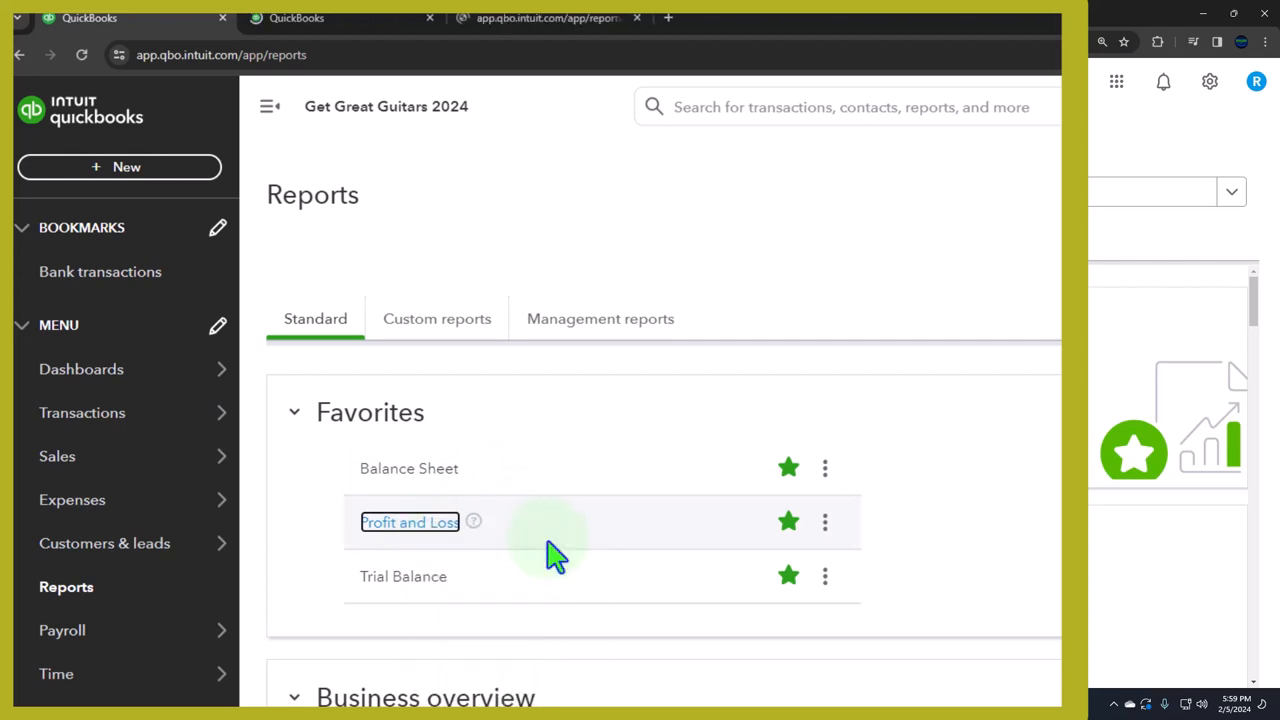
right_click(404, 576)
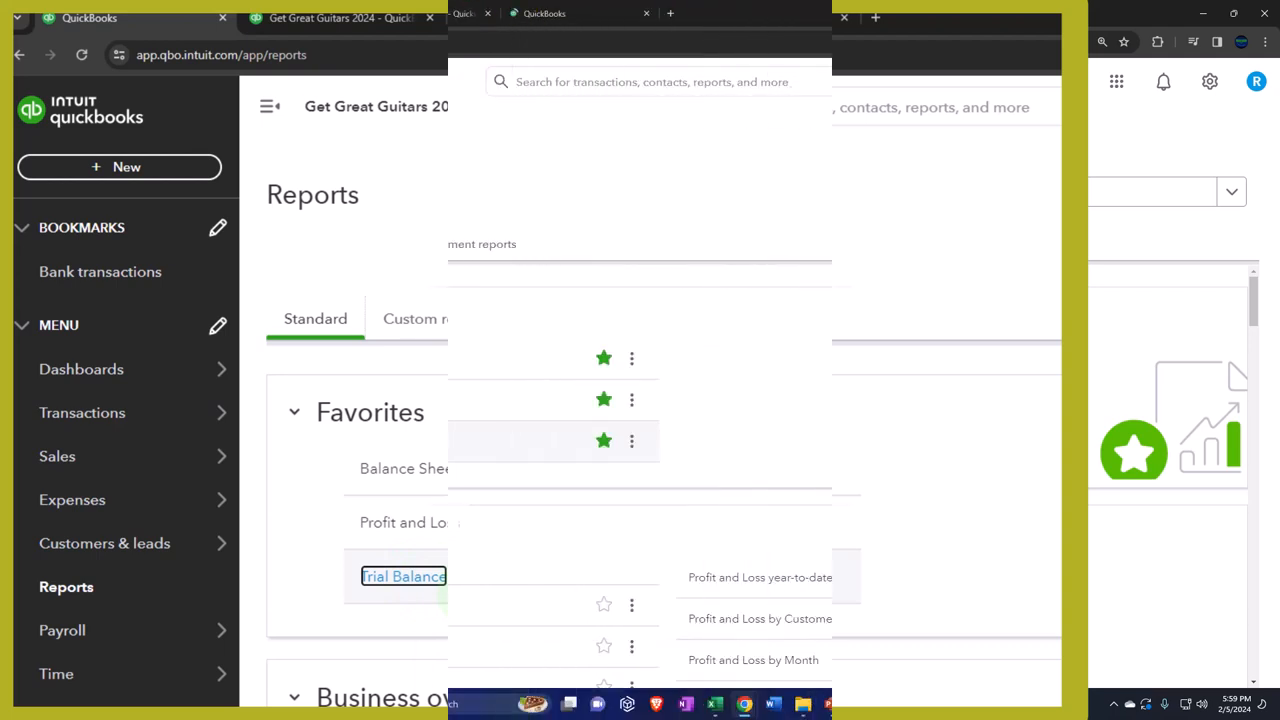
click(404, 468)
text(03)
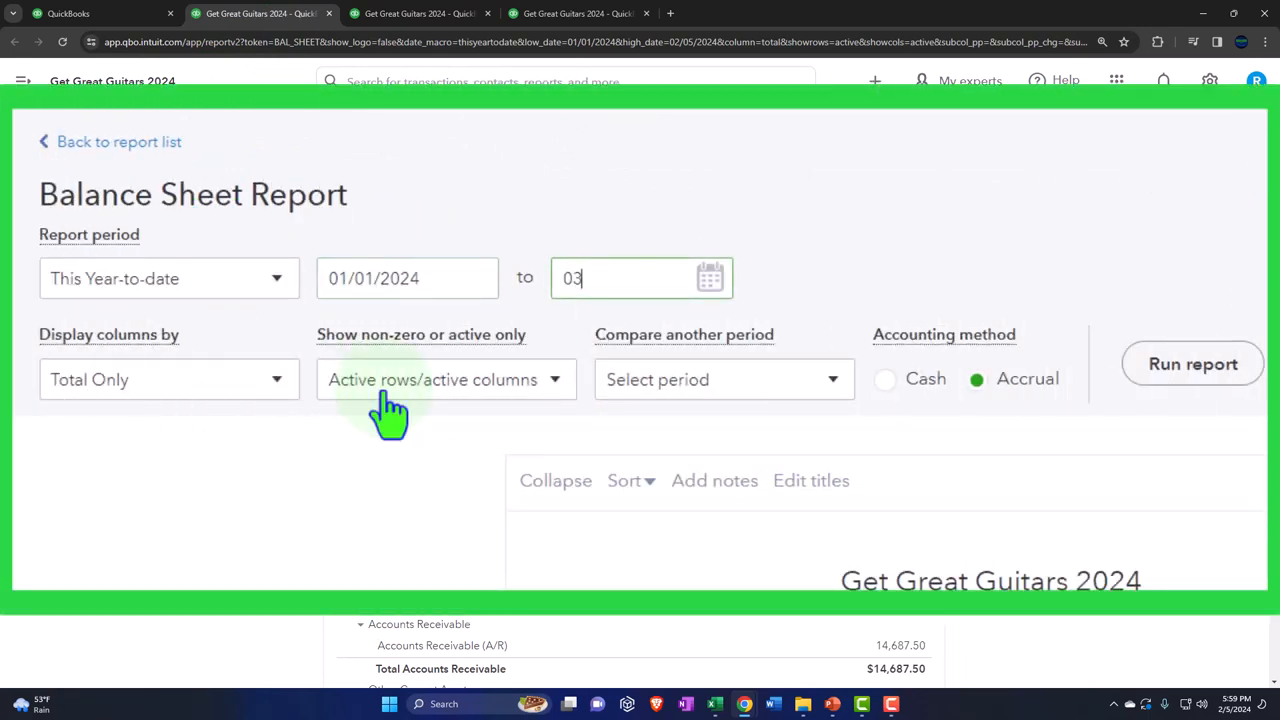
Run the Balance Sheet and Profit and Loss for 01/01/2024–03/31/2024 displayed by month.
text(/31/2024)
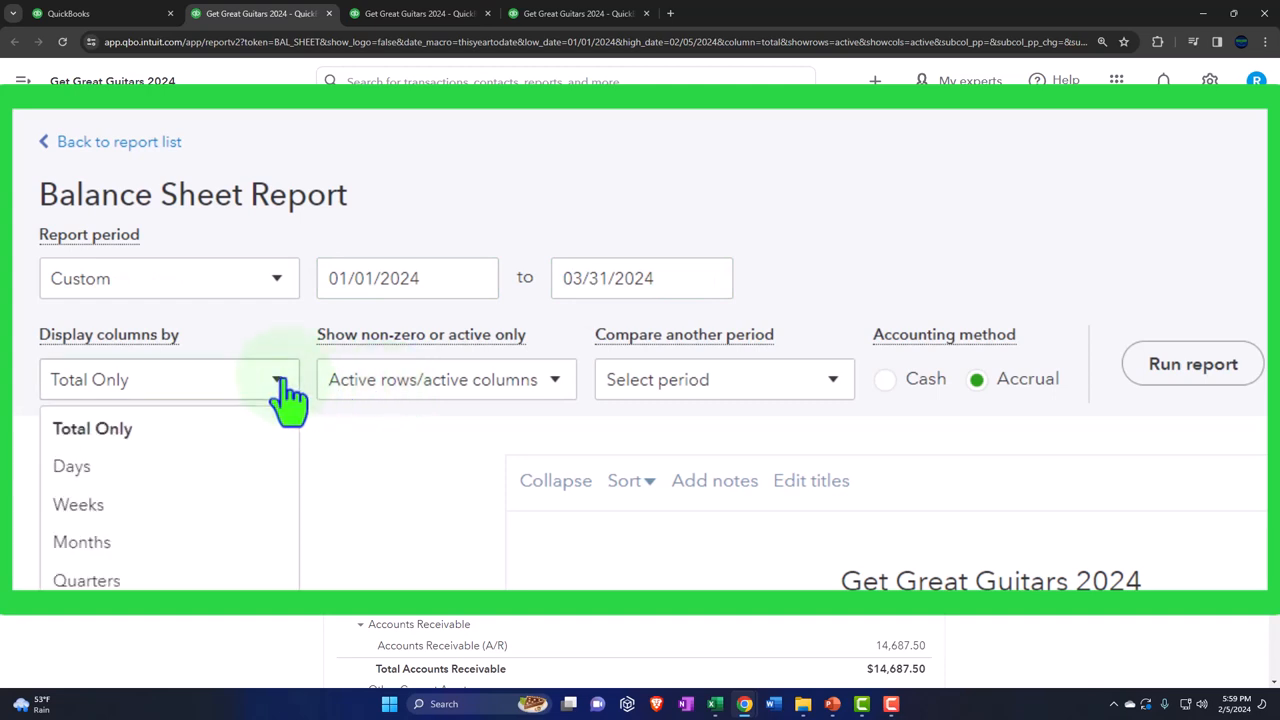
click(80, 542)
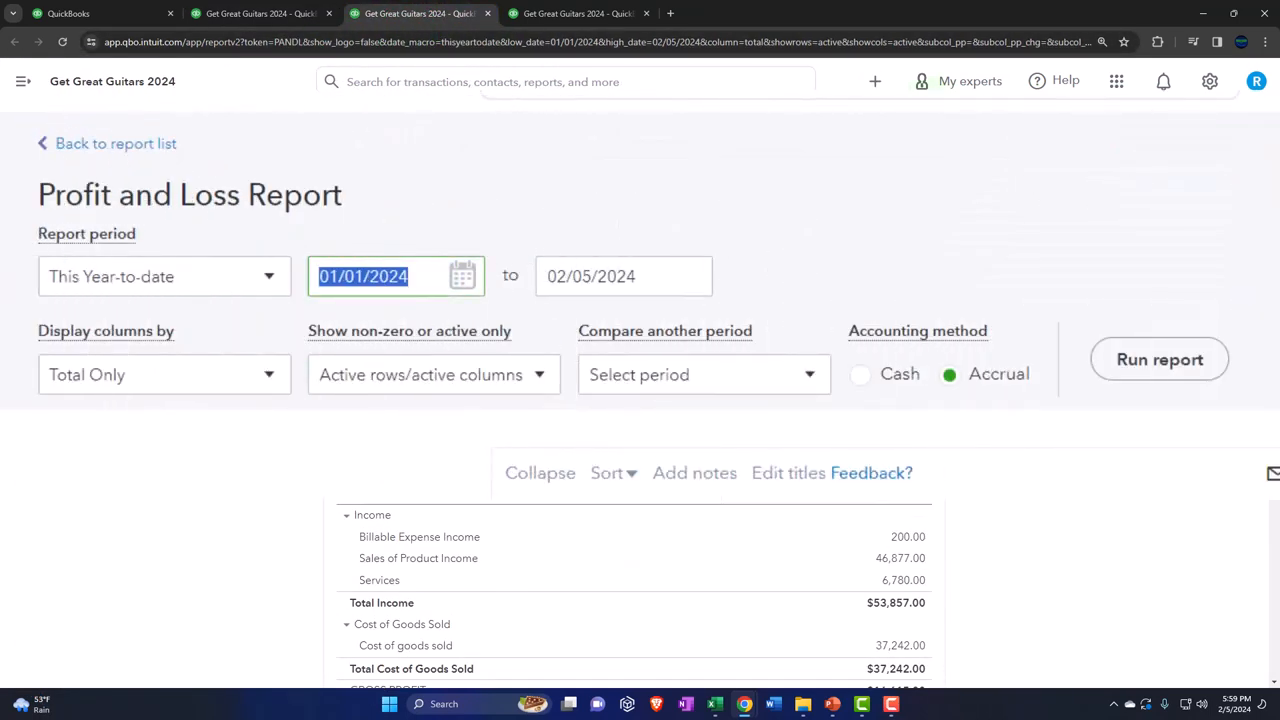
text(010124)
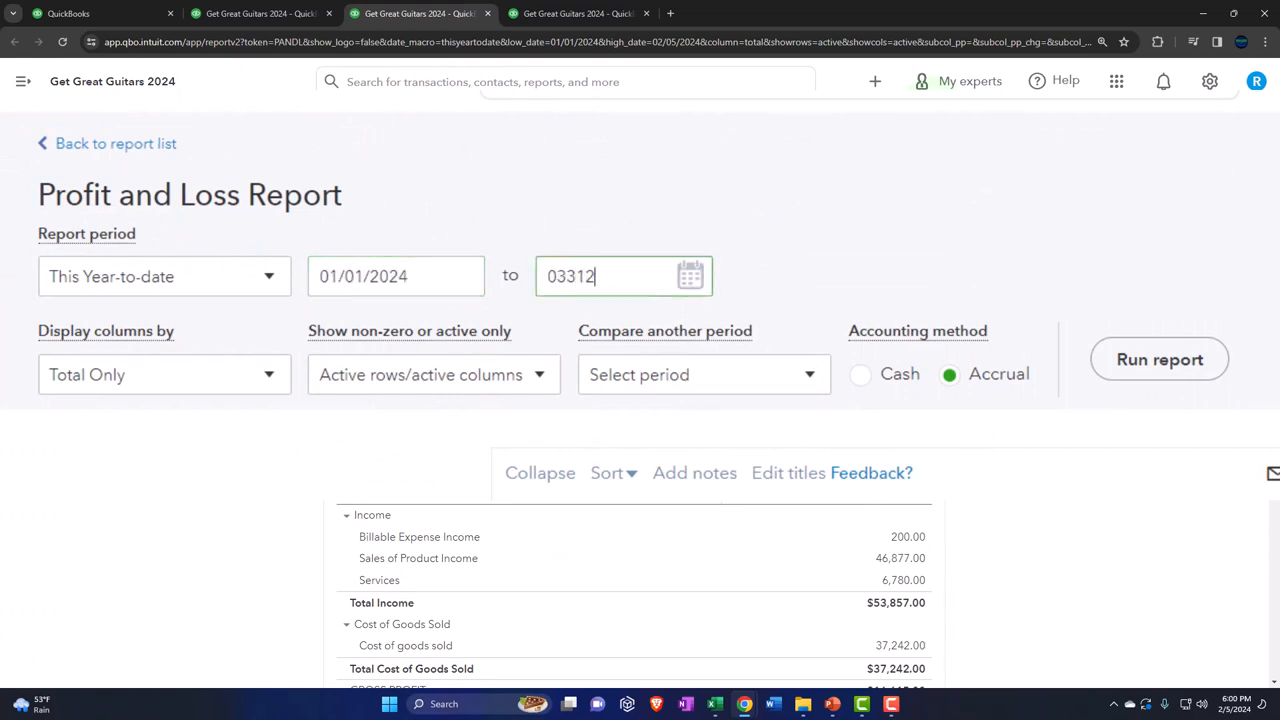
text(03/31/2024)
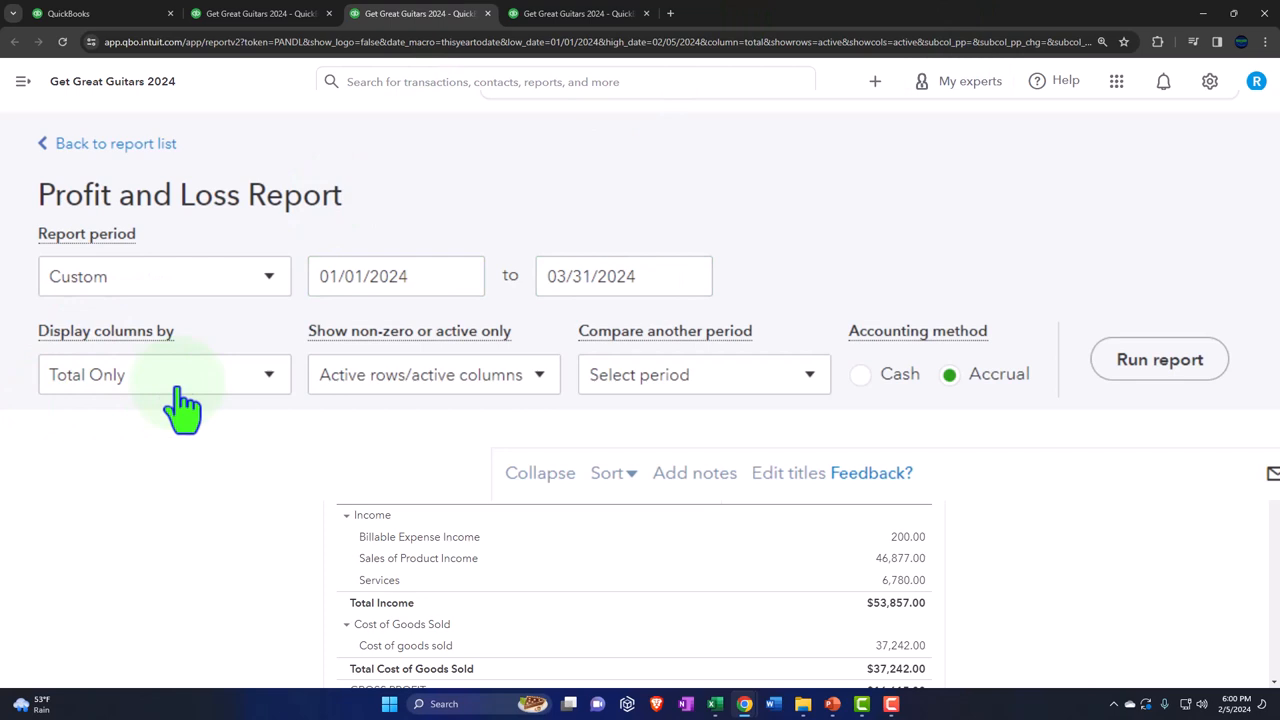
click(164, 374)
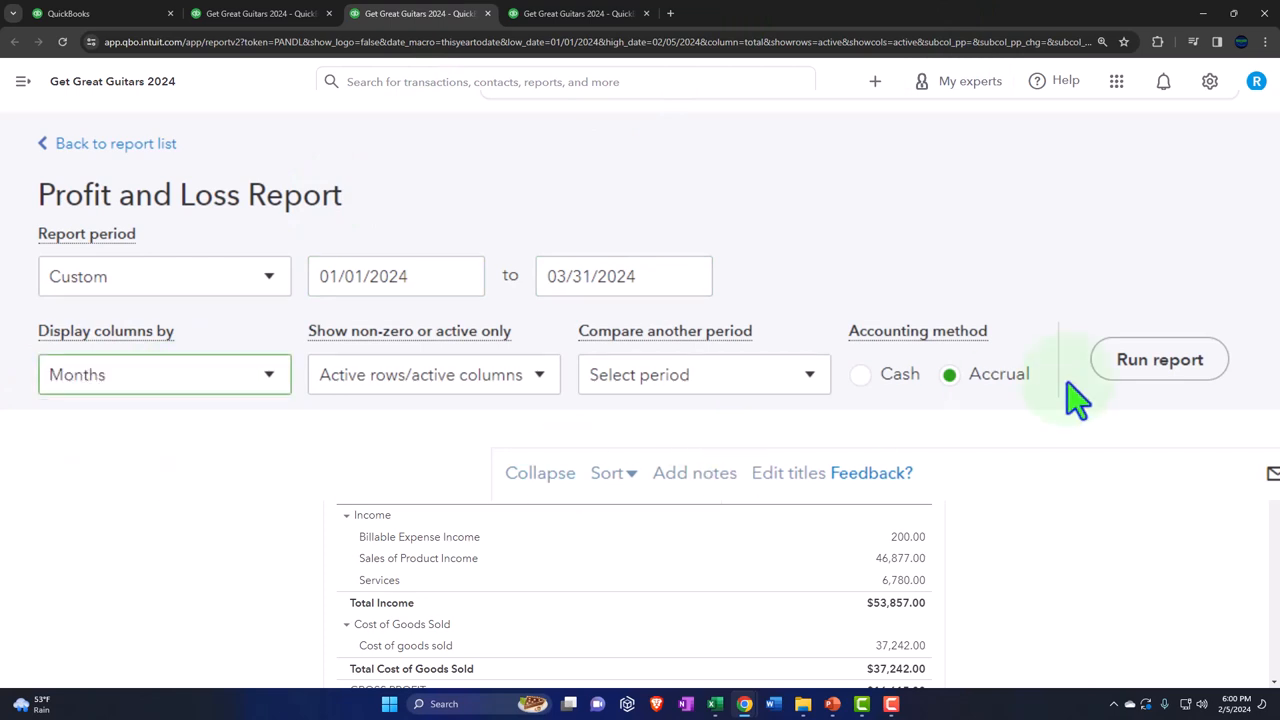
click(1160, 360)
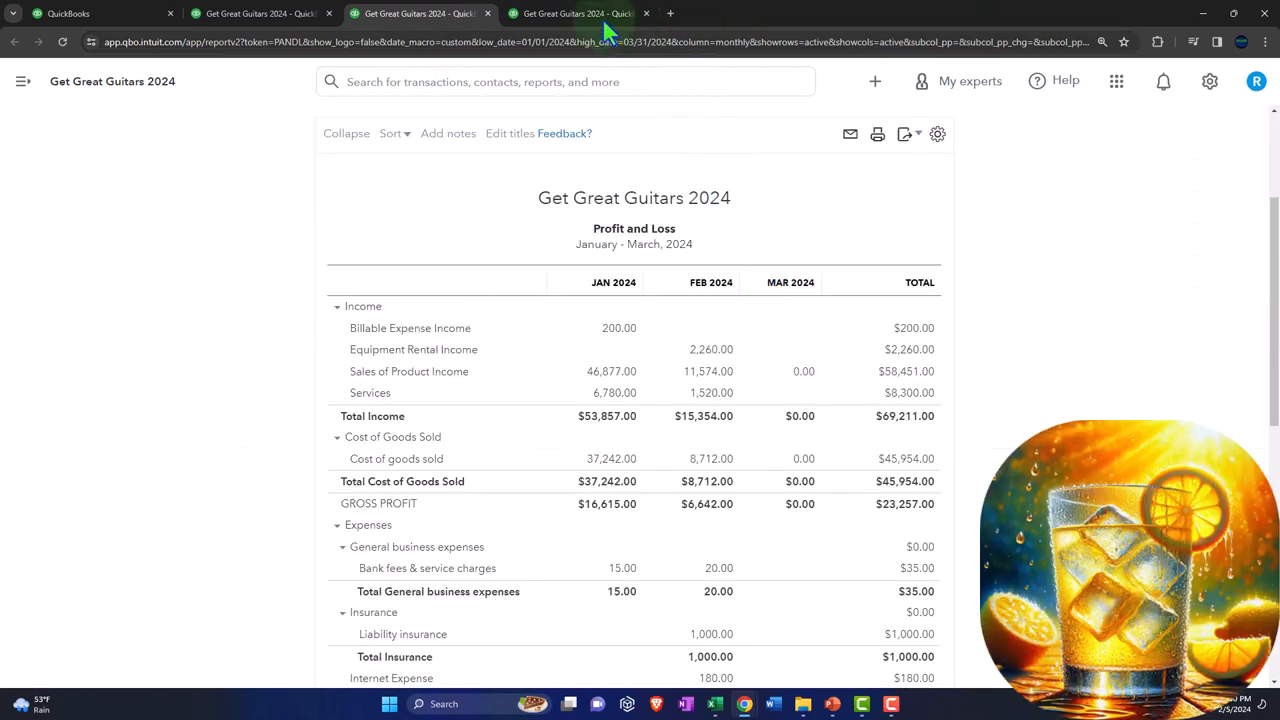
Run the Trial Balance for 01/01/2024–03/31/2024 displayed by month.
click(576, 12)
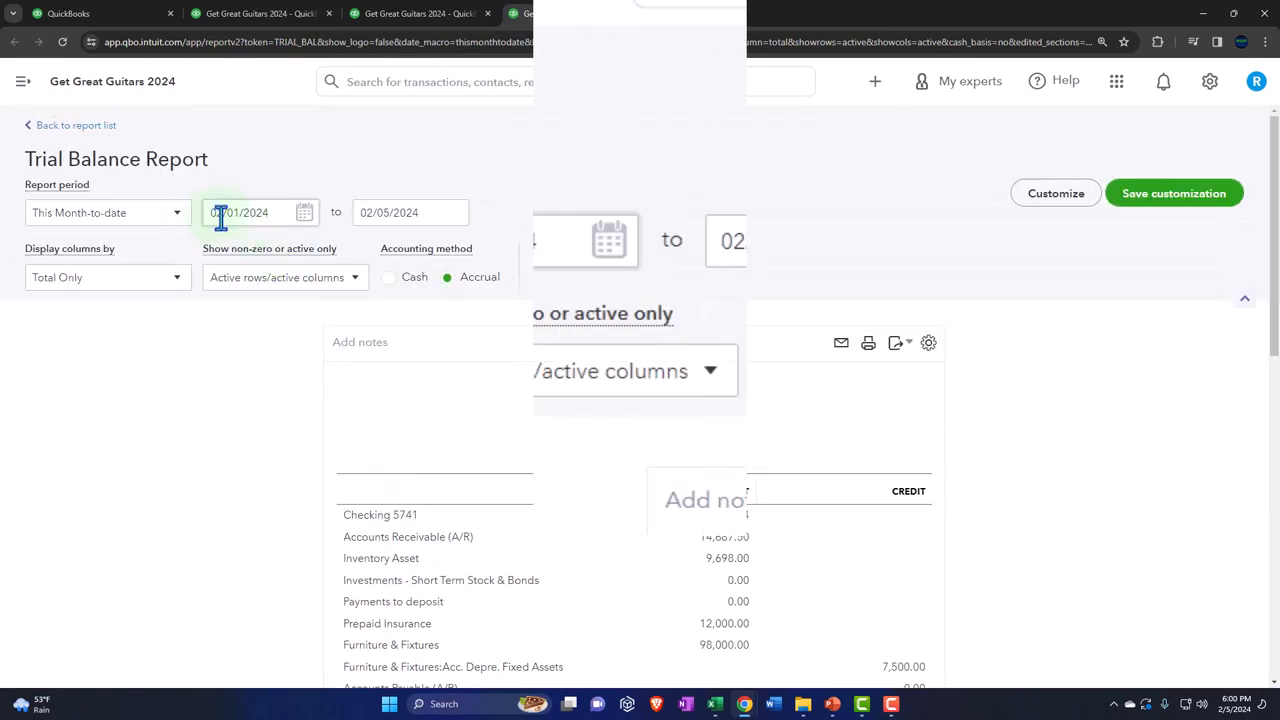
text(010)
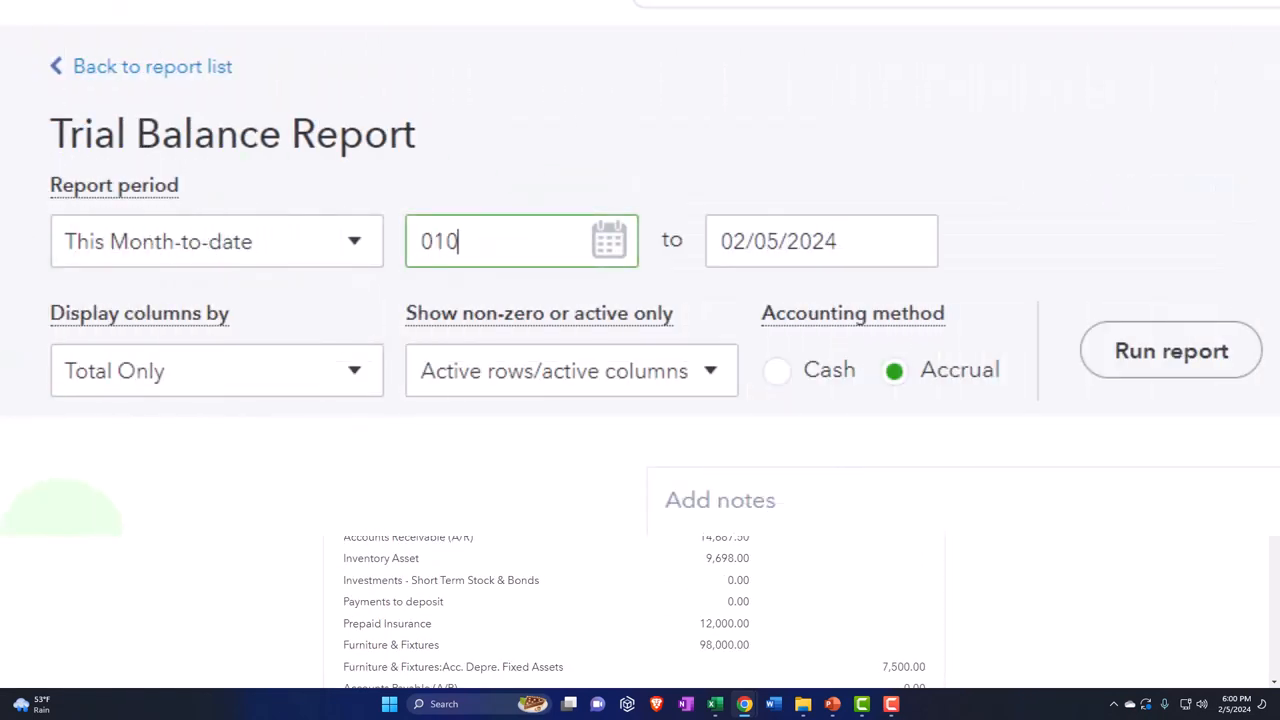
text(124)
click(820, 242)
text(03312)
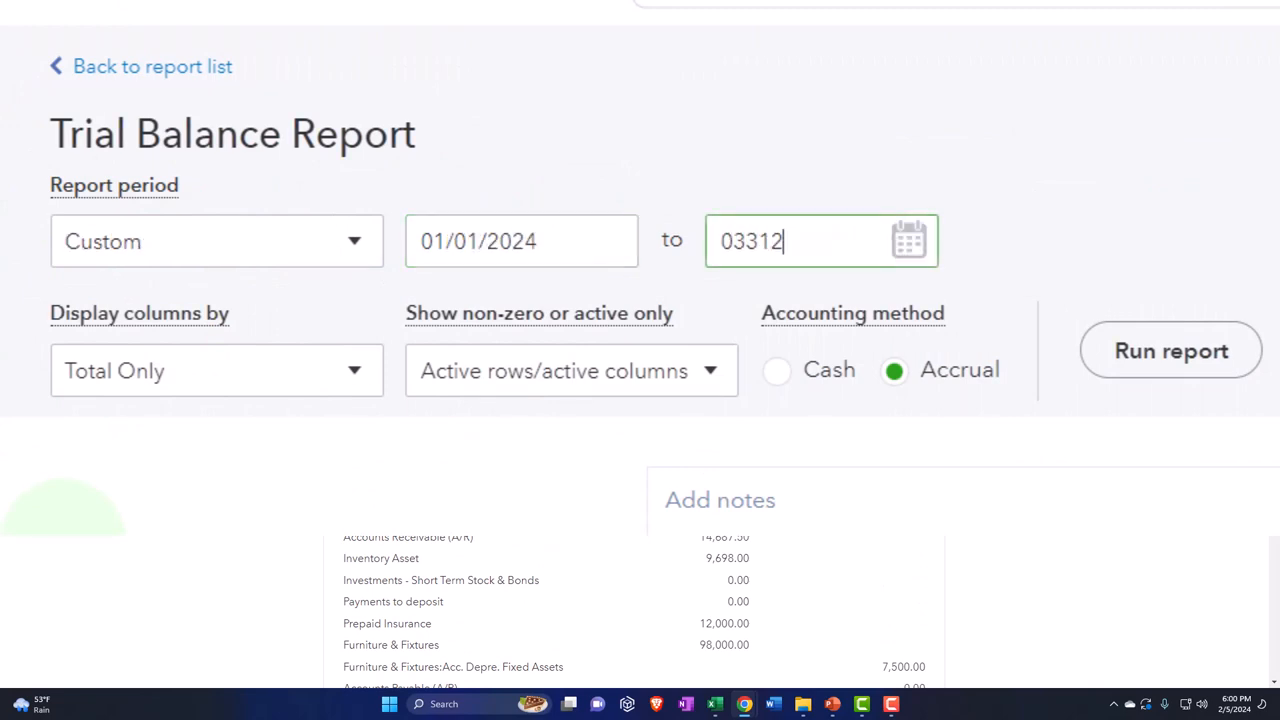
click(216, 370)
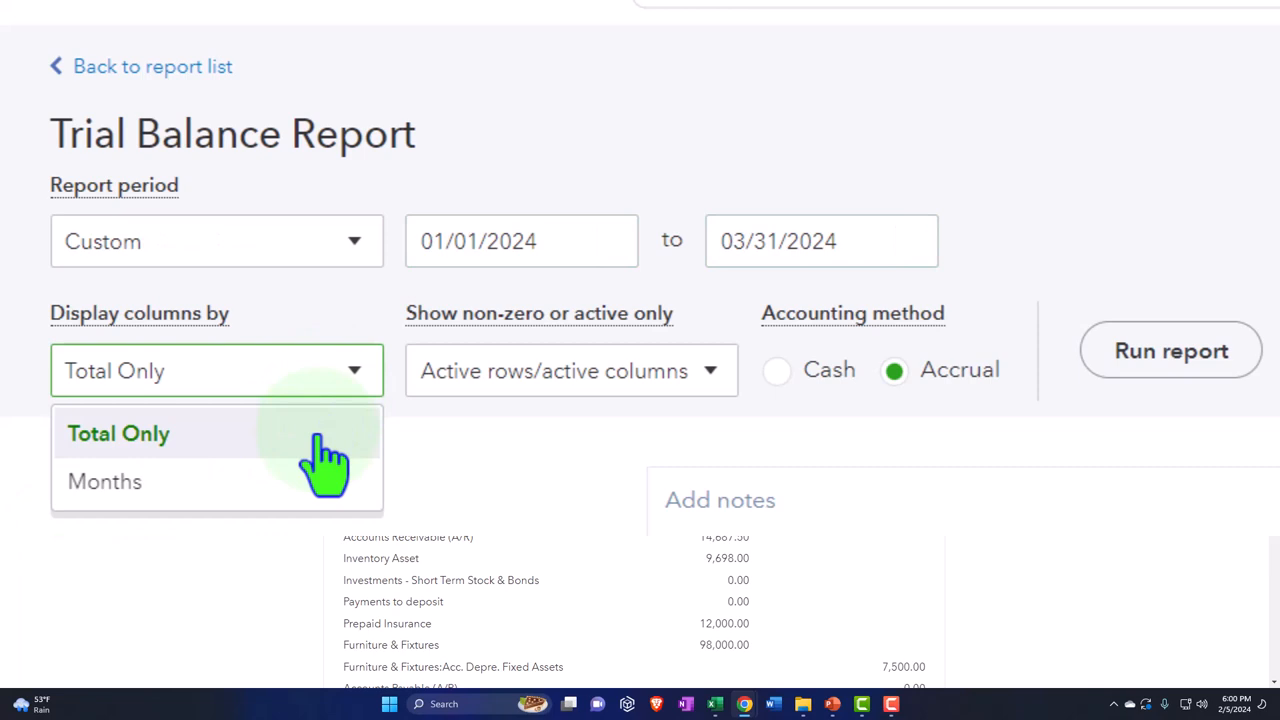
click(104, 480)
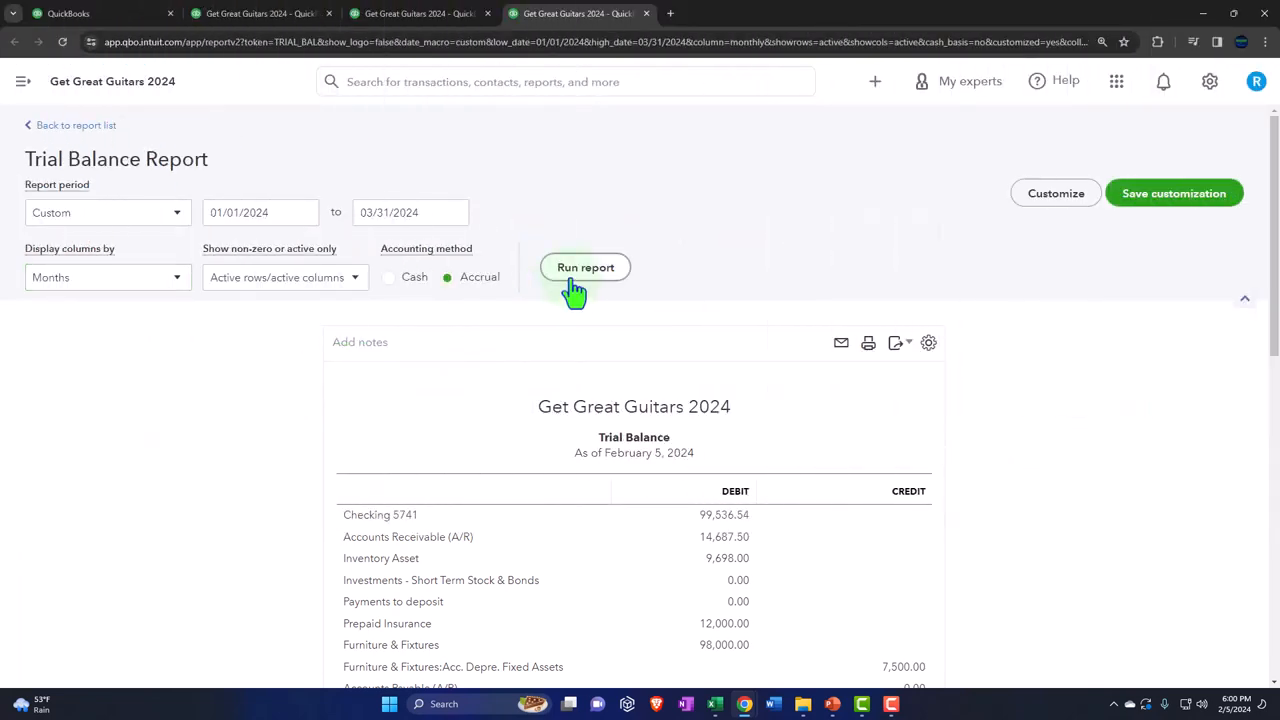
click(584, 268)
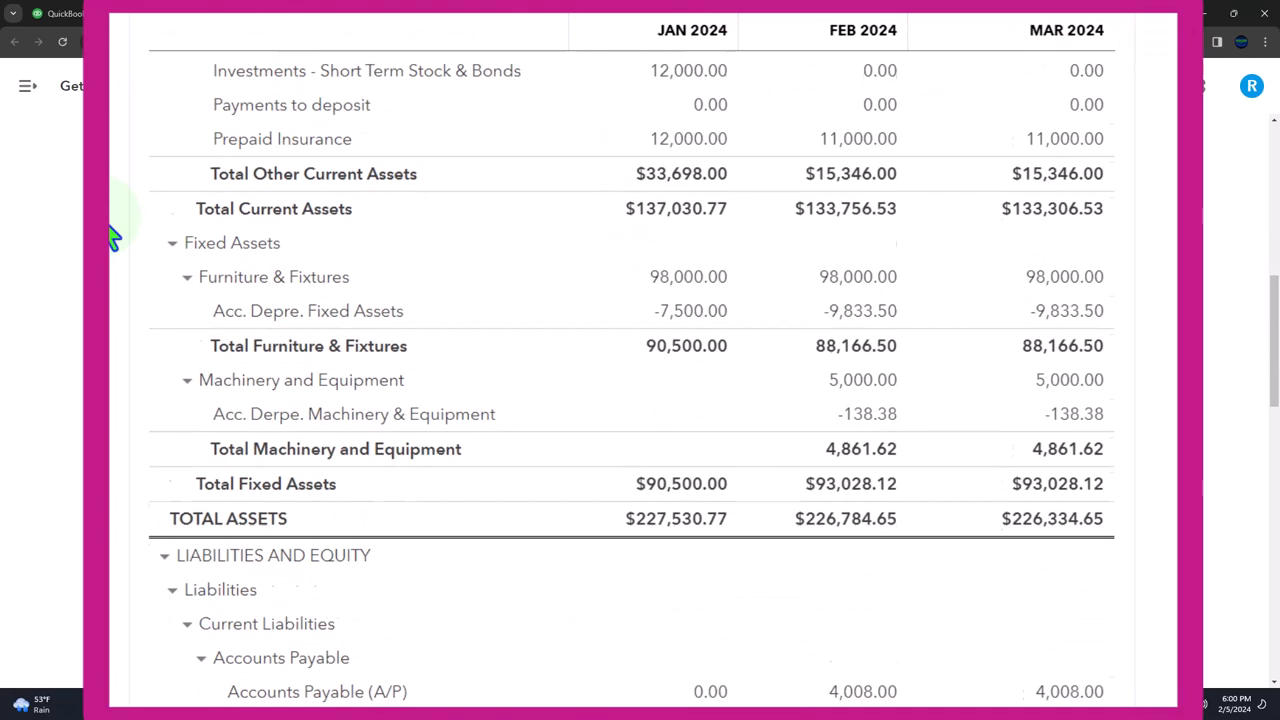
Scroll the monthly balance sheet down to current liabilities showing Chase Loan 2294 falling to 13,108.54.
scroll(down, 3)
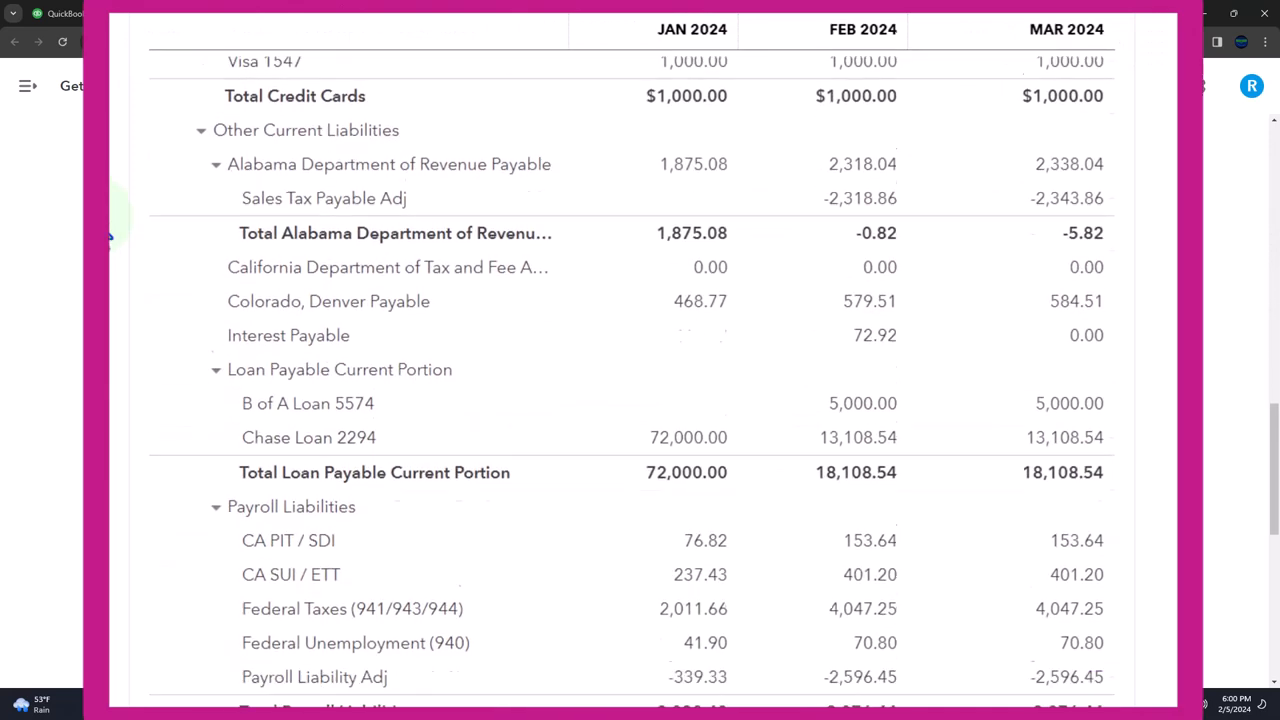
scroll(down, 3)
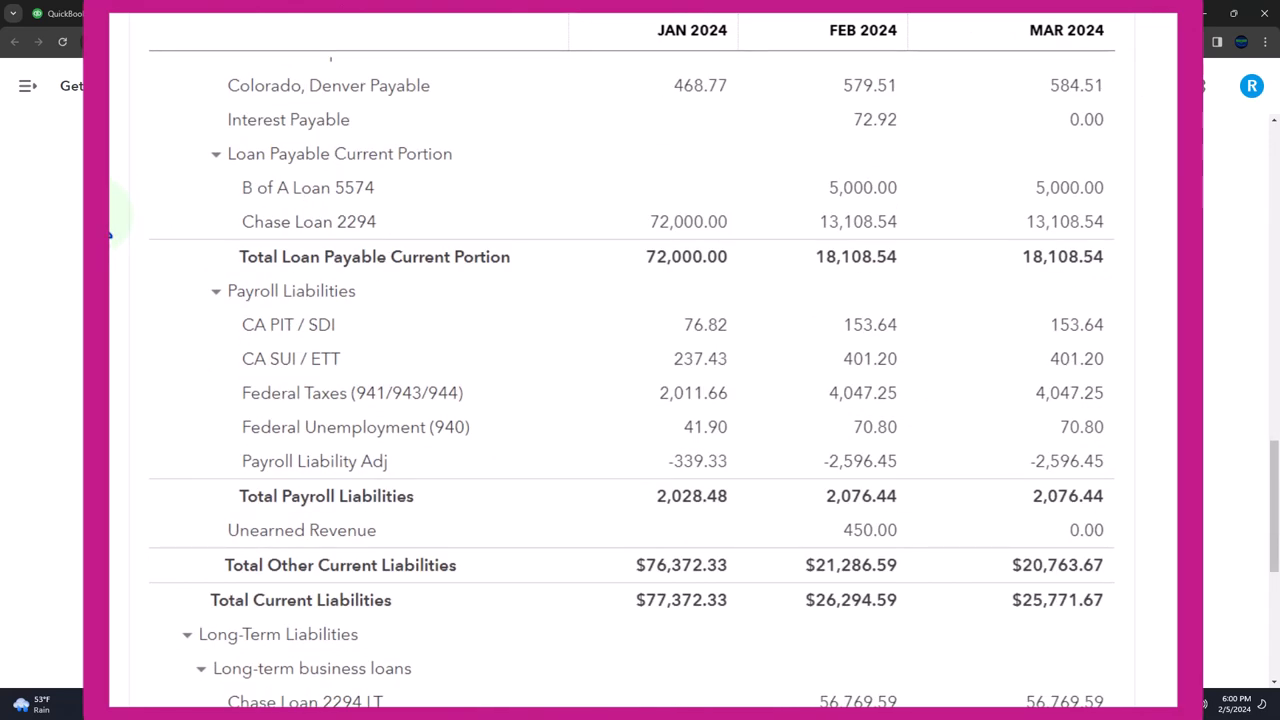
mouse_move(110, 220)
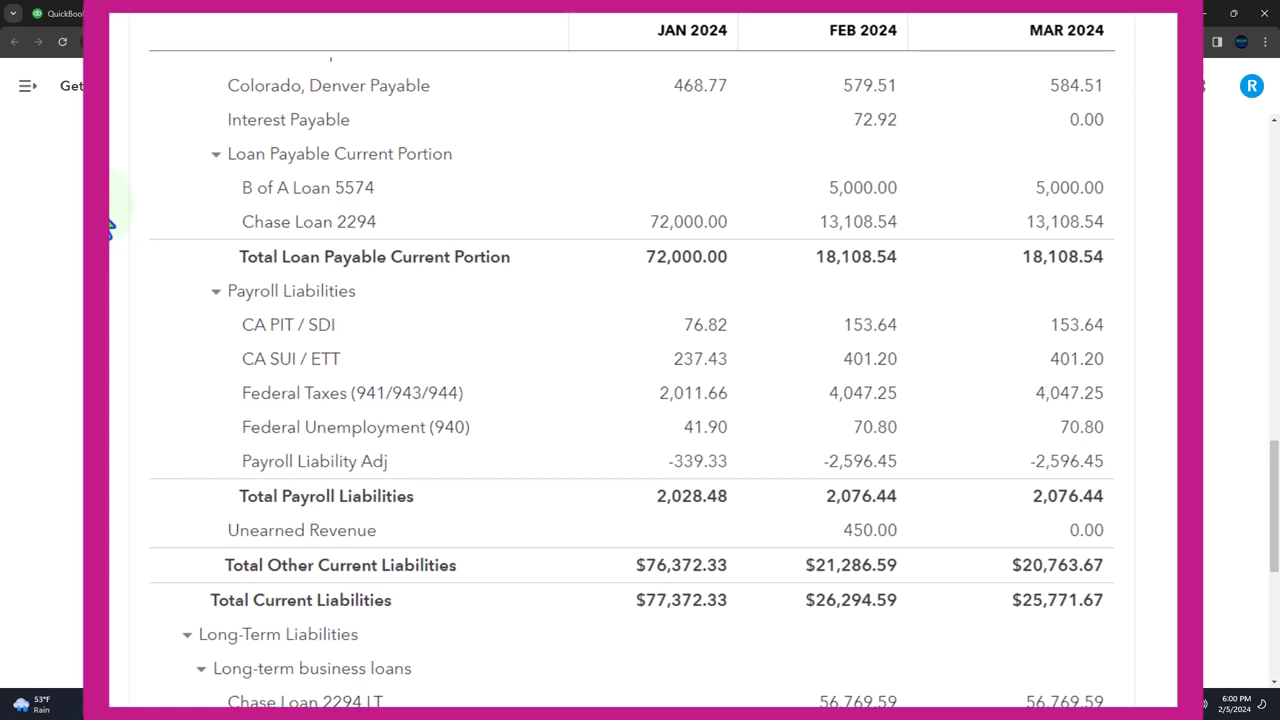
mouse_move(176, 222)
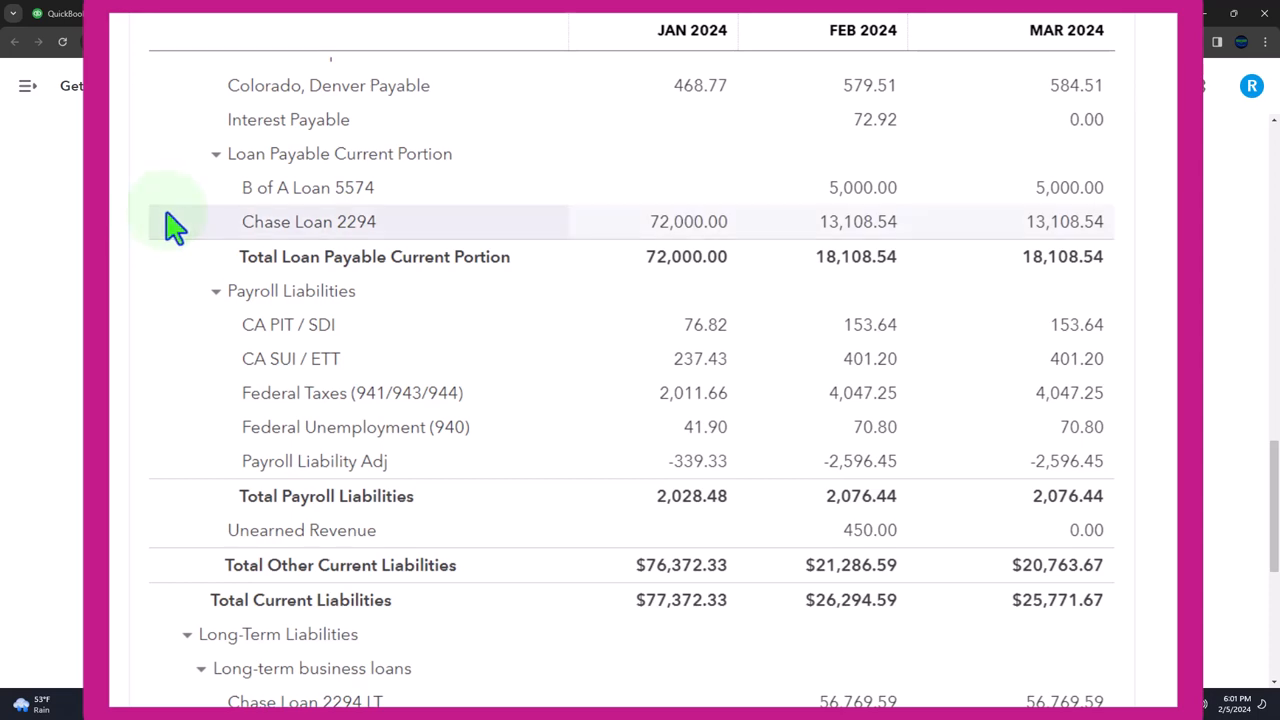
mouse_move(232, 210)
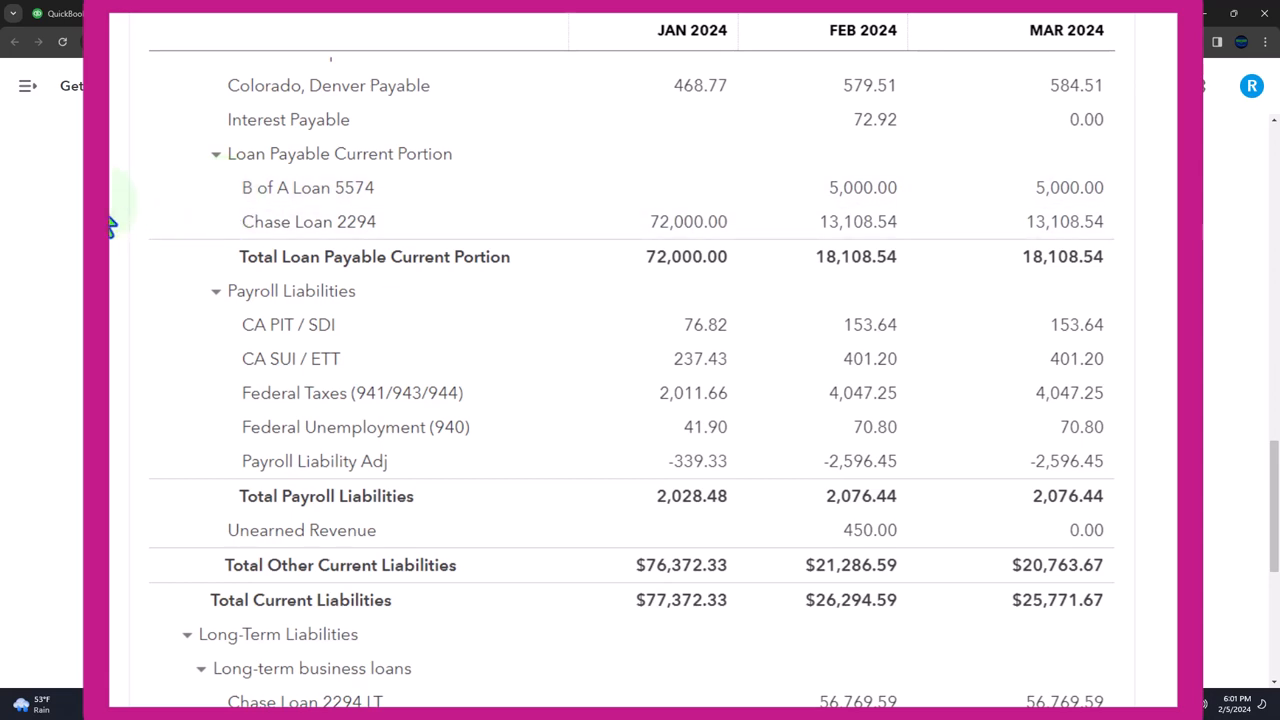
mouse_move(160, 200)
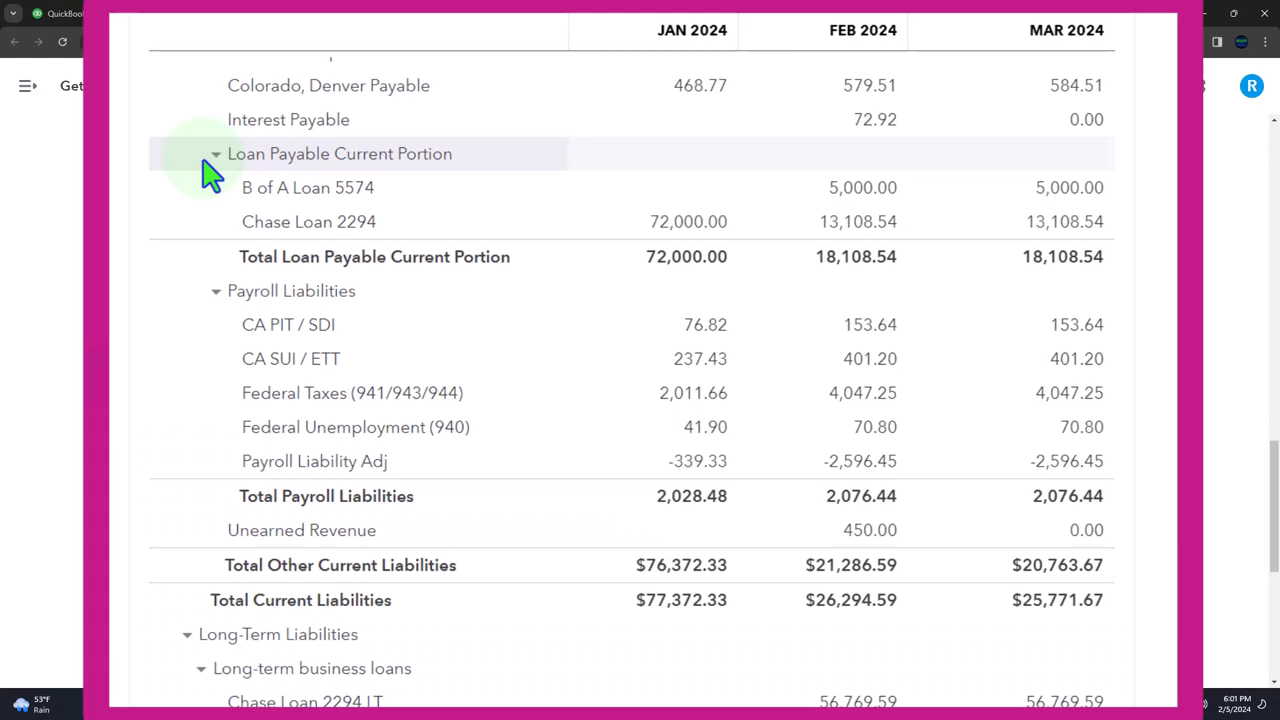
mouse_move(218, 200)
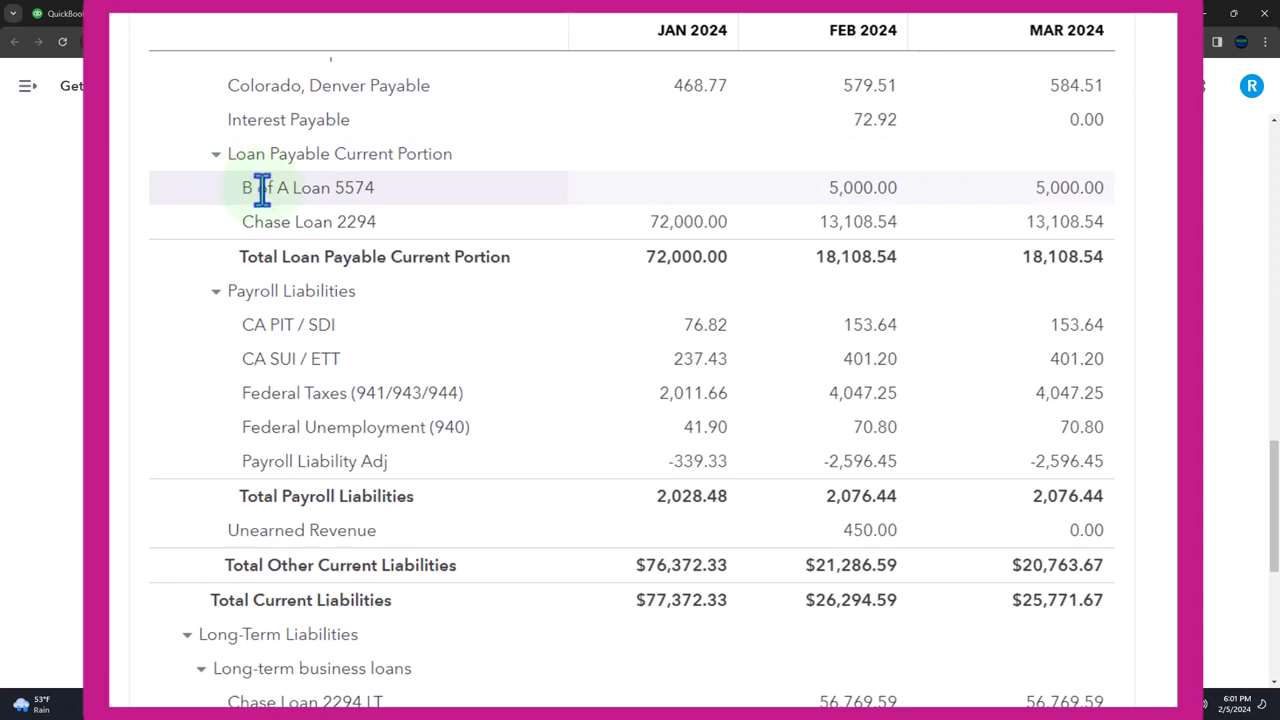
mouse_move(388, 210)
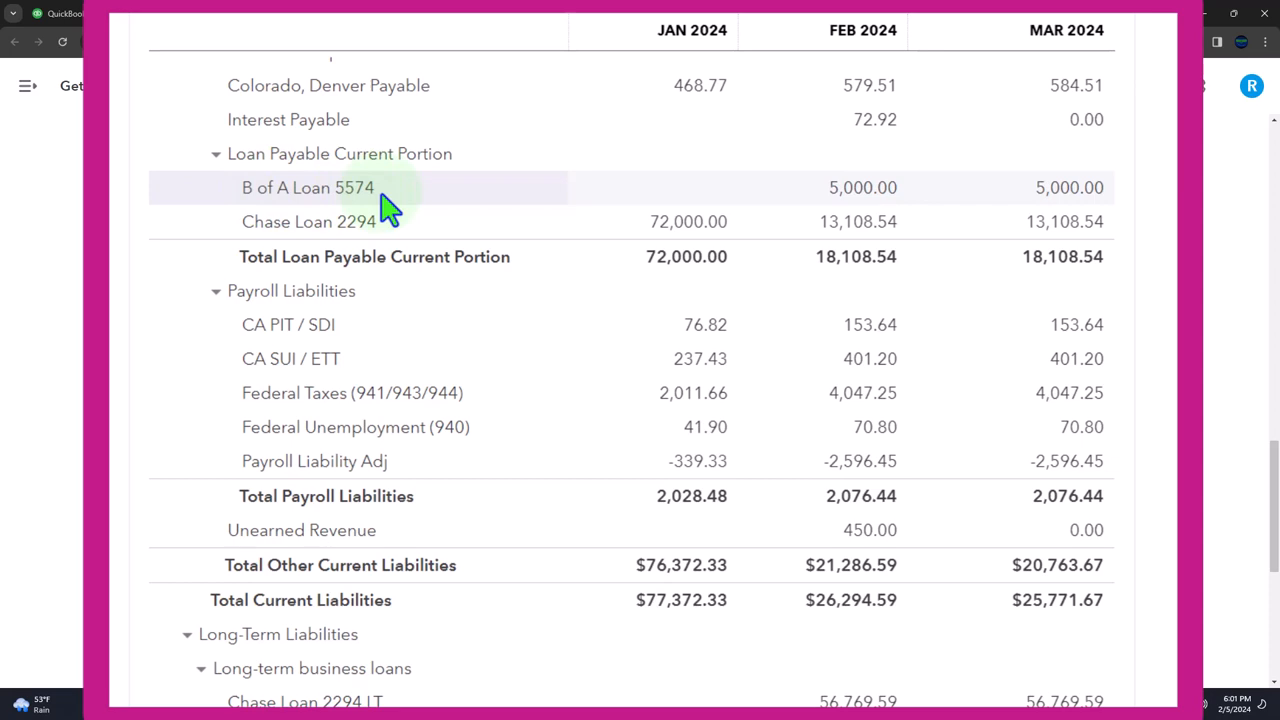
mouse_move(338, 196)
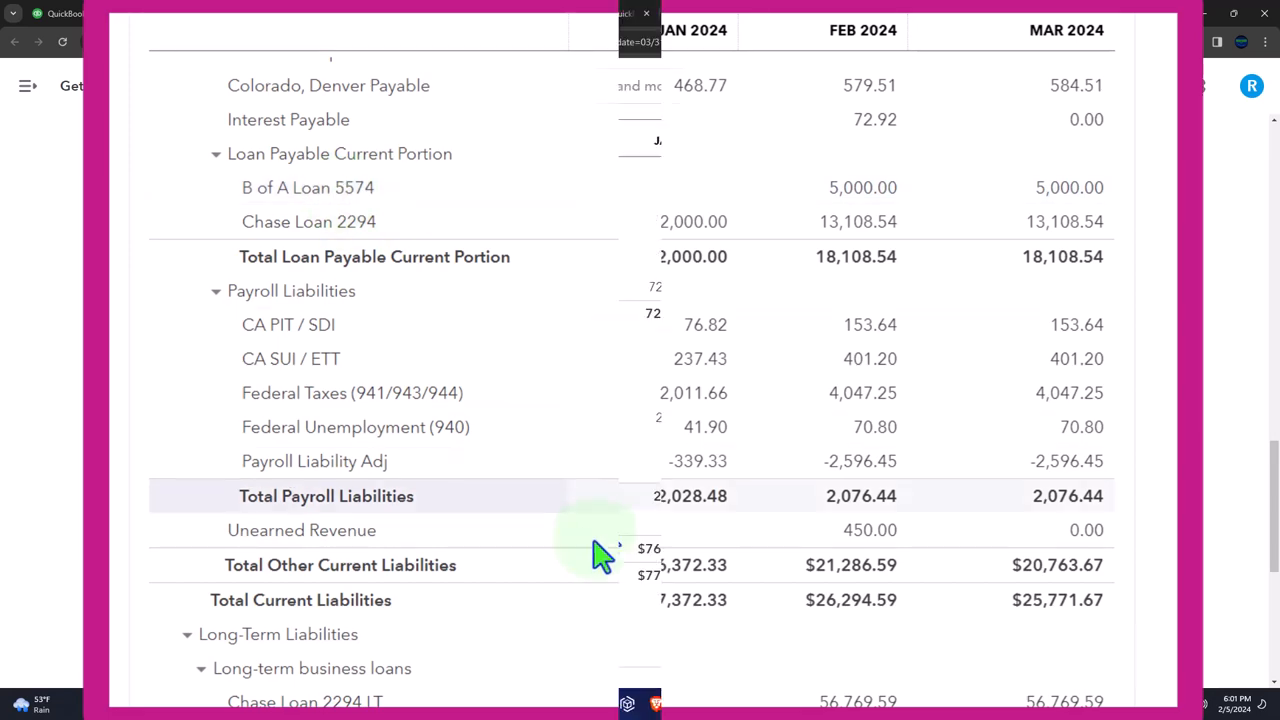
Switch from the balance sheet to the Excel amortization table for the 72,000.00 loan.
click(890, 704)
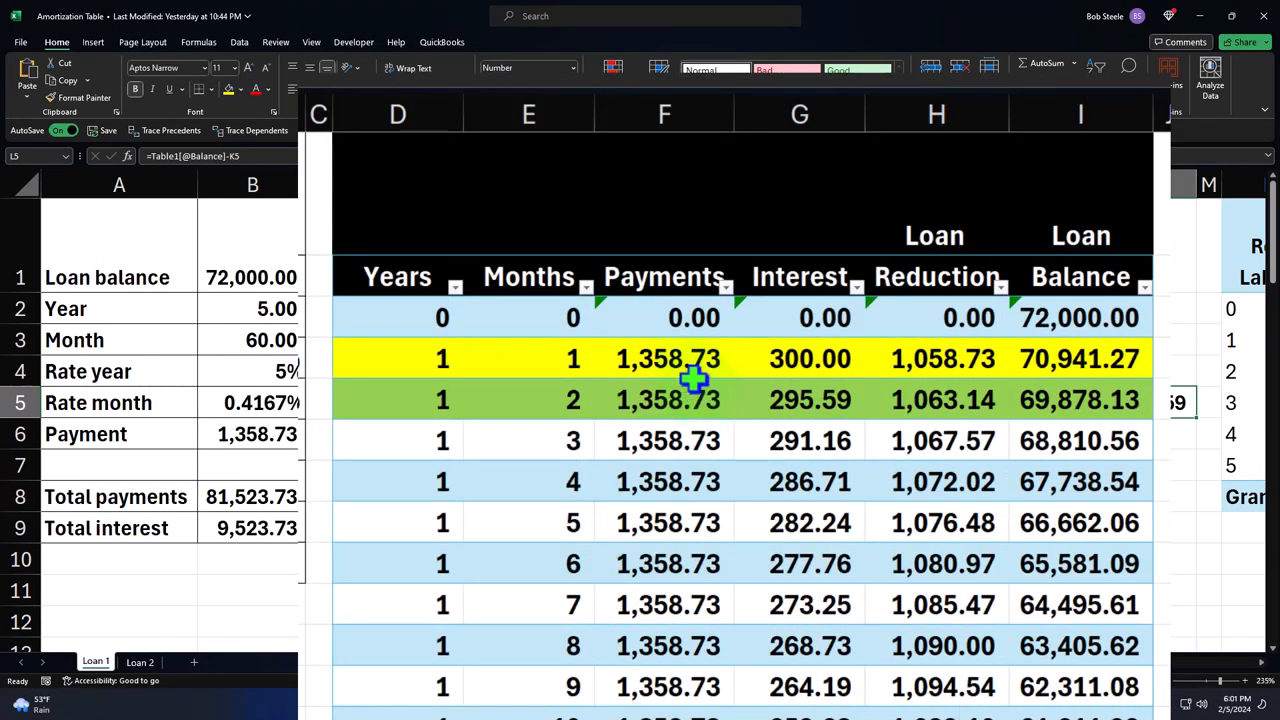
Review the first-month payment and loan-reduction formulas in F4 and H4, then return to the balance sheet.
click(668, 358)
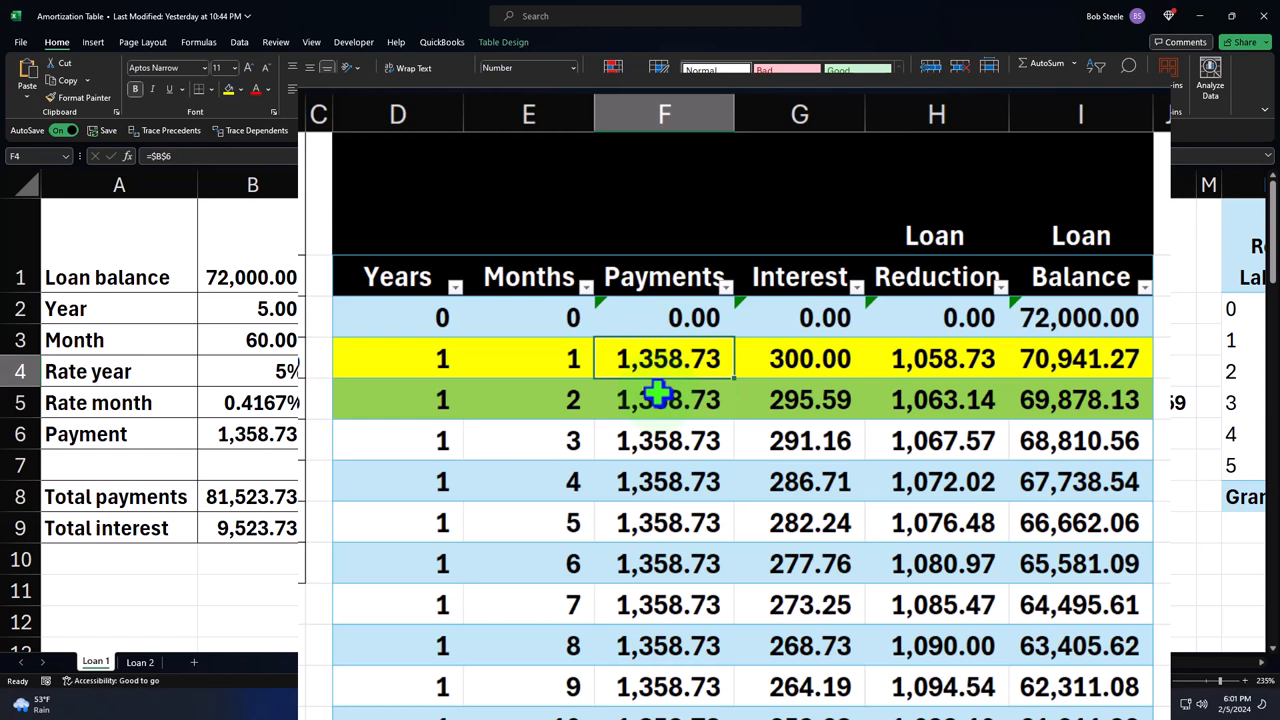
click(940, 358)
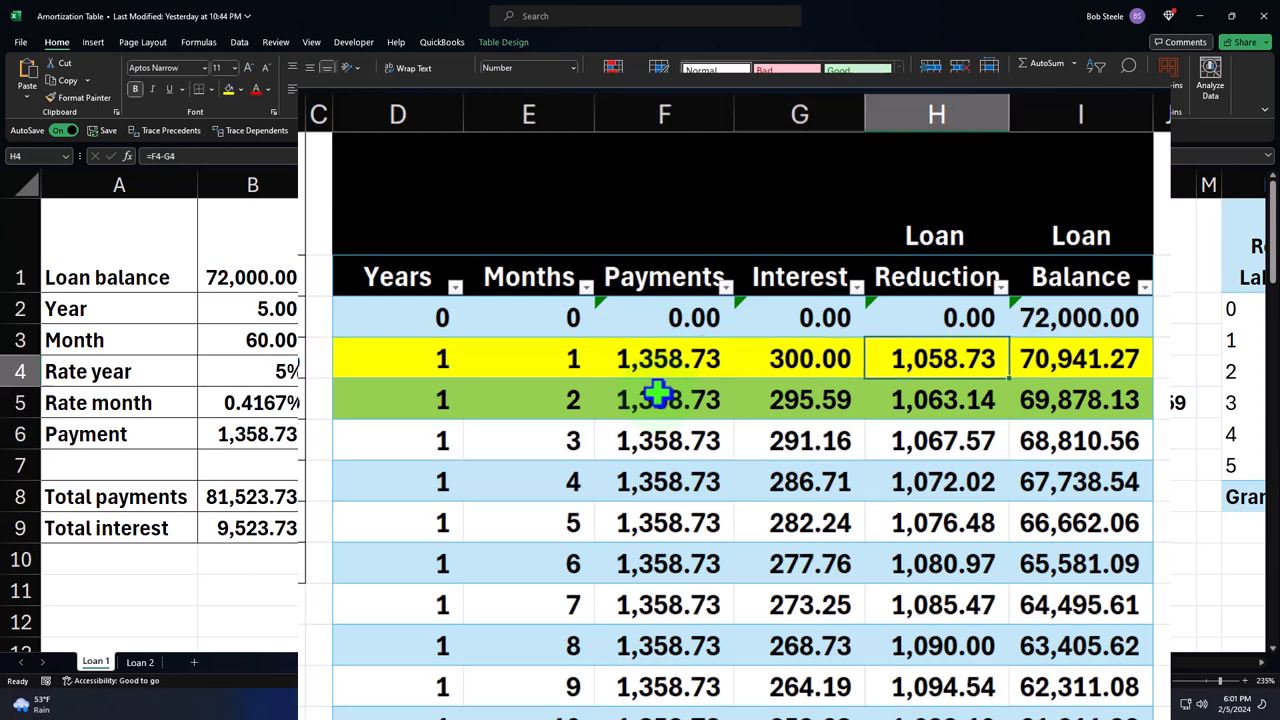
click(1080, 400)
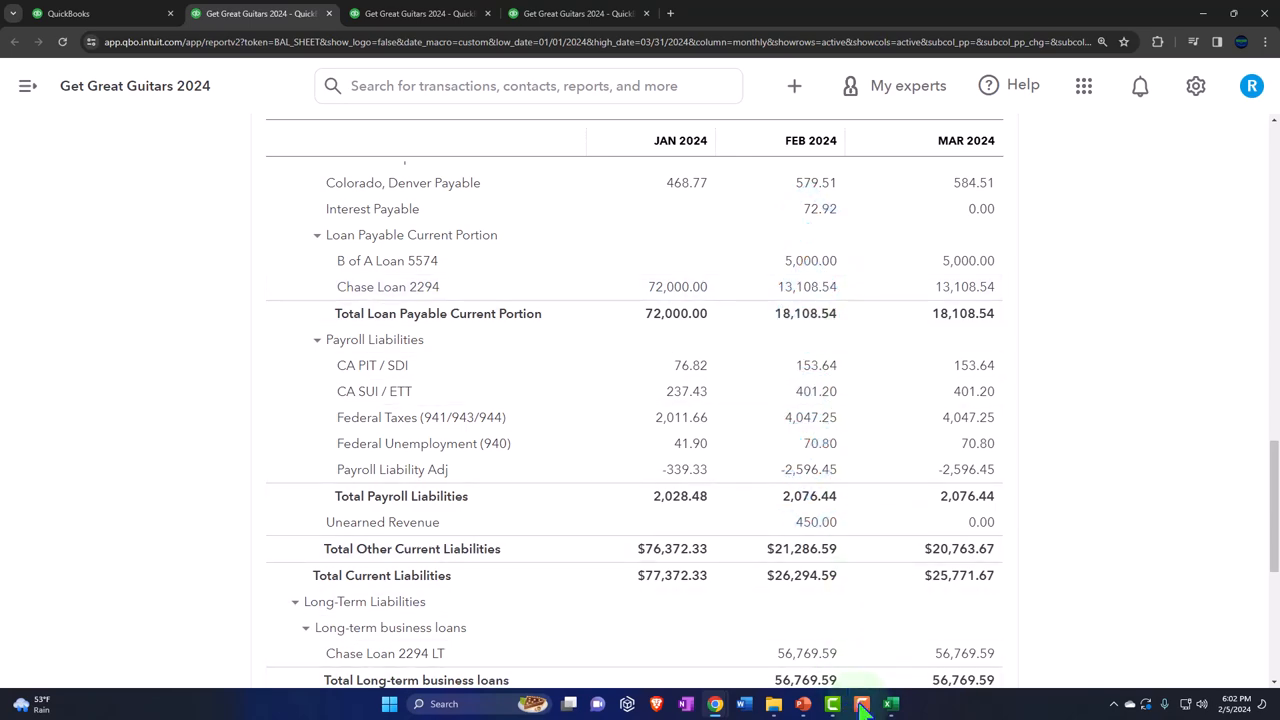
click(888, 704)
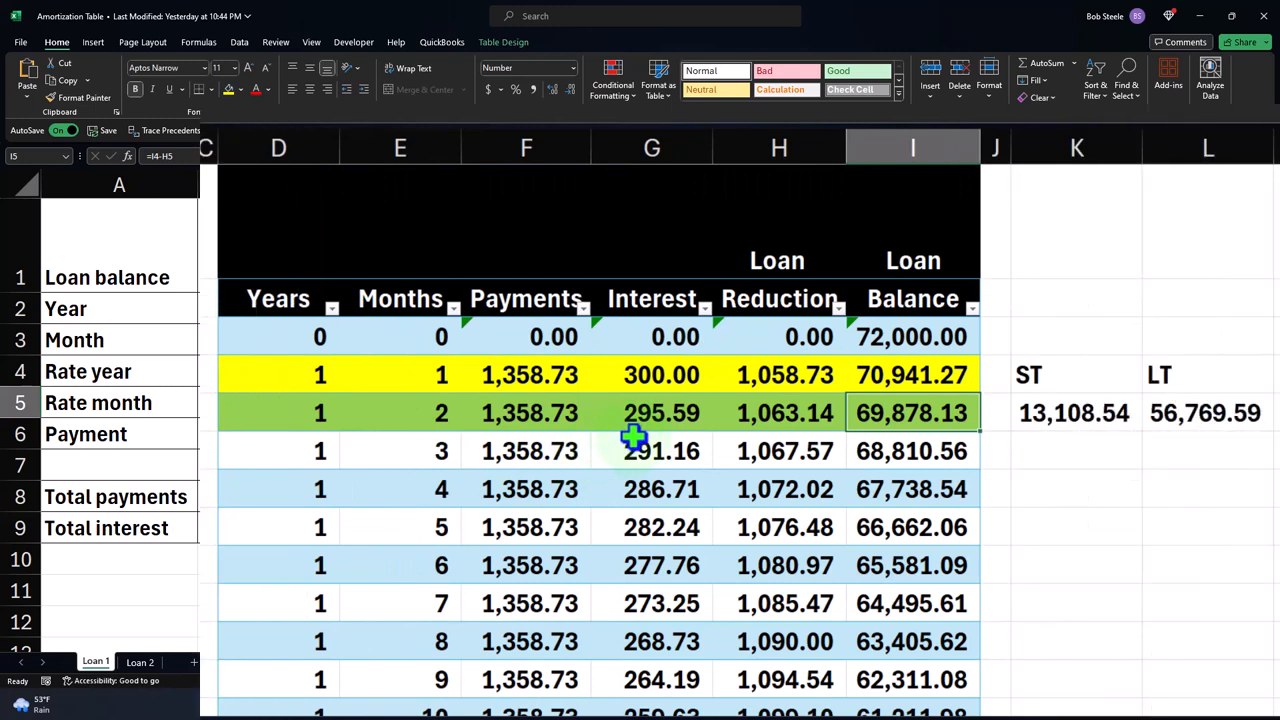
mouse_move(500, 380)
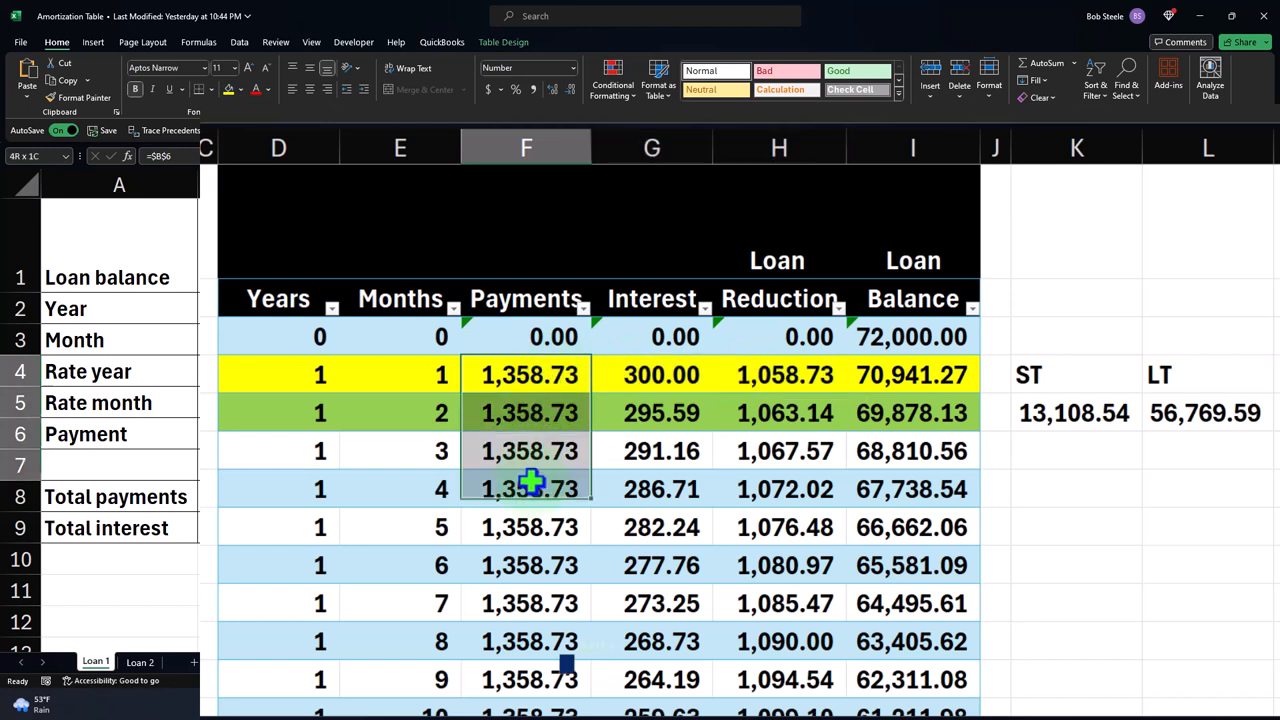
click(660, 376)
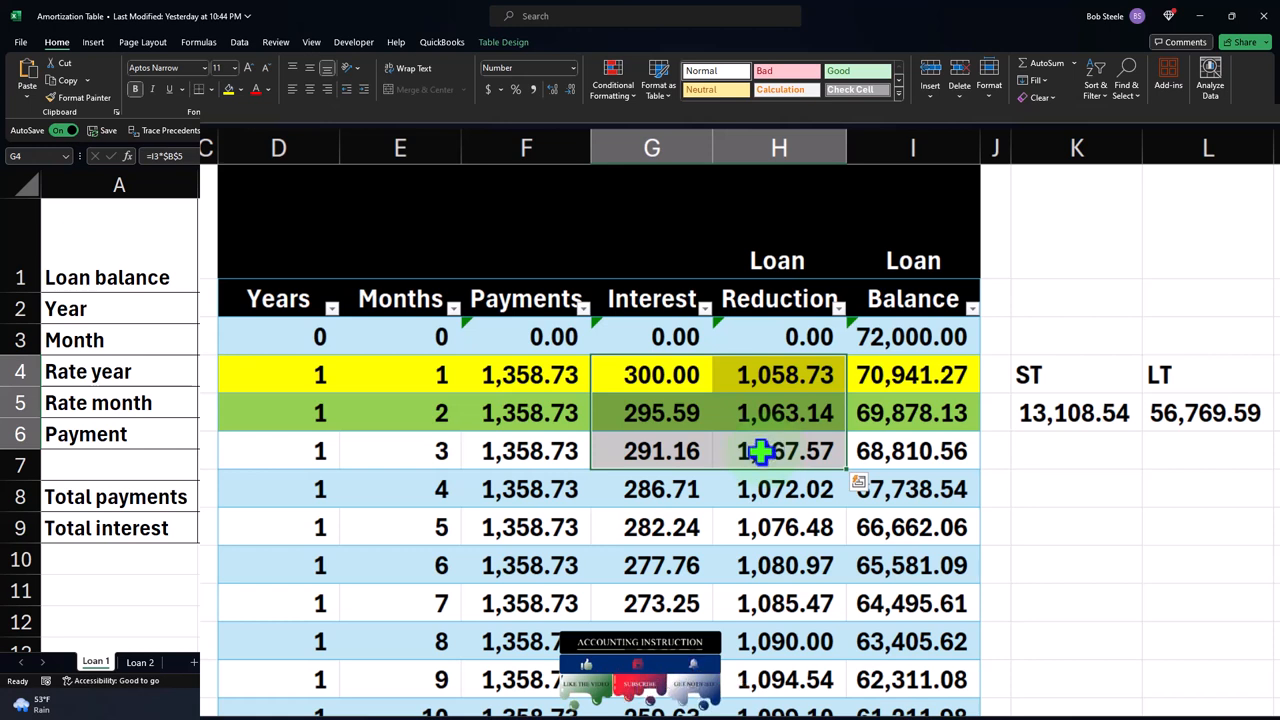
click(528, 374)
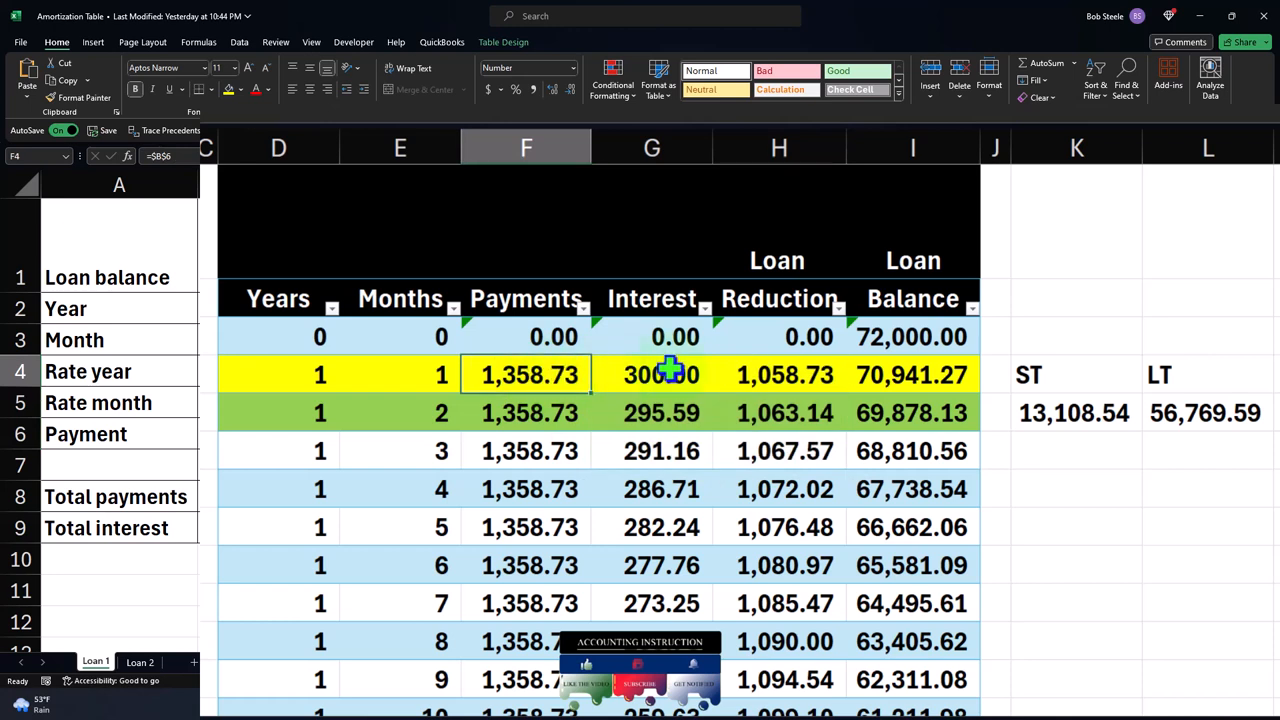
mouse_move(888, 332)
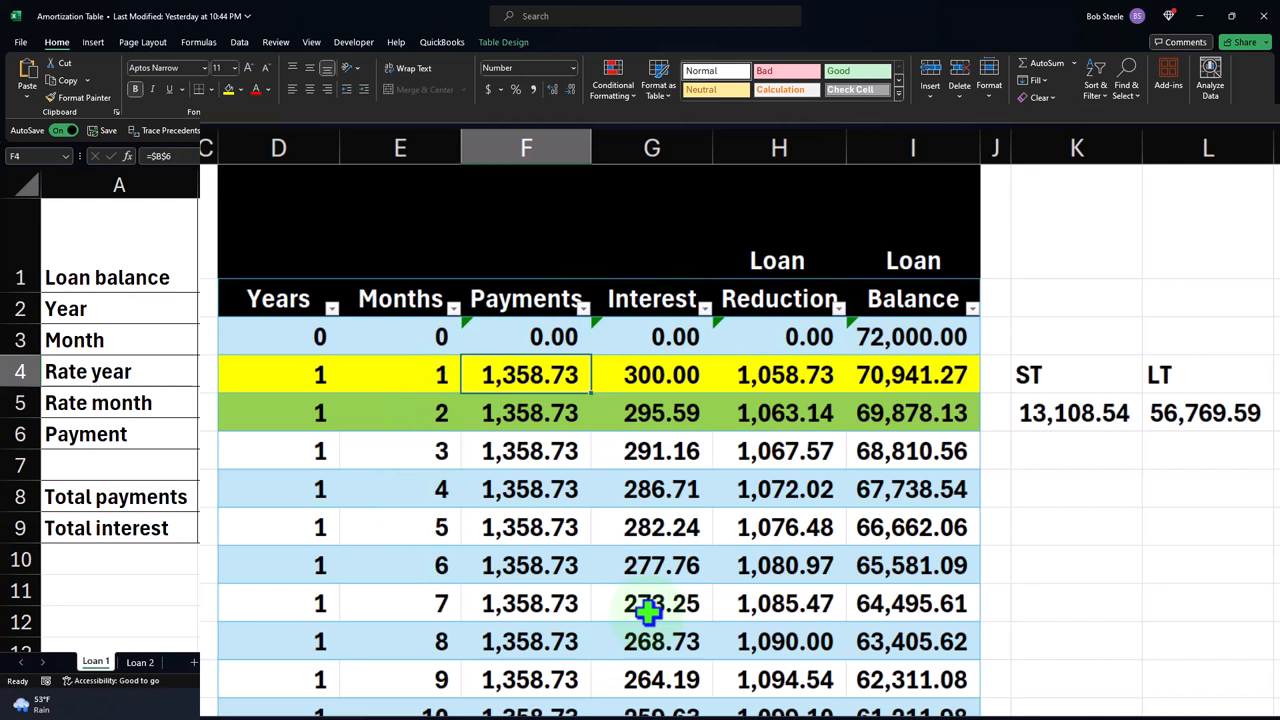
mouse_move(916, 448)
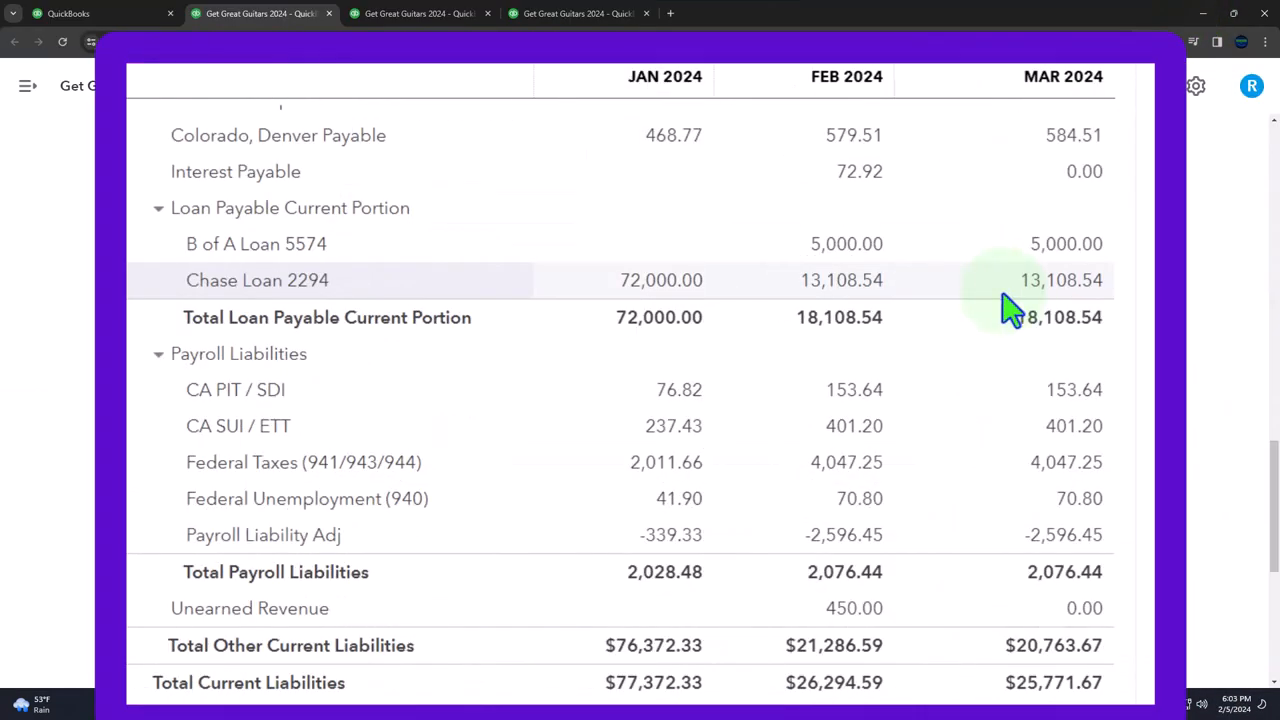
mouse_move(164, 280)
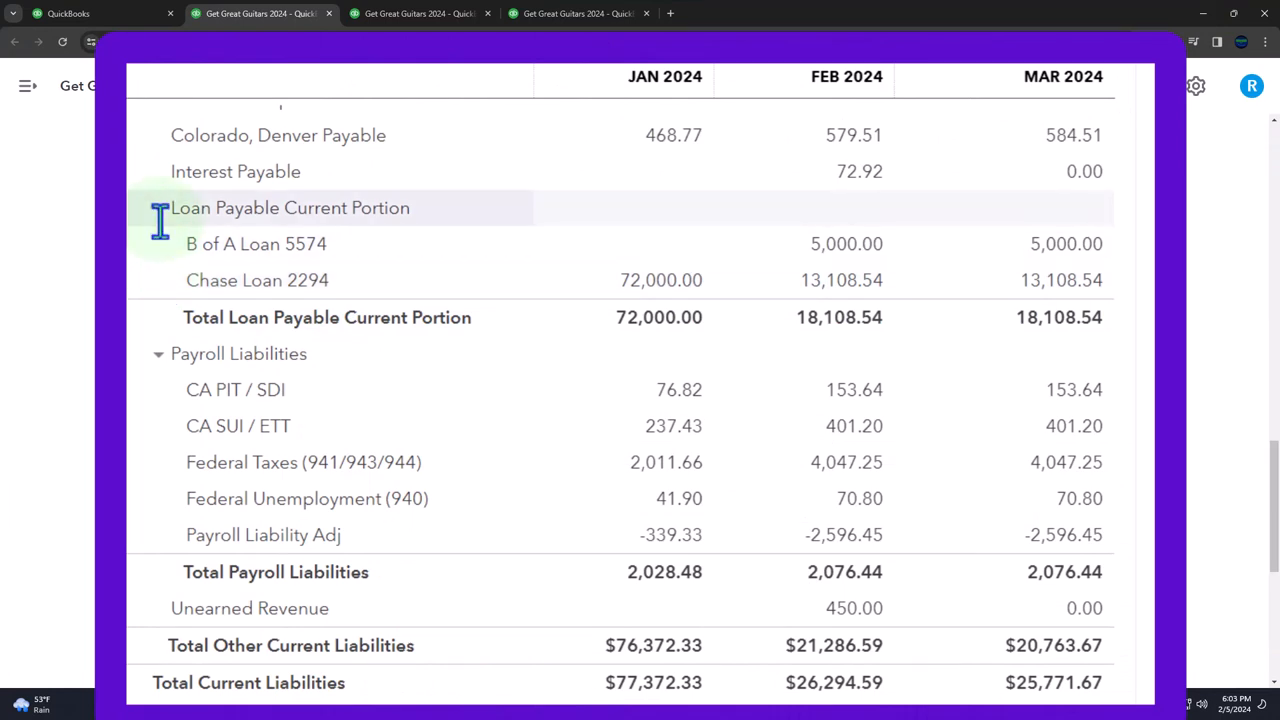
mouse_move(176, 280)
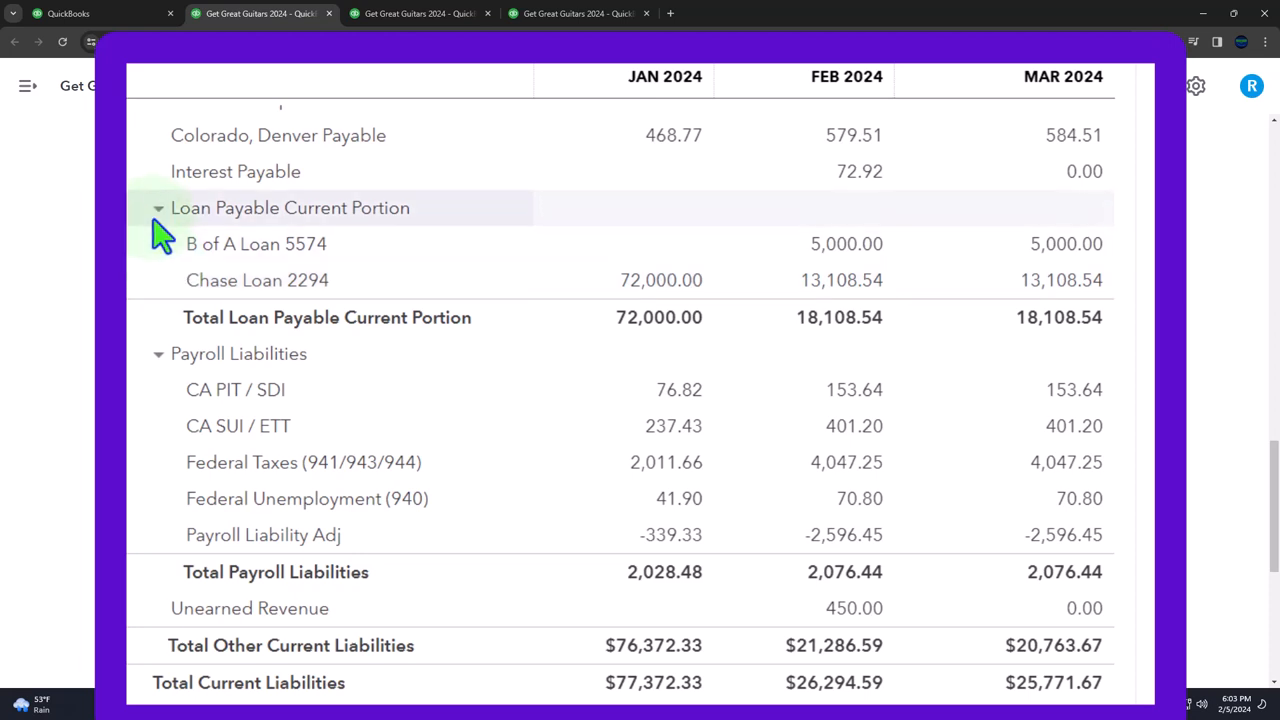
click(158, 208)
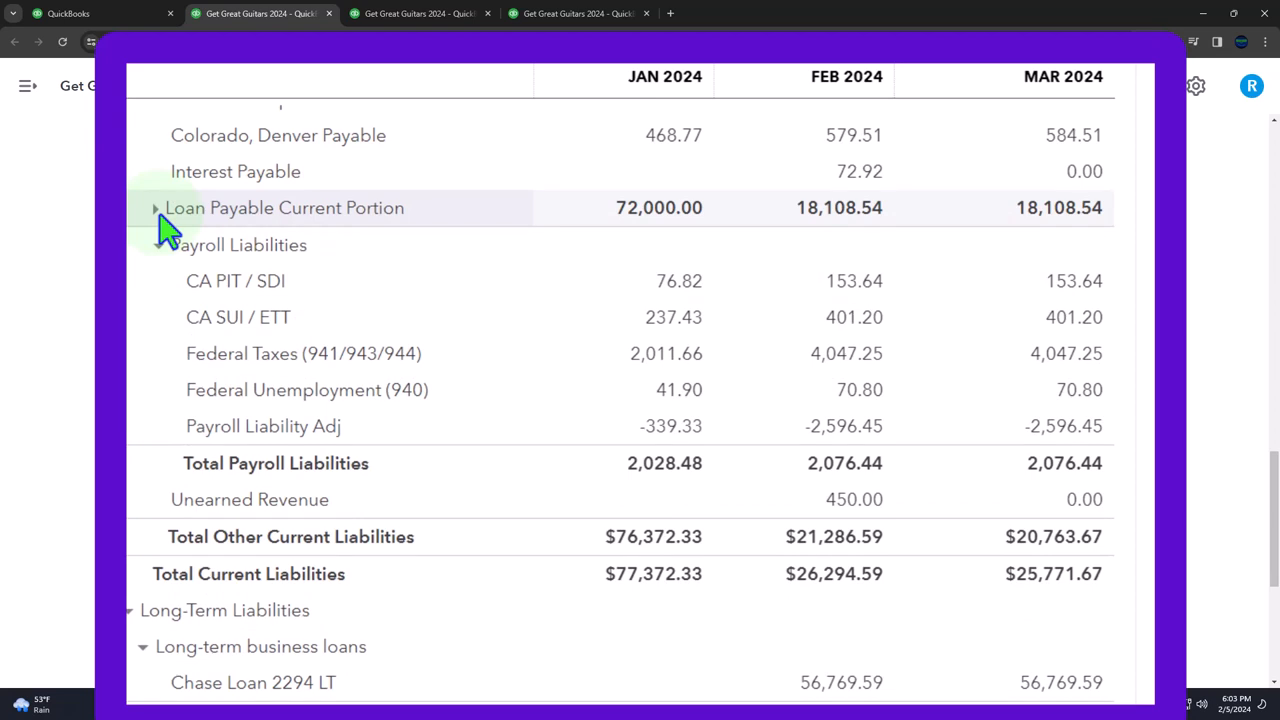
mouse_move(164, 216)
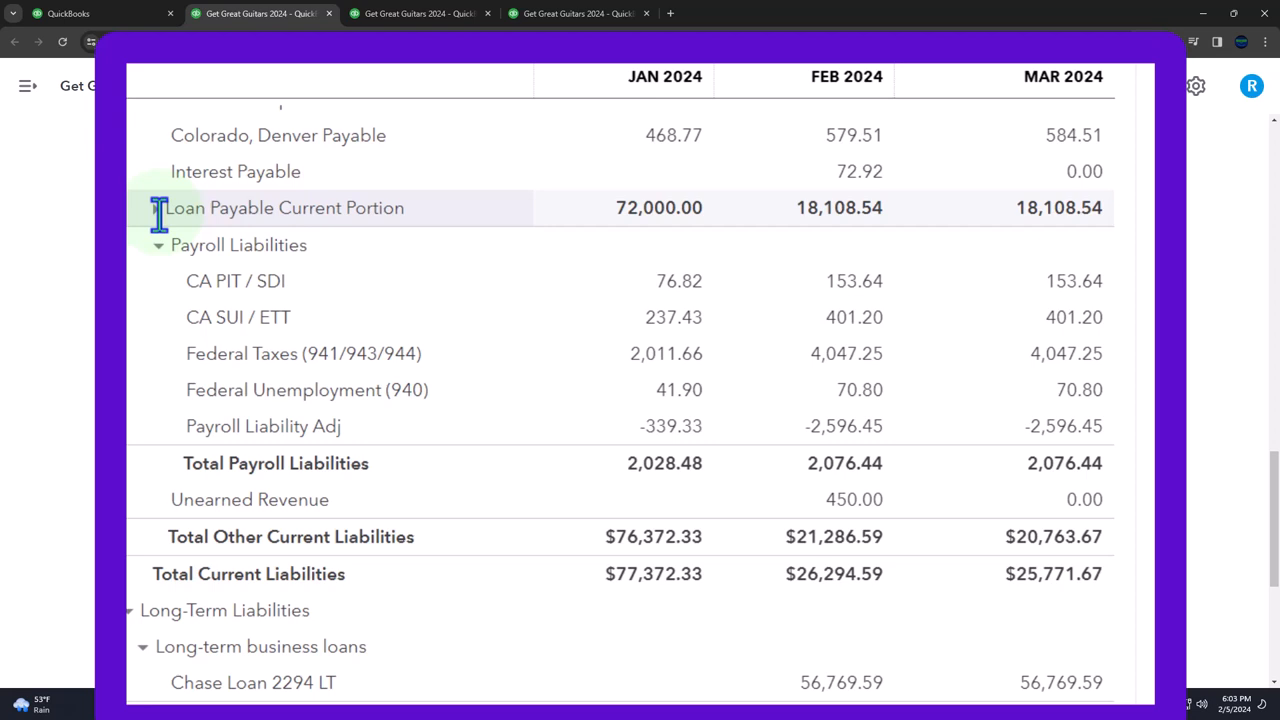
click(158, 206)
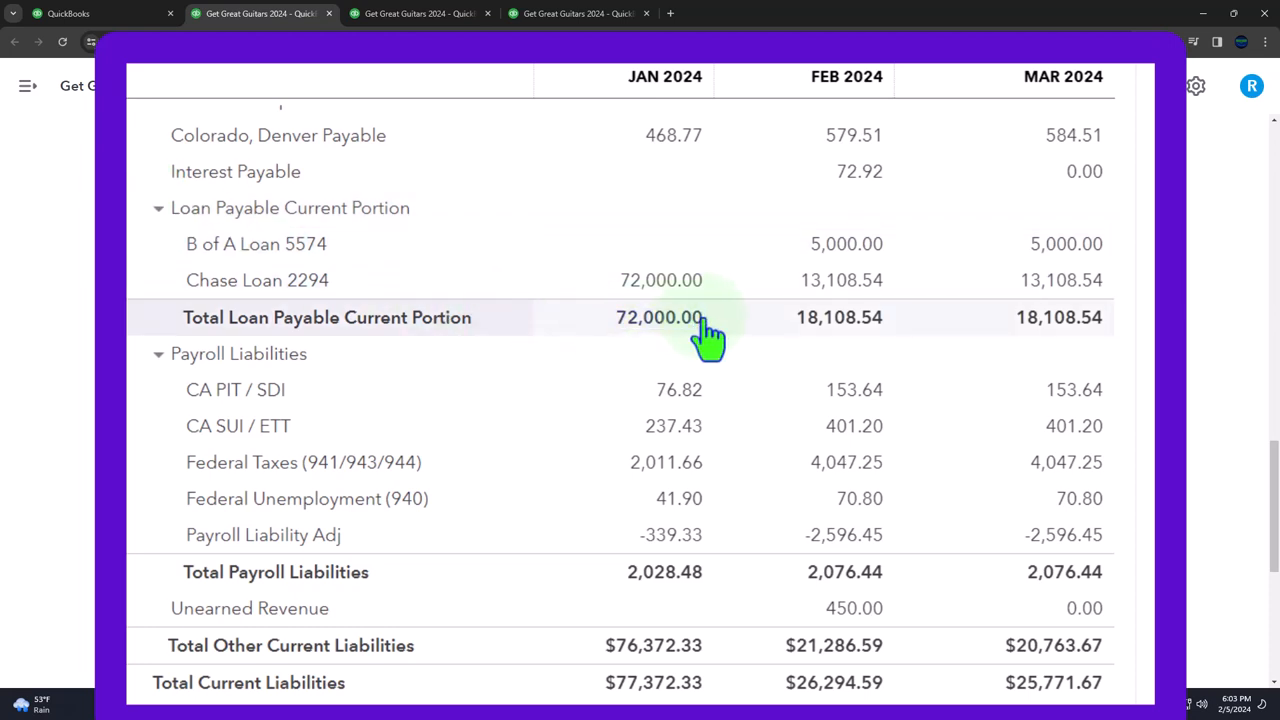
mouse_move(710, 290)
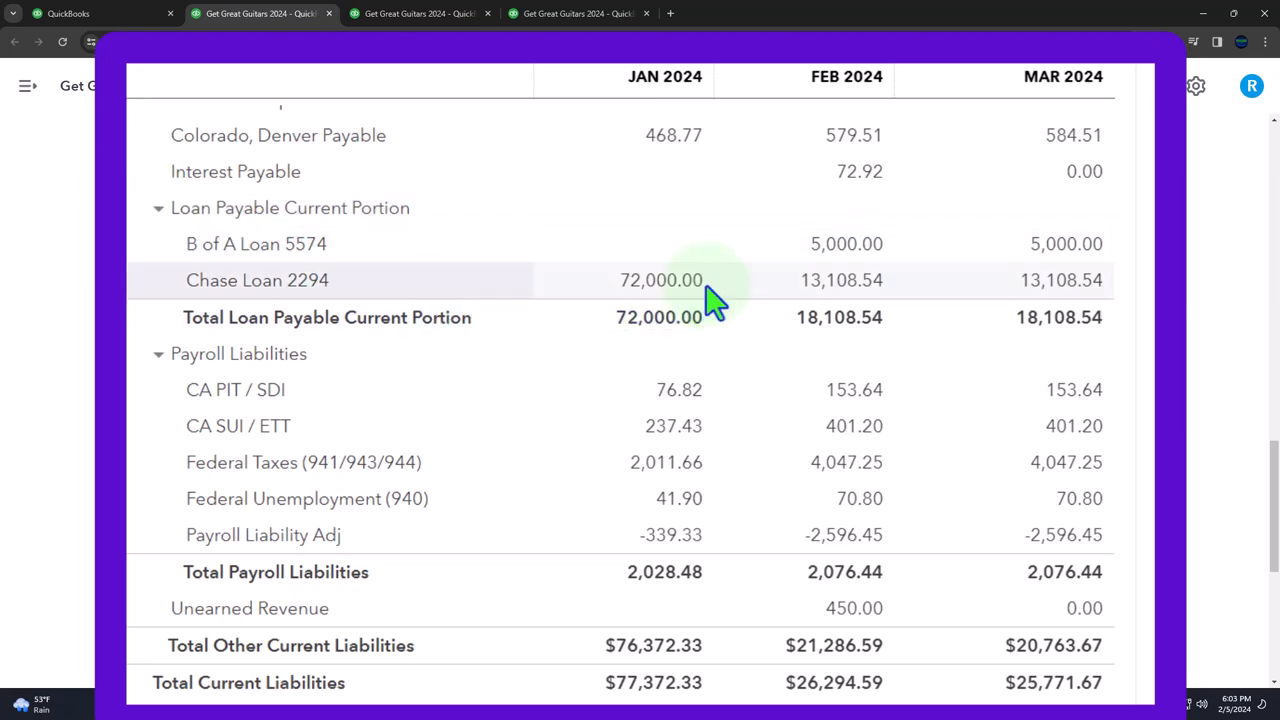
mouse_move(736, 256)
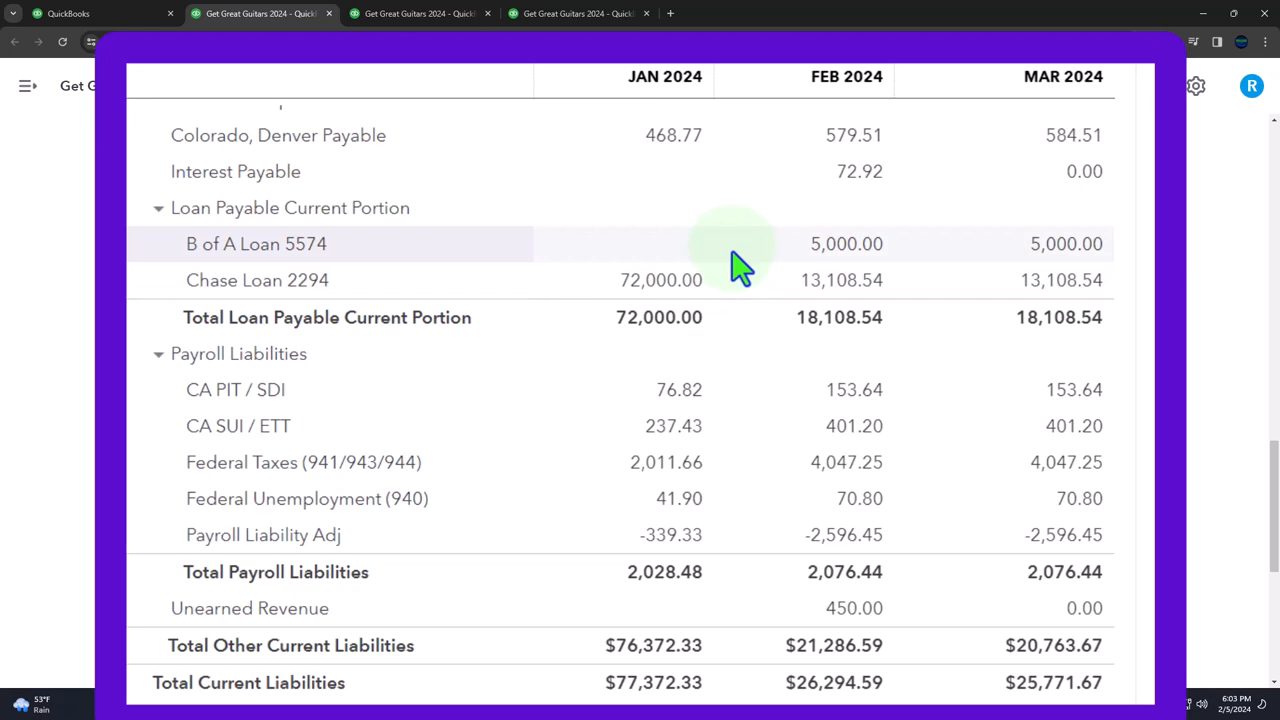
mouse_move(736, 284)
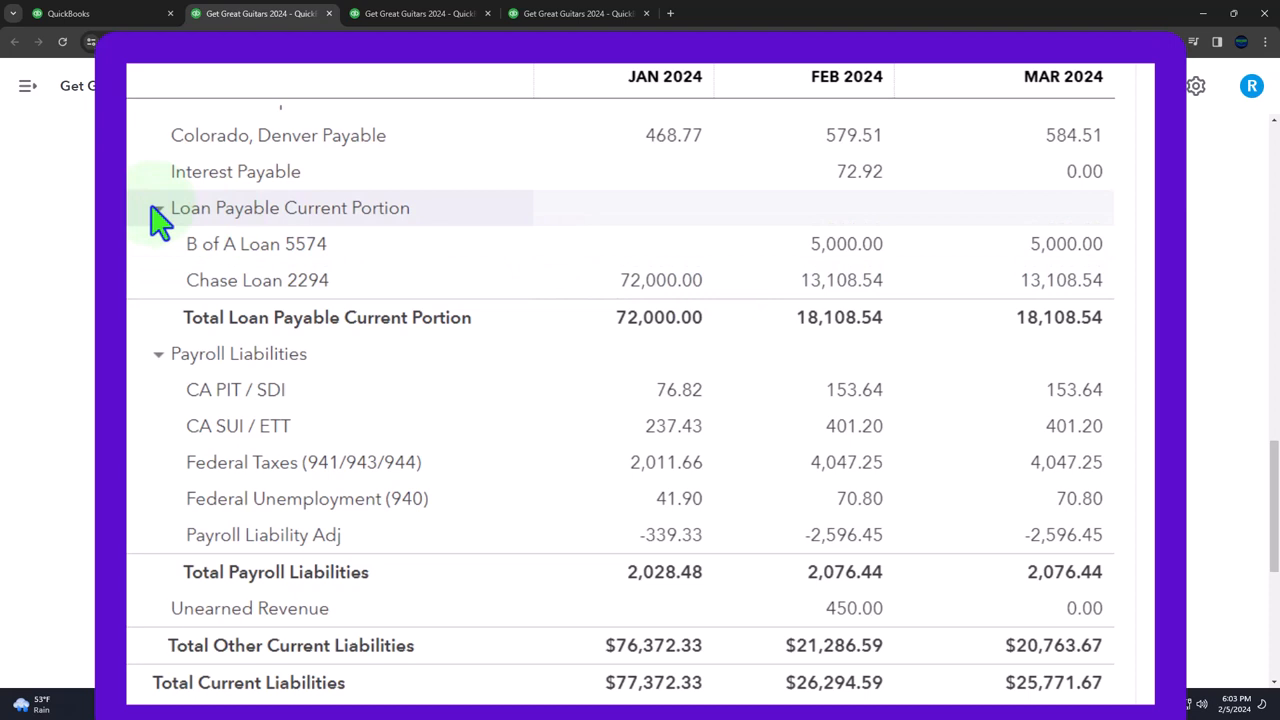
scroll(down, 3)
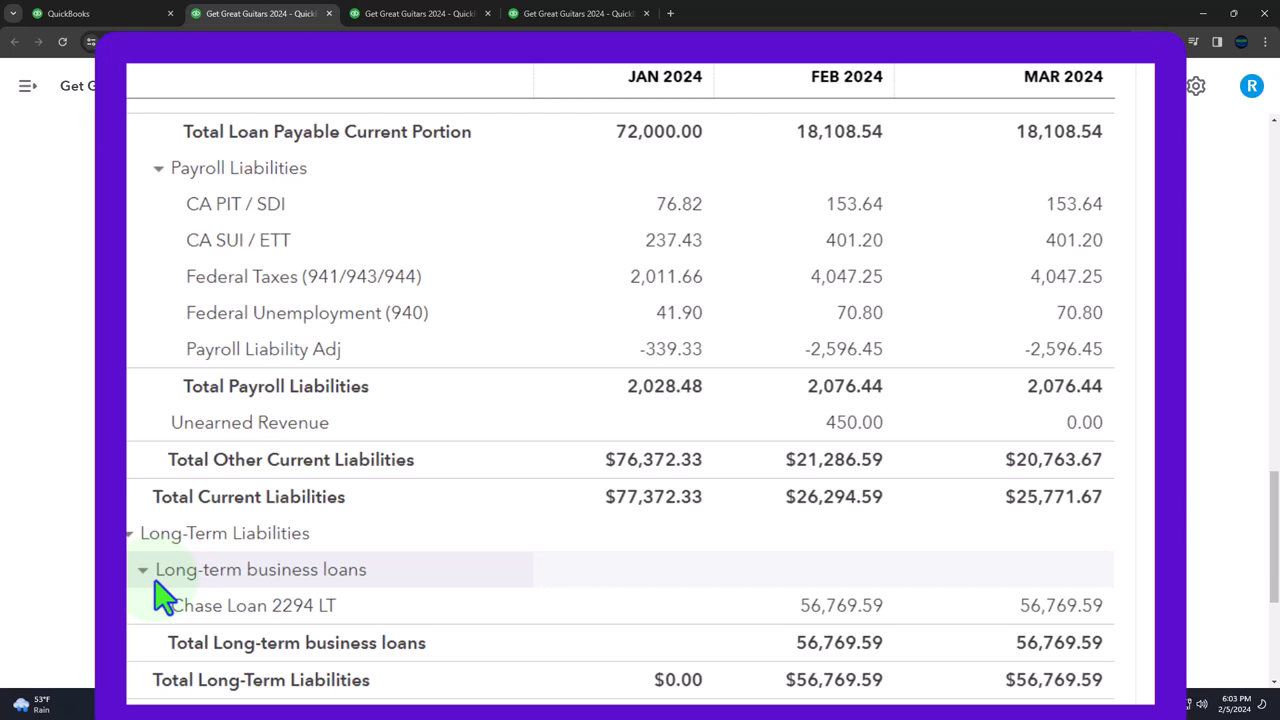
mouse_move(612, 632)
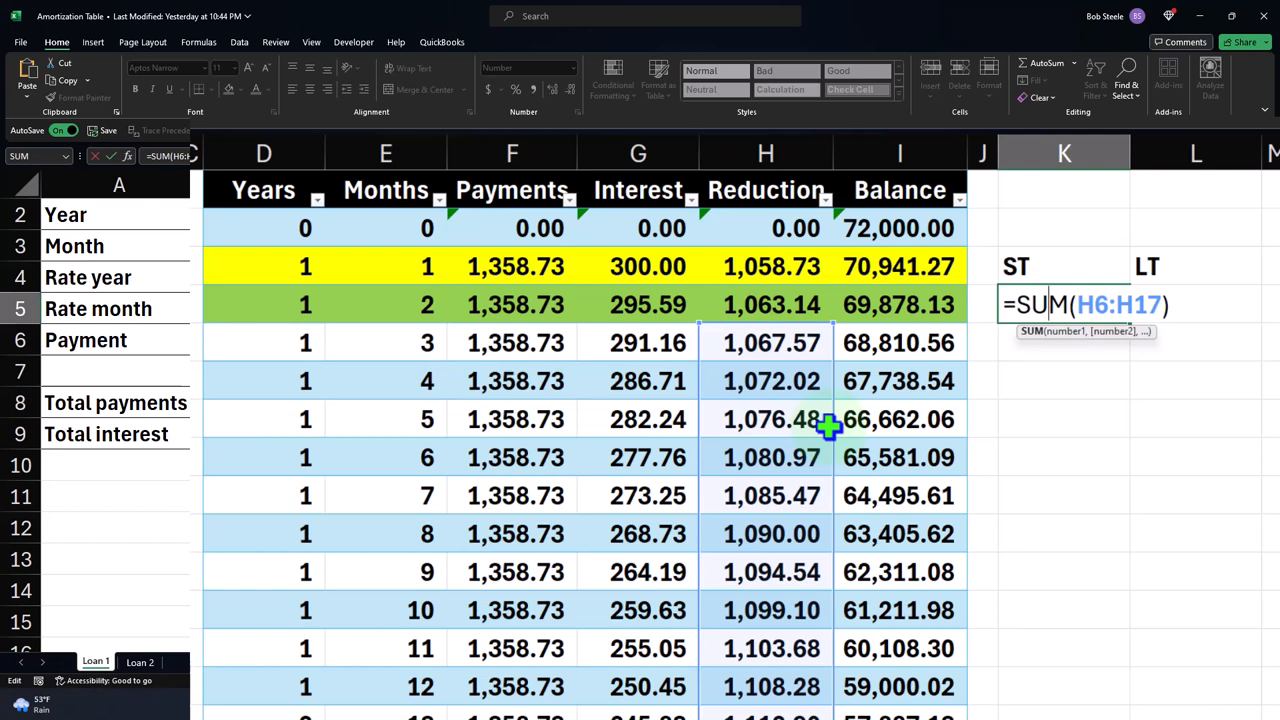
key(Return)
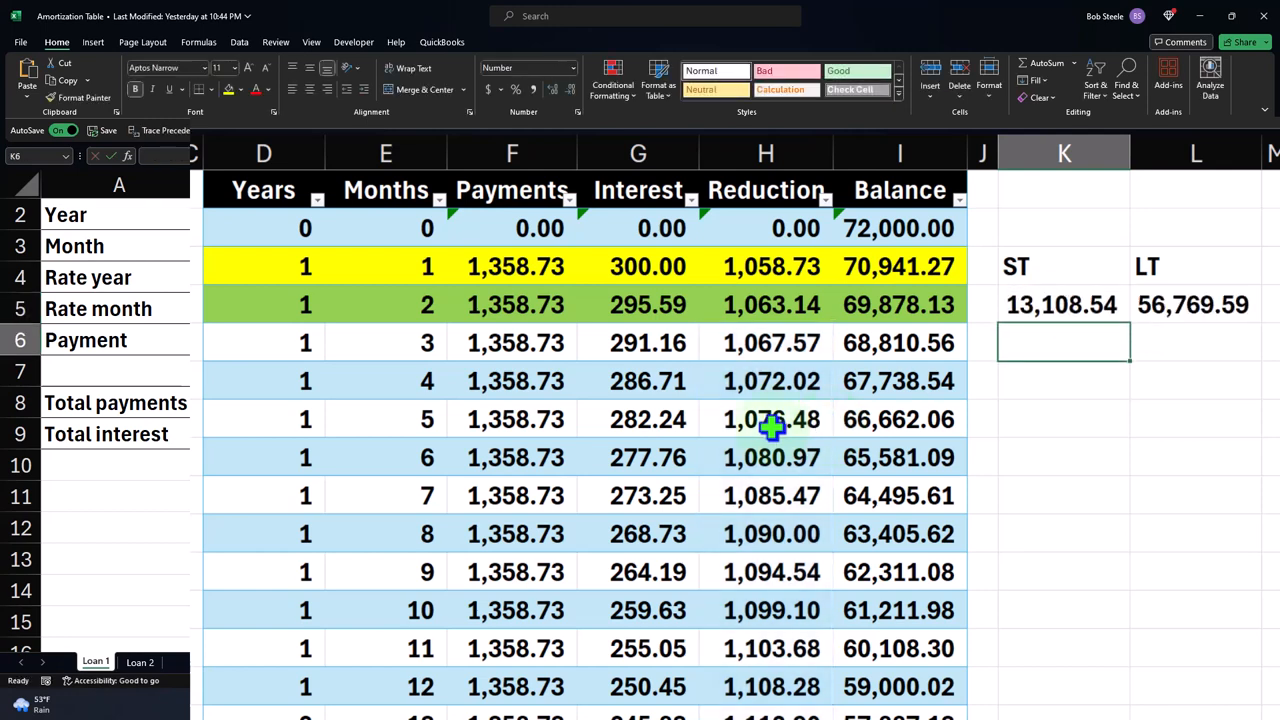
click(648, 342)
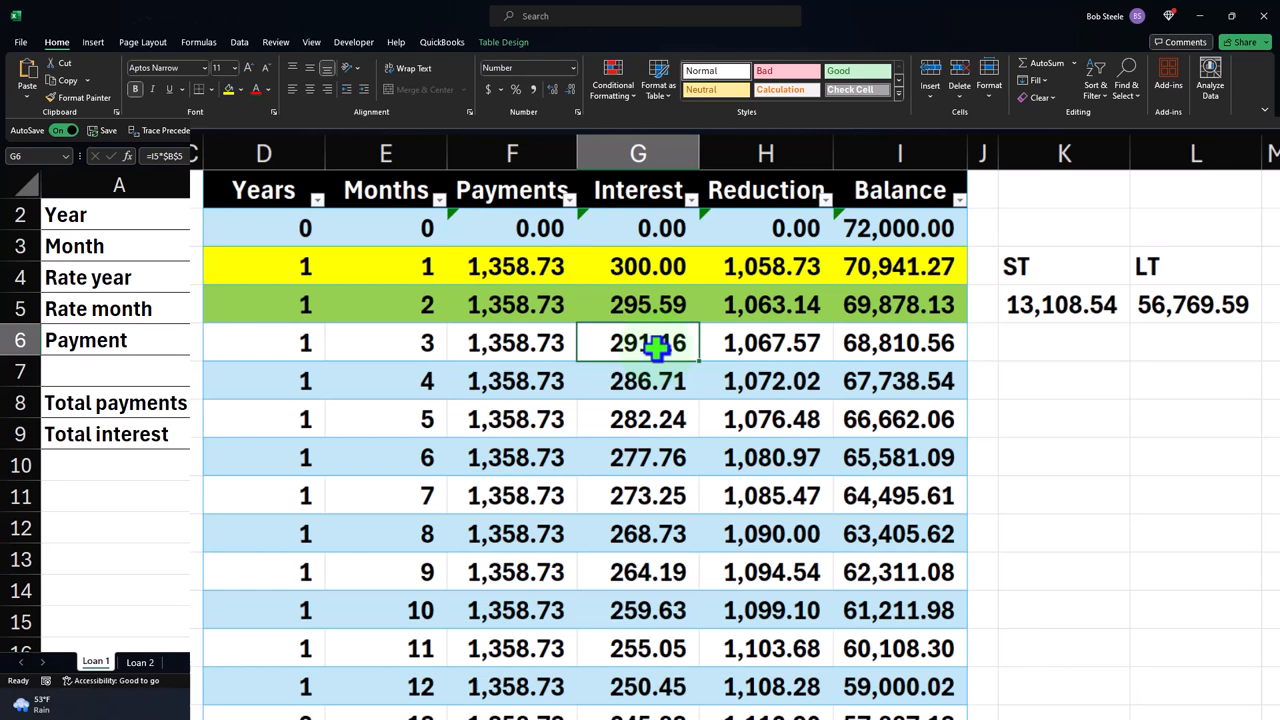
key(ctrl+s)
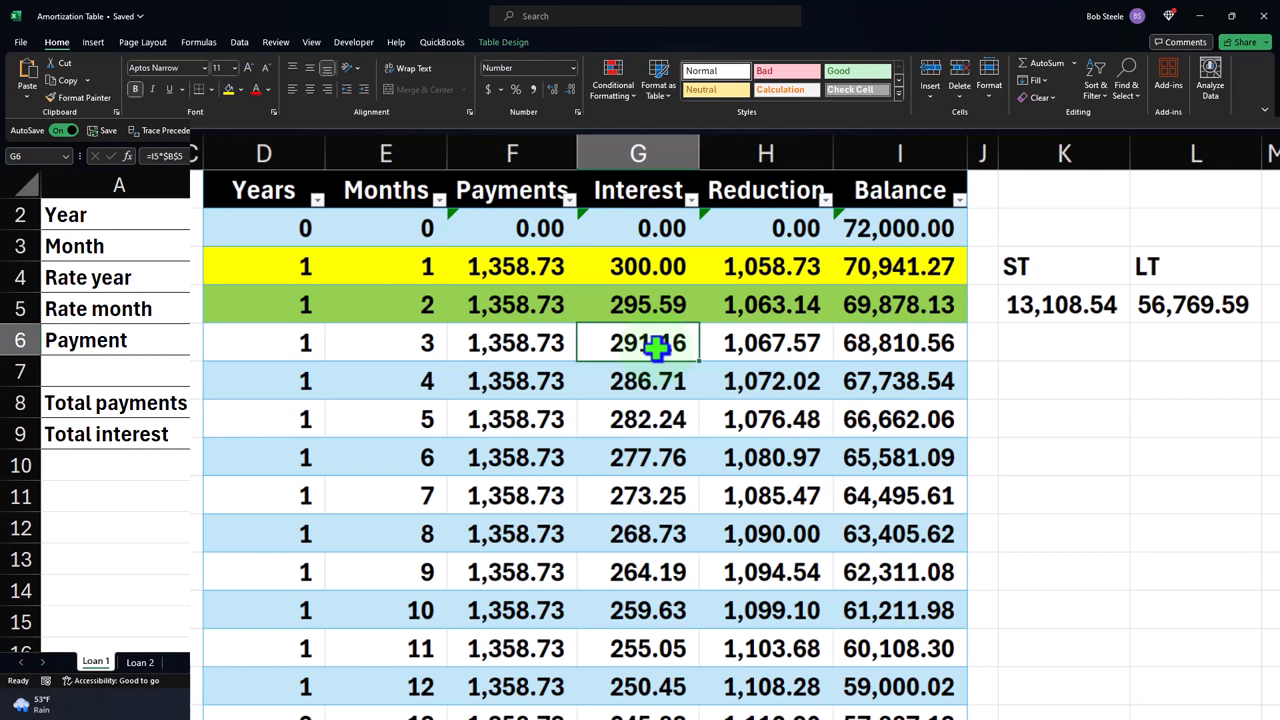
mouse_move(764, 348)
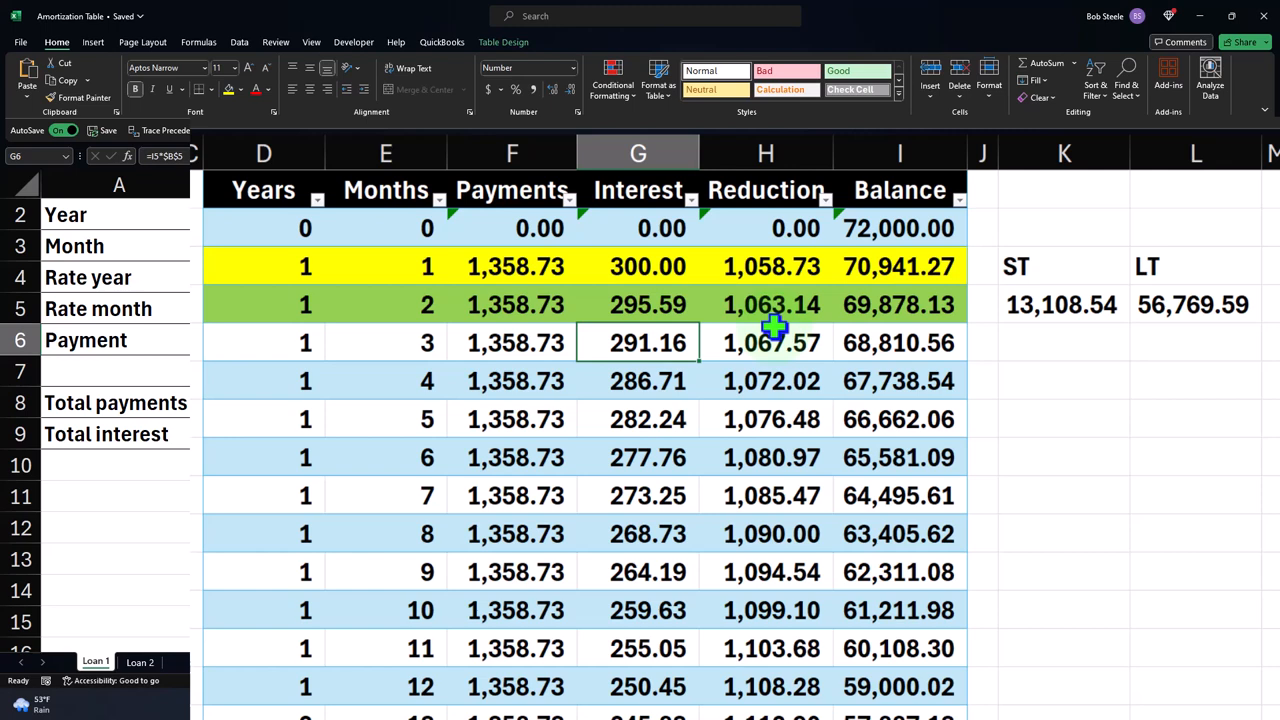
mouse_move(1108, 308)
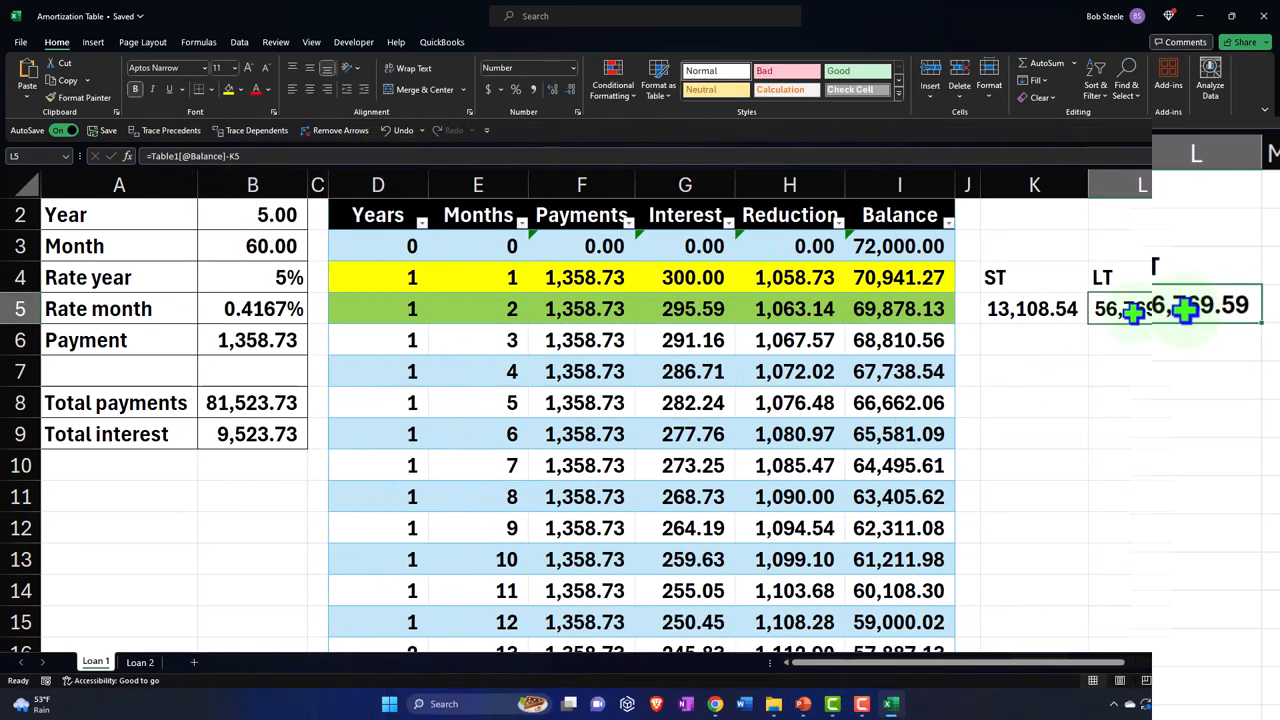
scroll(down, 3)
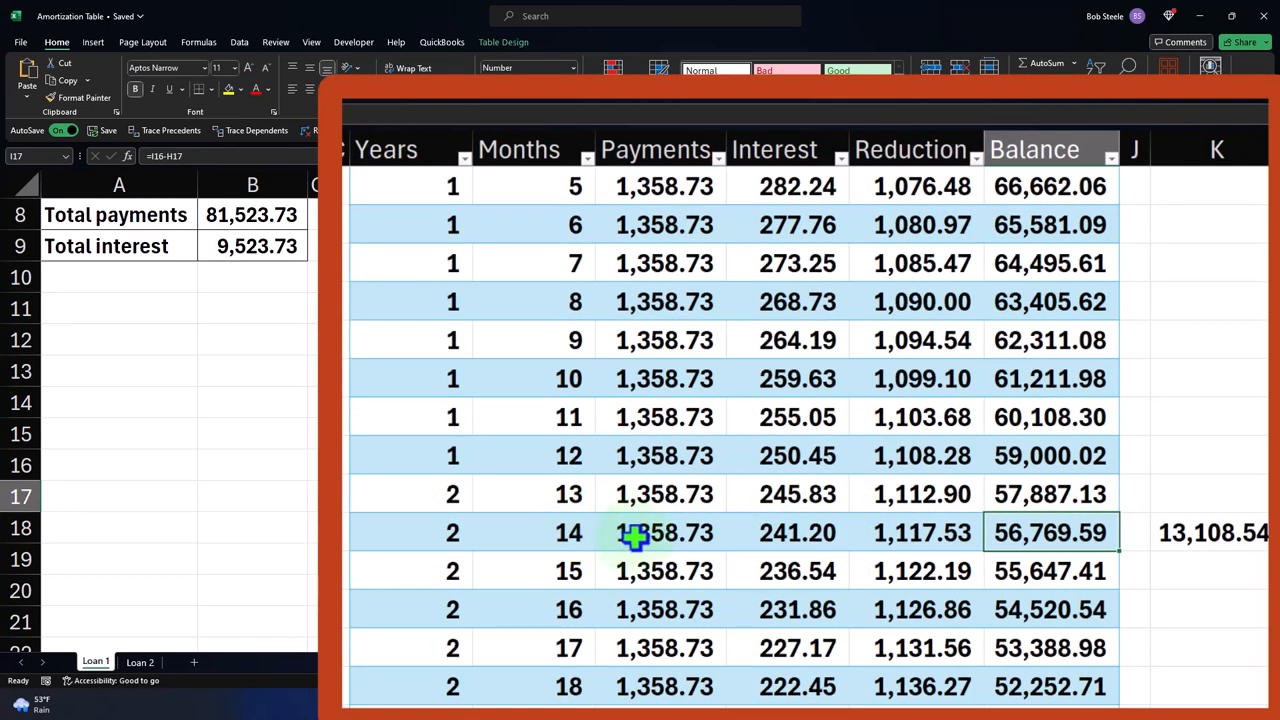
mouse_move(890, 540)
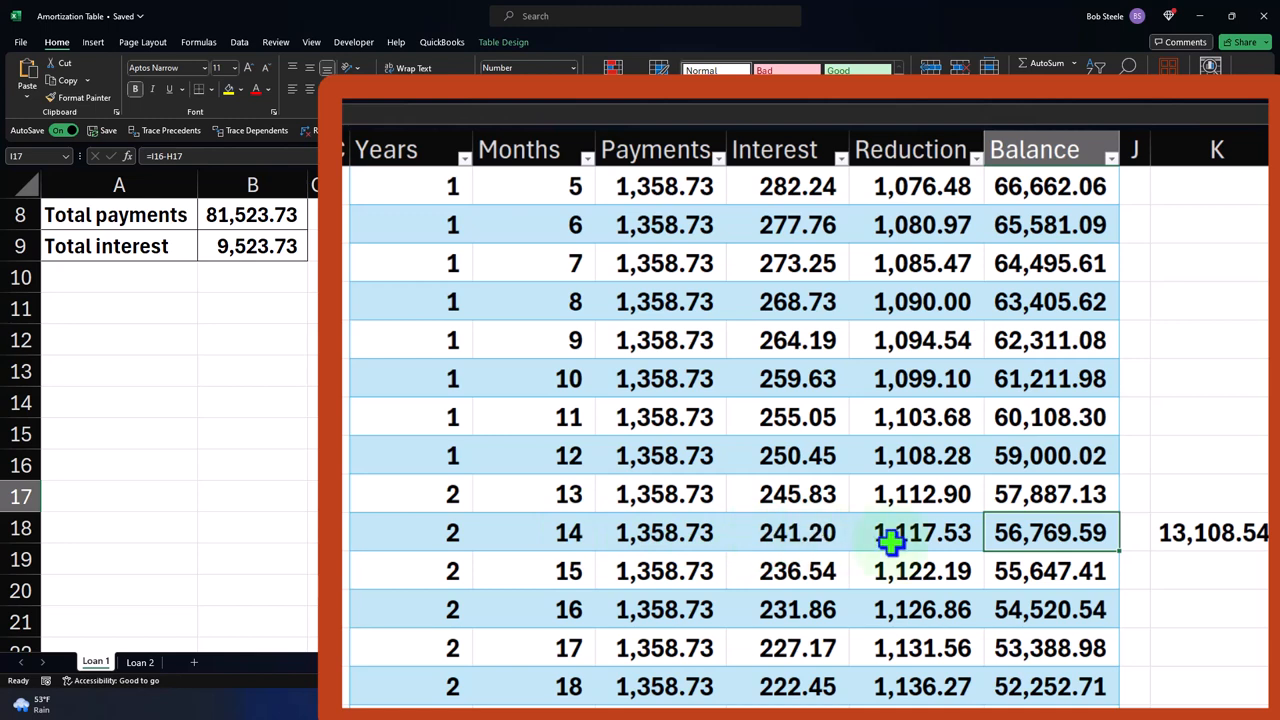
mouse_move(1048, 540)
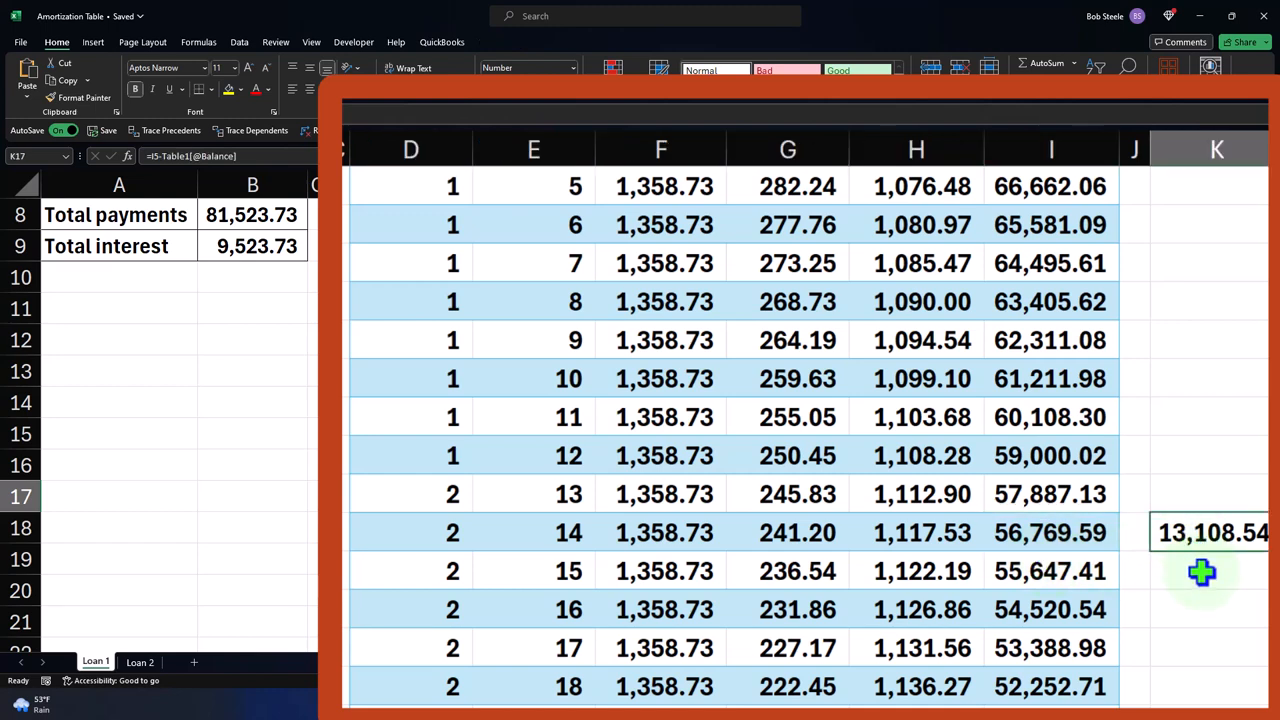
scroll(up, 3)
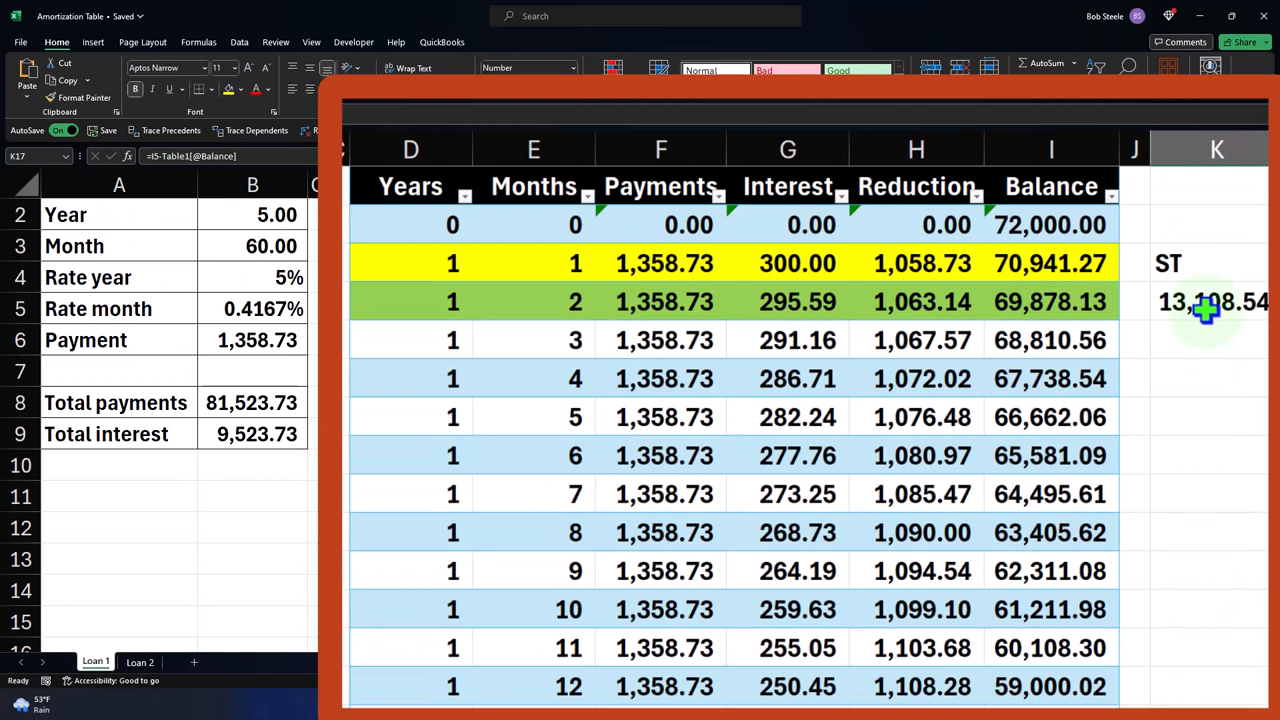
scroll(down, 3)
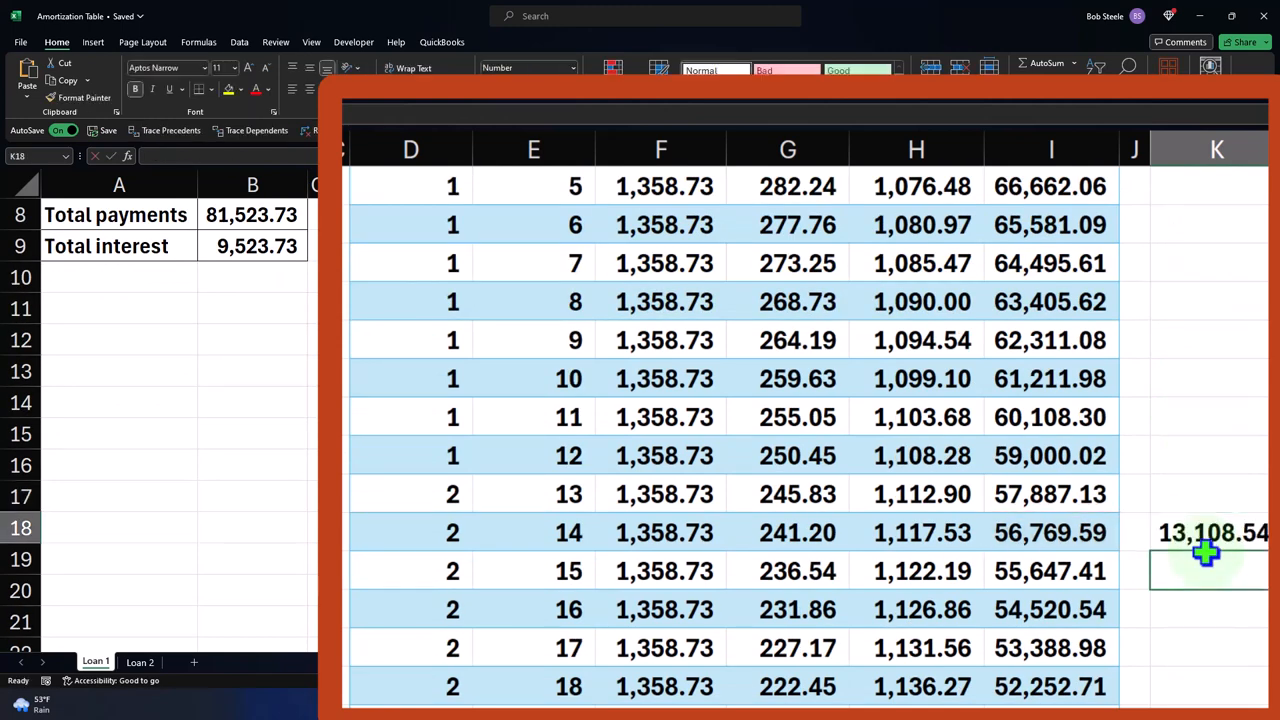
scroll(up, 3)
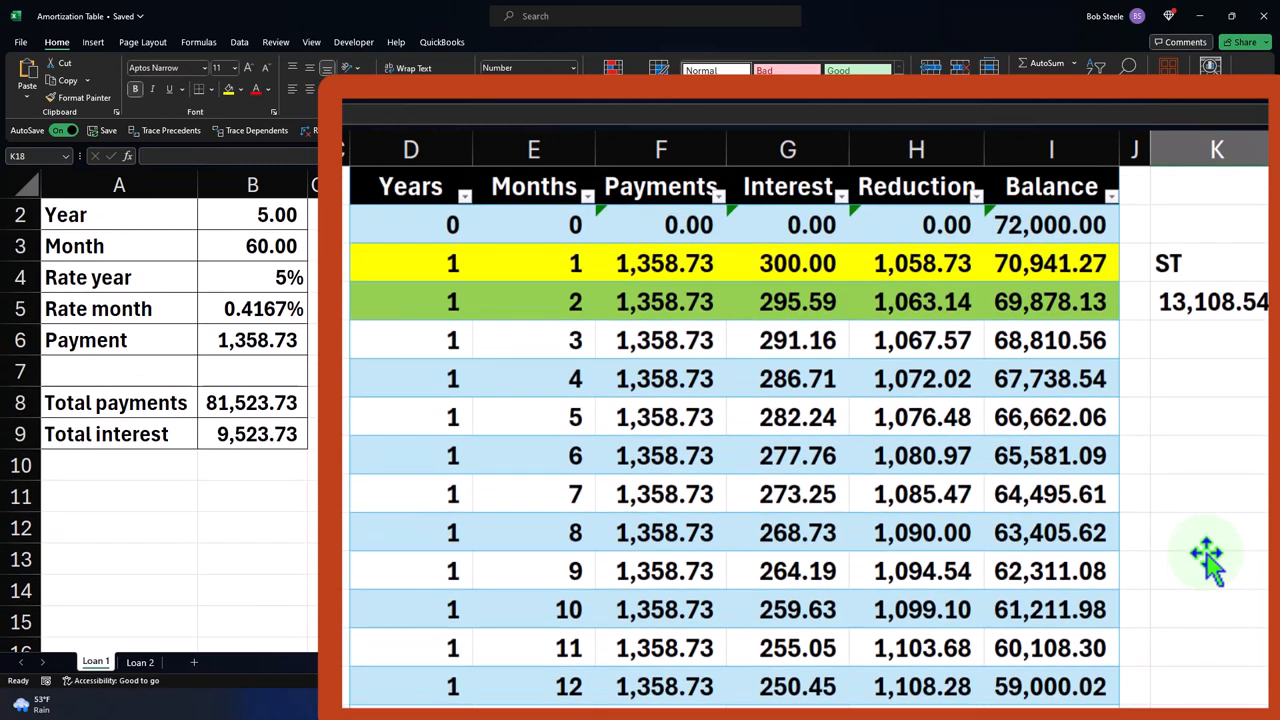
scroll(down, 3)
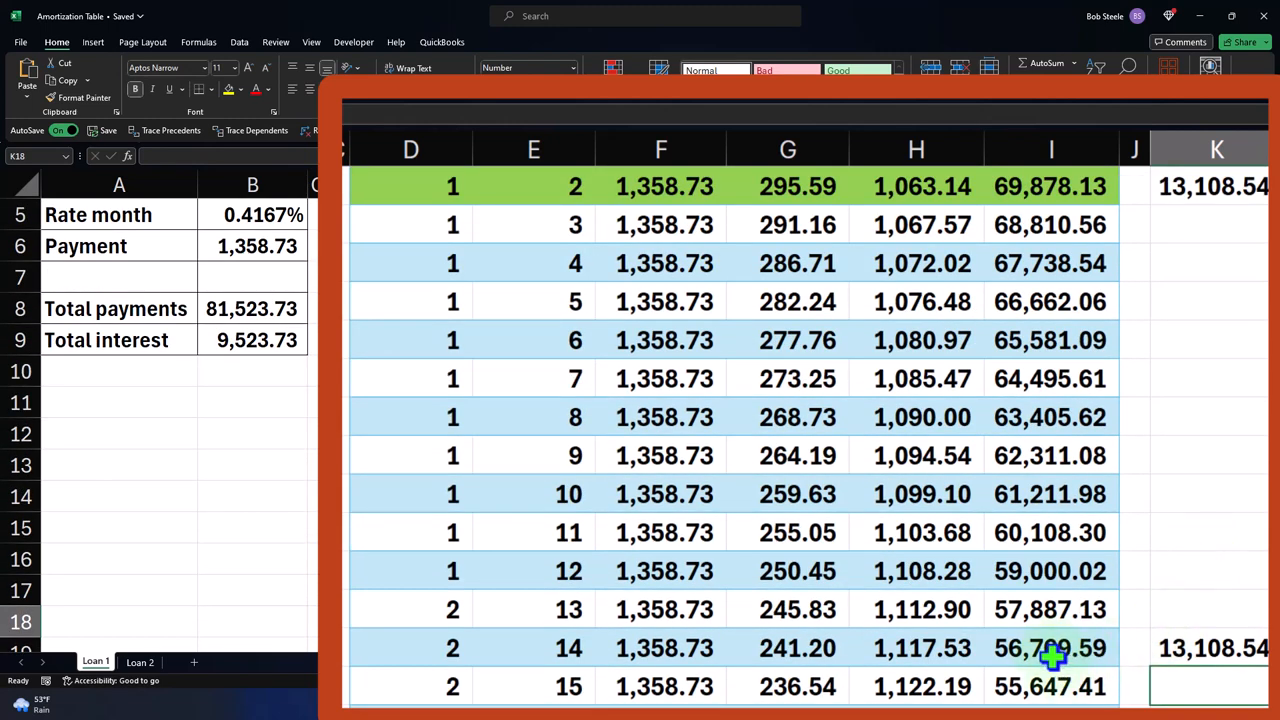
click(1048, 648)
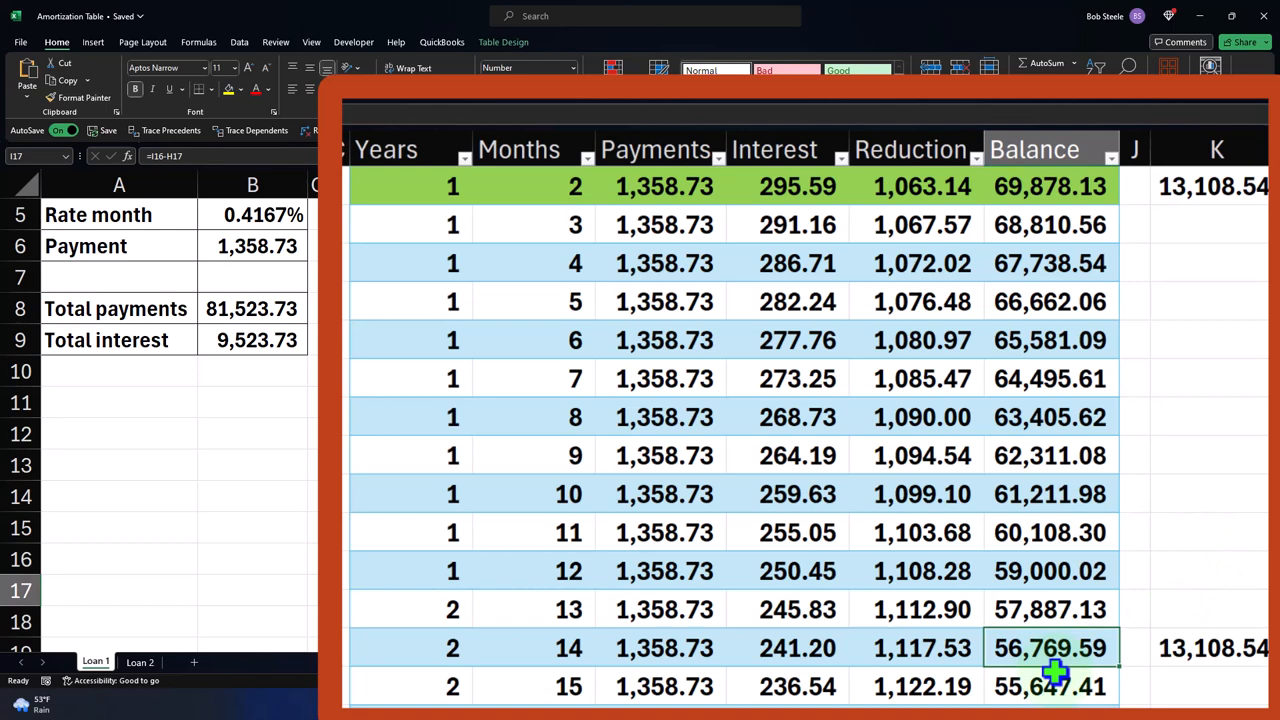
scroll(up, 3)
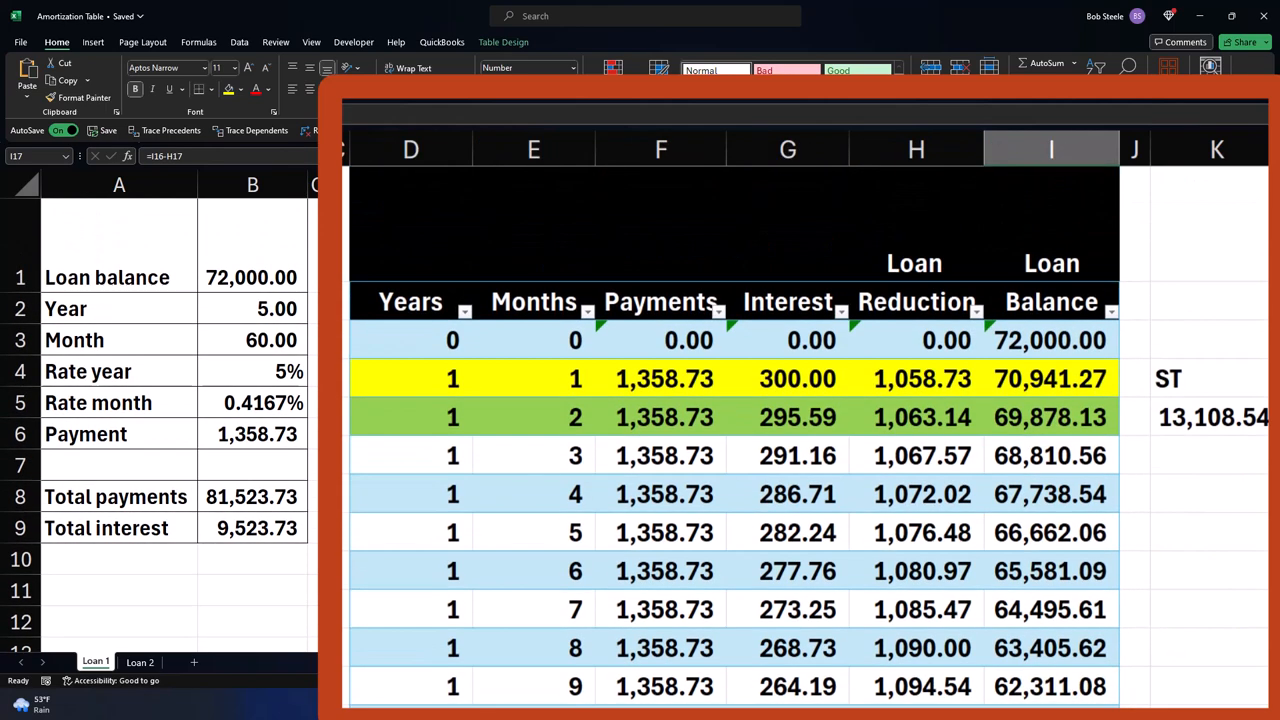
scroll(down, 3)
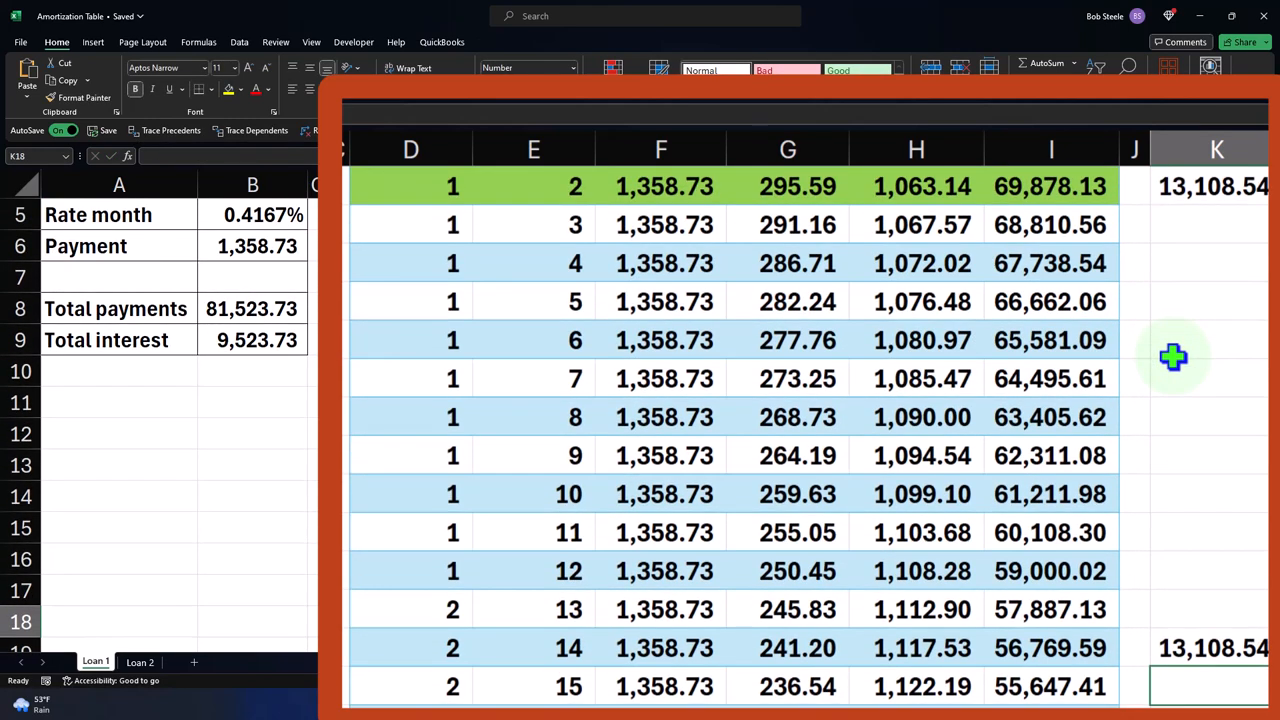
scroll(up, 3)
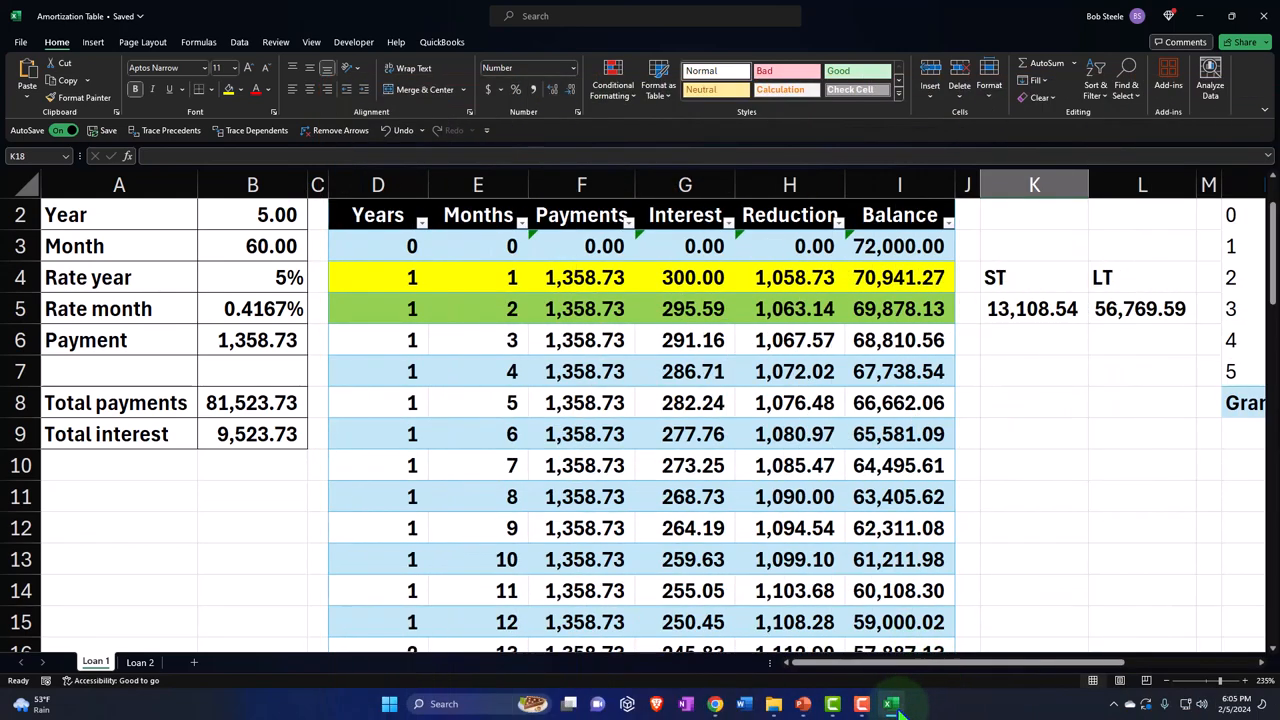
Review Chase Loan 2294's current and long-term balances on the balance sheet, then switch to the amortization workbook.
click(888, 704)
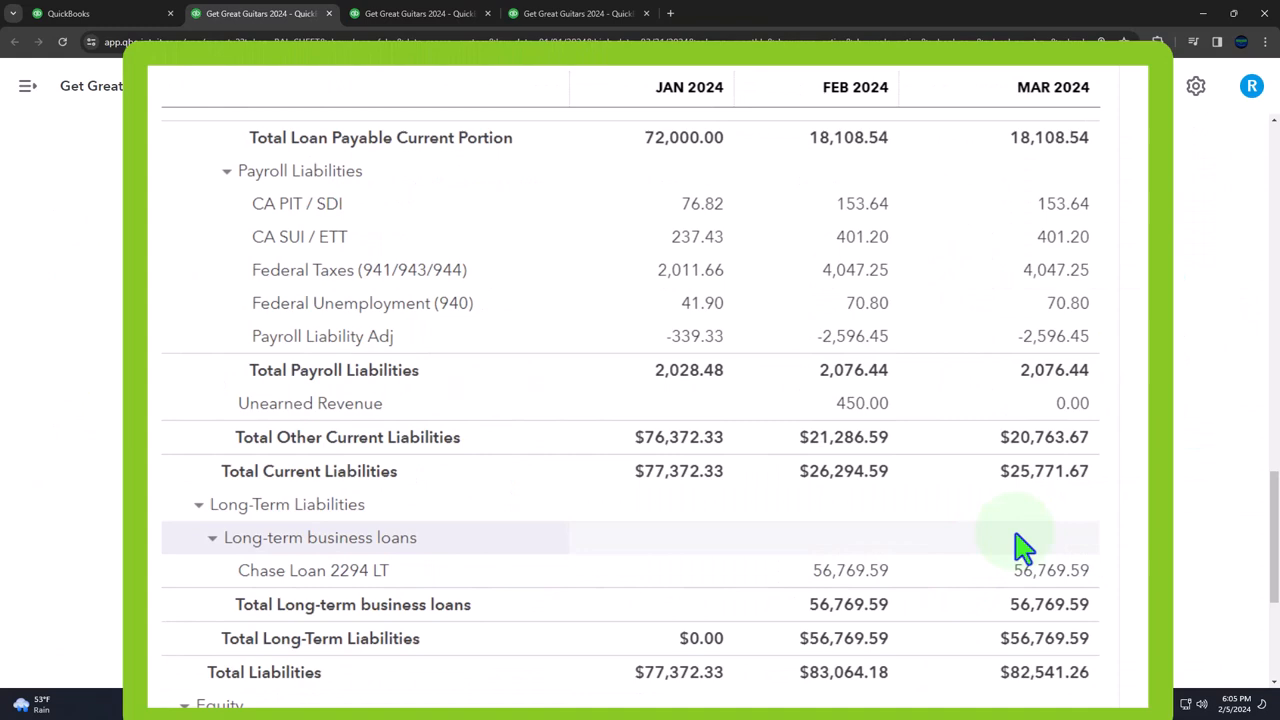
scroll(up, 3)
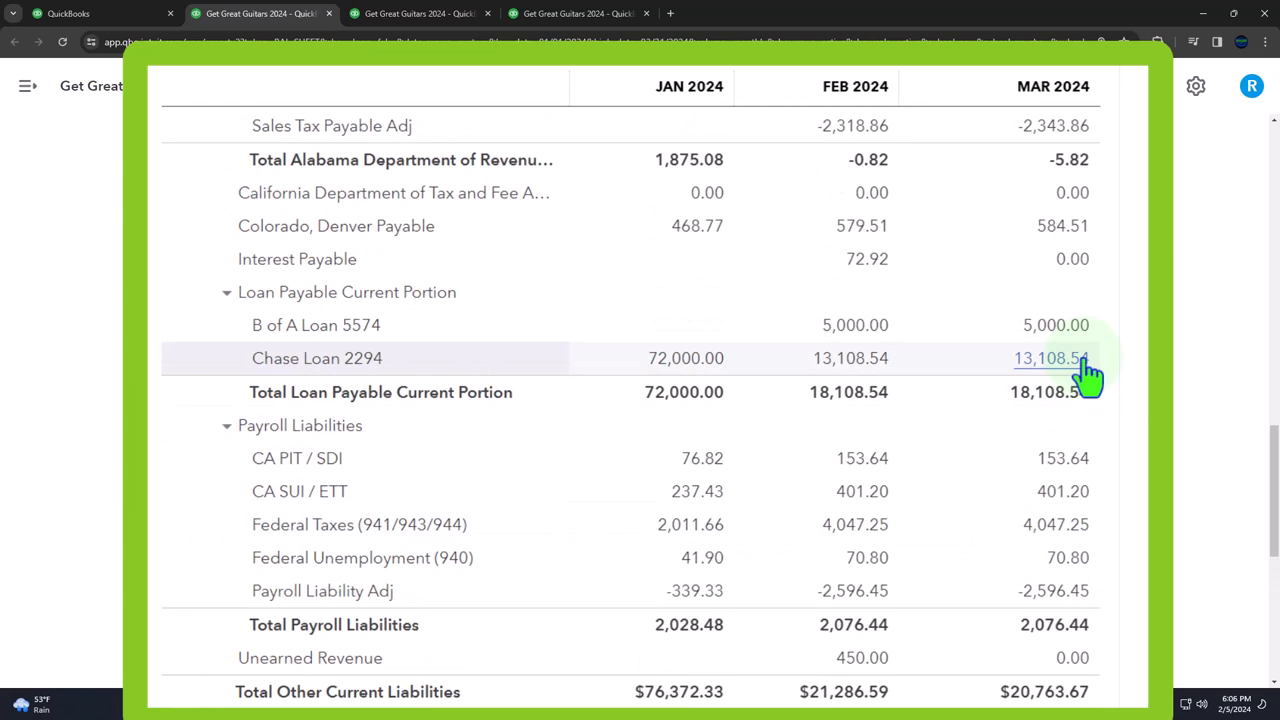
mouse_move(218, 356)
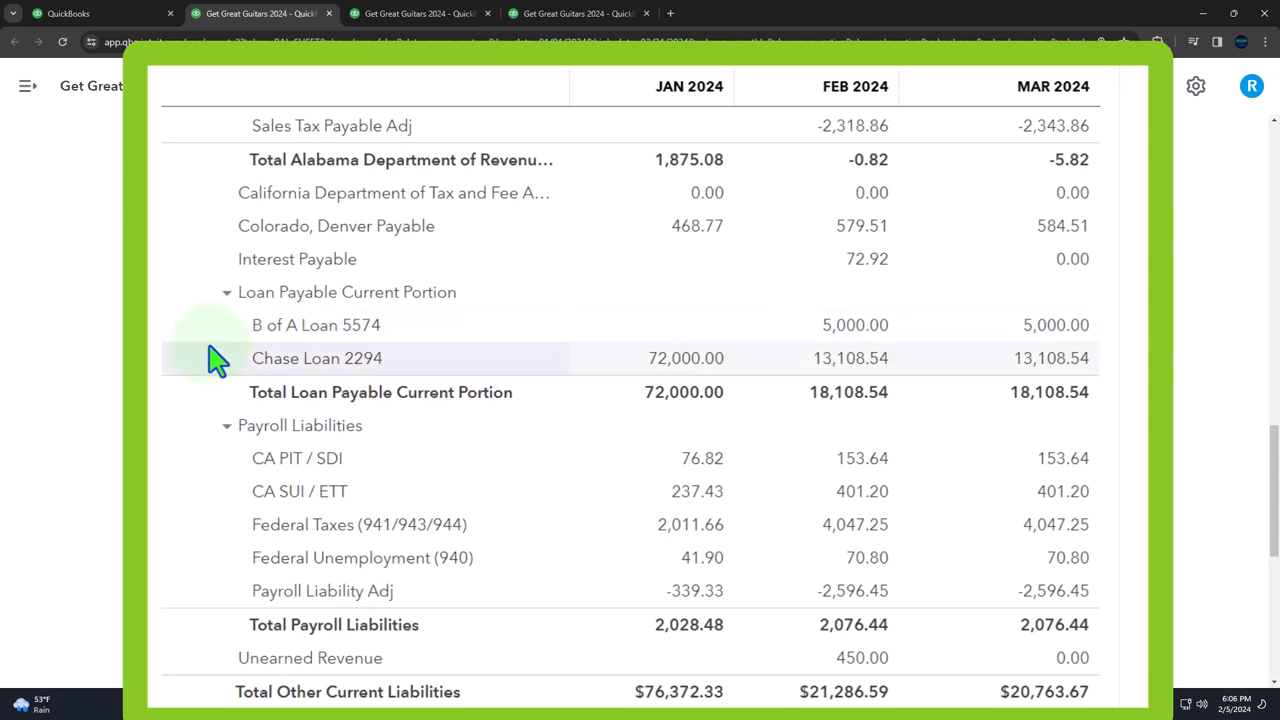
scroll(down, 3)
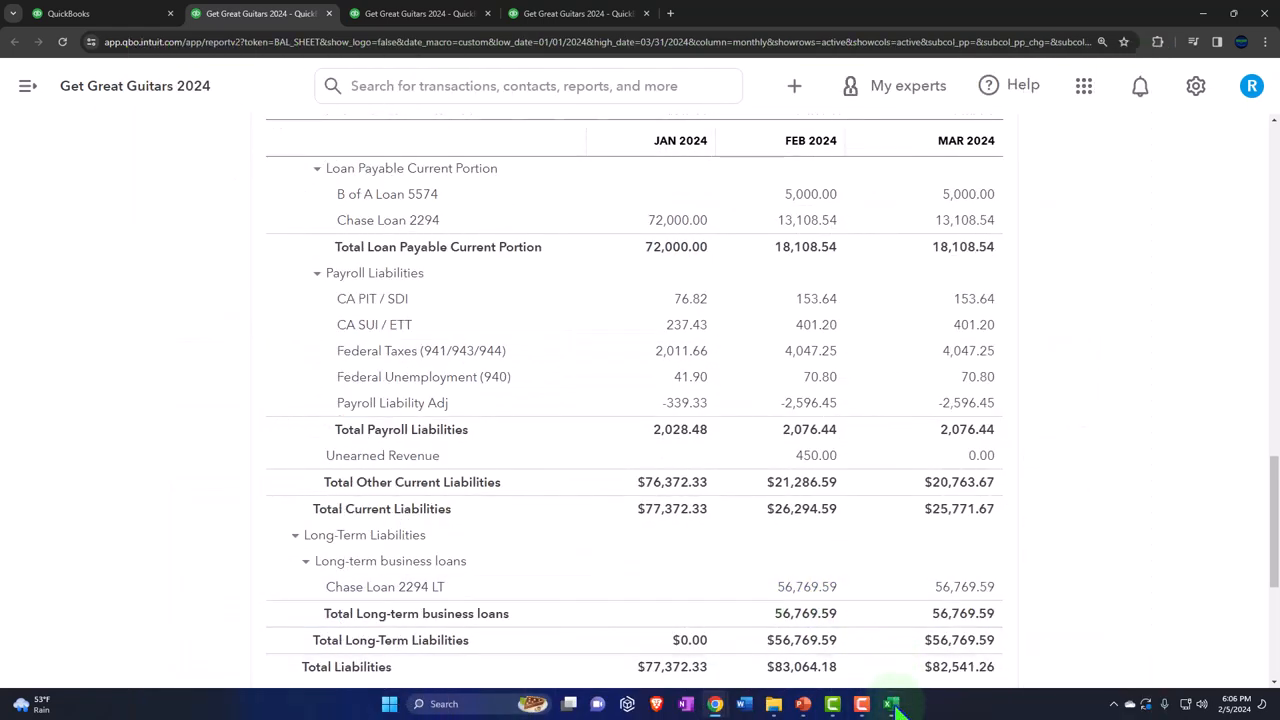
click(888, 704)
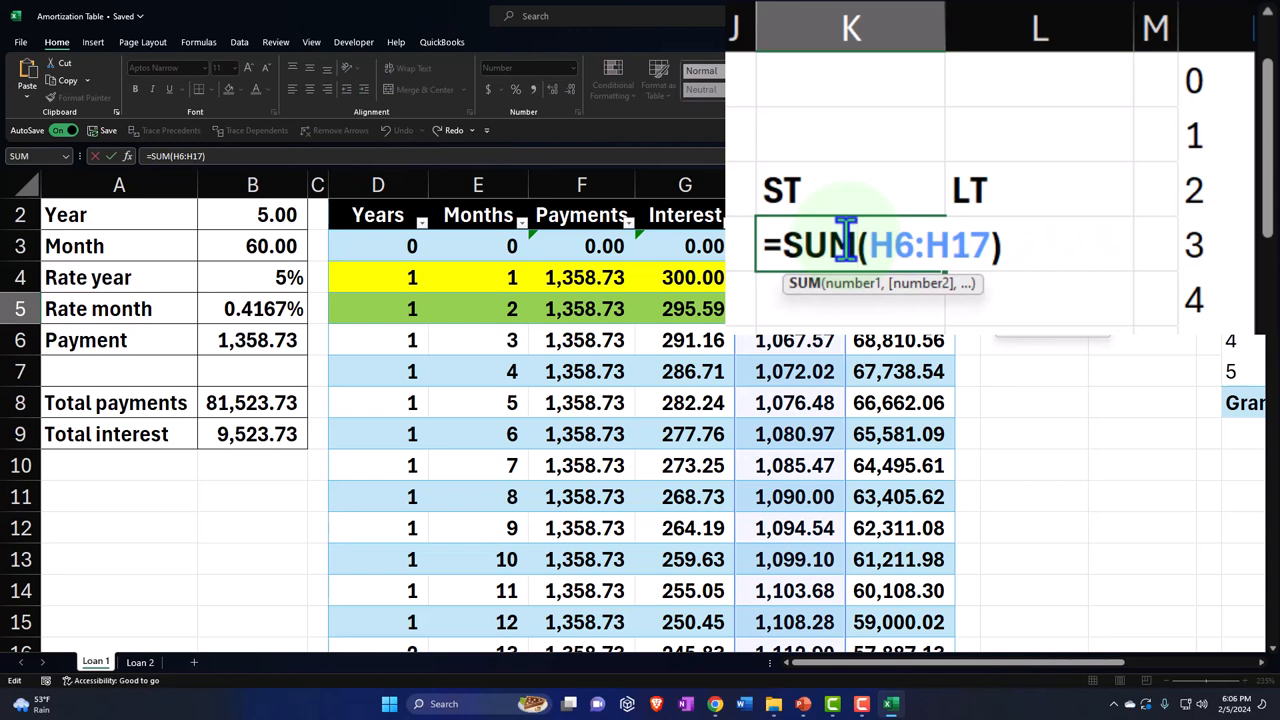
Leave the ST cell after viewing its =SUM(H6:H17) short-term formula.
key(Return)
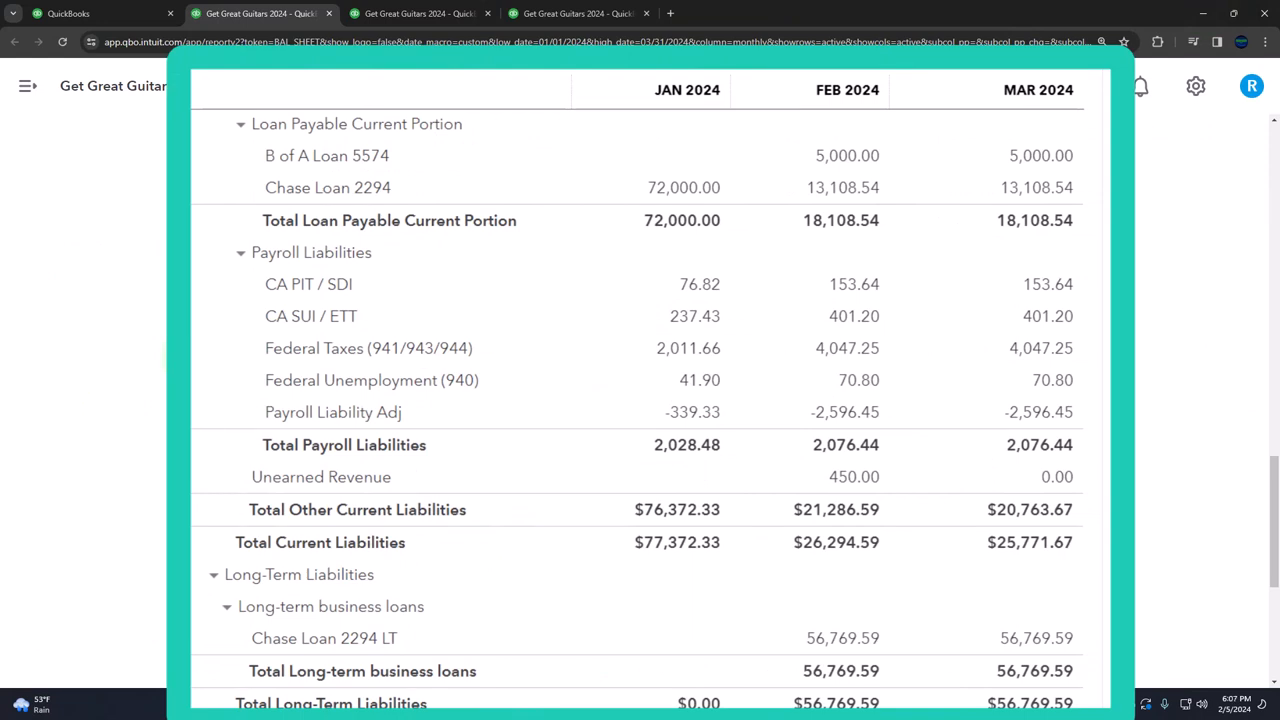
Compare Chase Loan 2294 and Chase Loan 2294 LT balances on the balance sheet.
scroll(down, 3)
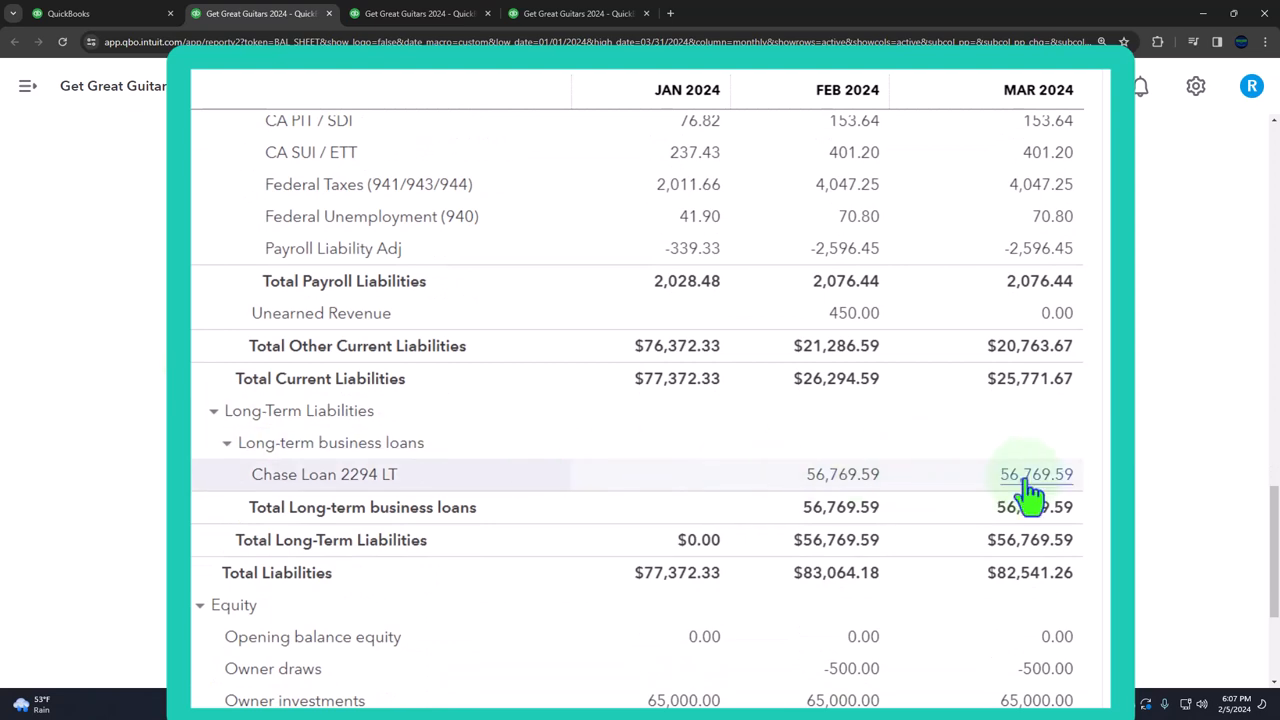
scroll(up, 3)
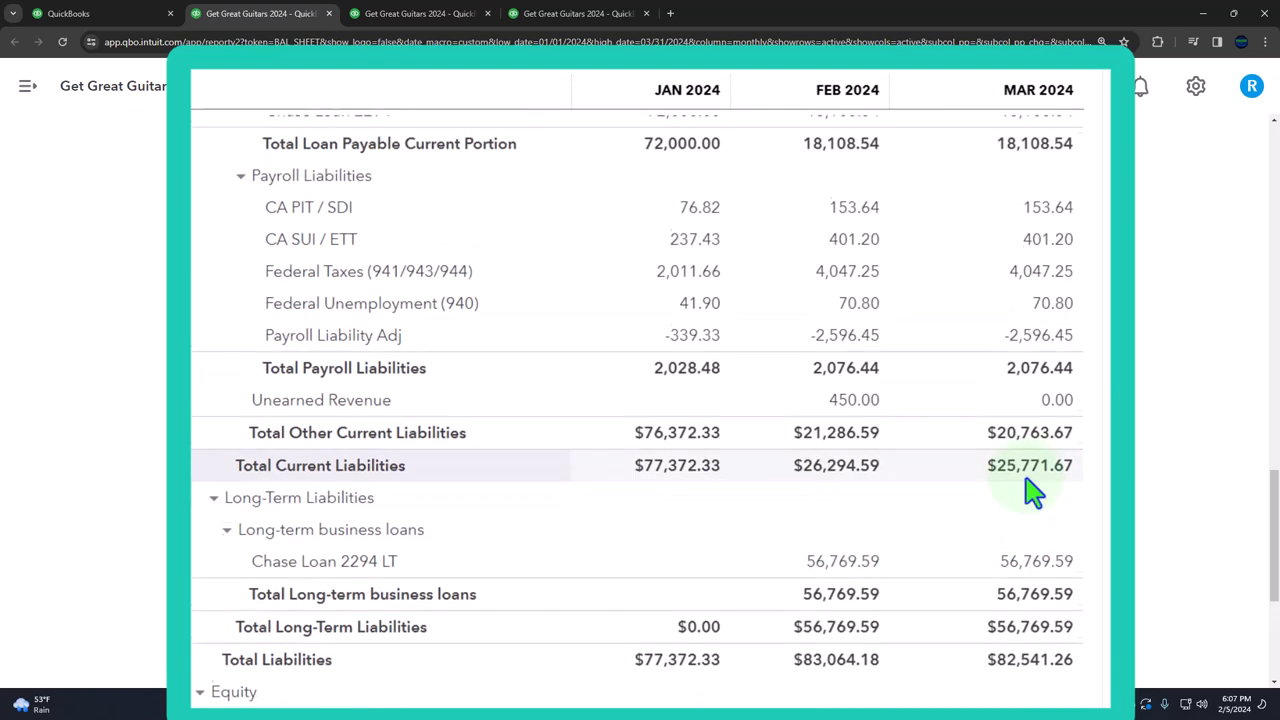
scroll(up, 3)
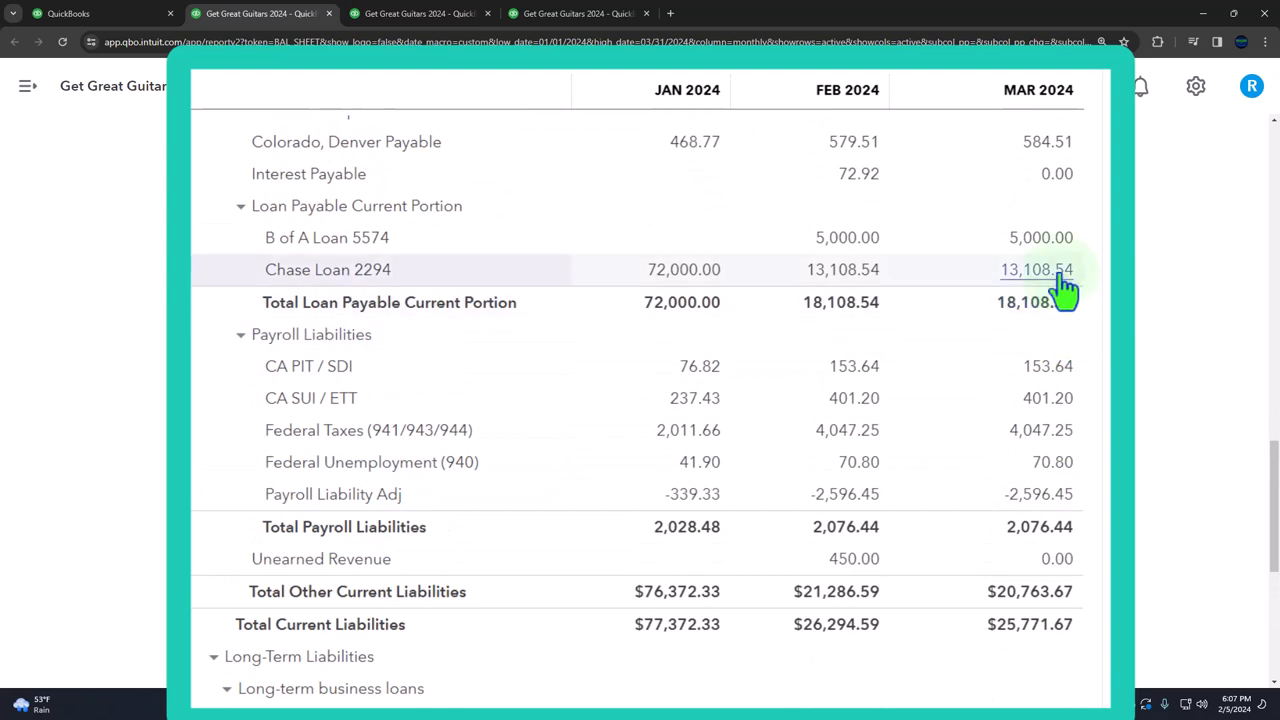
mouse_move(1028, 302)
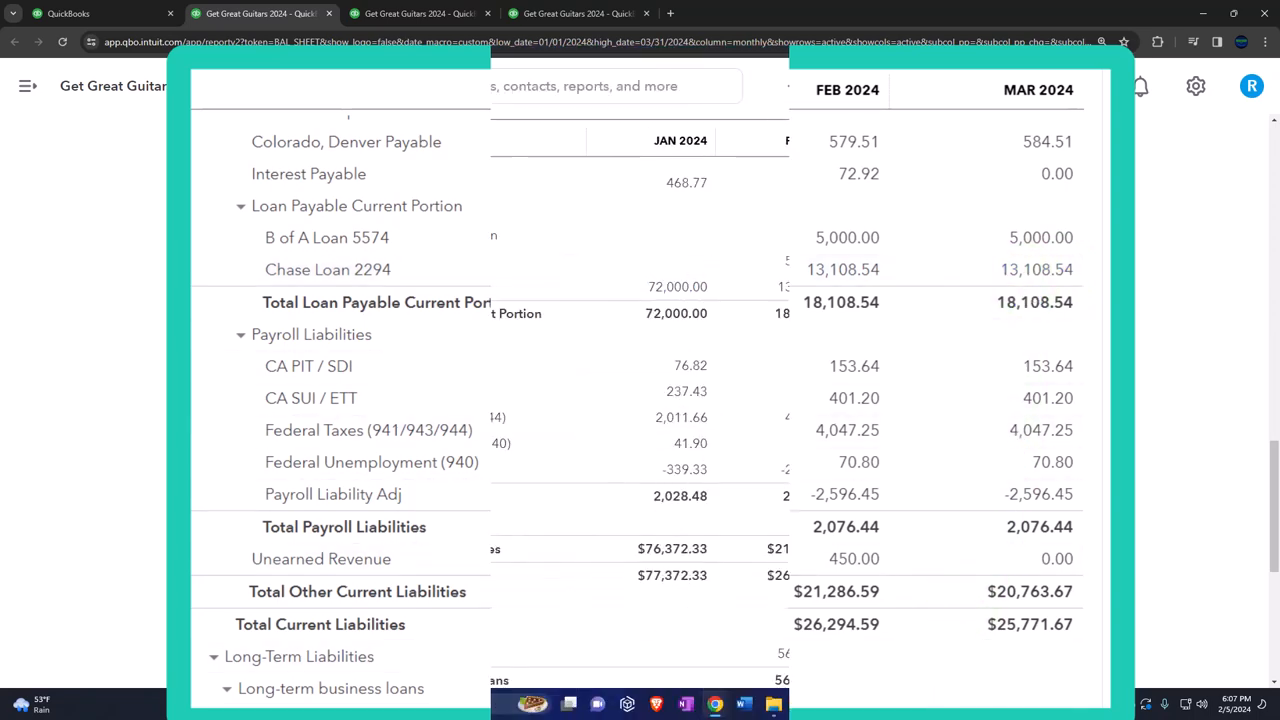
click(742, 704)
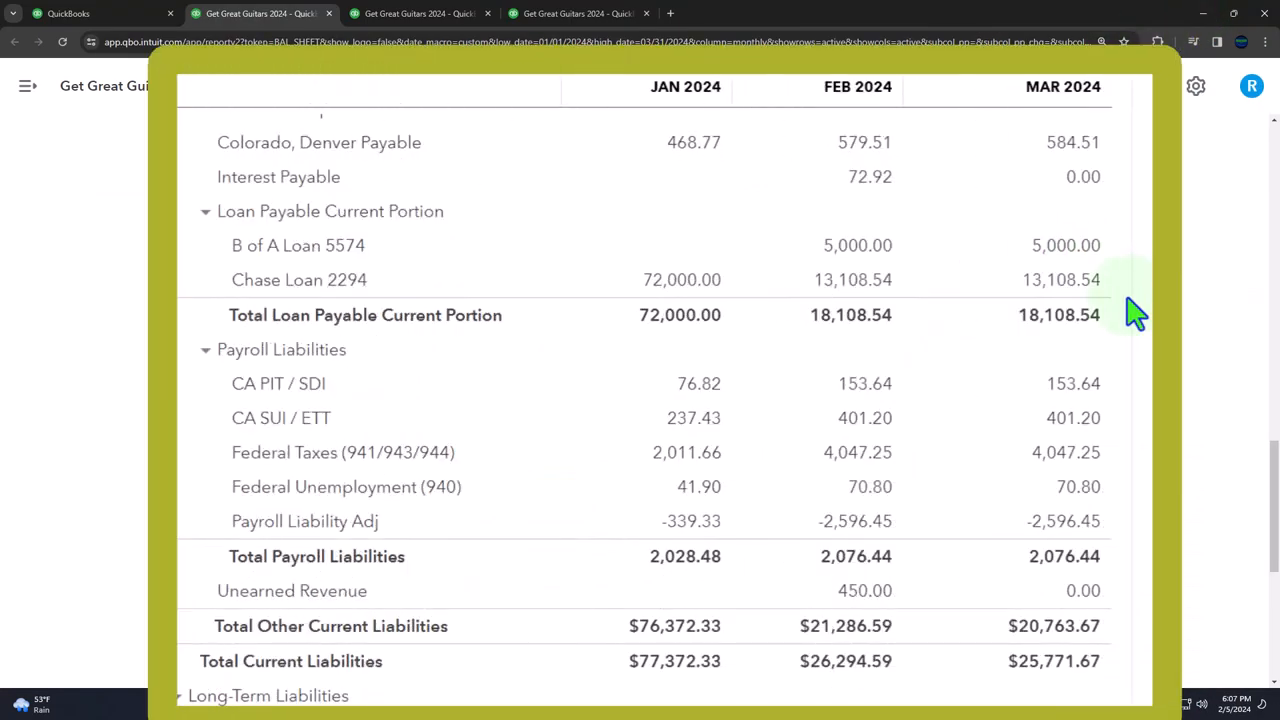
mouse_move(1010, 276)
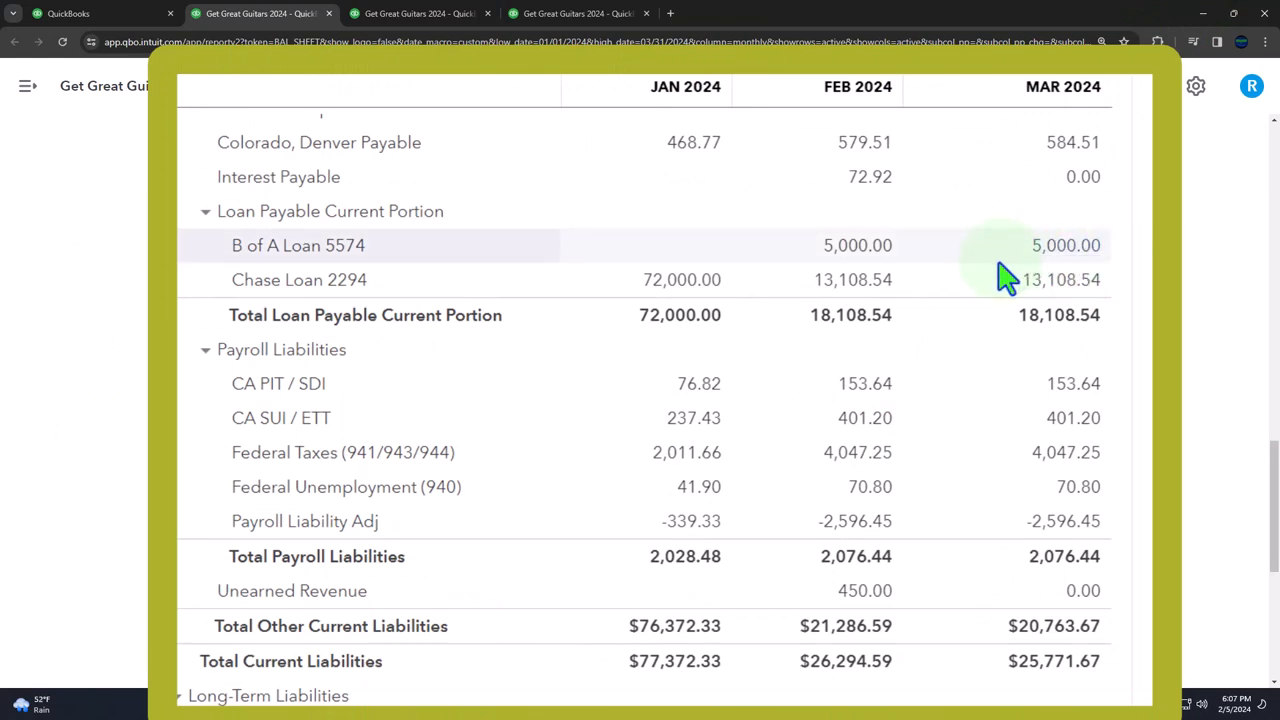
mouse_move(996, 284)
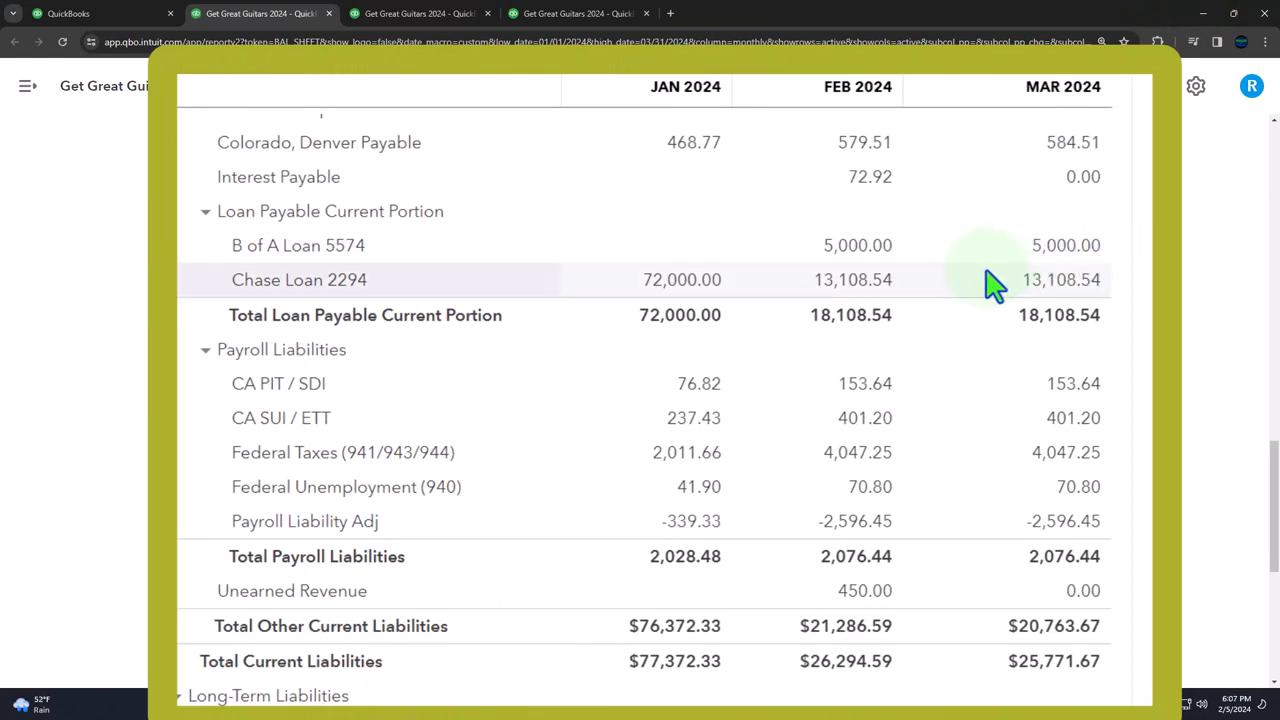
Drill into the Feb 2024 Chase Loan 2294 amount to show its transactions ending at $13,108.54.
click(852, 280)
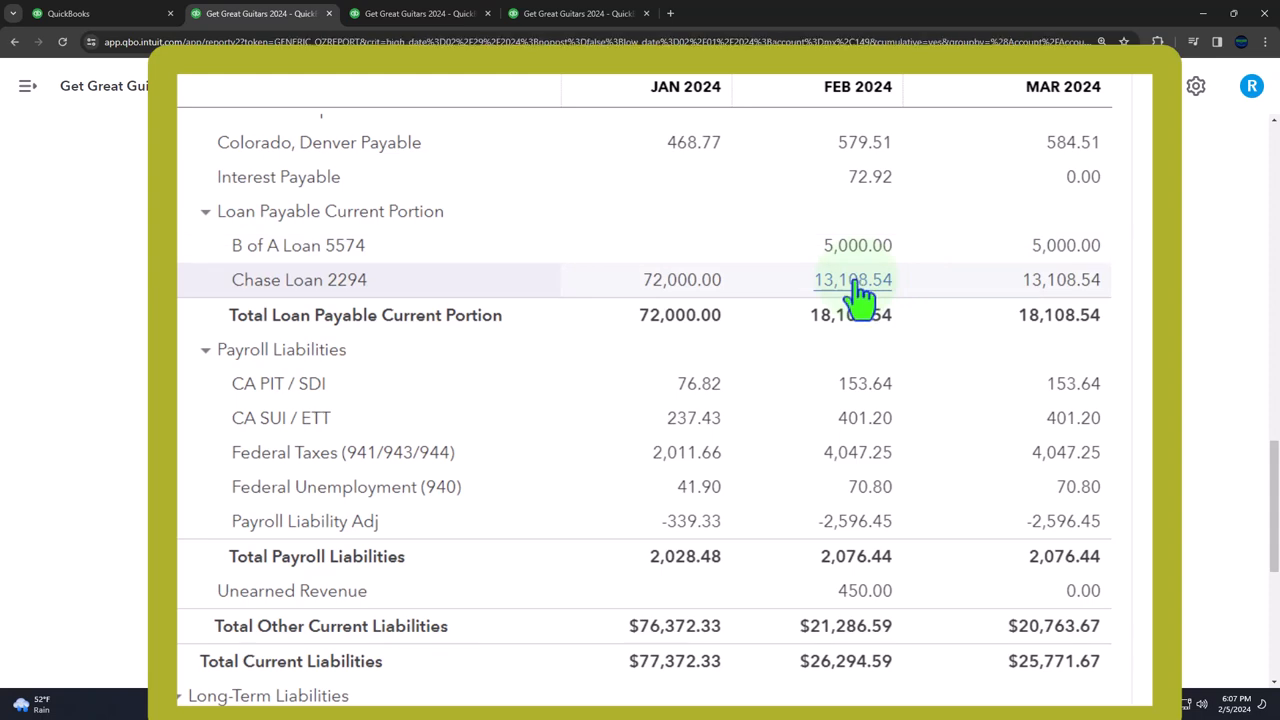
click(852, 280)
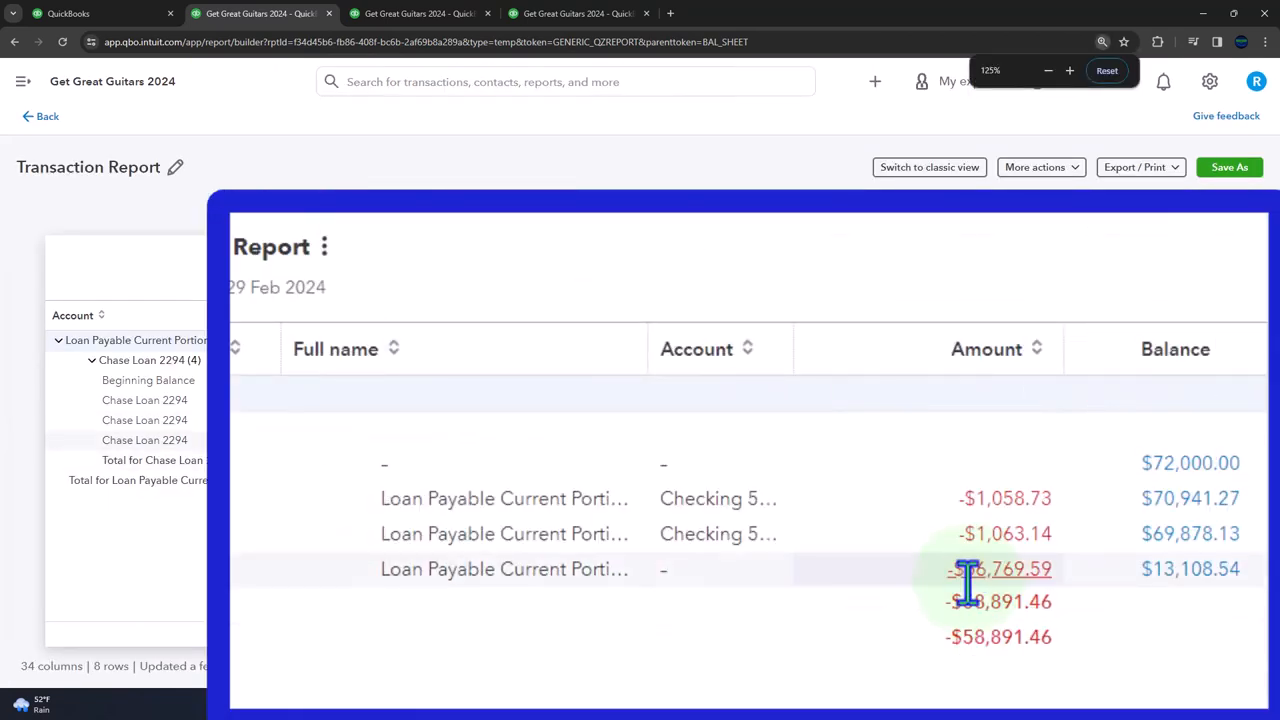
Open Journal Entry #15 behind the -$56,769.59 amount, review its lines, and close it unchanged.
click(1000, 568)
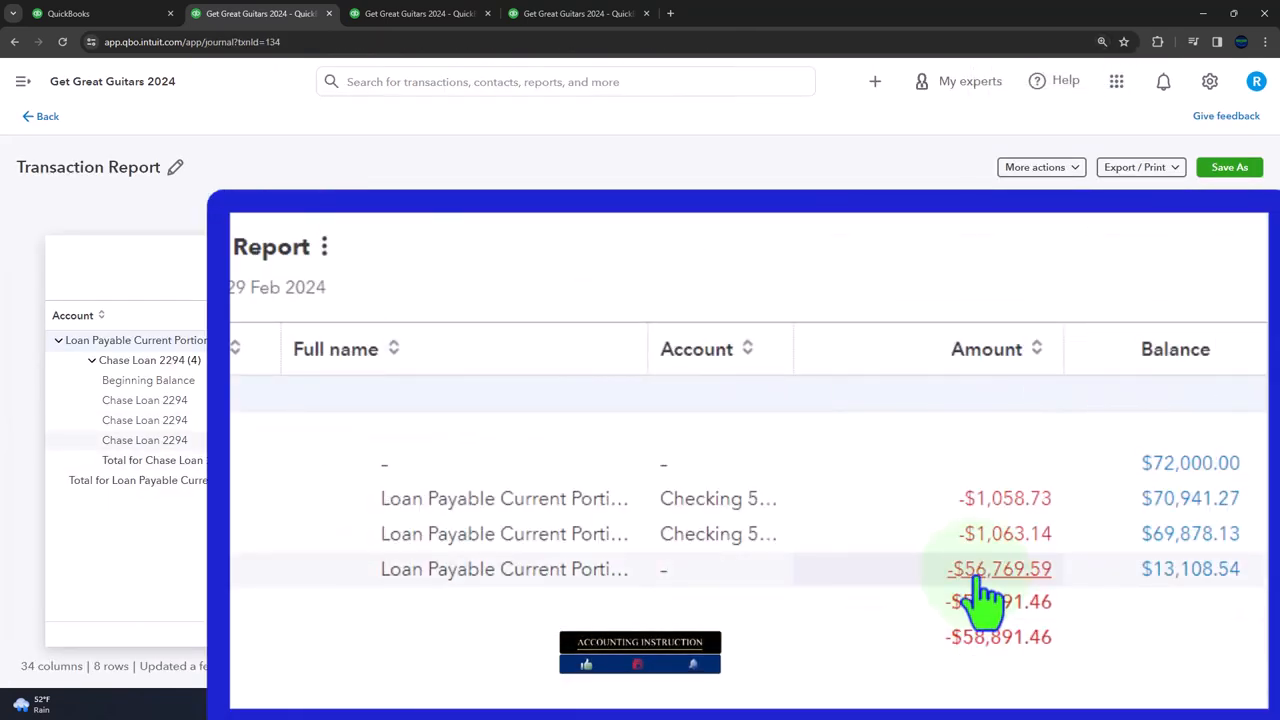
click(1000, 568)
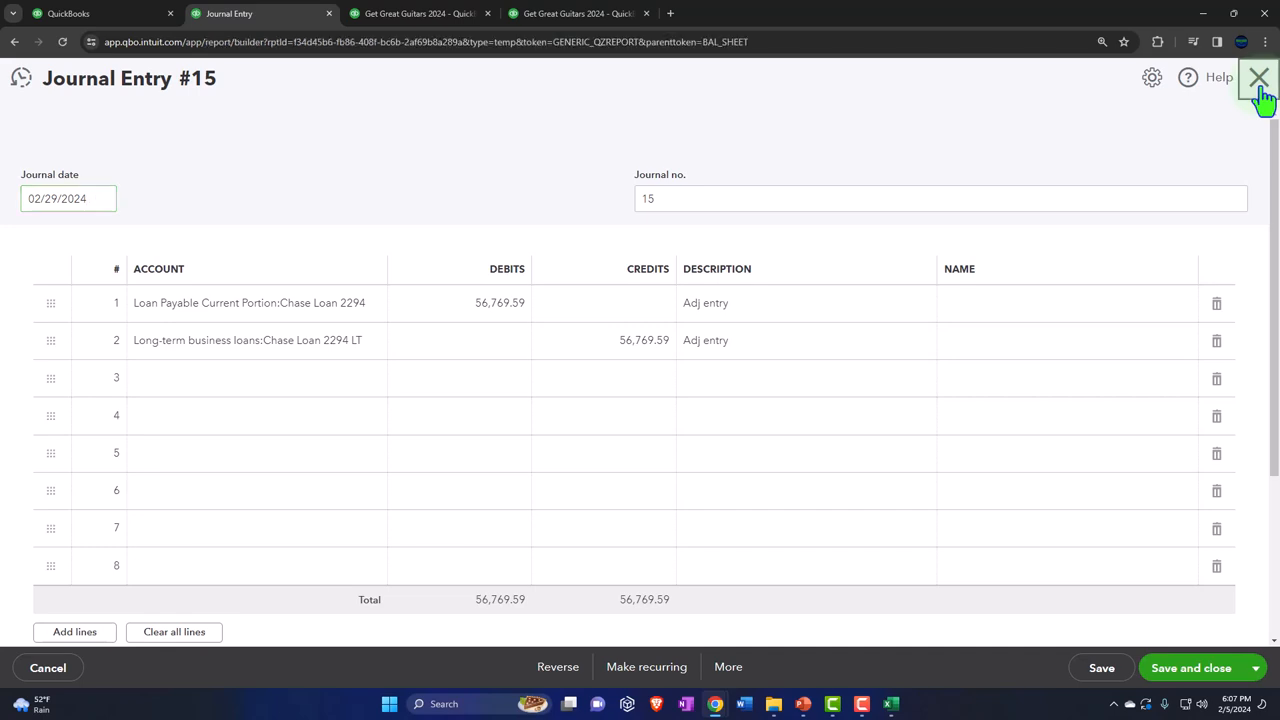
click(1258, 76)
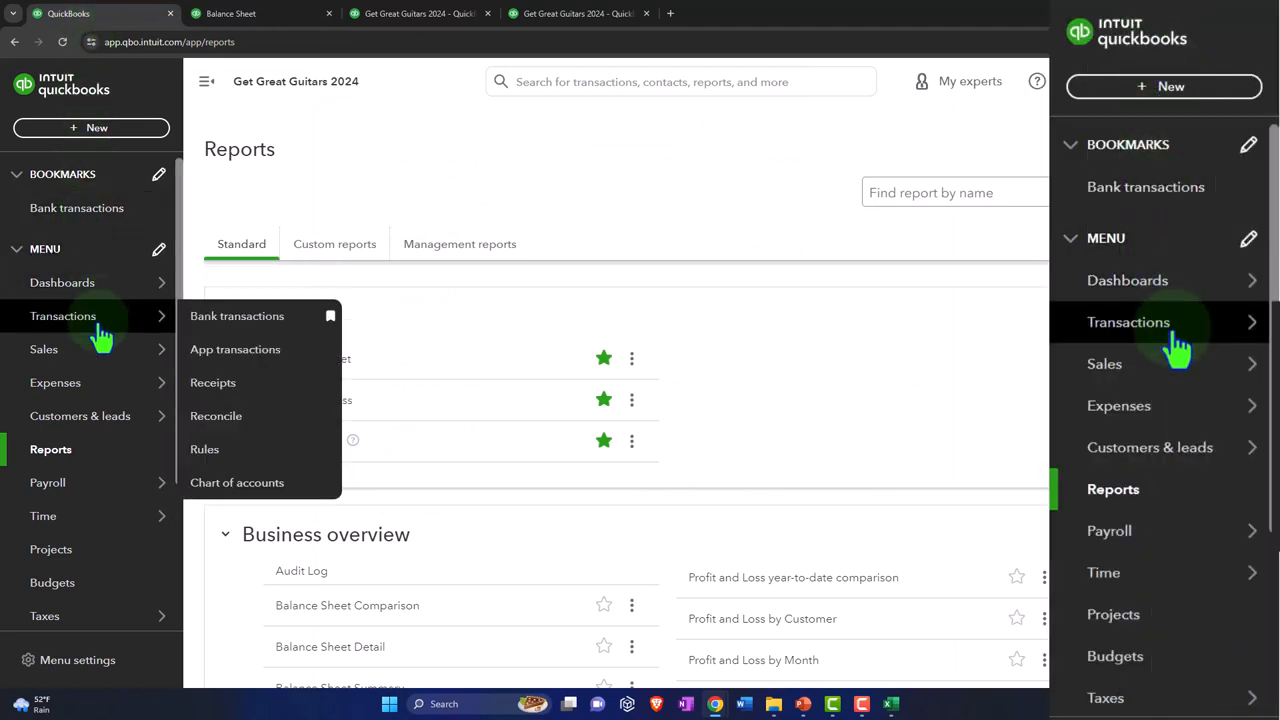
In the Chart of Accounts, locate Chase Loan 2294 at $13,108.54 and Chase Loan 2294 LT at $56,769.59.
click(236, 482)
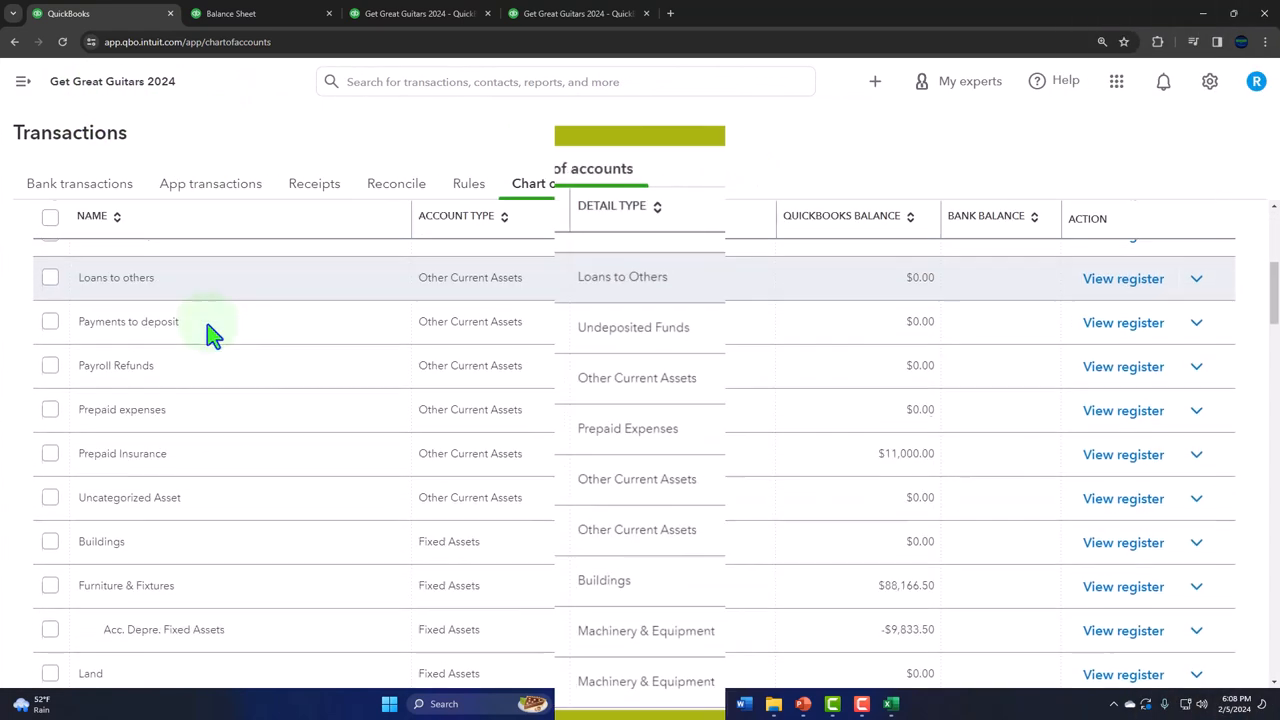
scroll(down, 3)
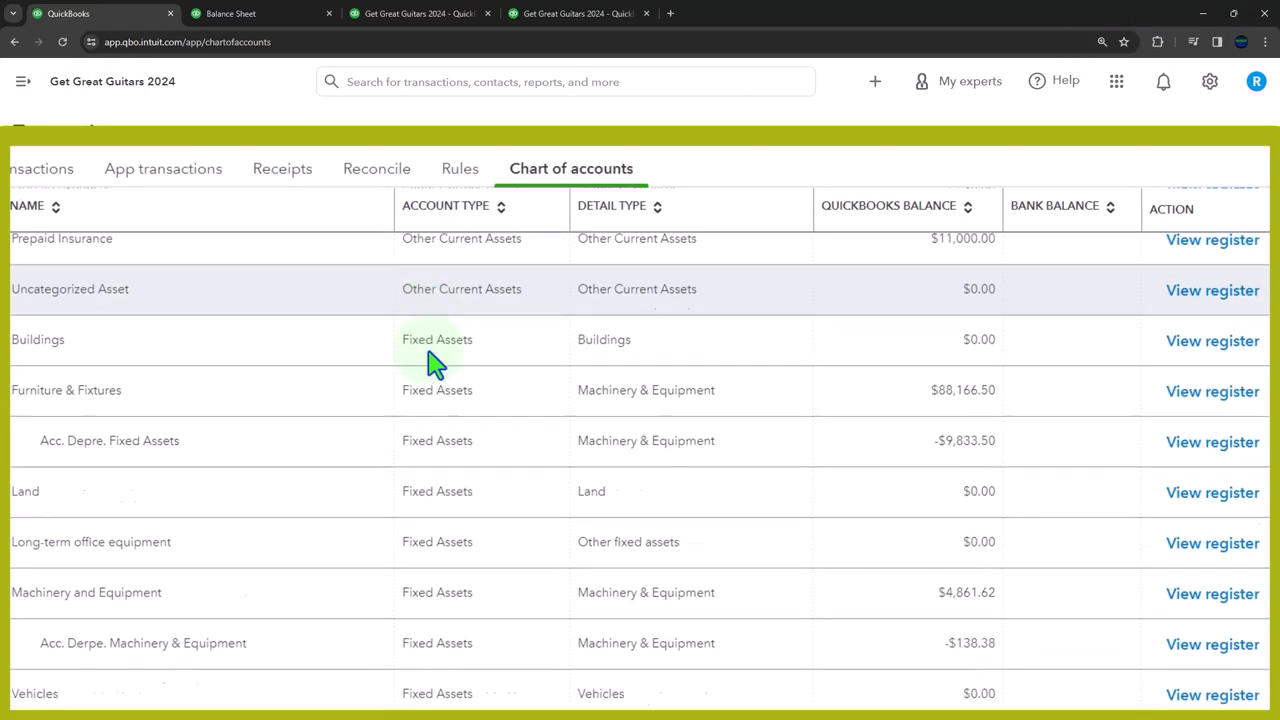
scroll(down, 3)
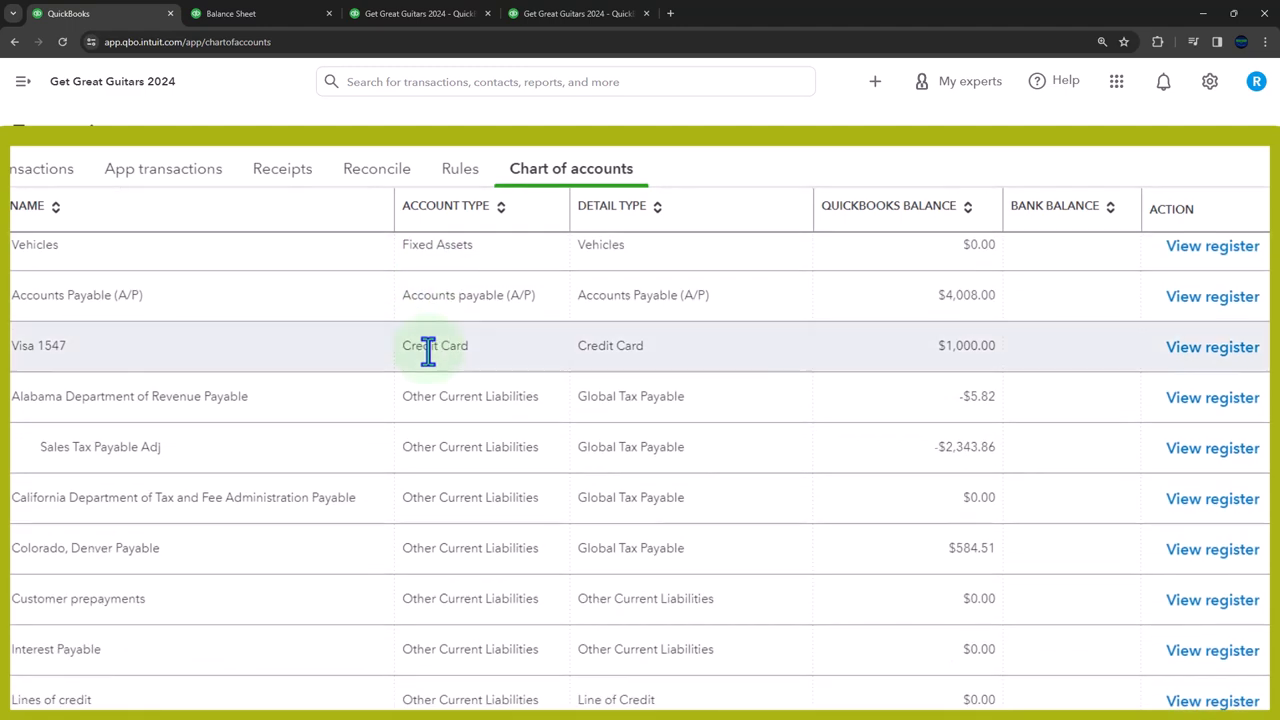
scroll(down, 3)
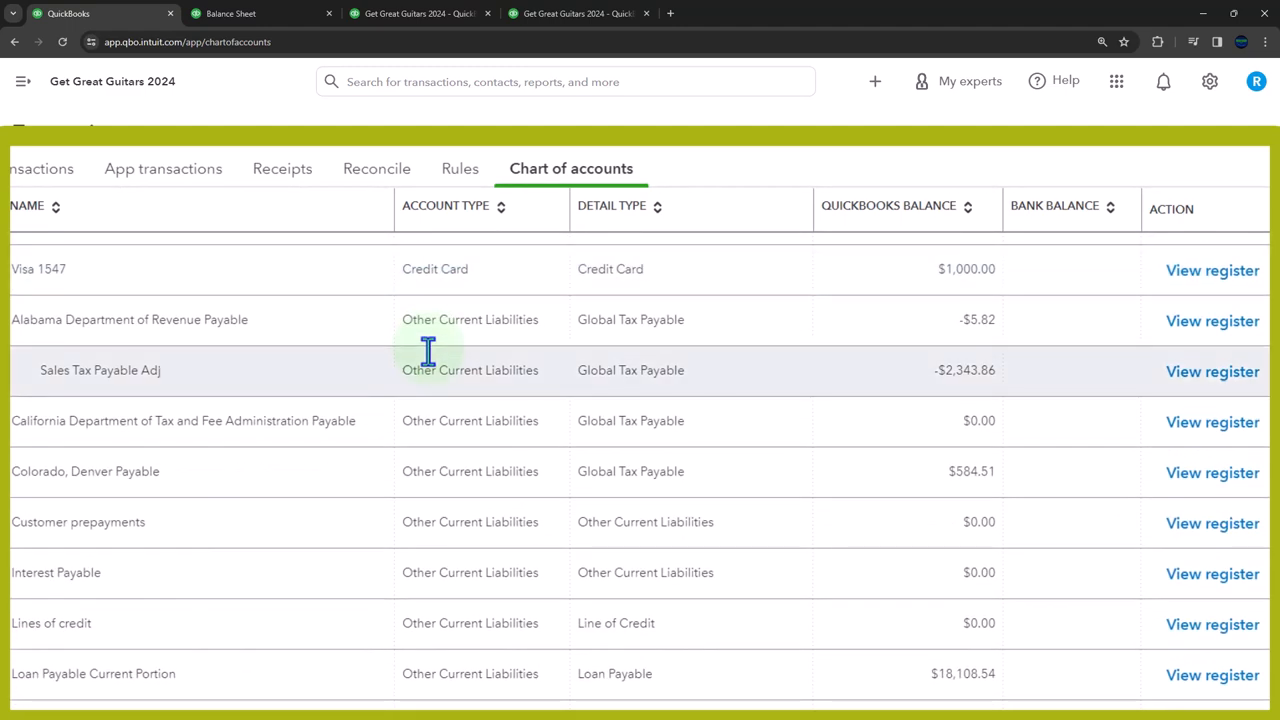
scroll(down, 3)
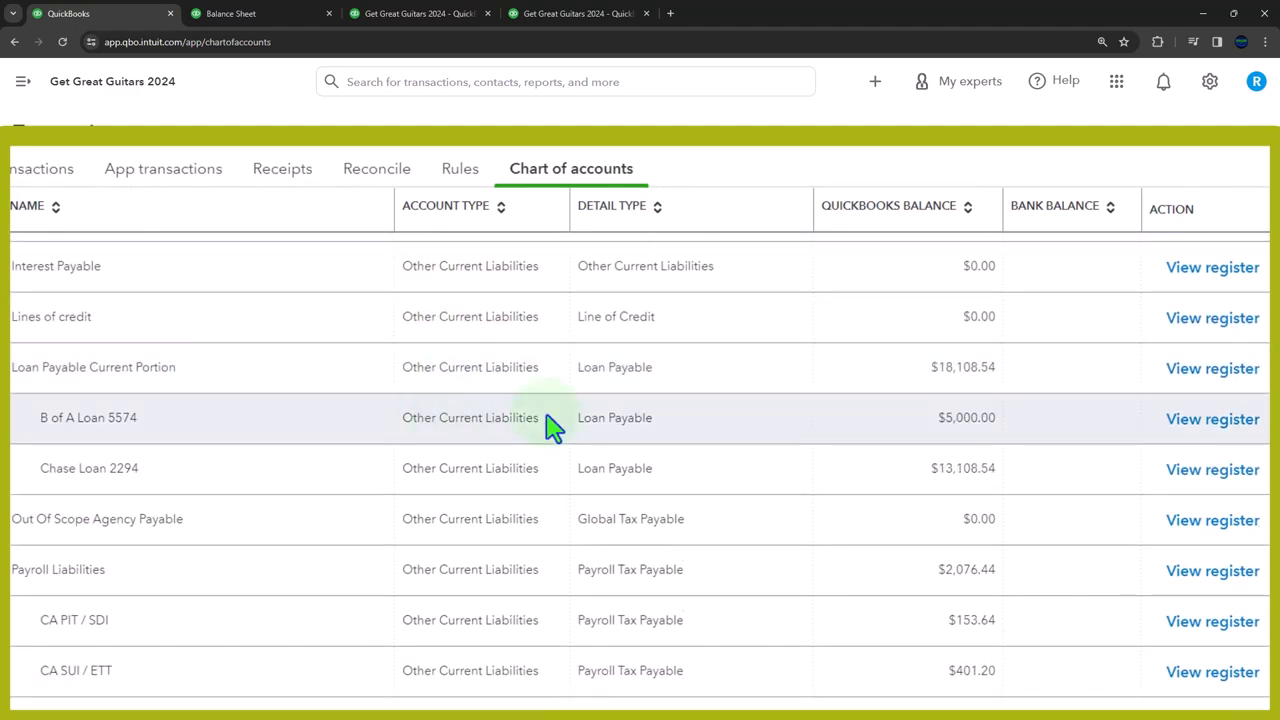
mouse_move(56, 456)
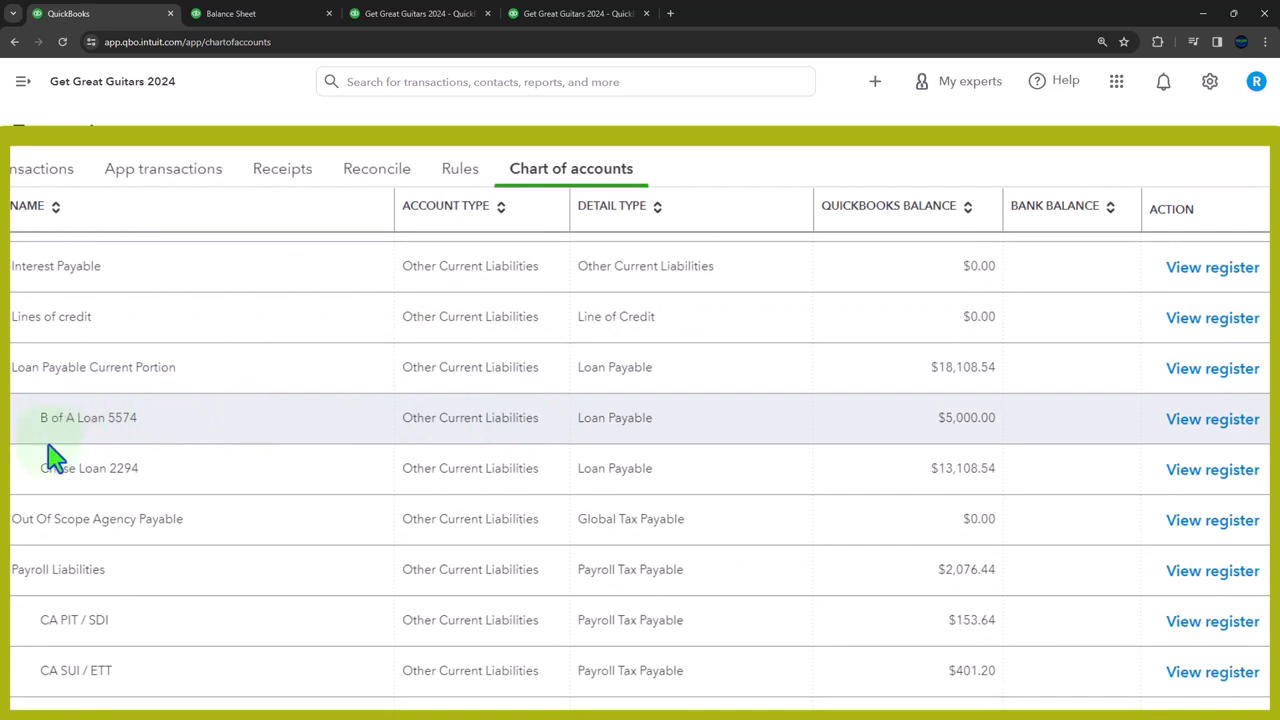
mouse_move(738, 488)
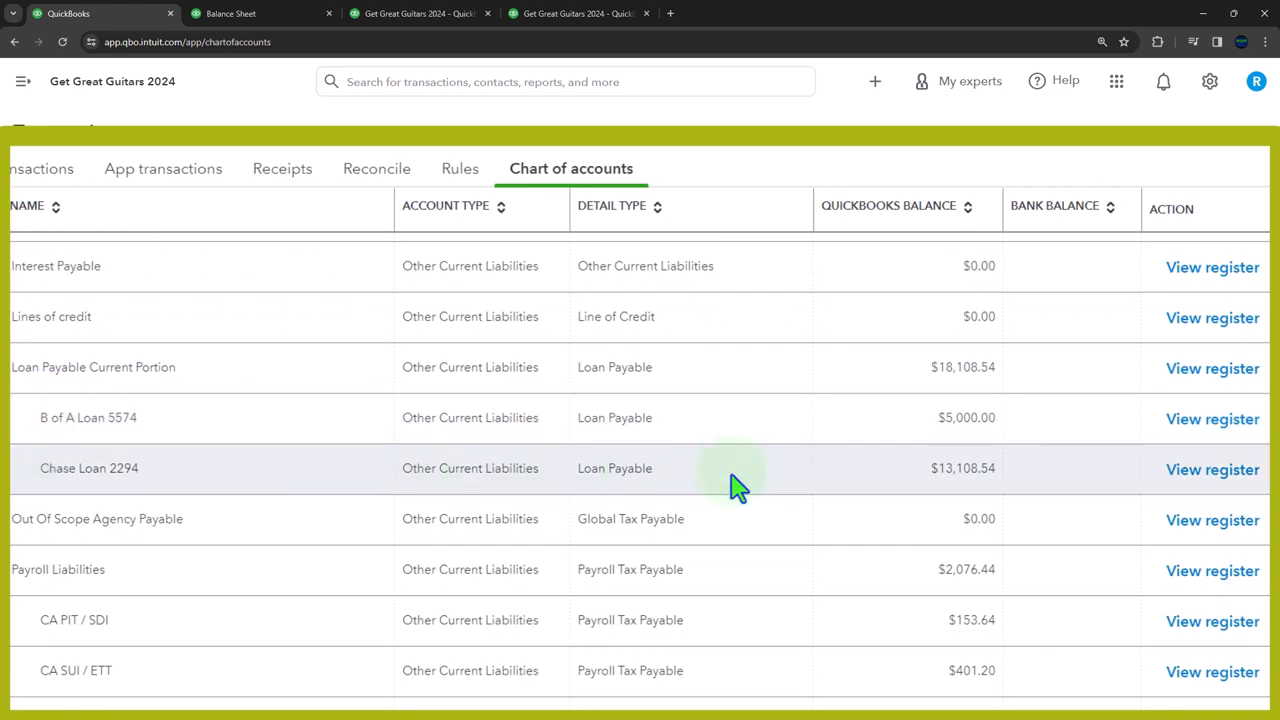
mouse_move(950, 476)
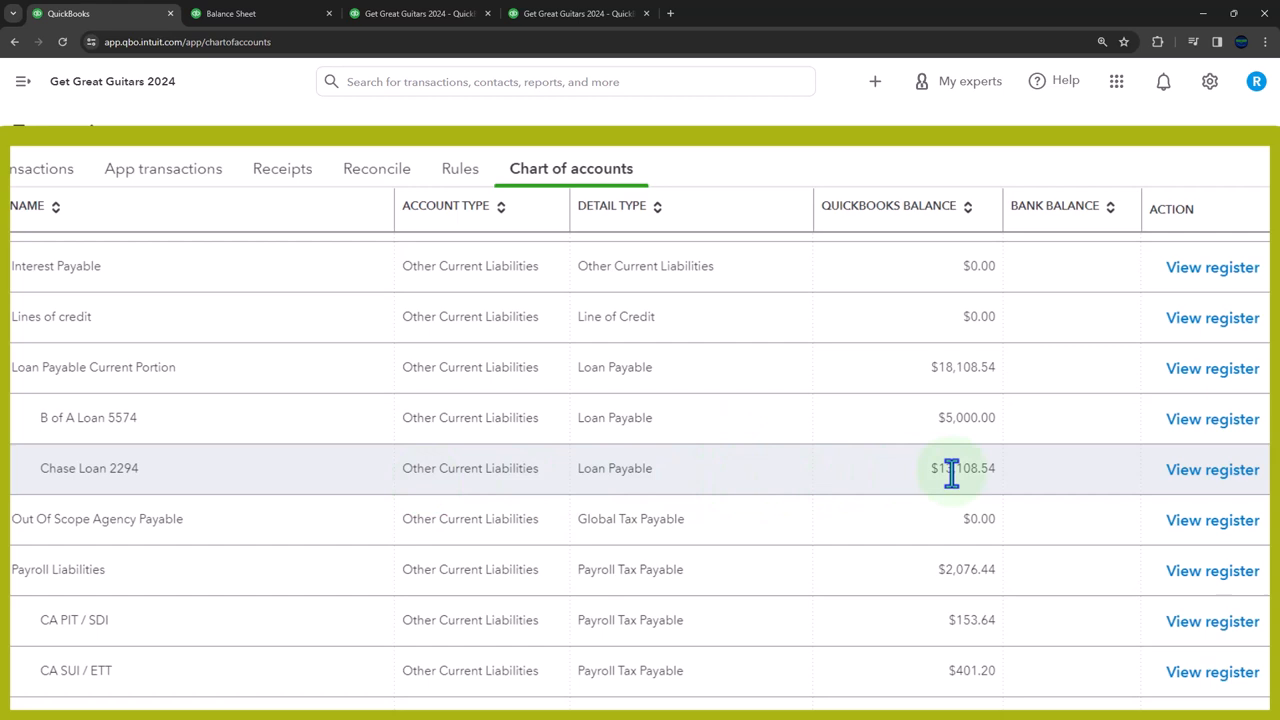
mouse_move(724, 482)
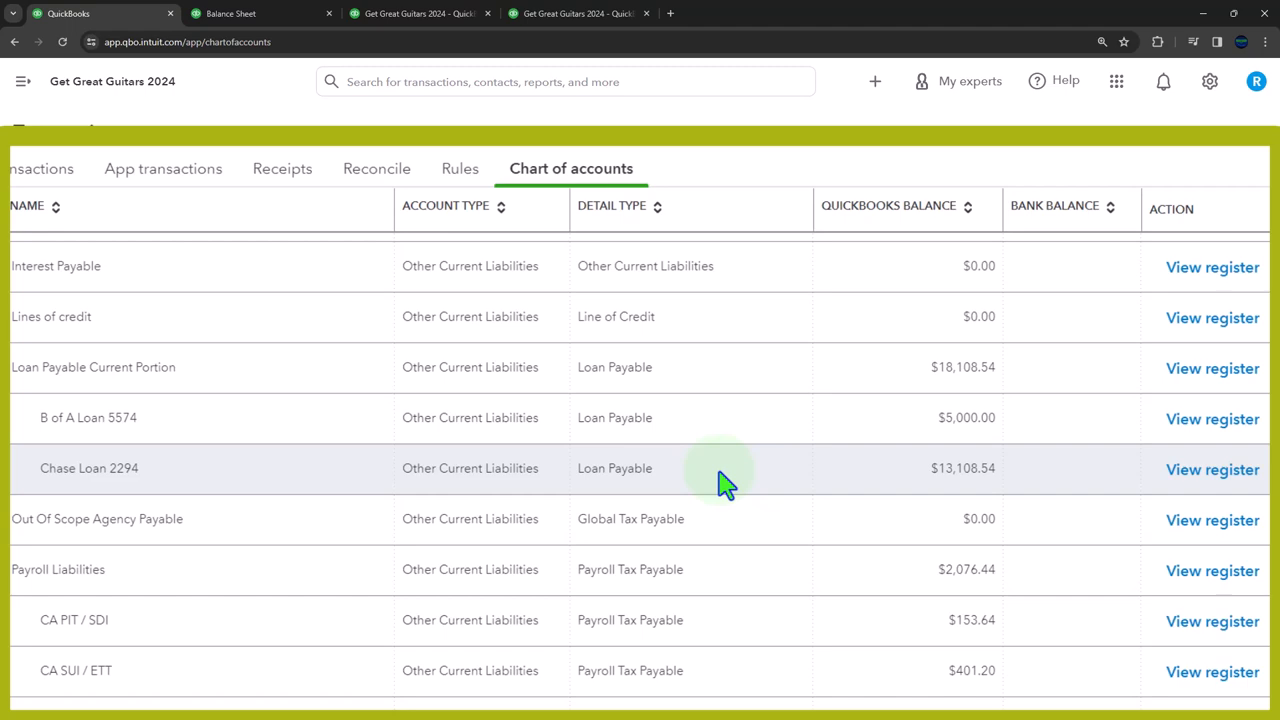
mouse_move(888, 476)
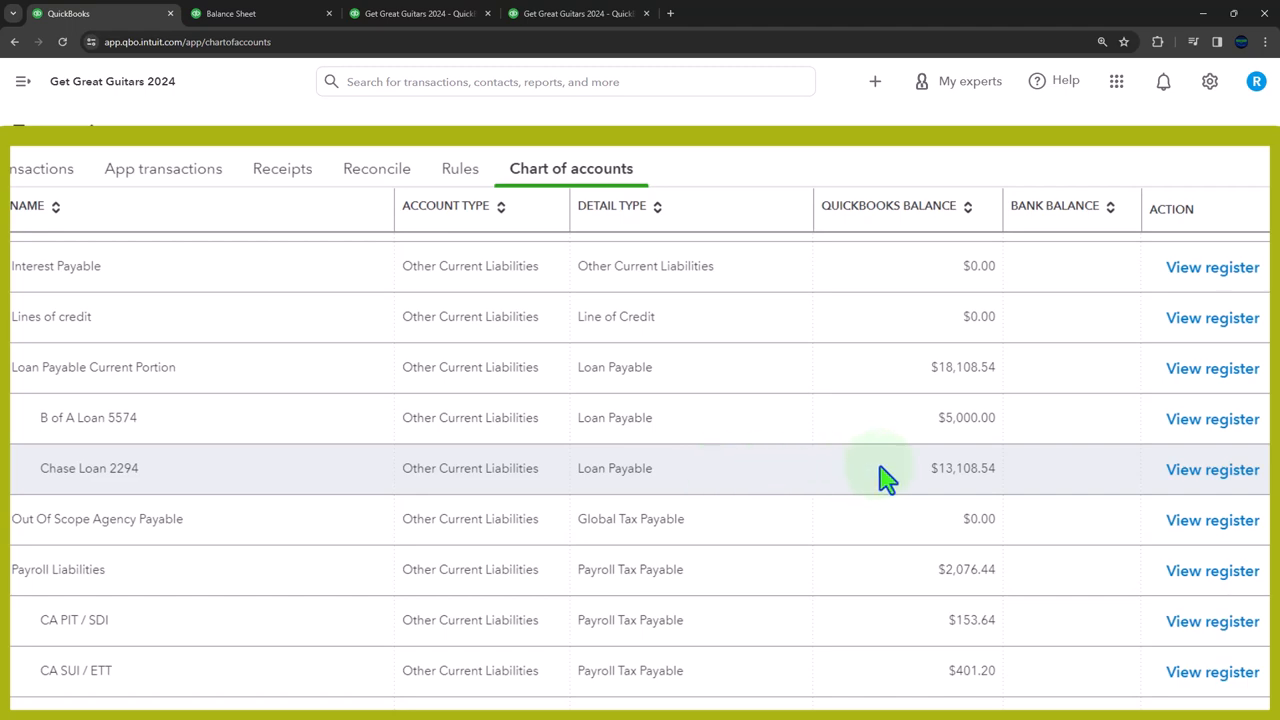
scroll(down, 3)
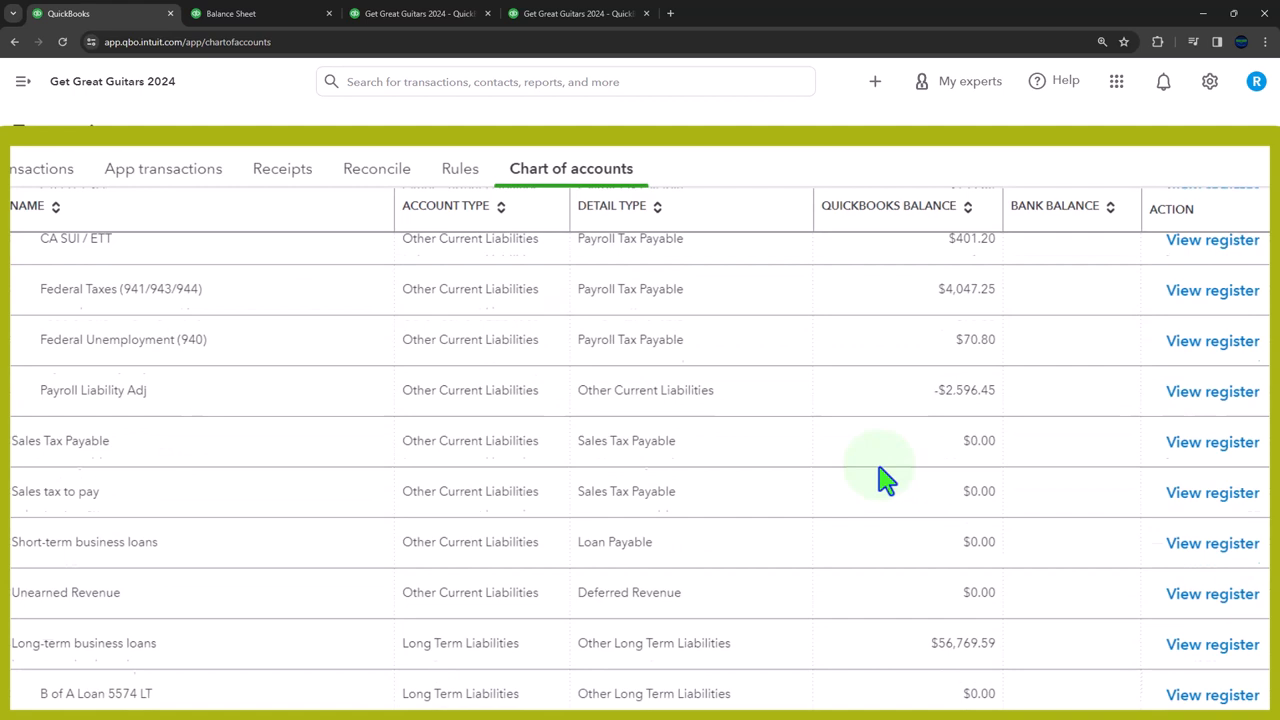
scroll(down, 3)
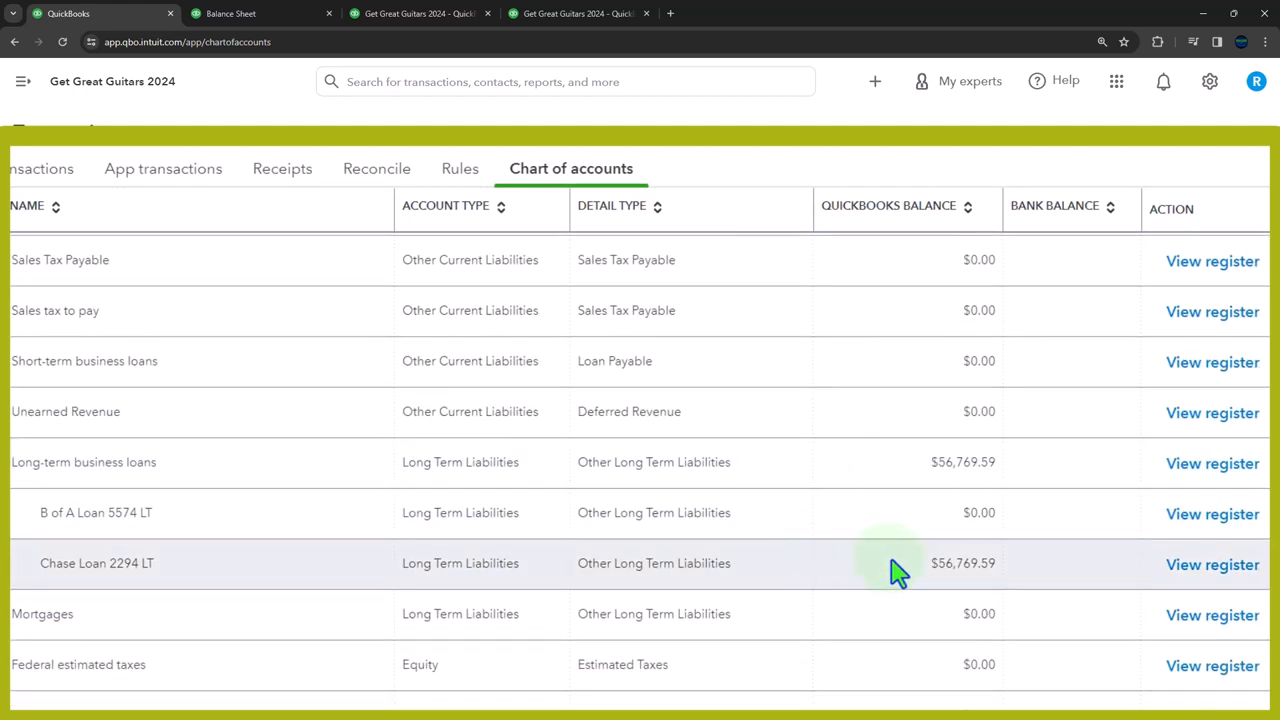
scroll(up, 3)
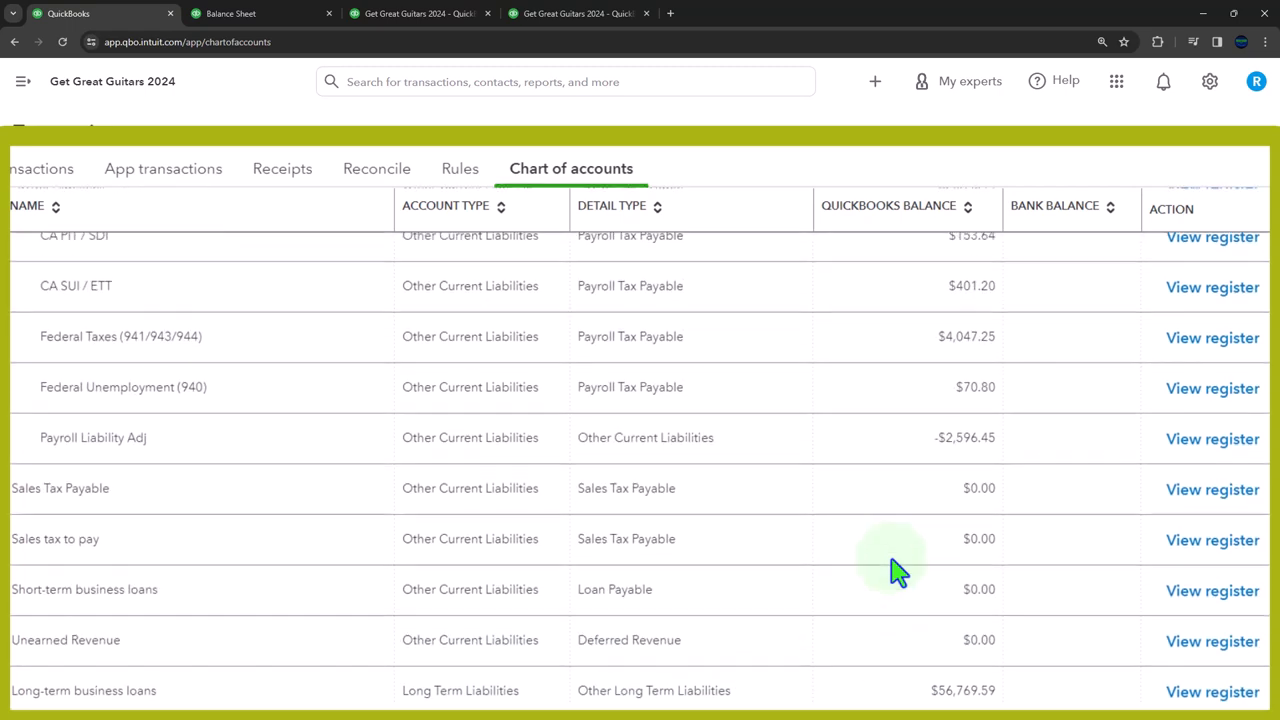
scroll(up, 3)
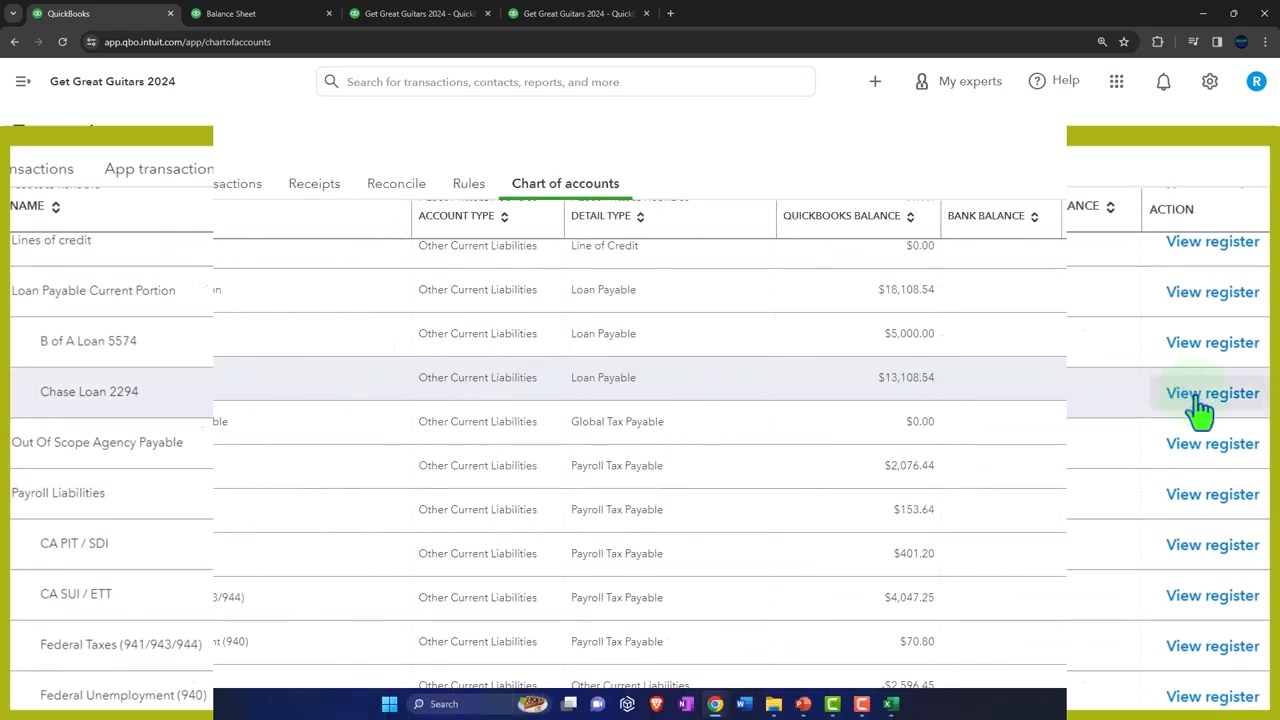
Review the Chase Loan 2294 register, then find Chase Loan 2294 LT at $56,769.59 under long-term liabilities.
click(1212, 392)
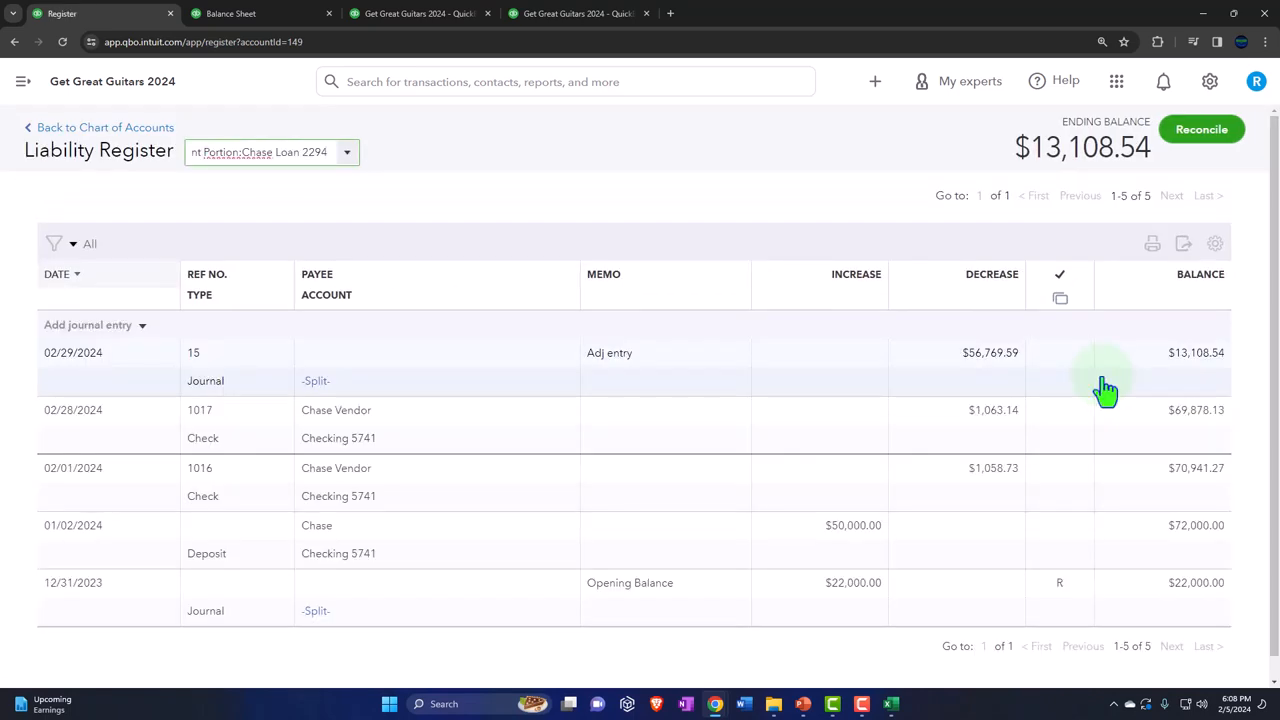
mouse_move(1098, 452)
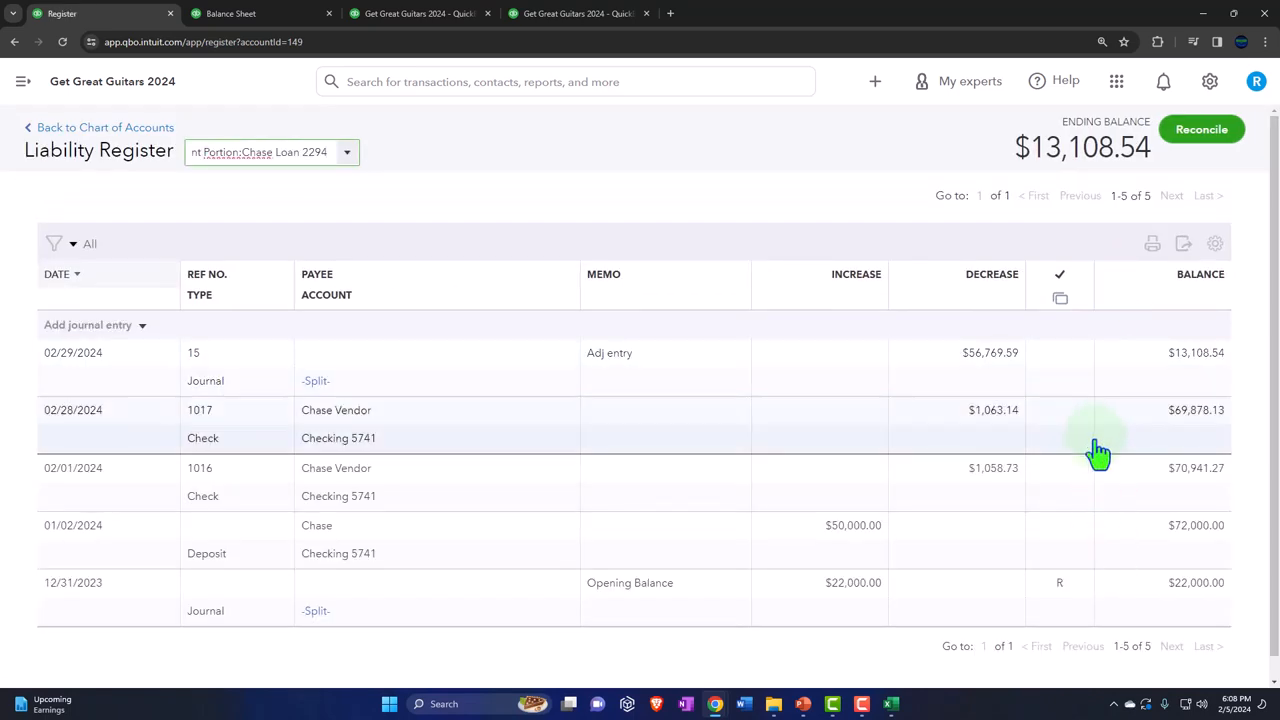
mouse_move(1096, 470)
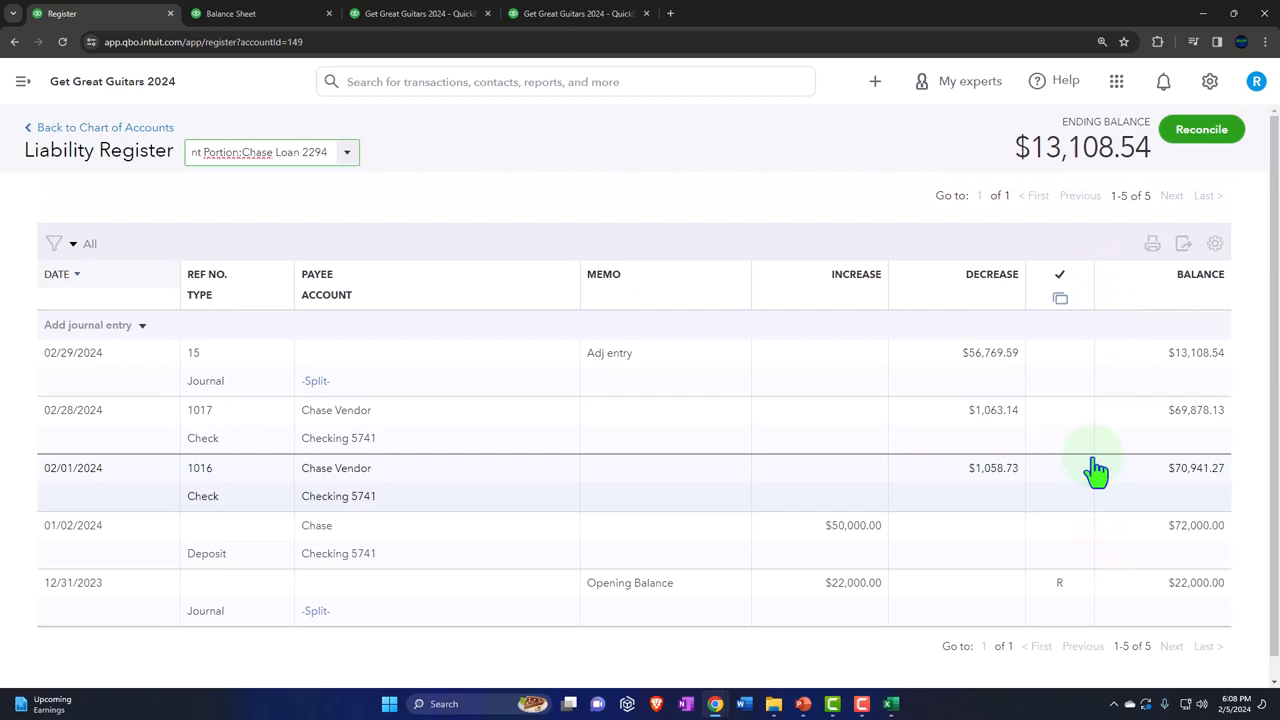
click(104, 128)
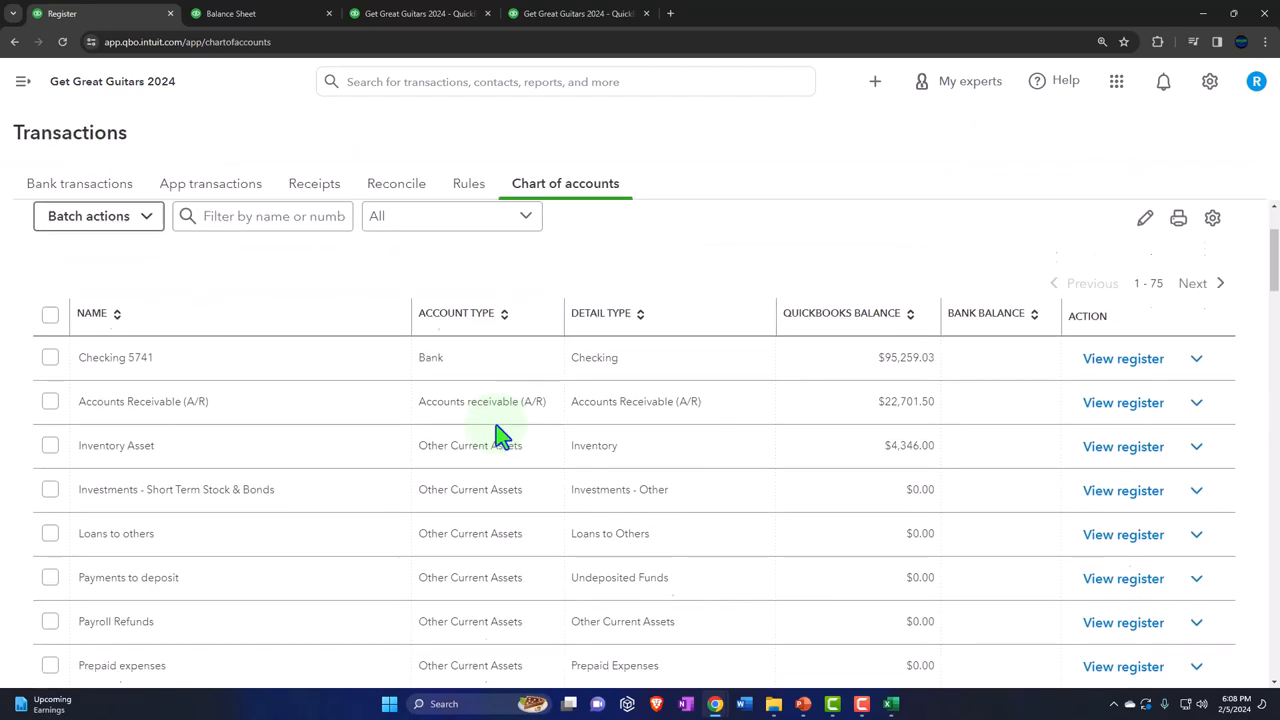
scroll(down, 3)
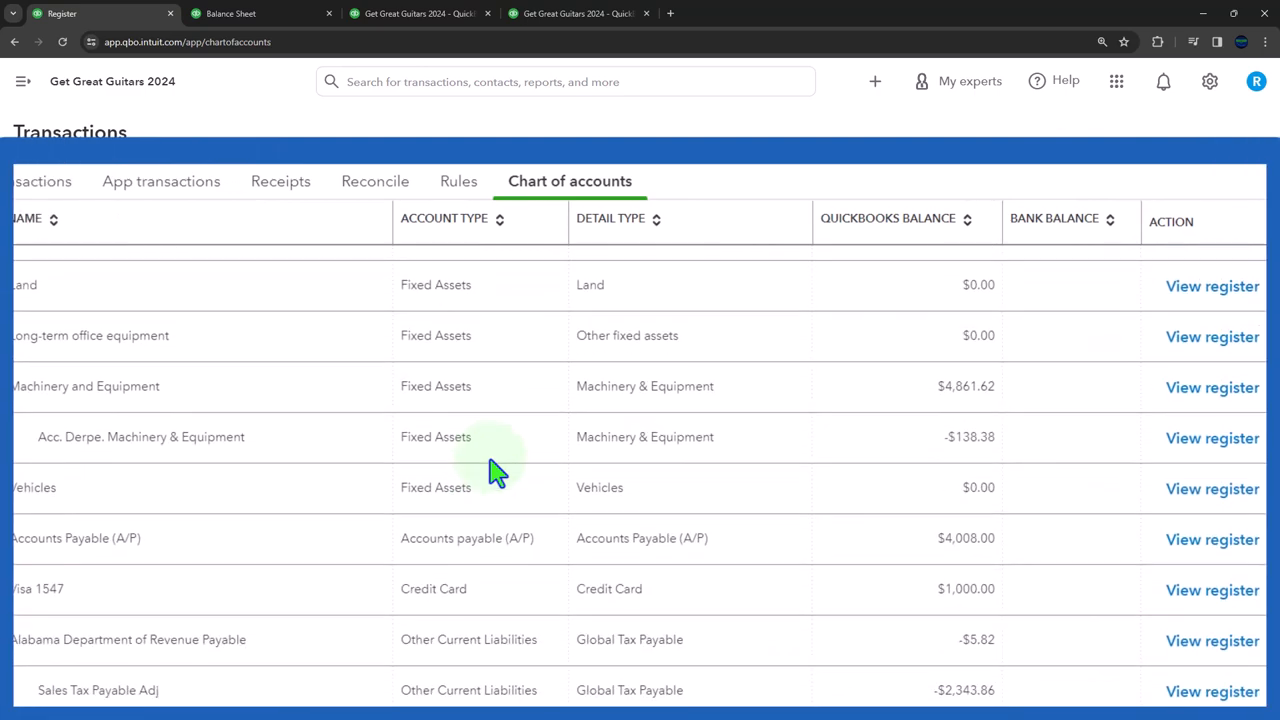
scroll(down, 3)
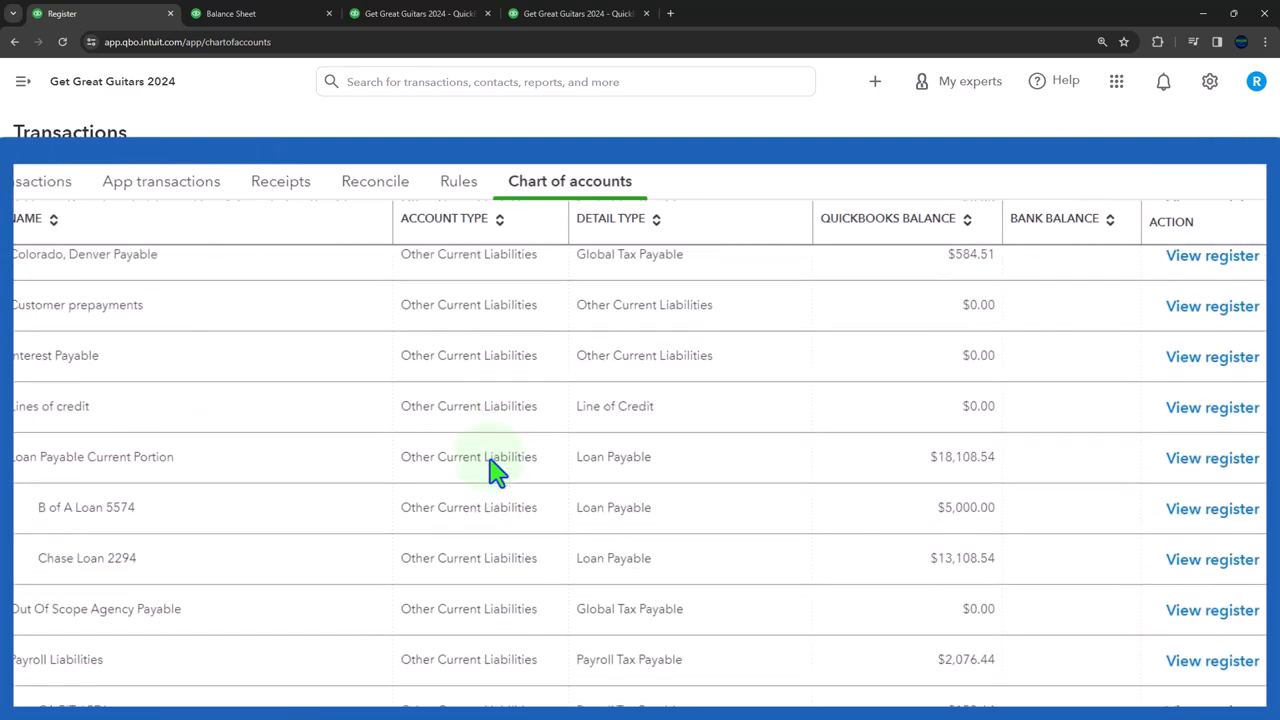
scroll(down, 3)
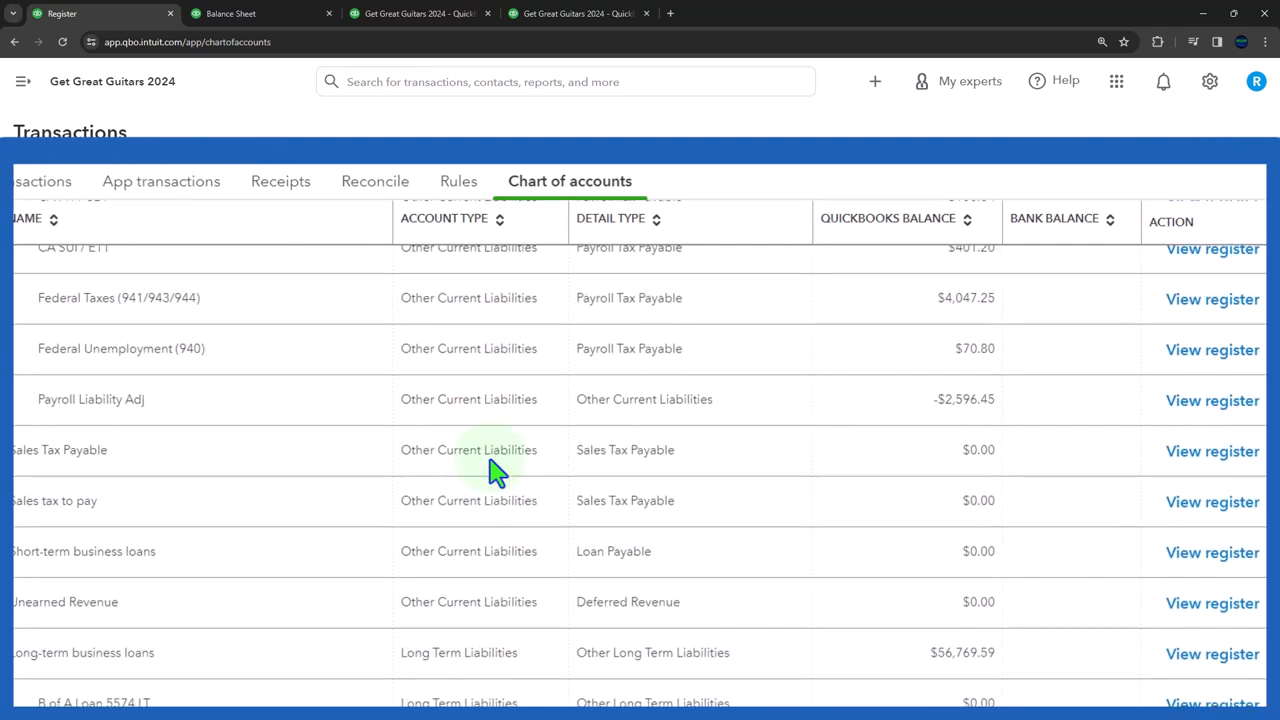
scroll(down, 3)
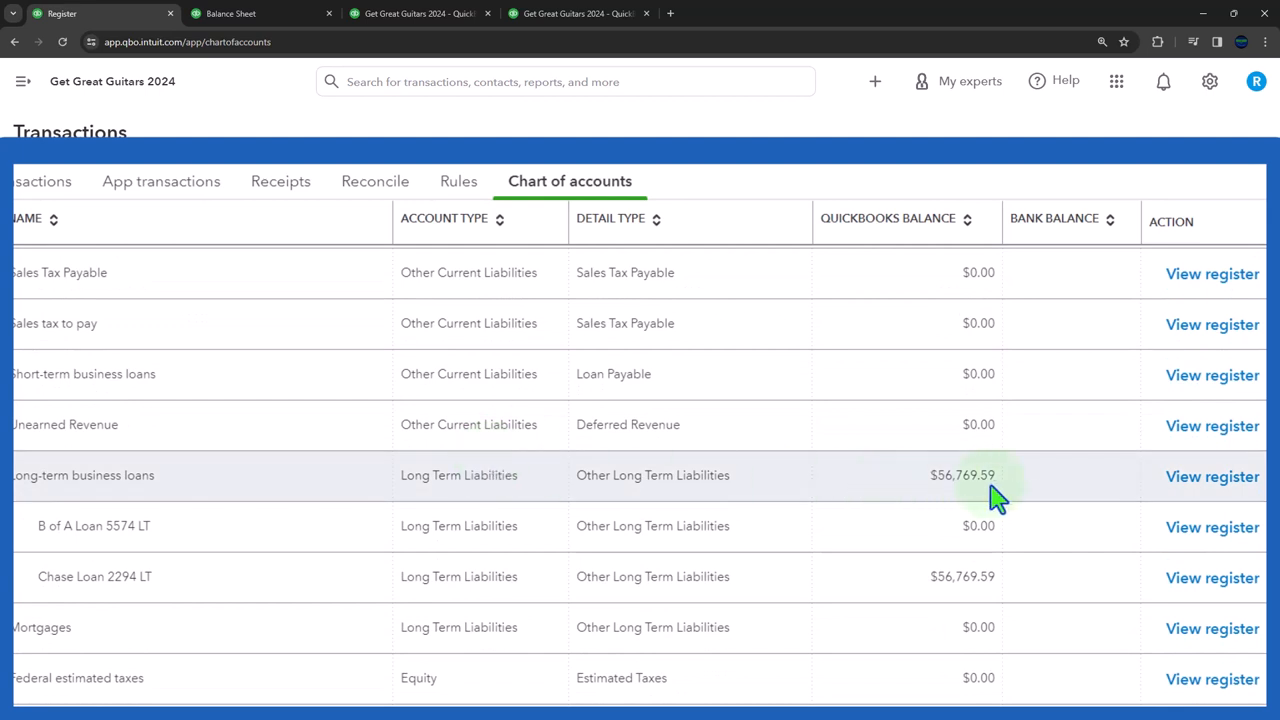
mouse_move(960, 604)
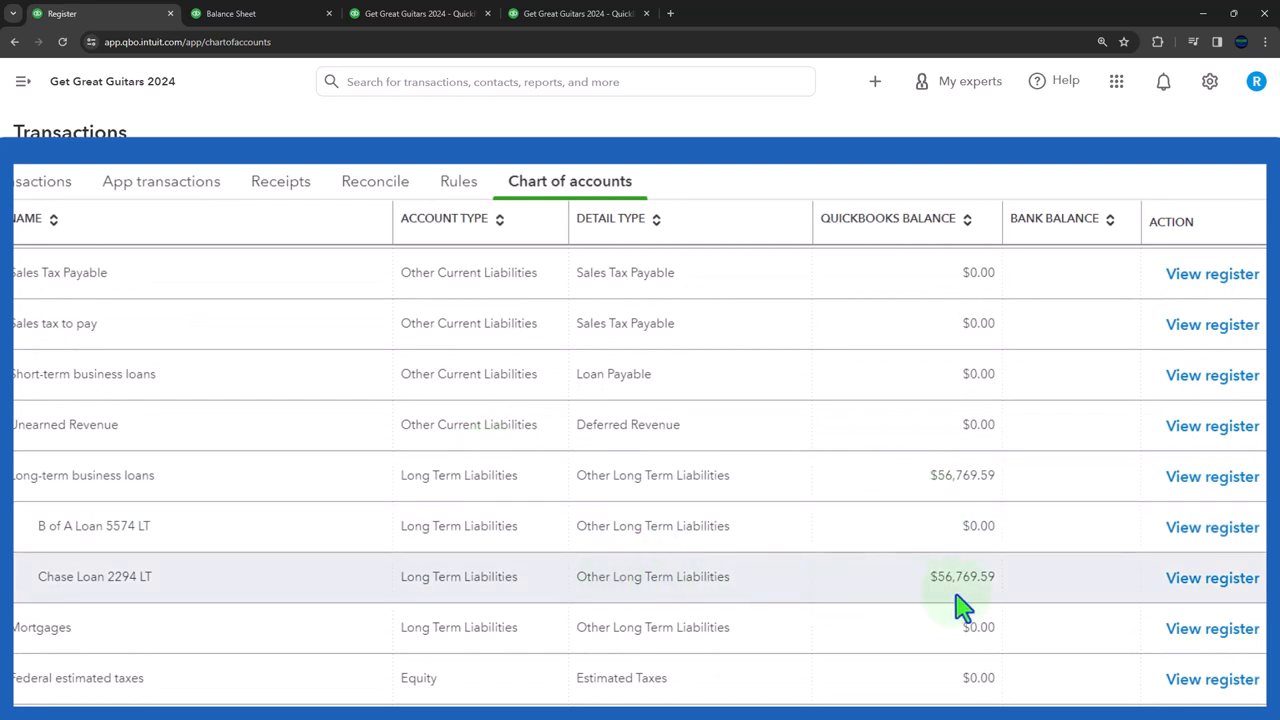
From the Chase Loan 2294 LT register at $56,769.59, start new journal entry 16.
click(1212, 576)
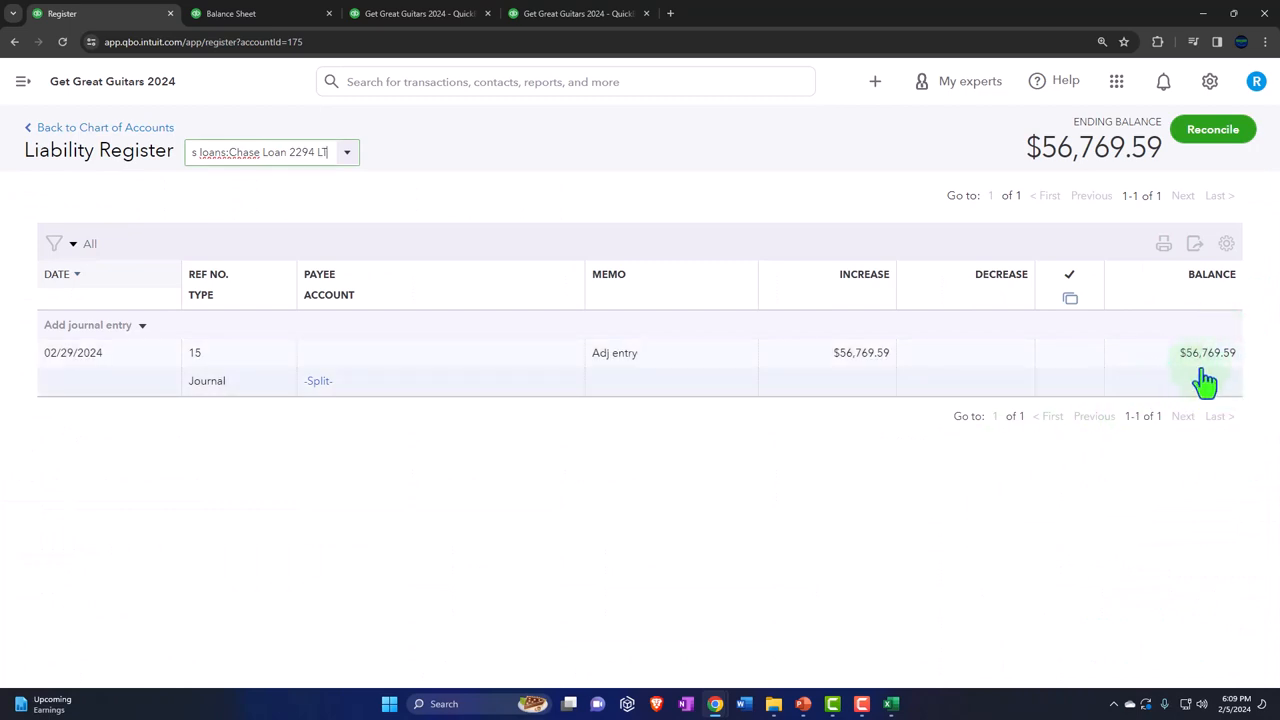
mouse_move(1028, 380)
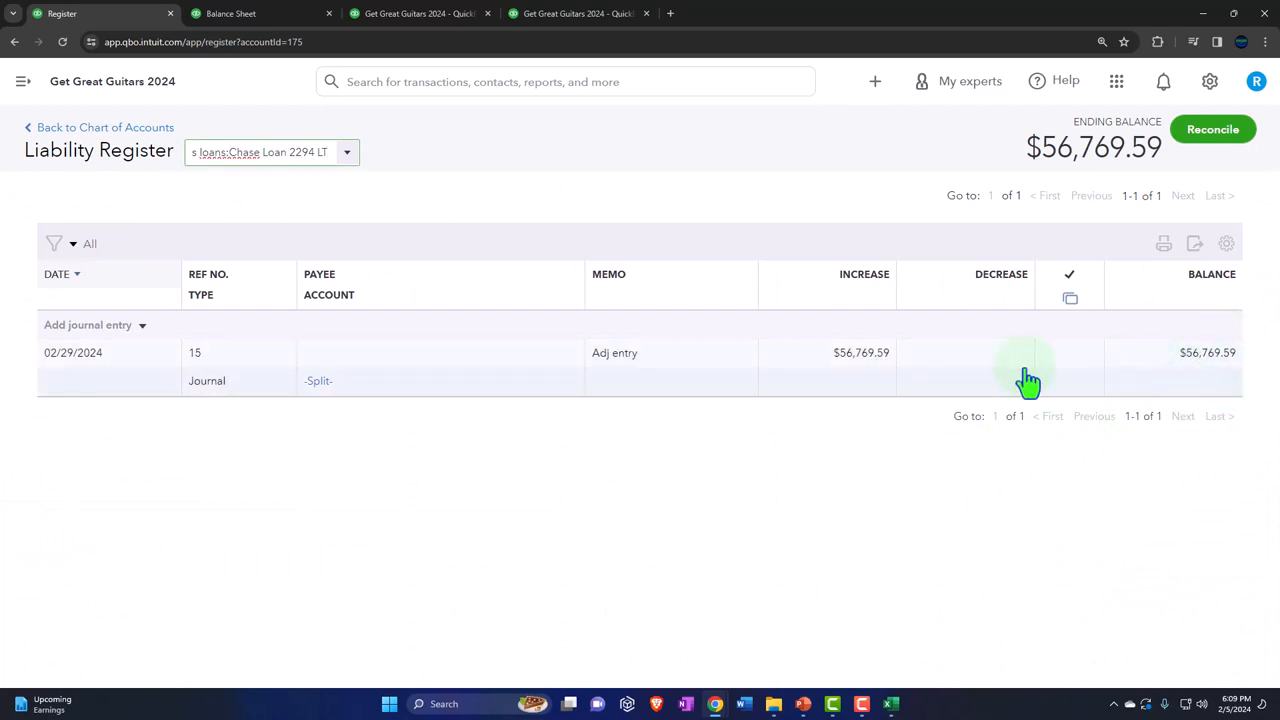
click(142, 324)
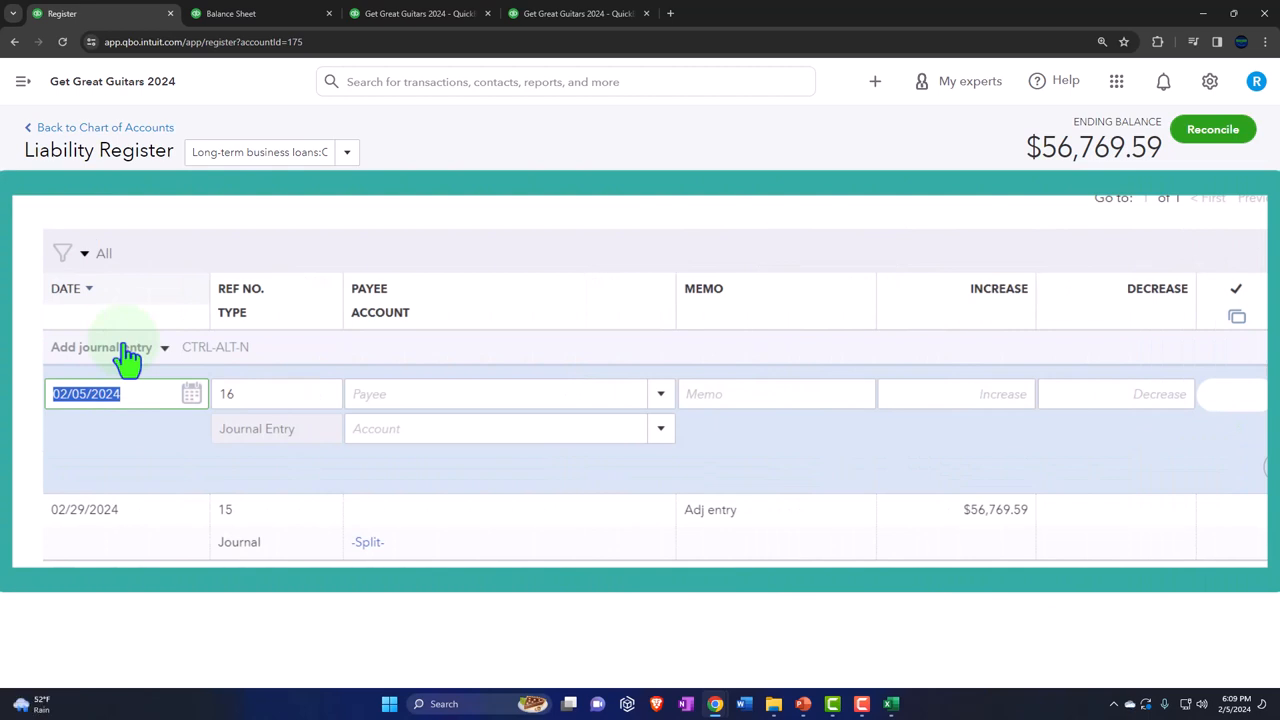
Date entry 16 03/01/2024 with memo 'Reversing entry' and a decrease of 56,769.59.
text(030)
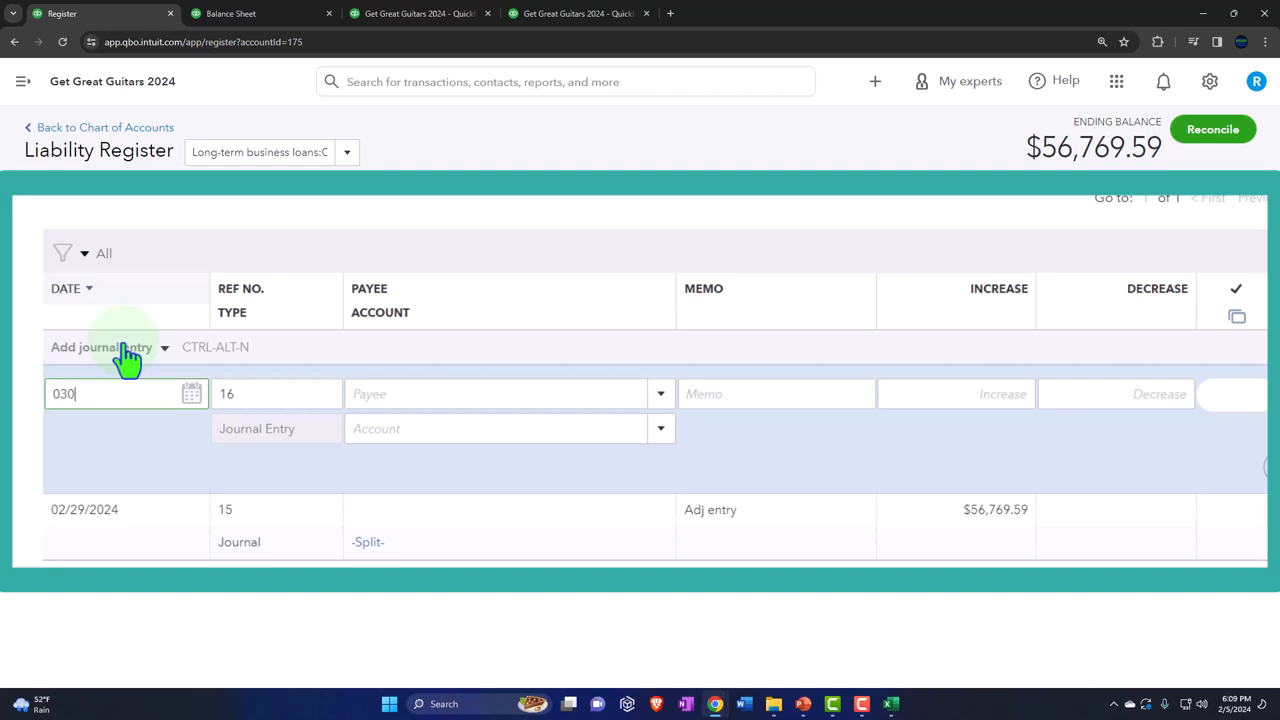
text(1/2024)
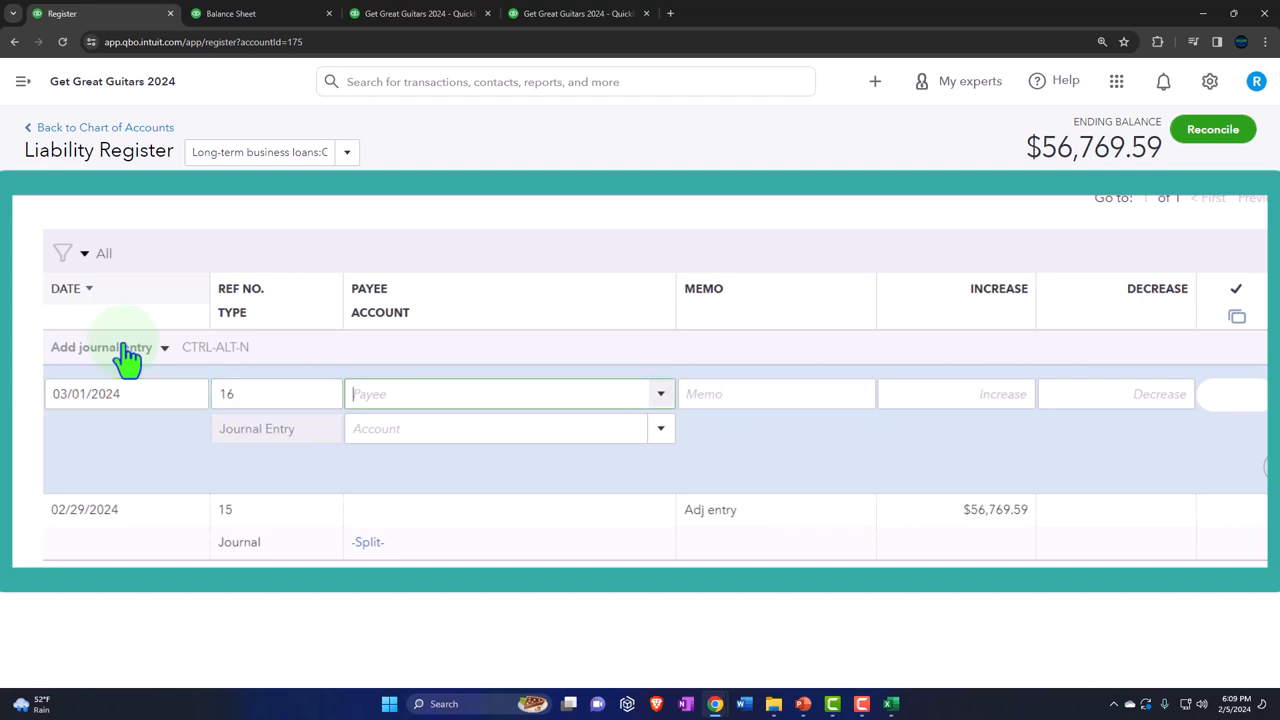
text(Reversing et)
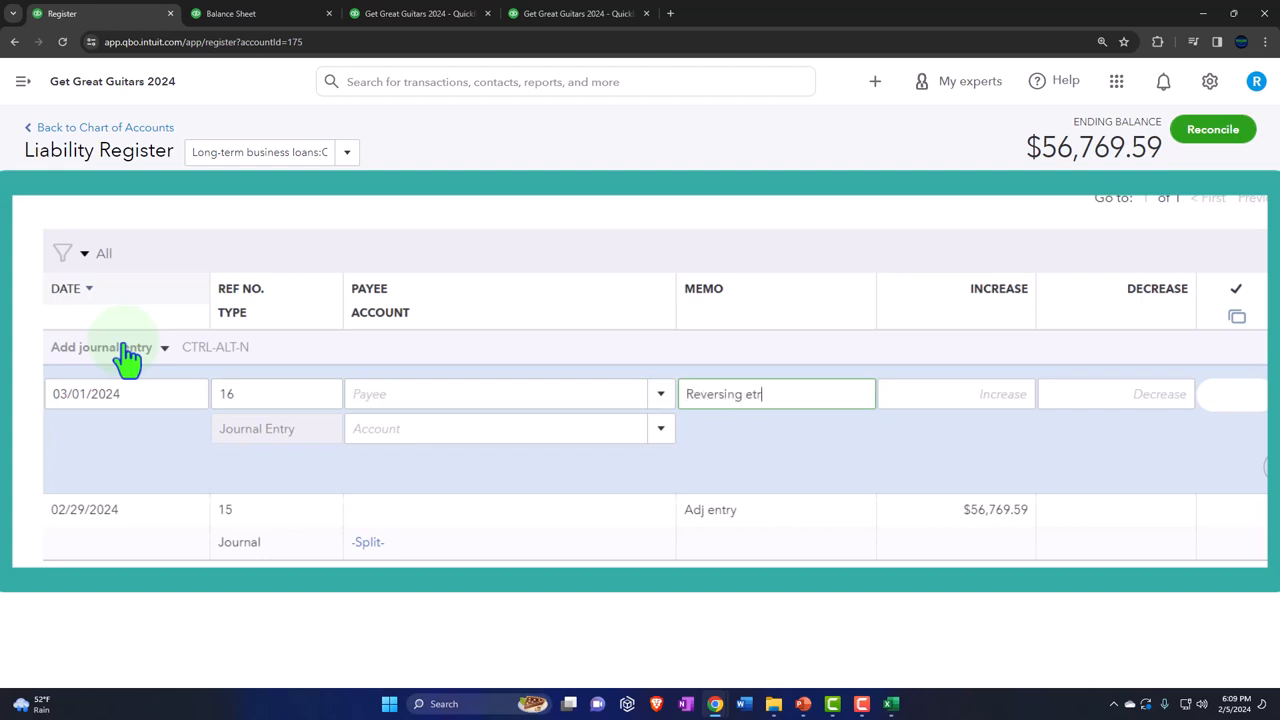
text(ry)
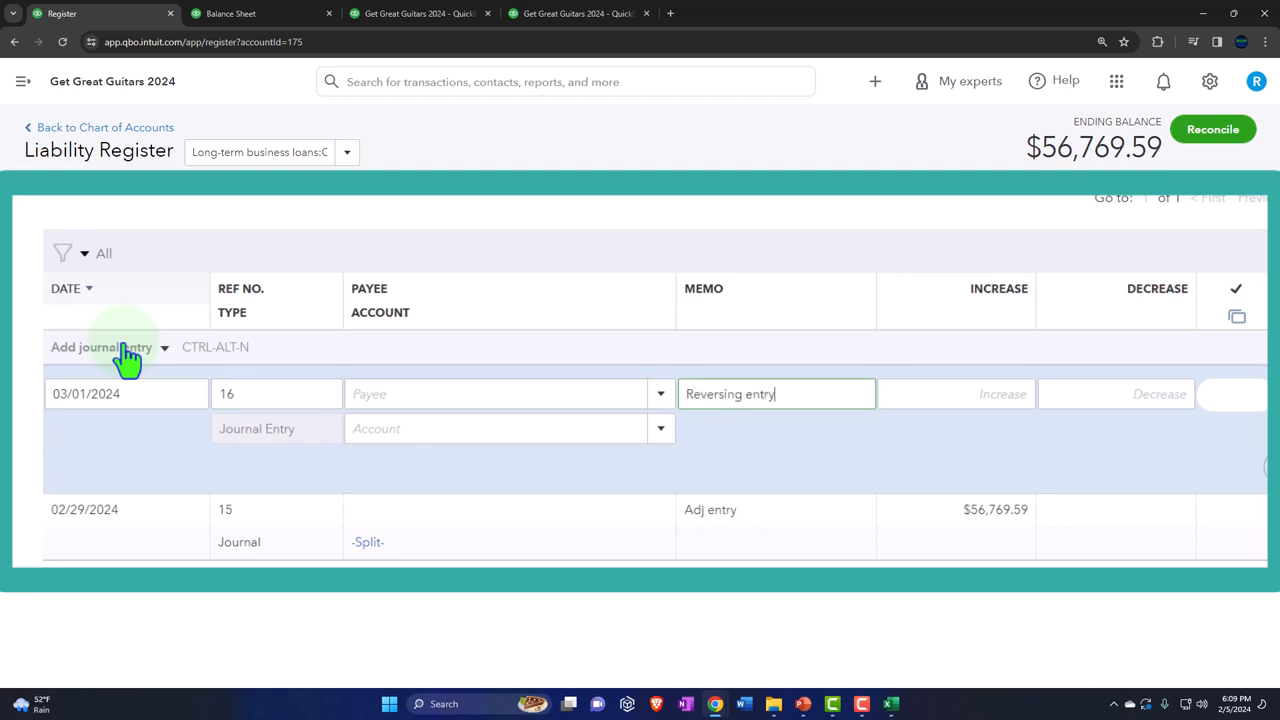
click(956, 392)
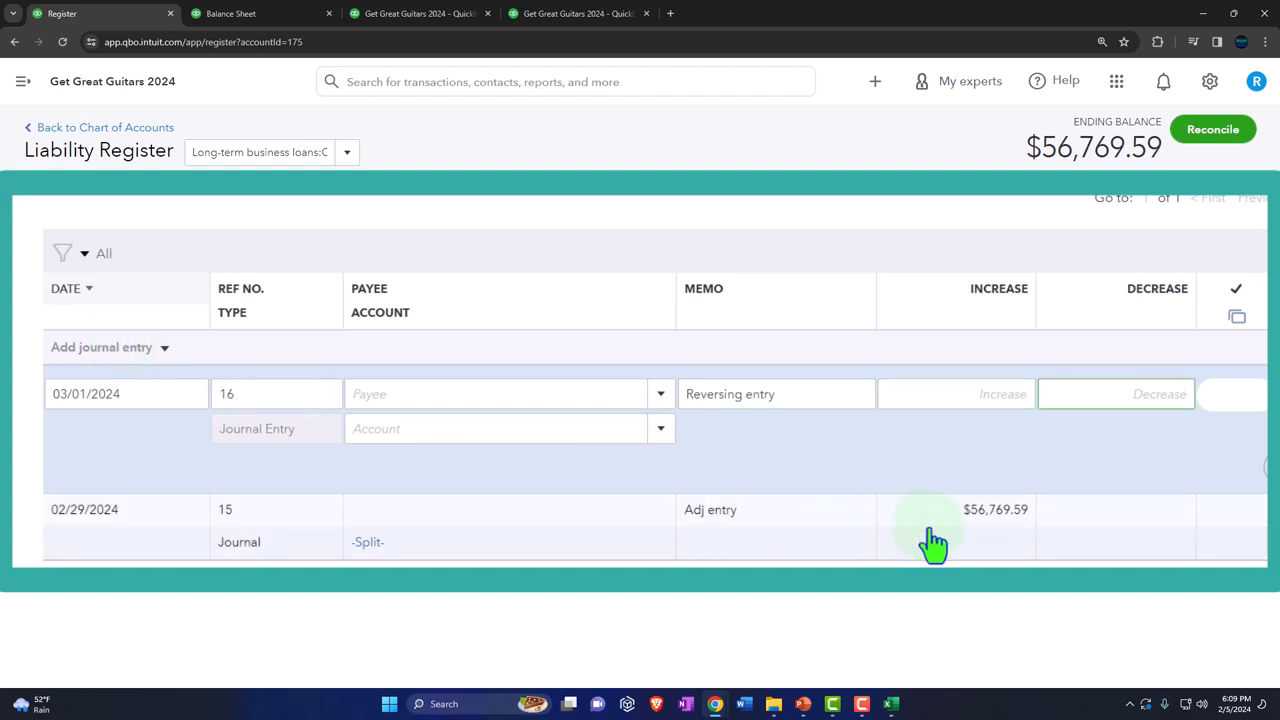
text(56769.59)
click(510, 428)
text(Loan)
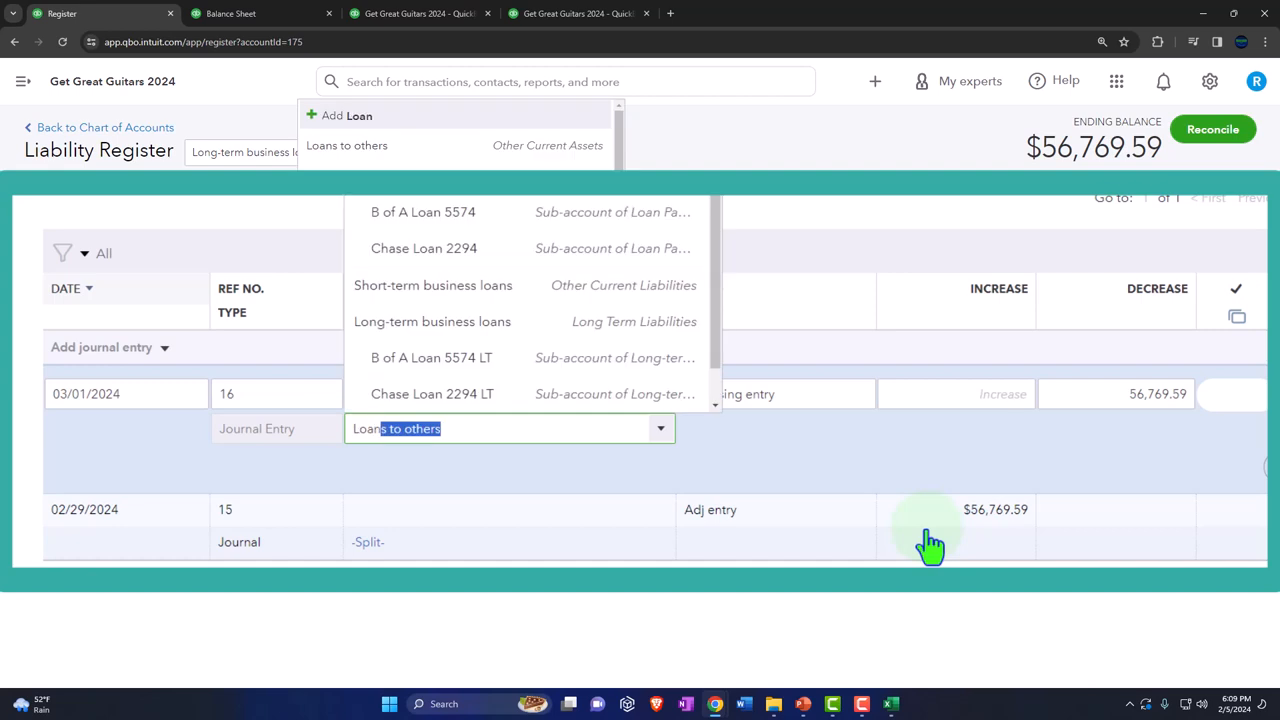
mouse_move(570, 410)
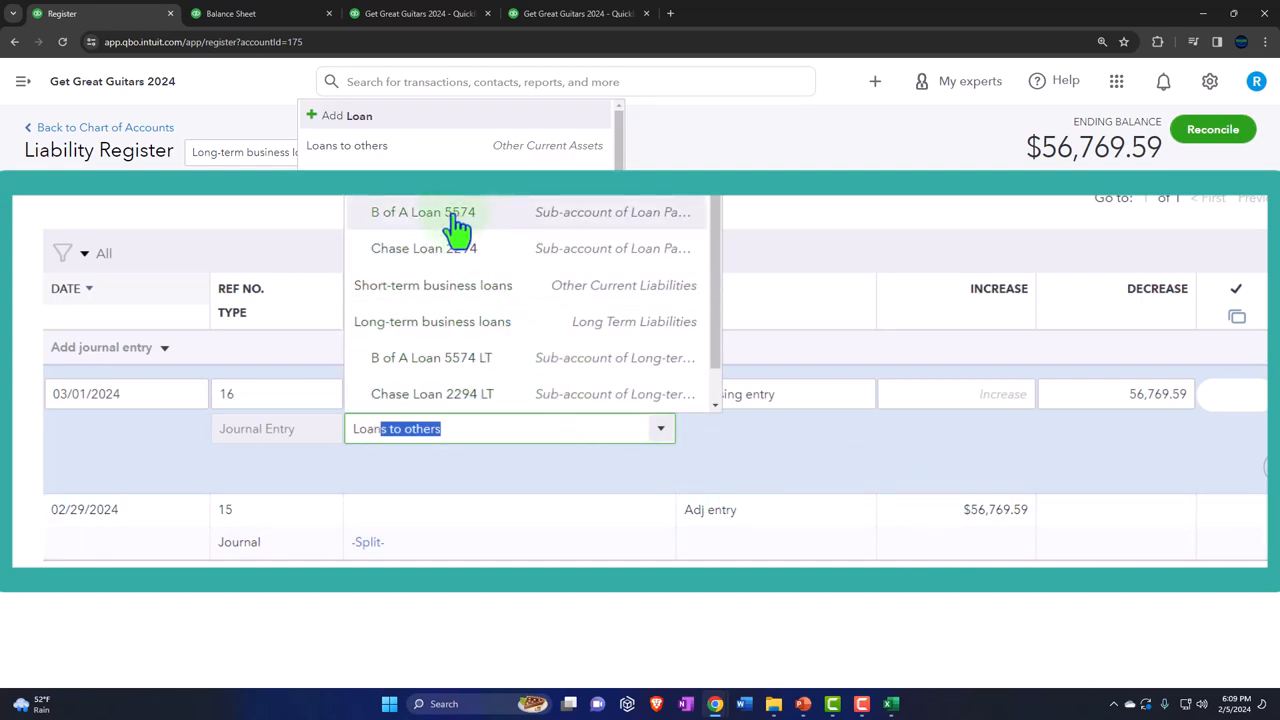
mouse_move(440, 248)
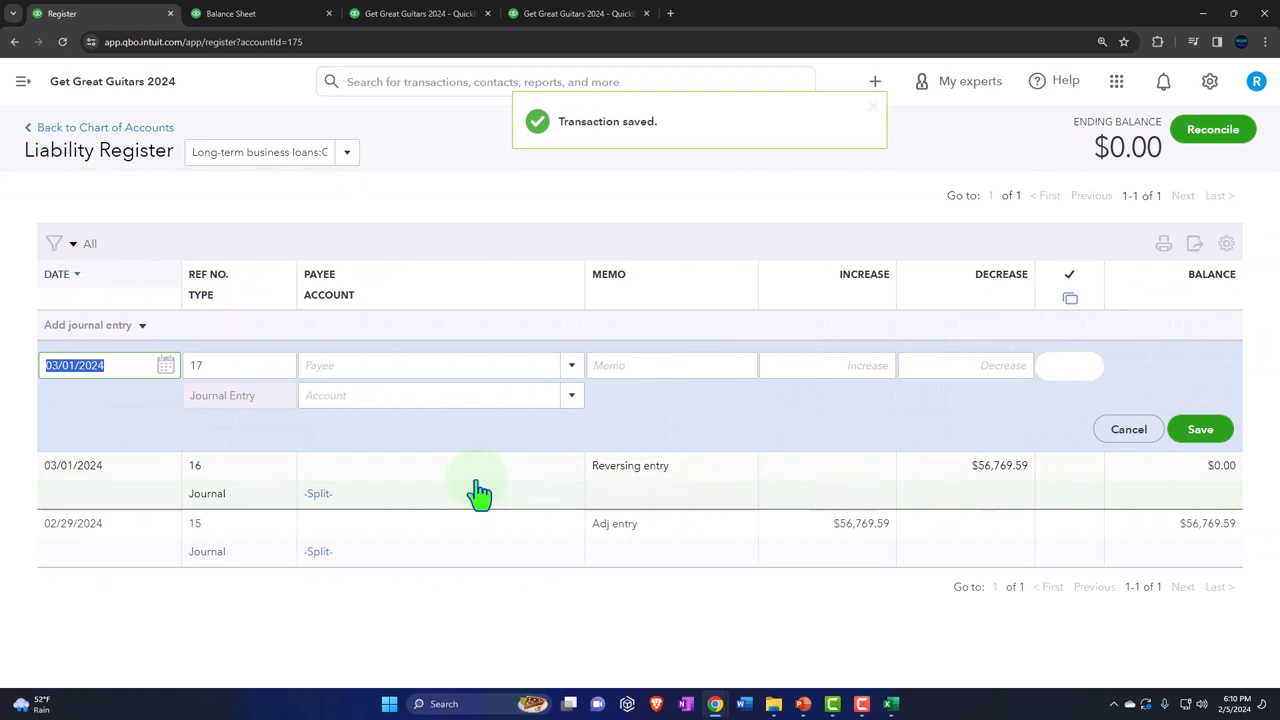
Confirm Journal Entry #16 debits Chase Loan 2294 LT and credits the current portion $56,769.59, then close it.
click(480, 464)
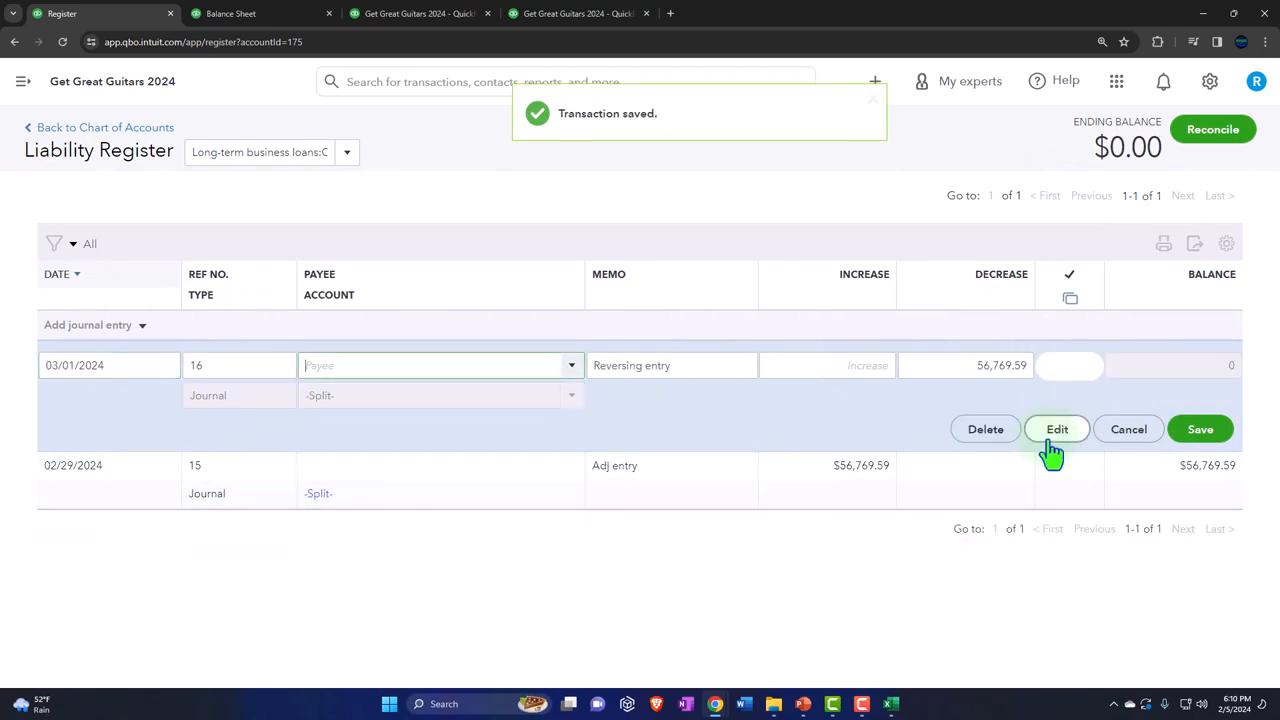
click(1056, 428)
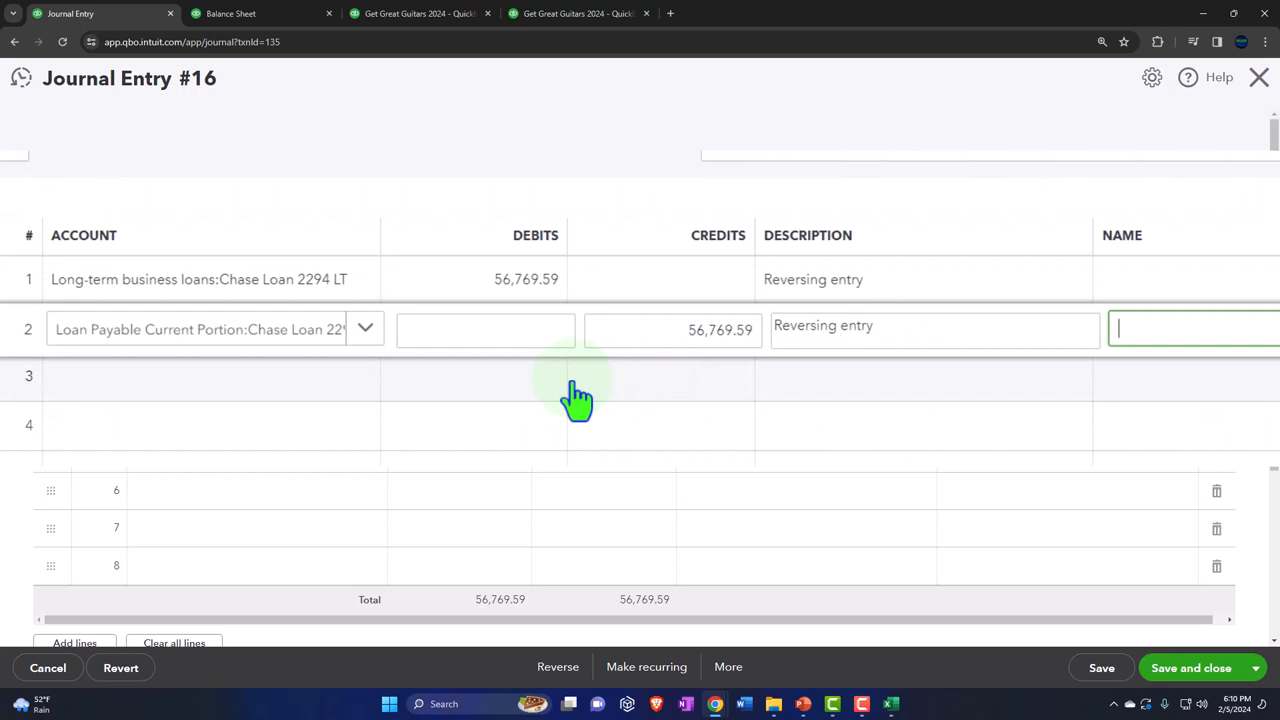
mouse_move(240, 300)
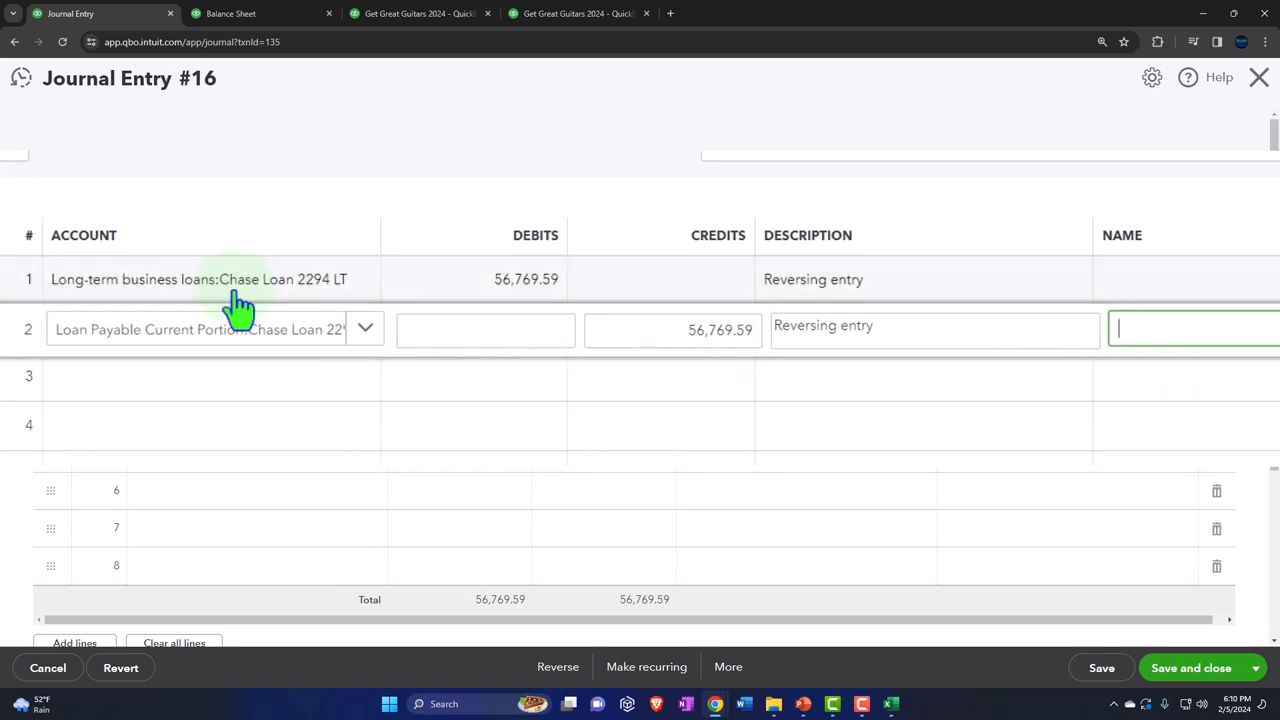
mouse_move(480, 316)
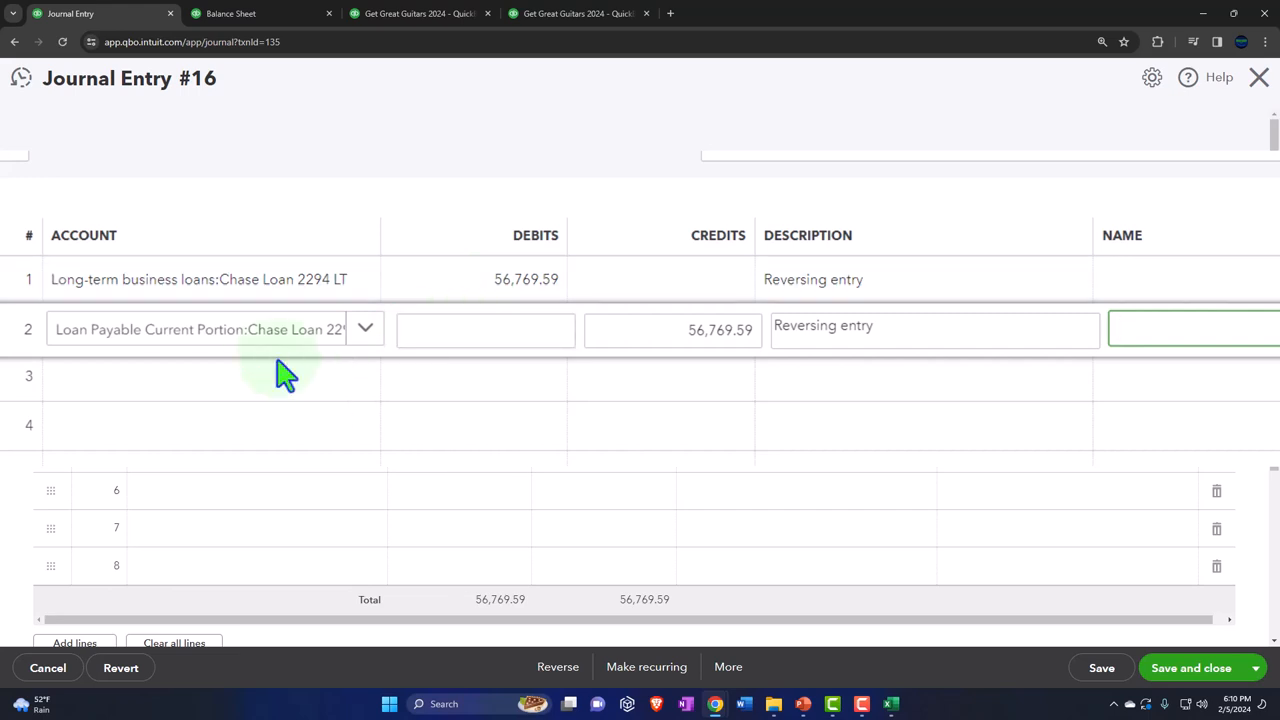
mouse_move(530, 384)
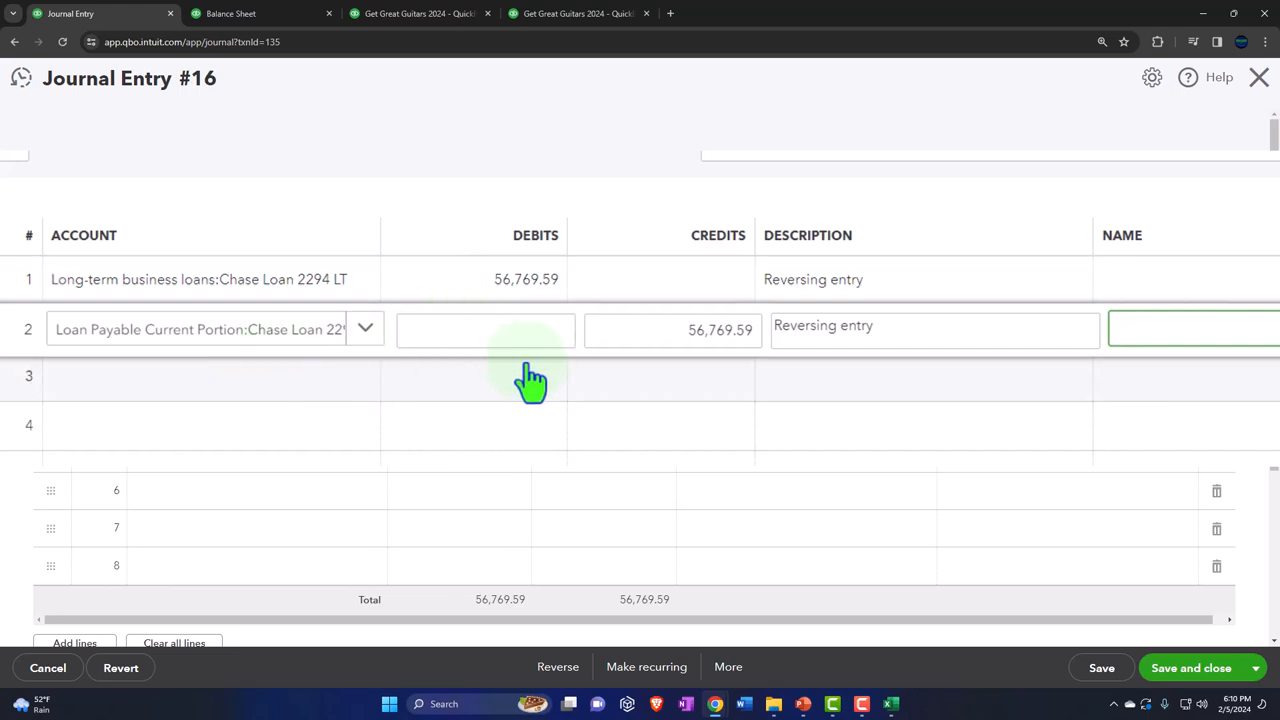
mouse_move(610, 380)
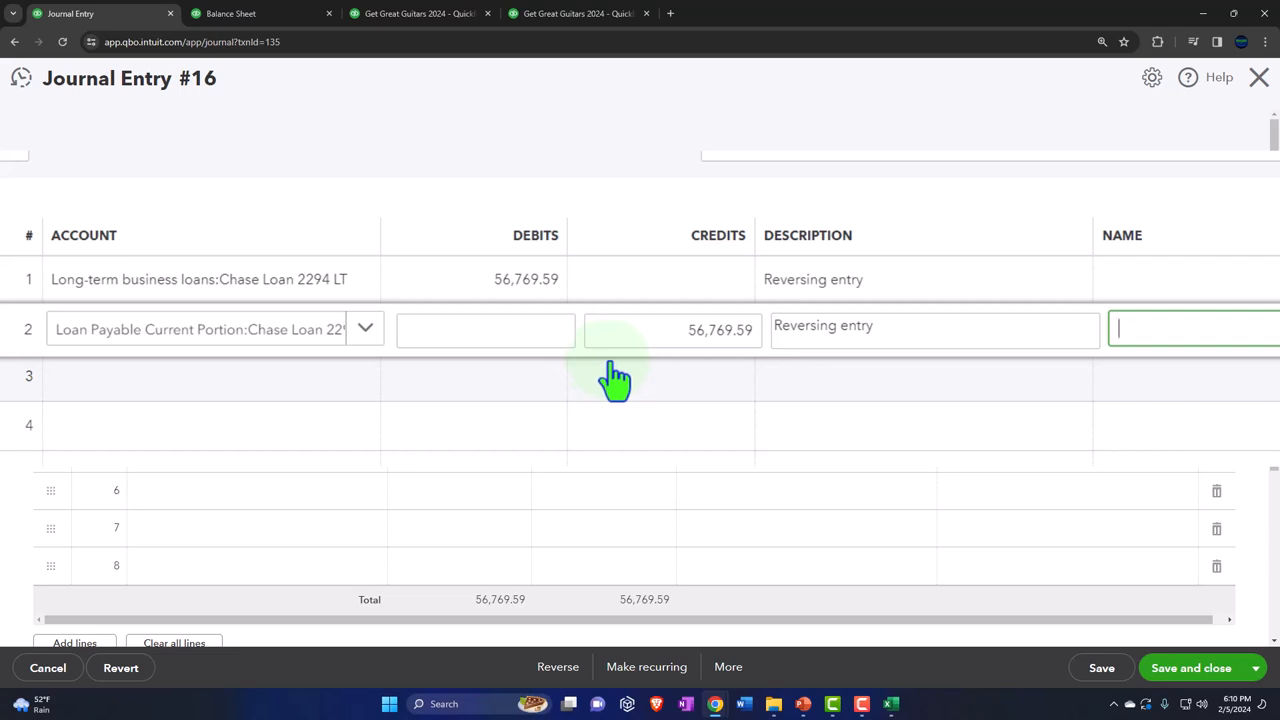
scroll(up, 3)
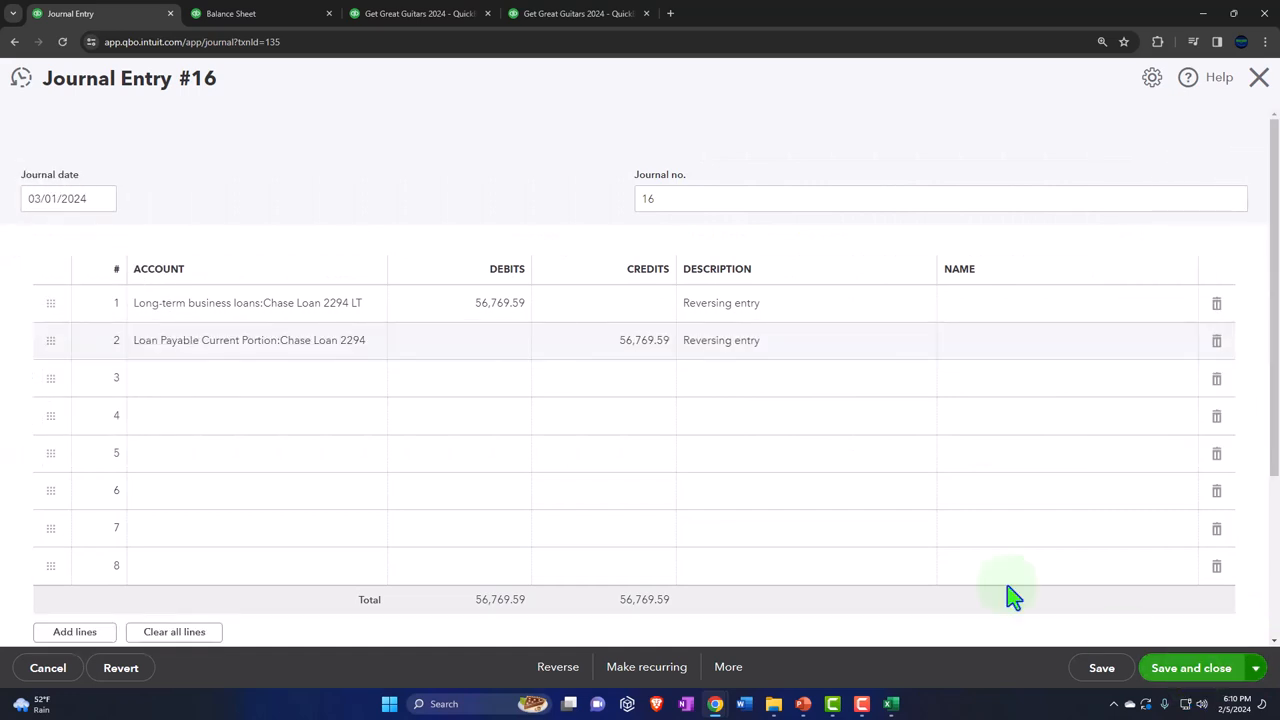
click(1190, 668)
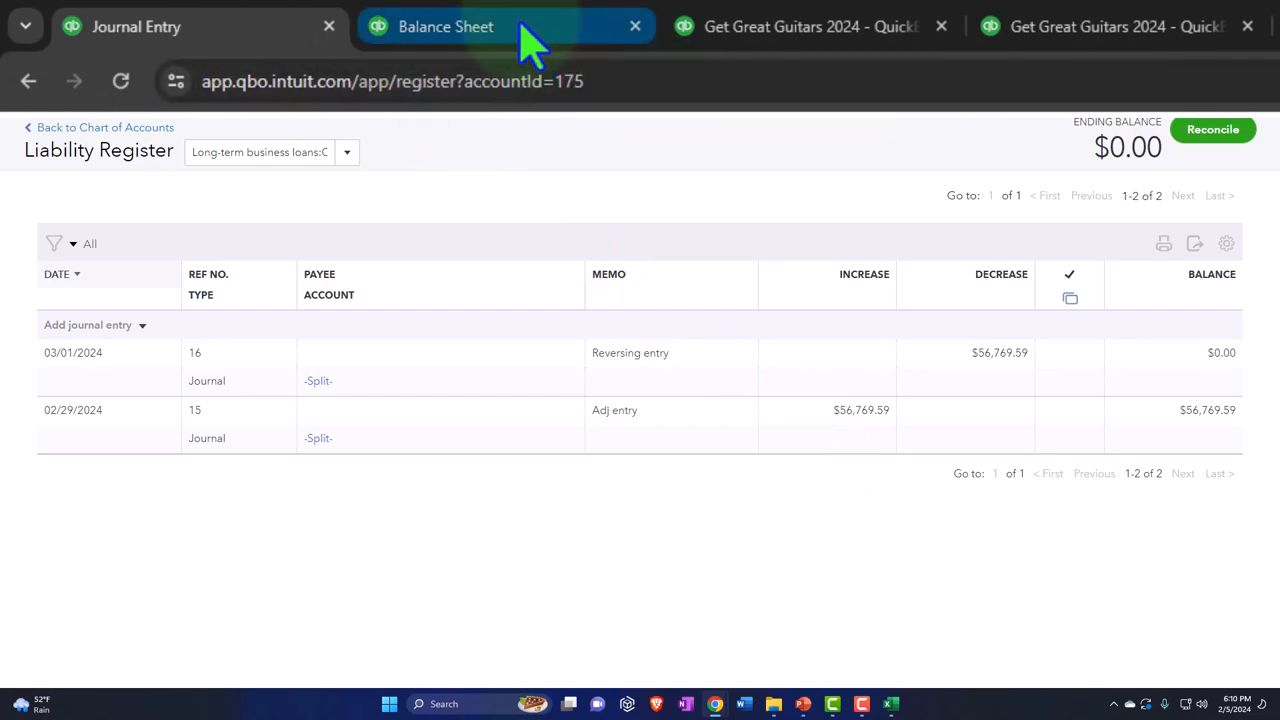
Rerun the balance sheet and check Chase Loan 2294 current portion reads 69,878.13 for March.
click(446, 26)
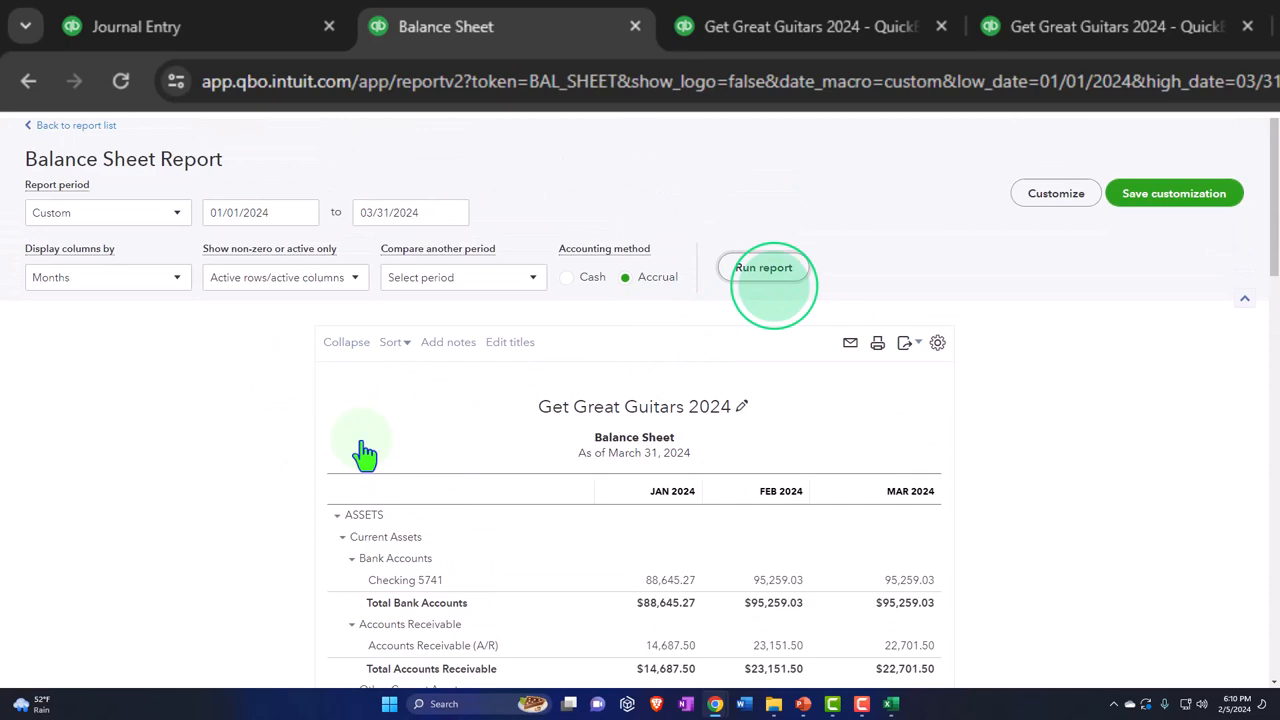
click(764, 268)
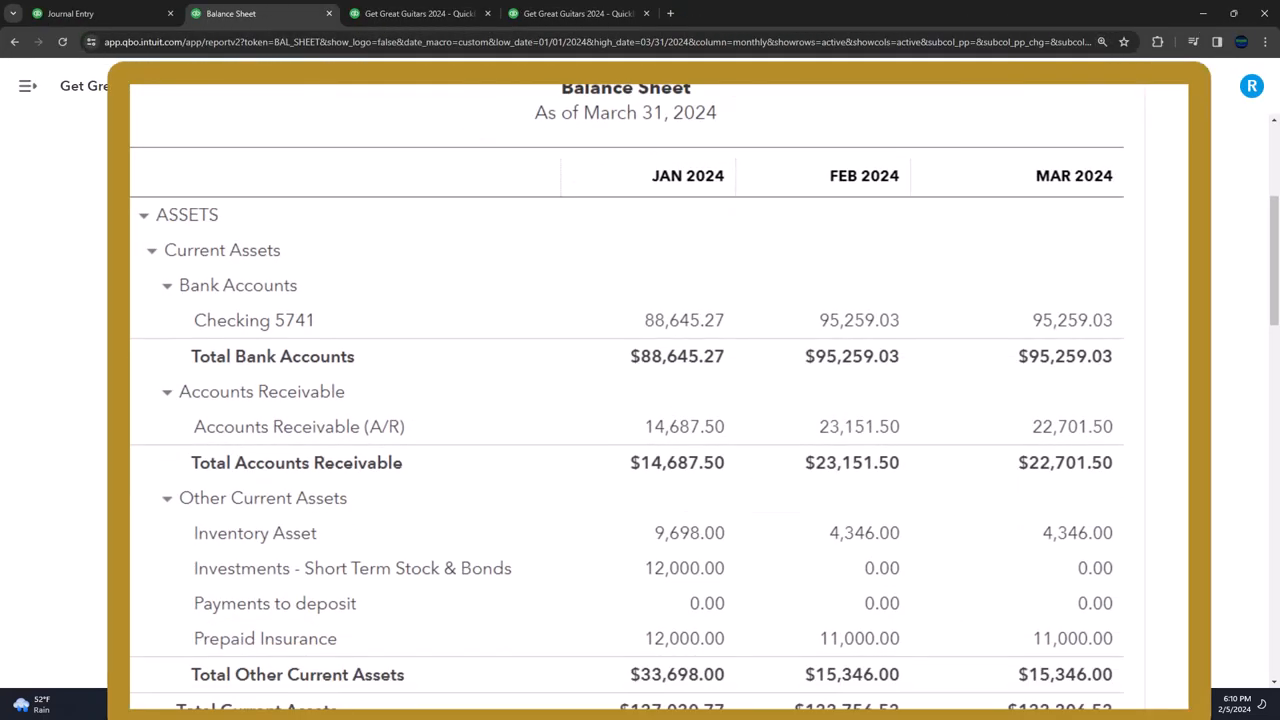
scroll(down, 3)
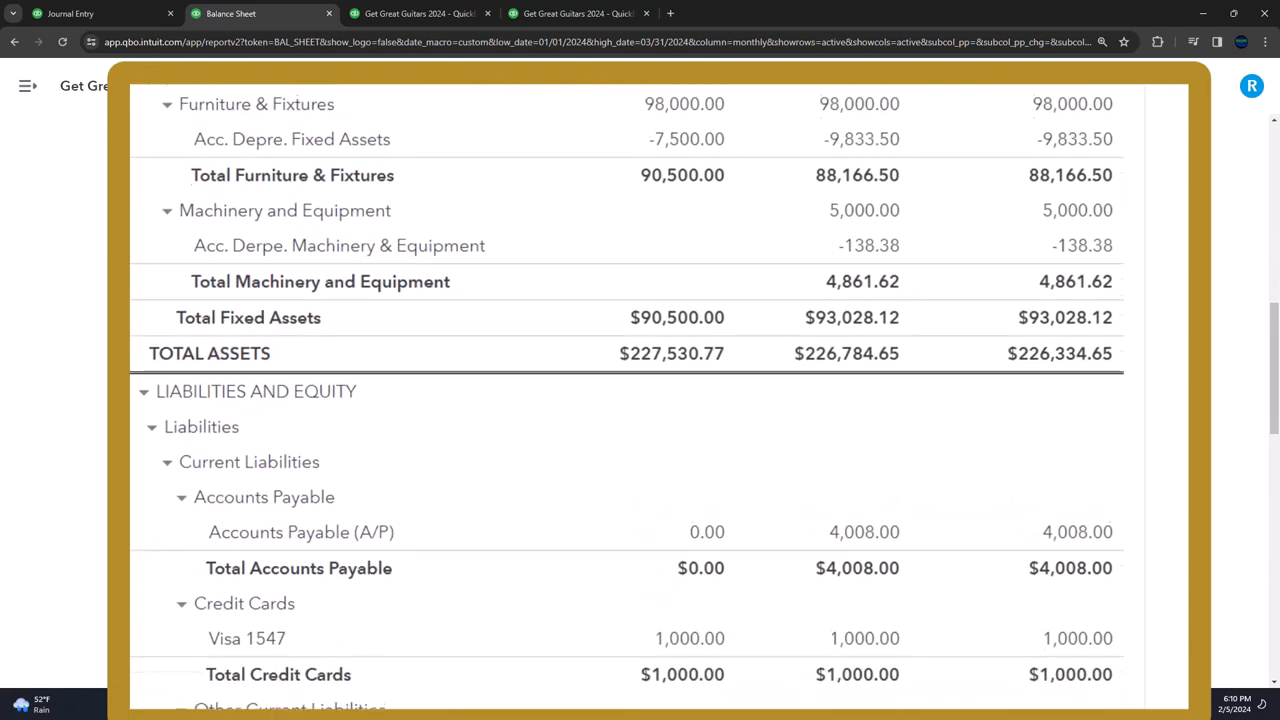
scroll(down, 3)
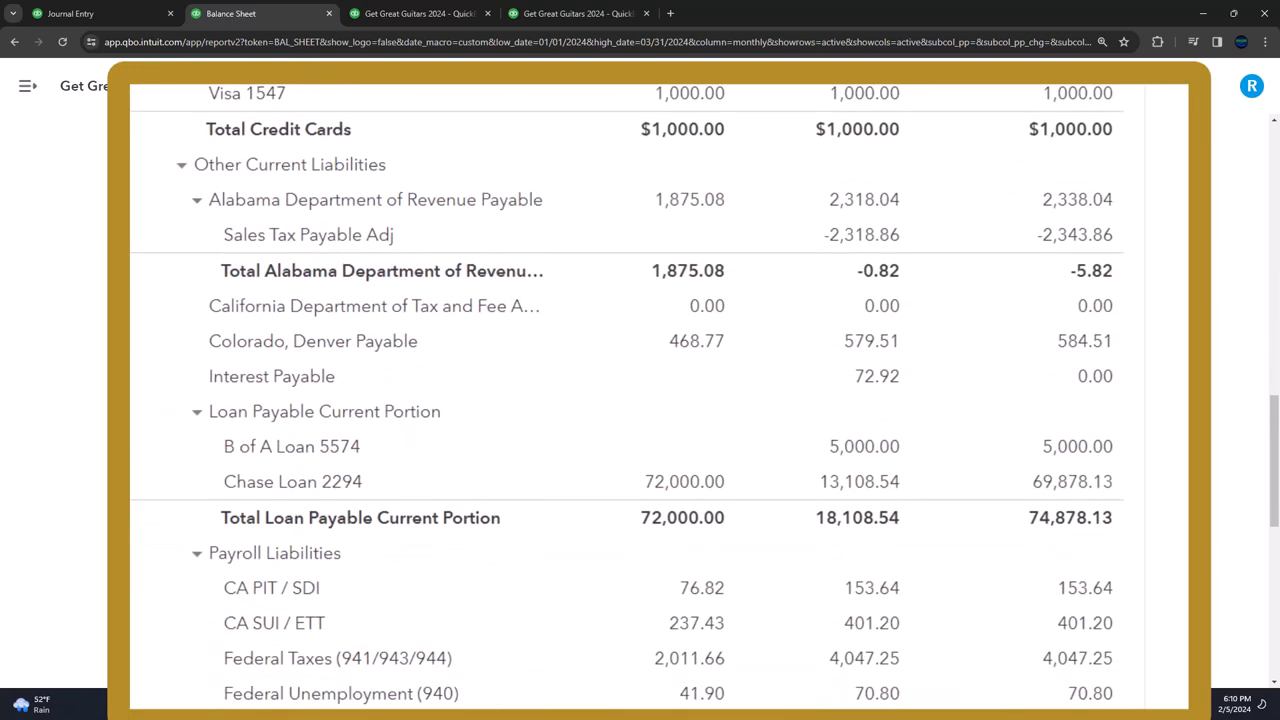
scroll(down, 3)
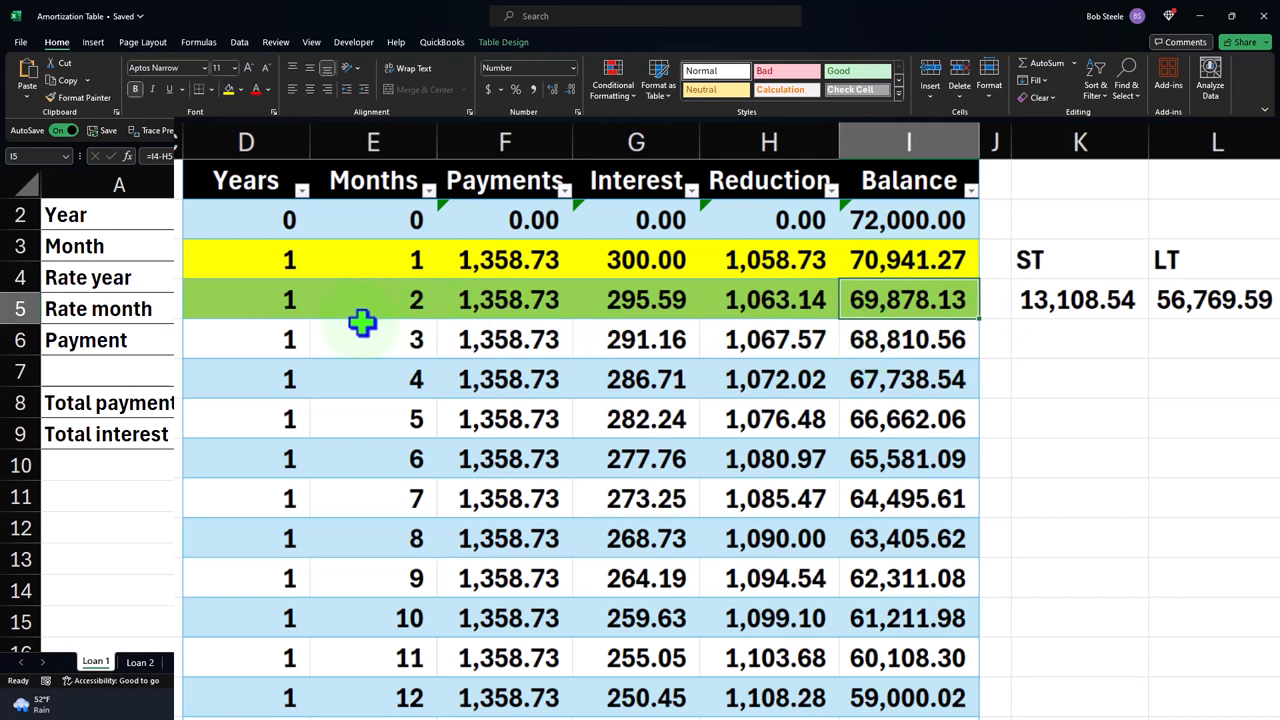
click(504, 340)
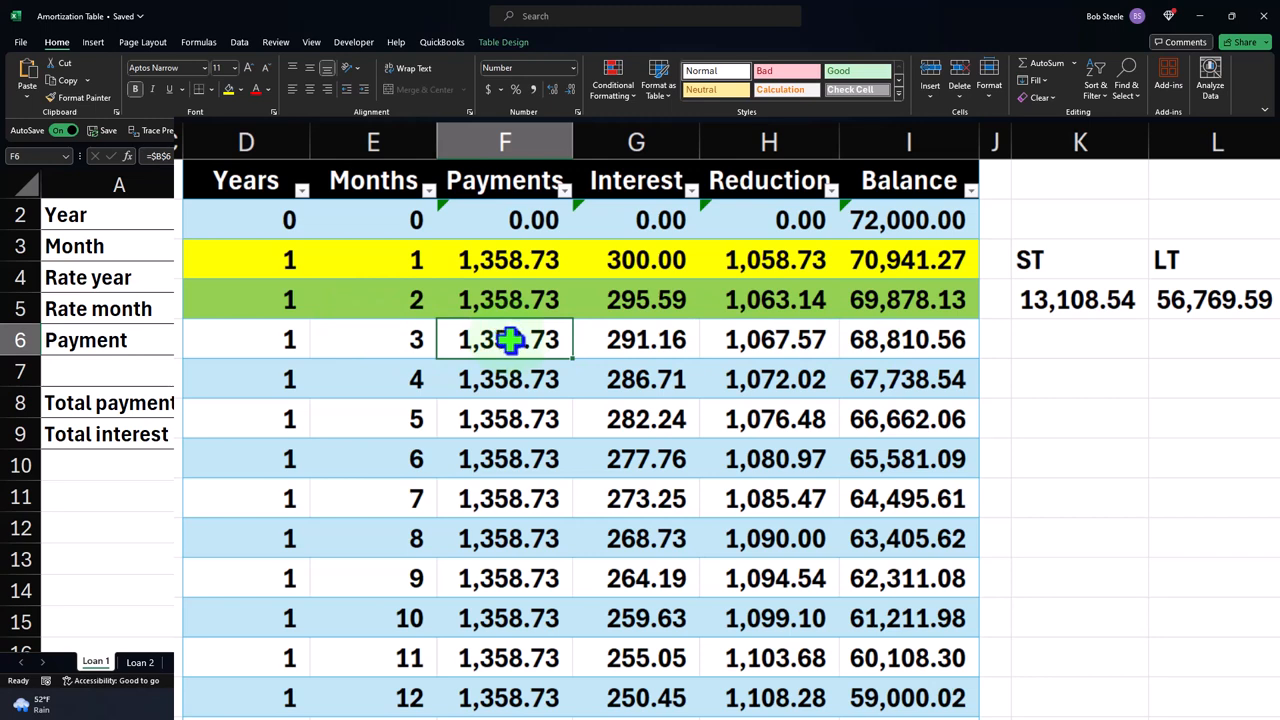
click(636, 340)
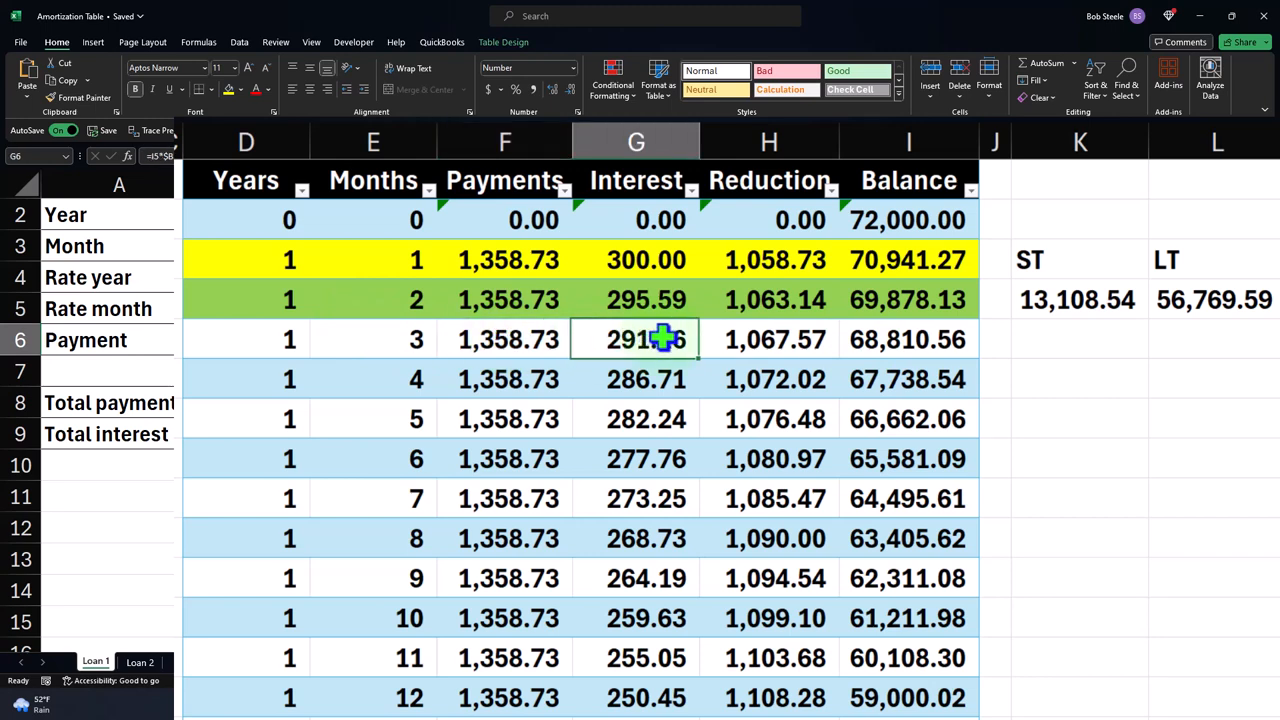
click(768, 340)
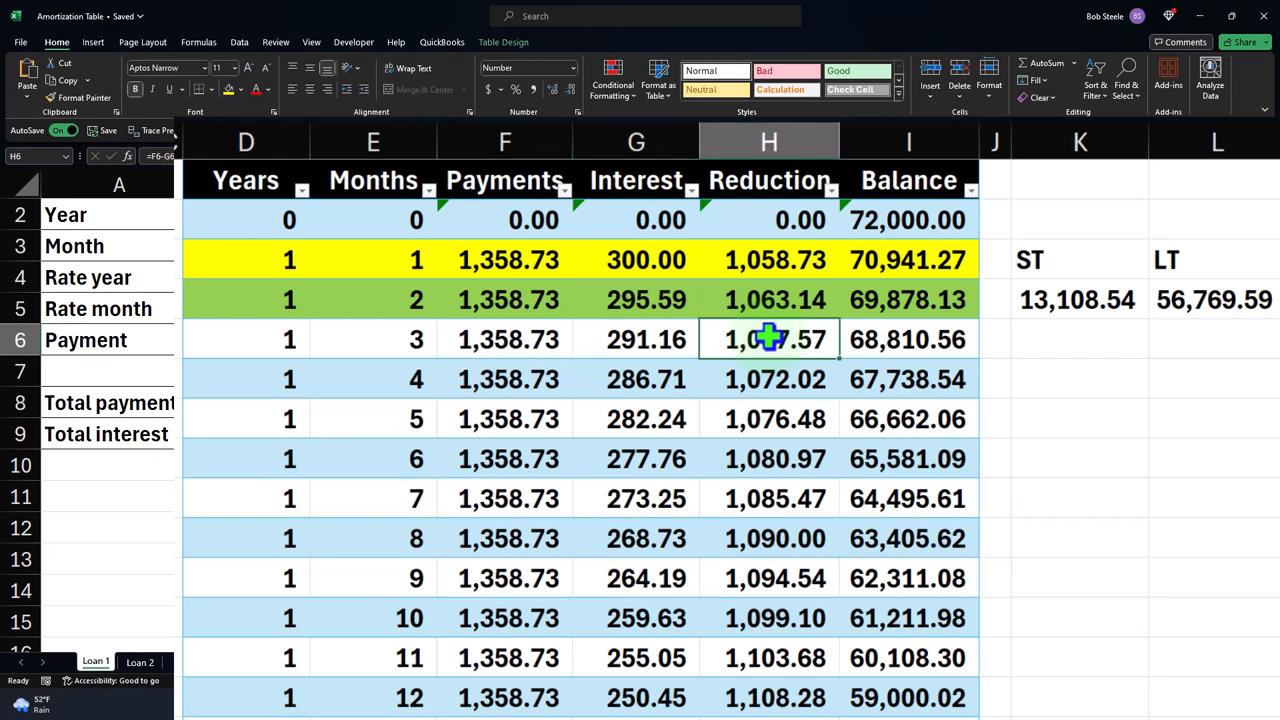
mouse_move(850, 300)
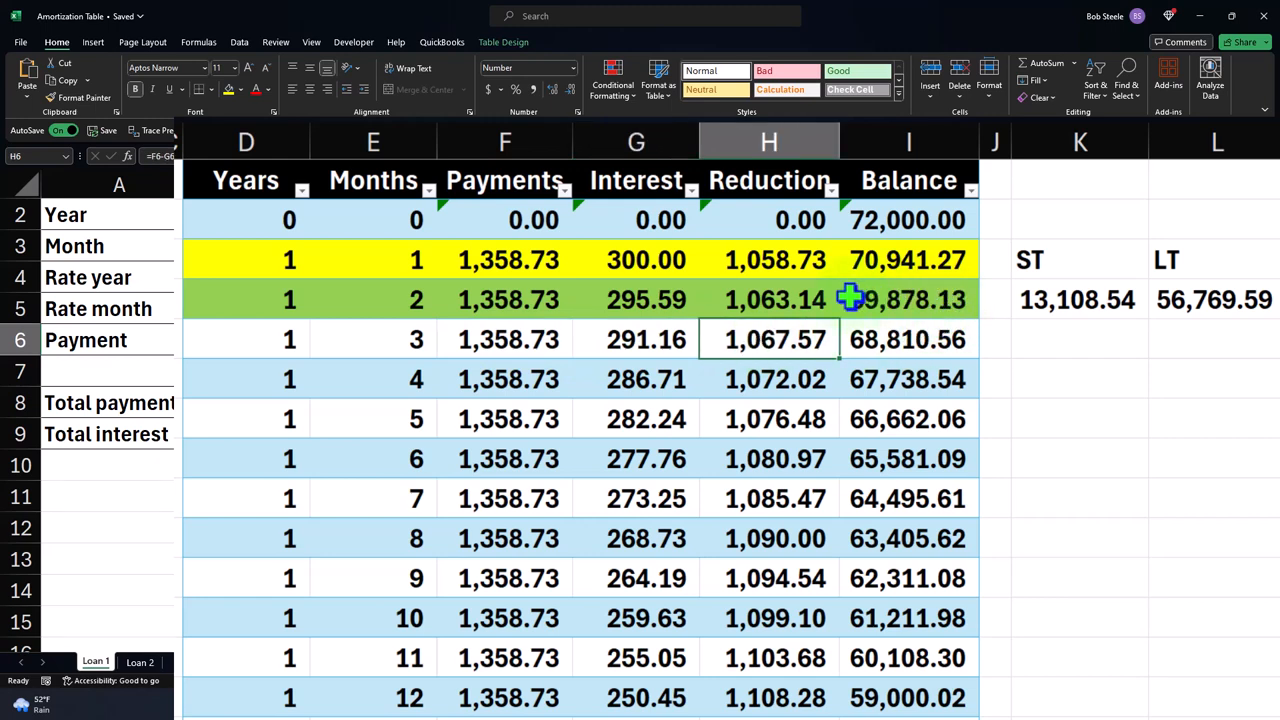
mouse_move(990, 344)
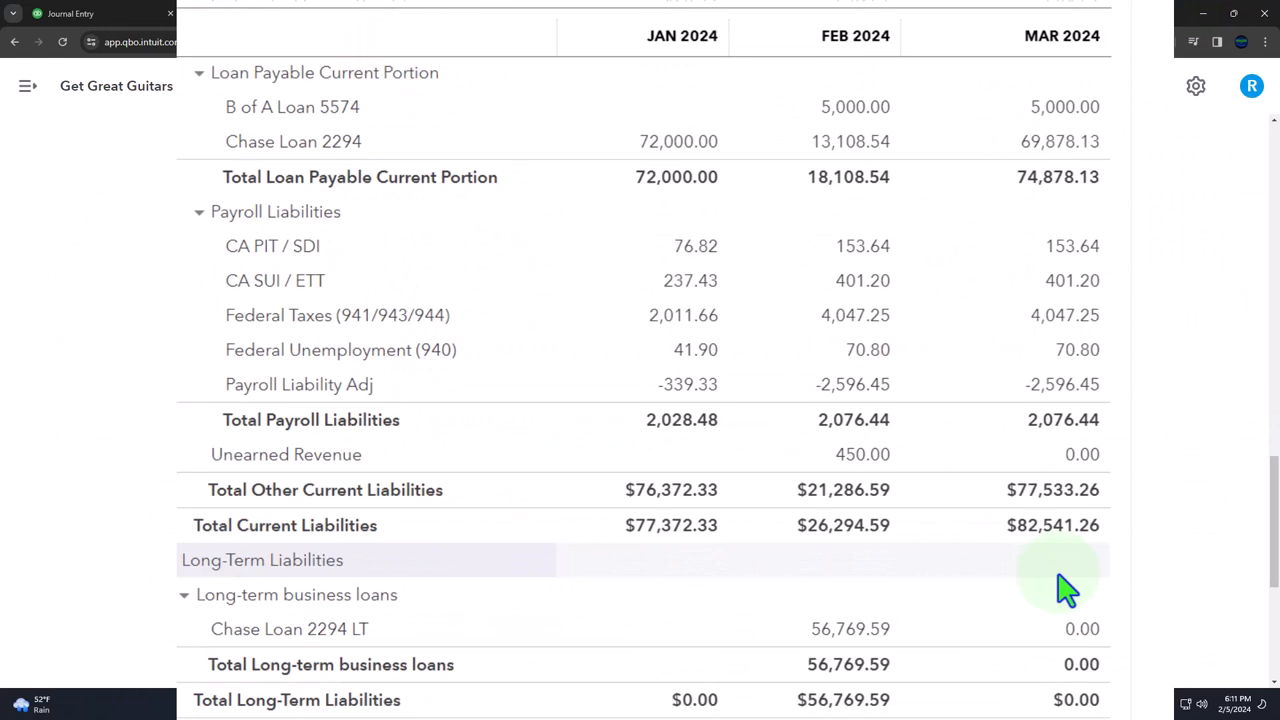
scroll(down, 3)
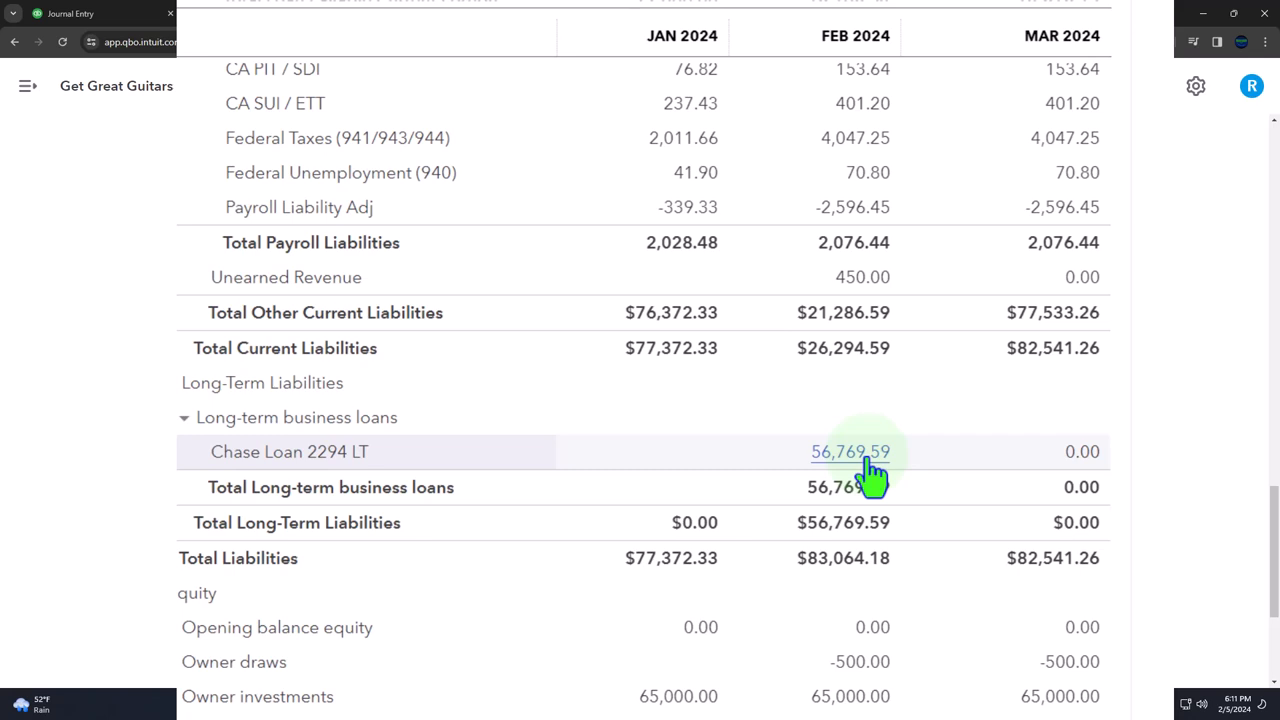
mouse_move(1070, 480)
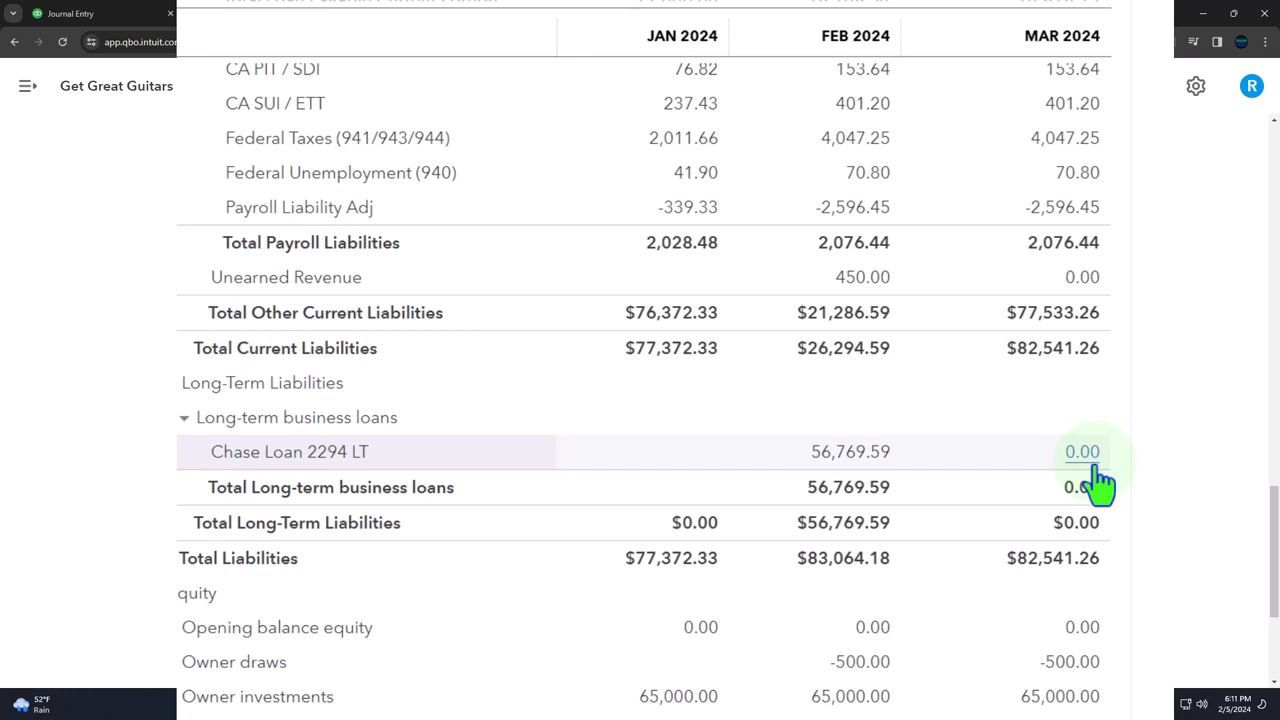
click(1082, 452)
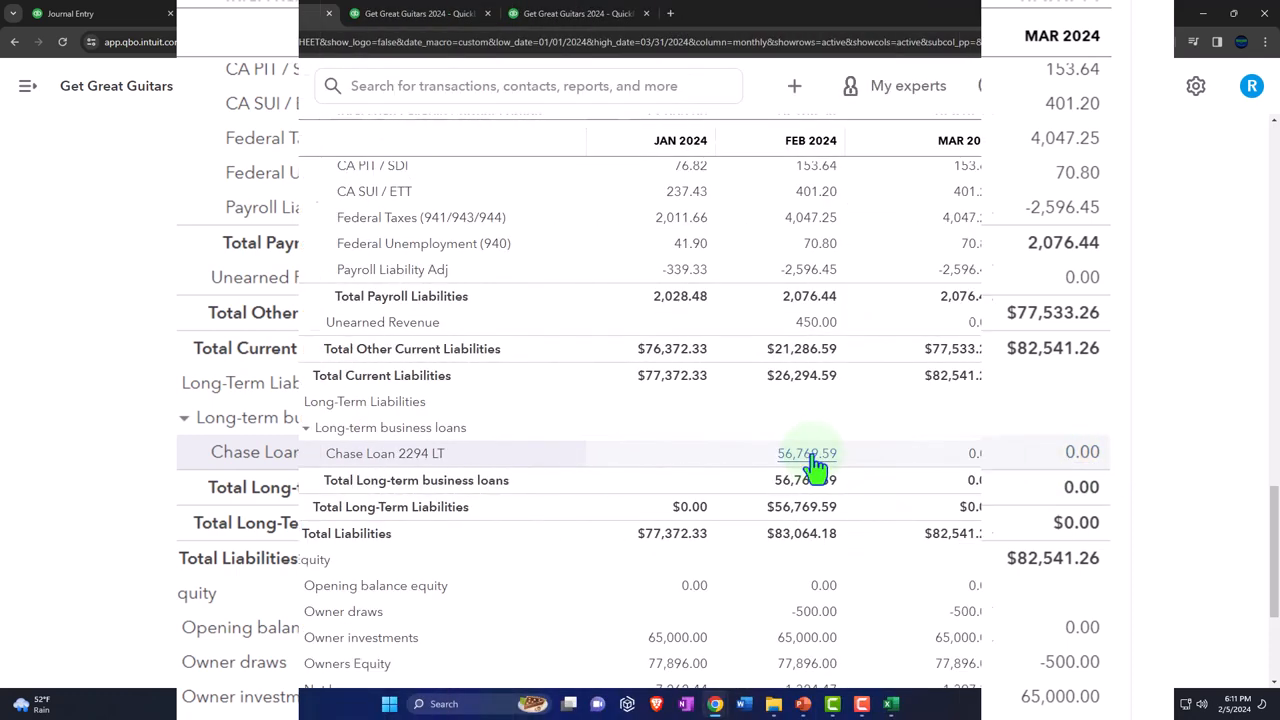
click(808, 452)
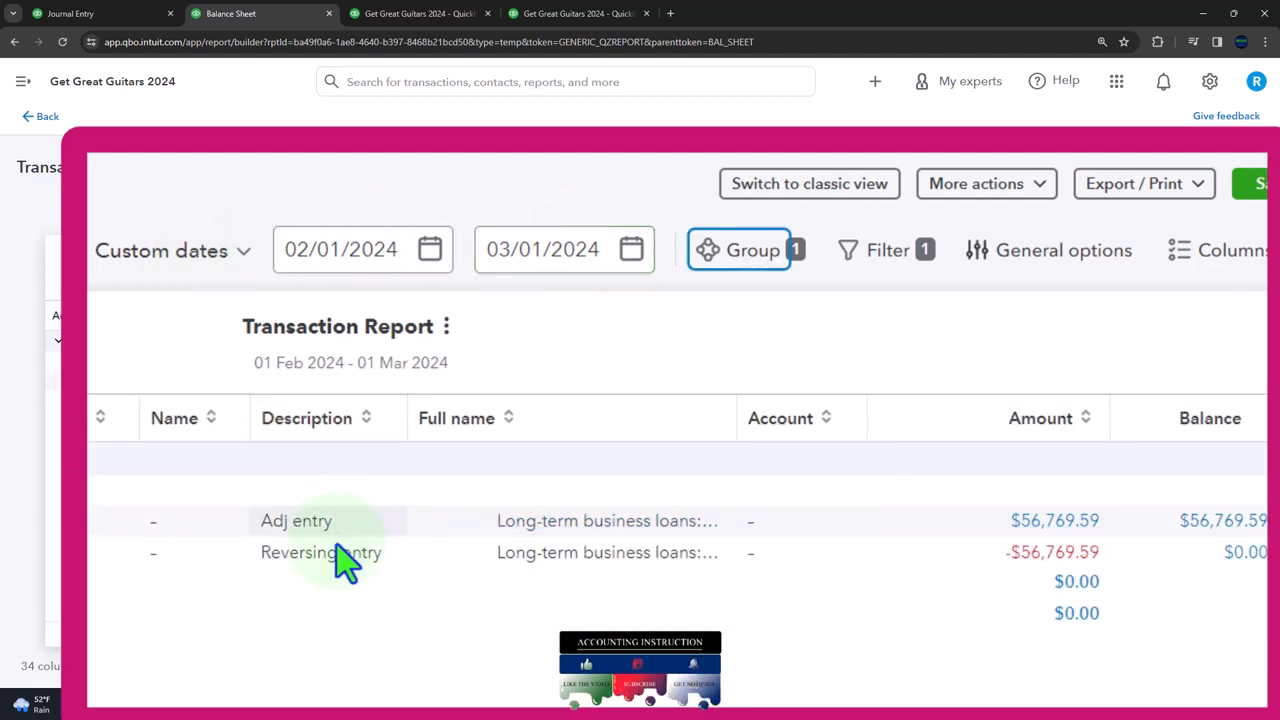
mouse_move(320, 552)
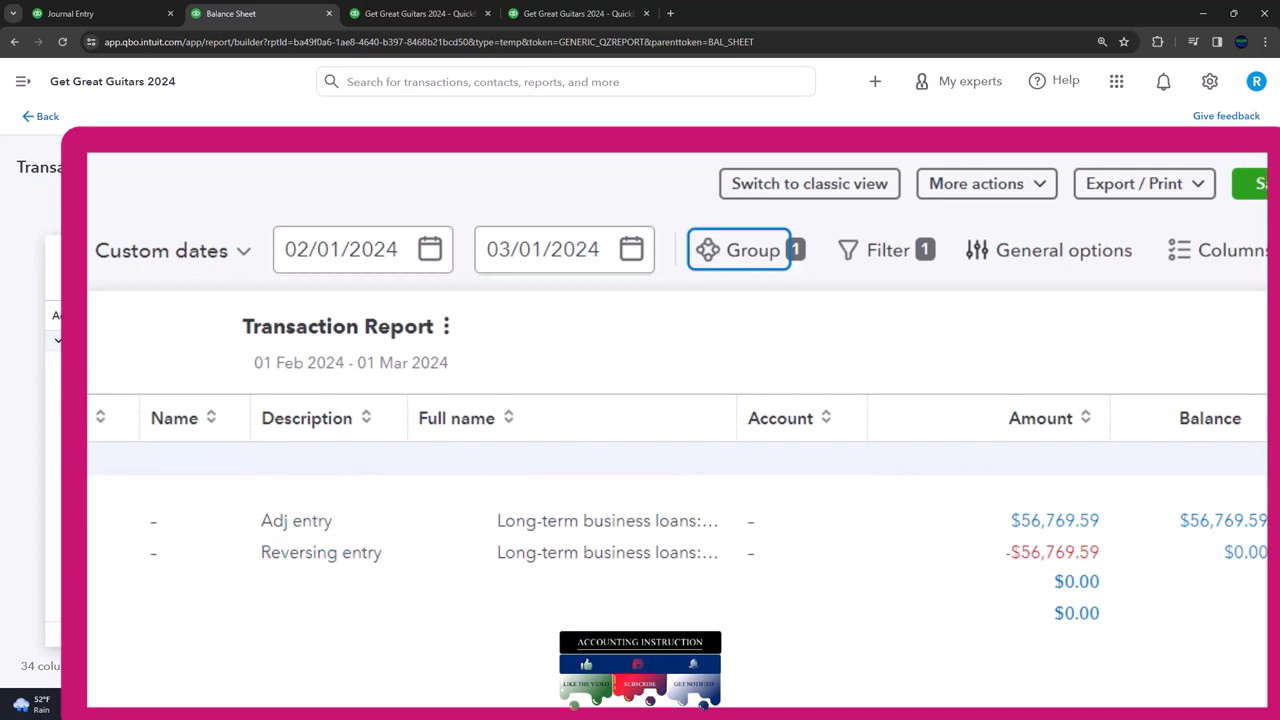
click(40, 116)
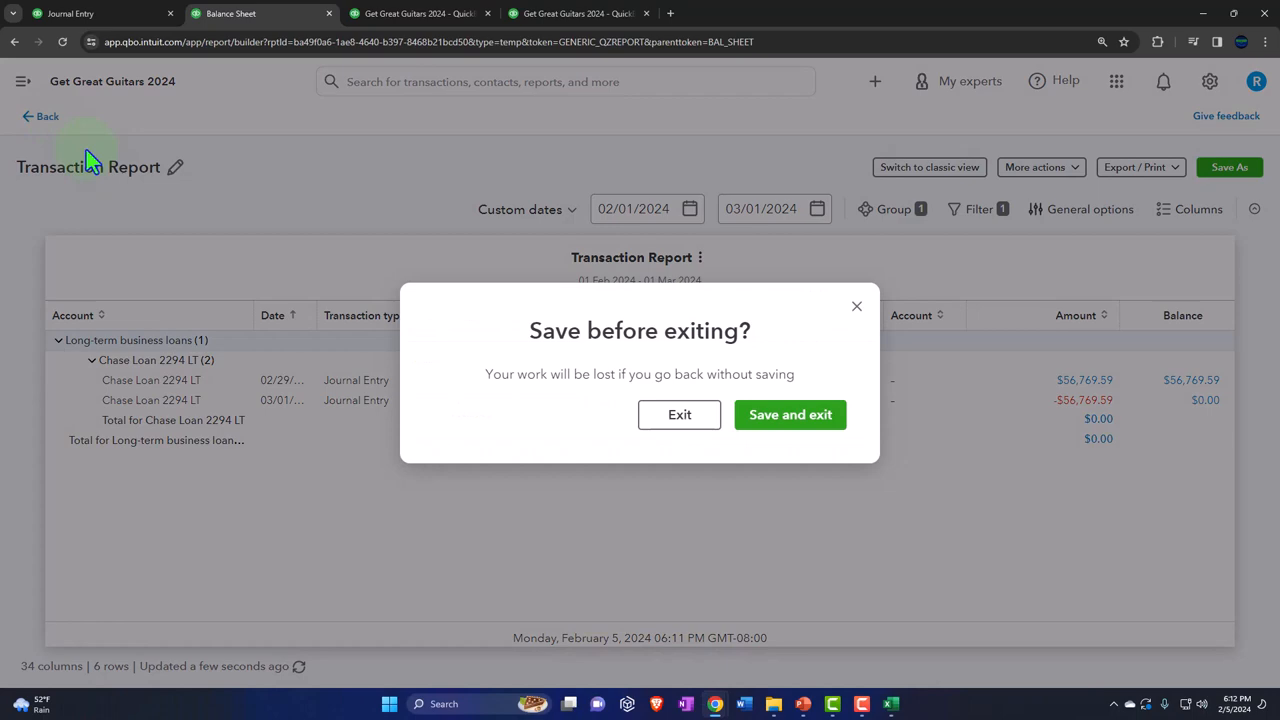
click(680, 414)
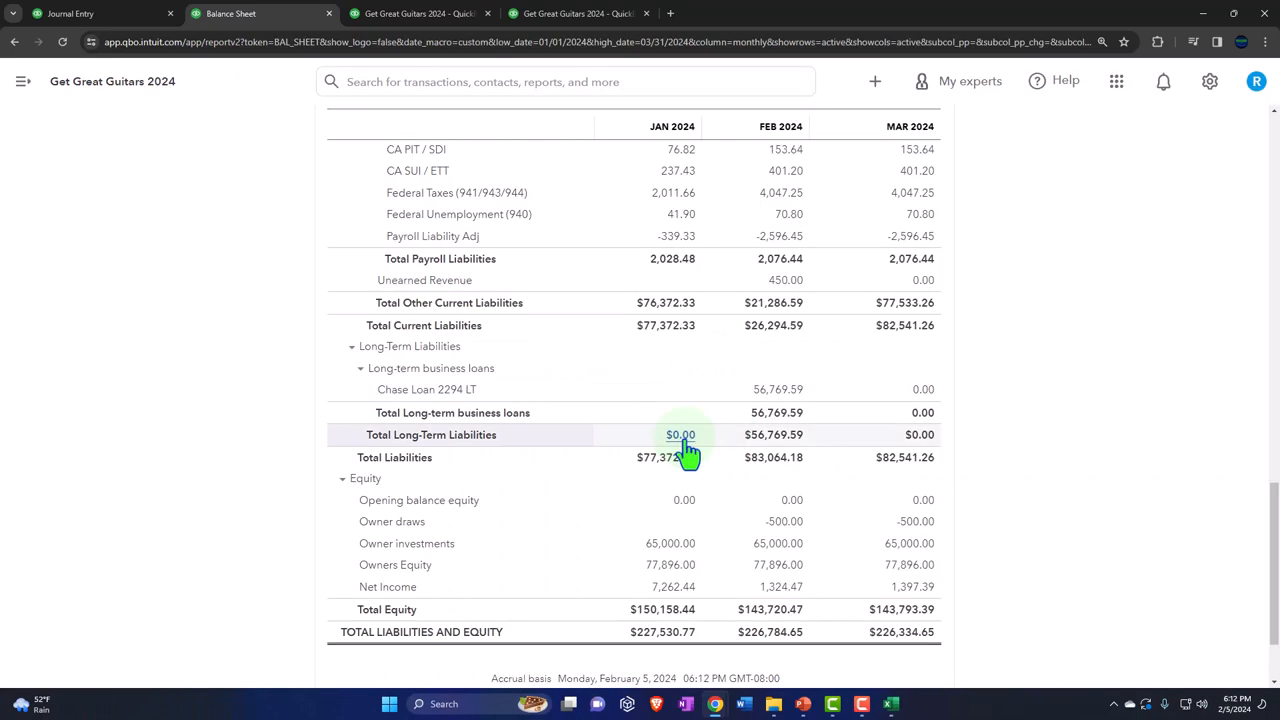
Scroll through the balance sheet liabilities and the Profit and Loss expenses.
scroll(up, 3)
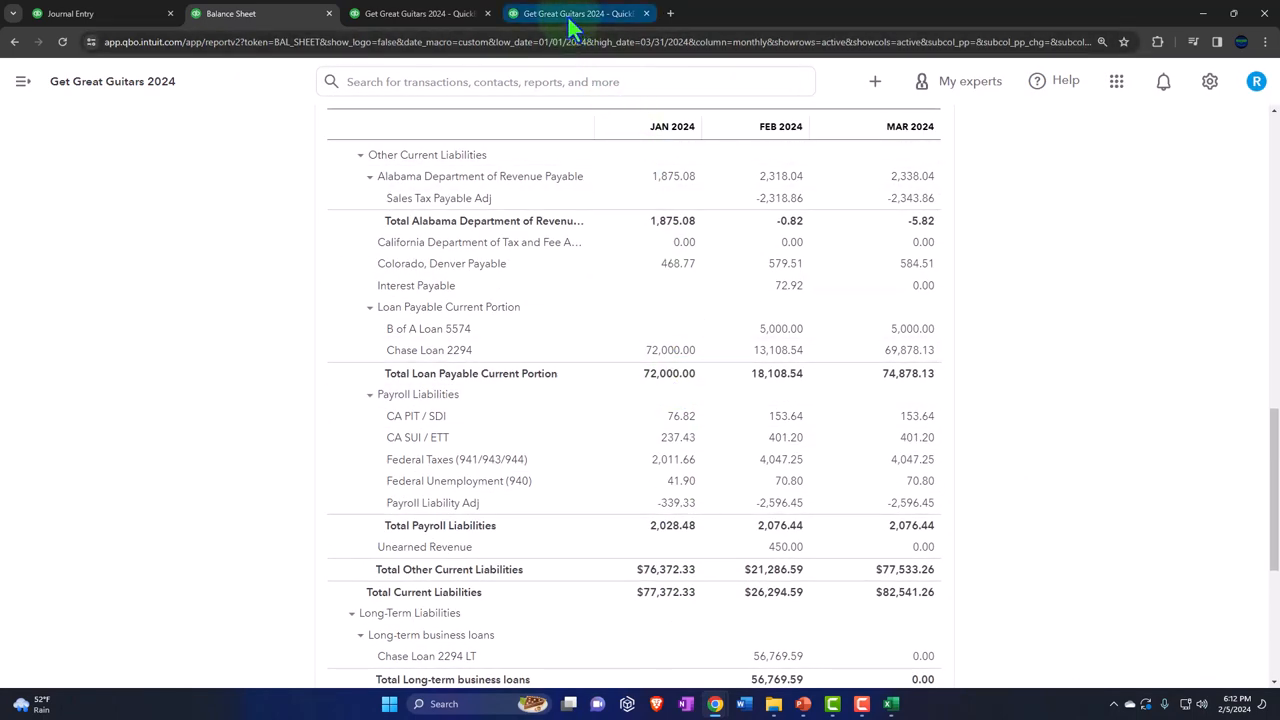
scroll(up, 3)
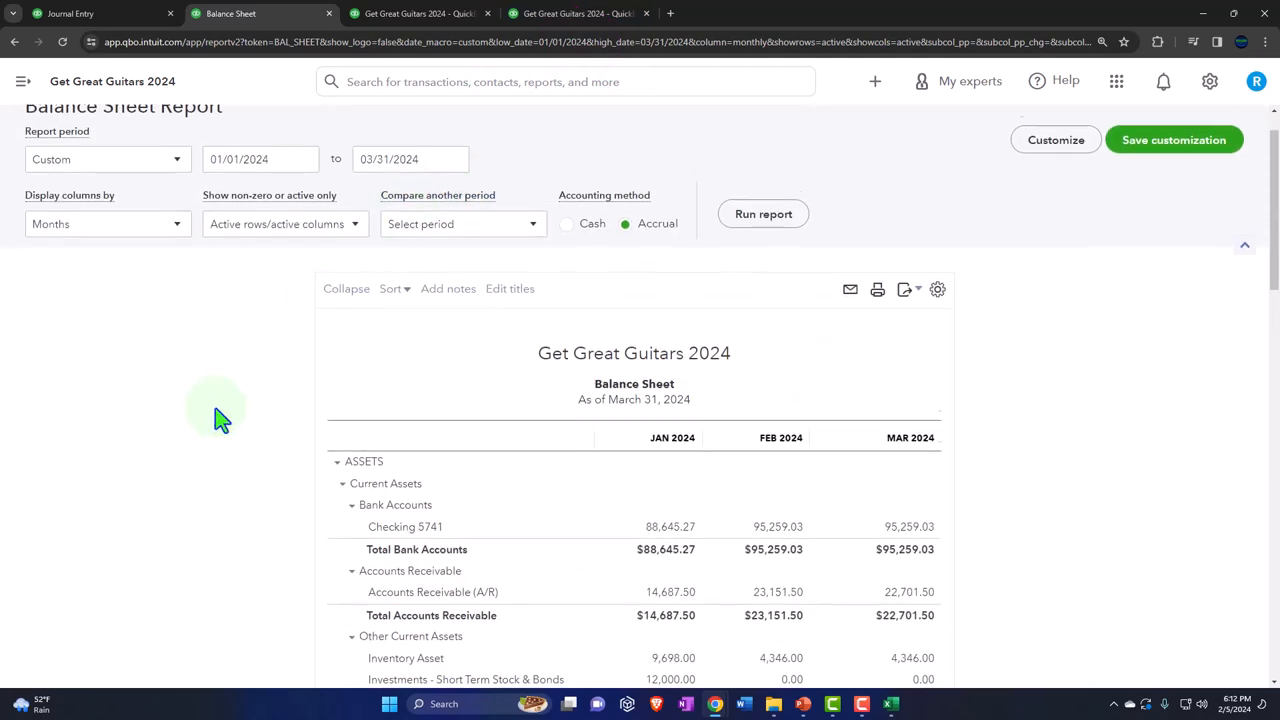
scroll(down, 3)
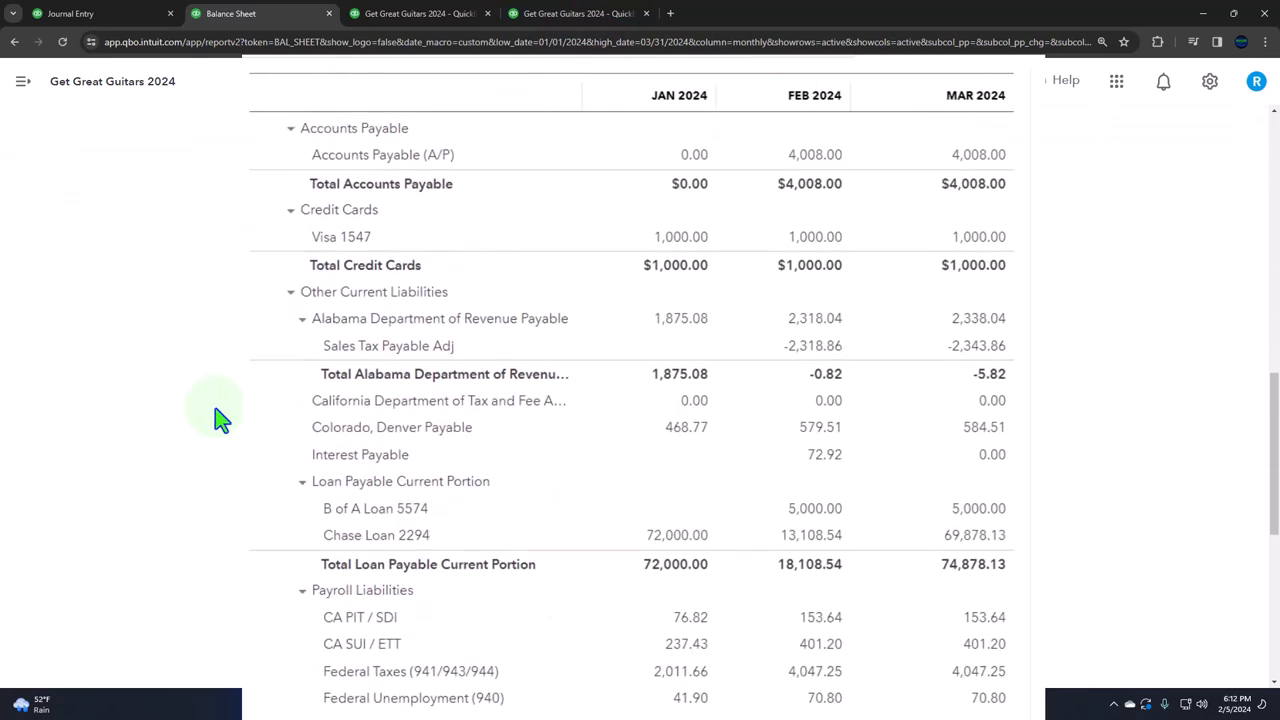
scroll(down, 3)
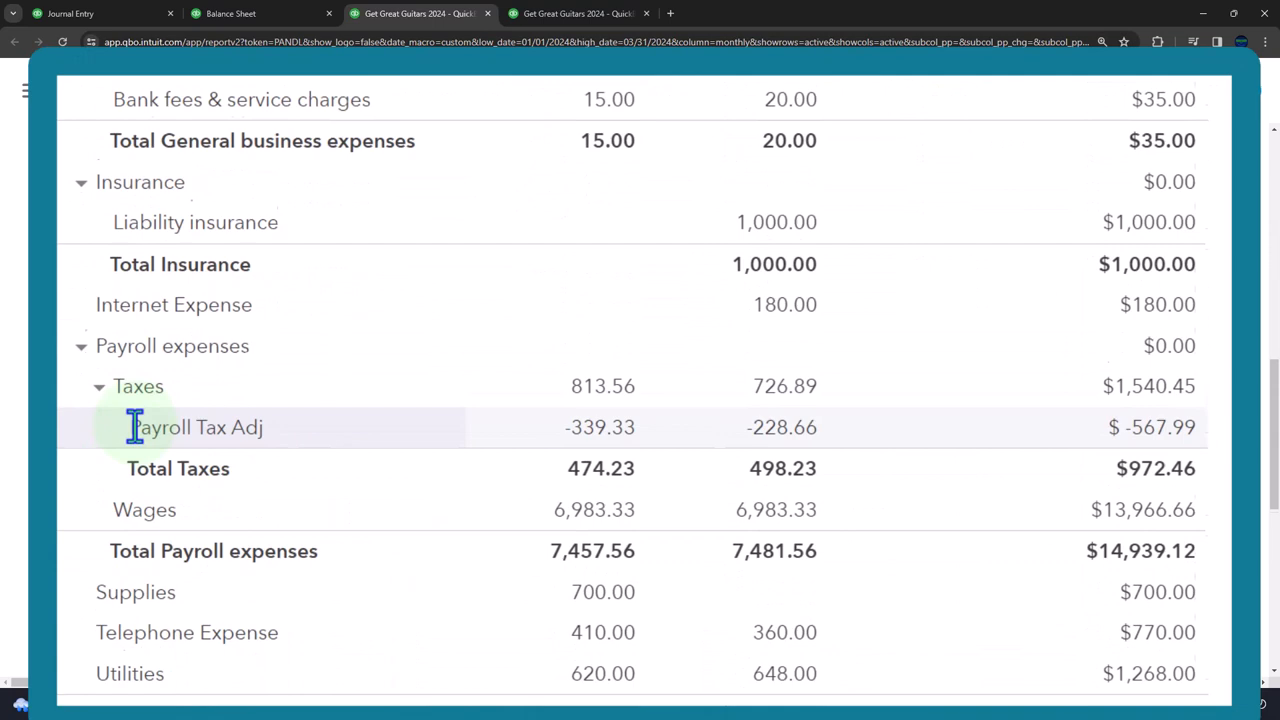
scroll(down, 3)
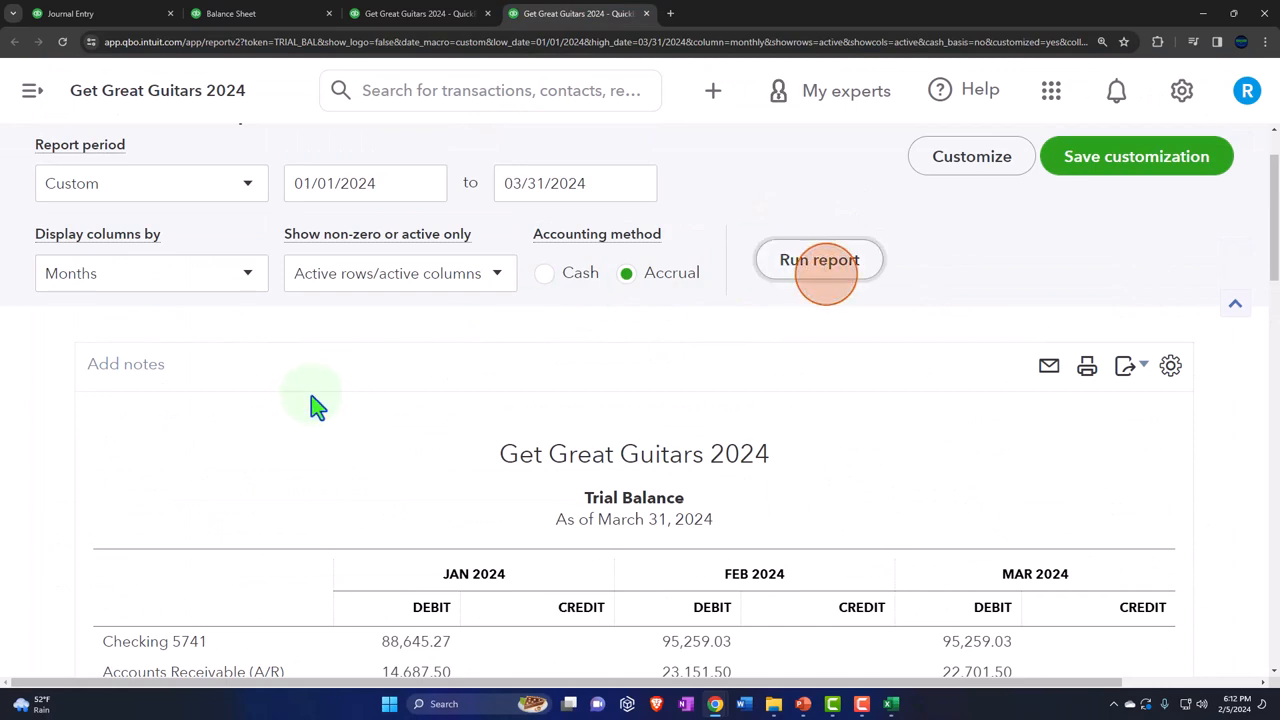
Scroll the monthly Trial Balance to its TOTAL row: $282,303.99, $310,876.36 and $310,378.44.
scroll(down, 3)
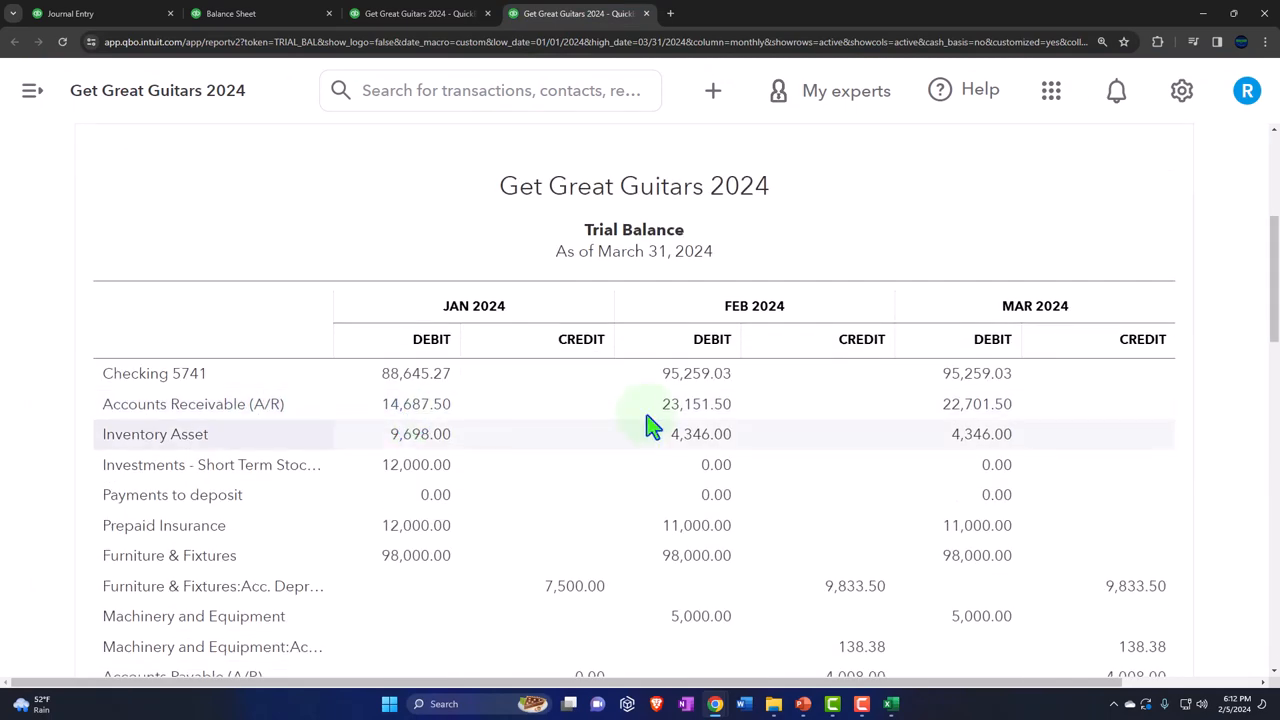
scroll(down, 3)
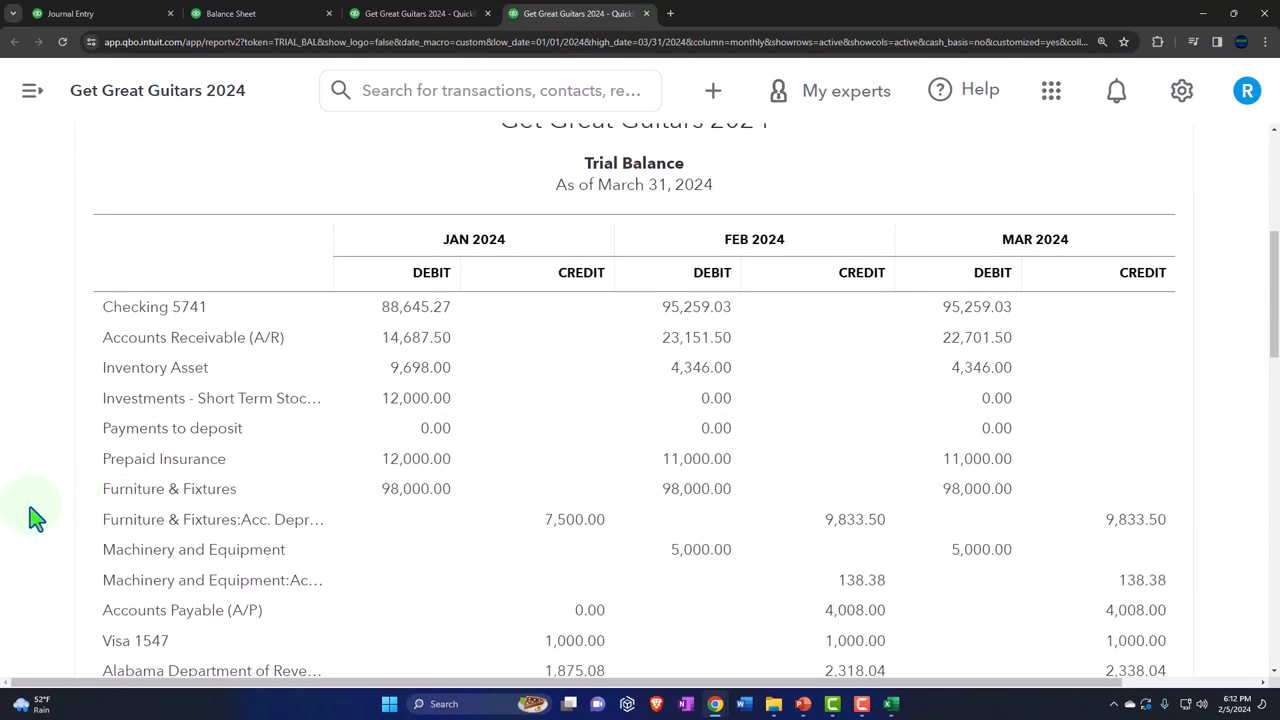
scroll(down, 3)
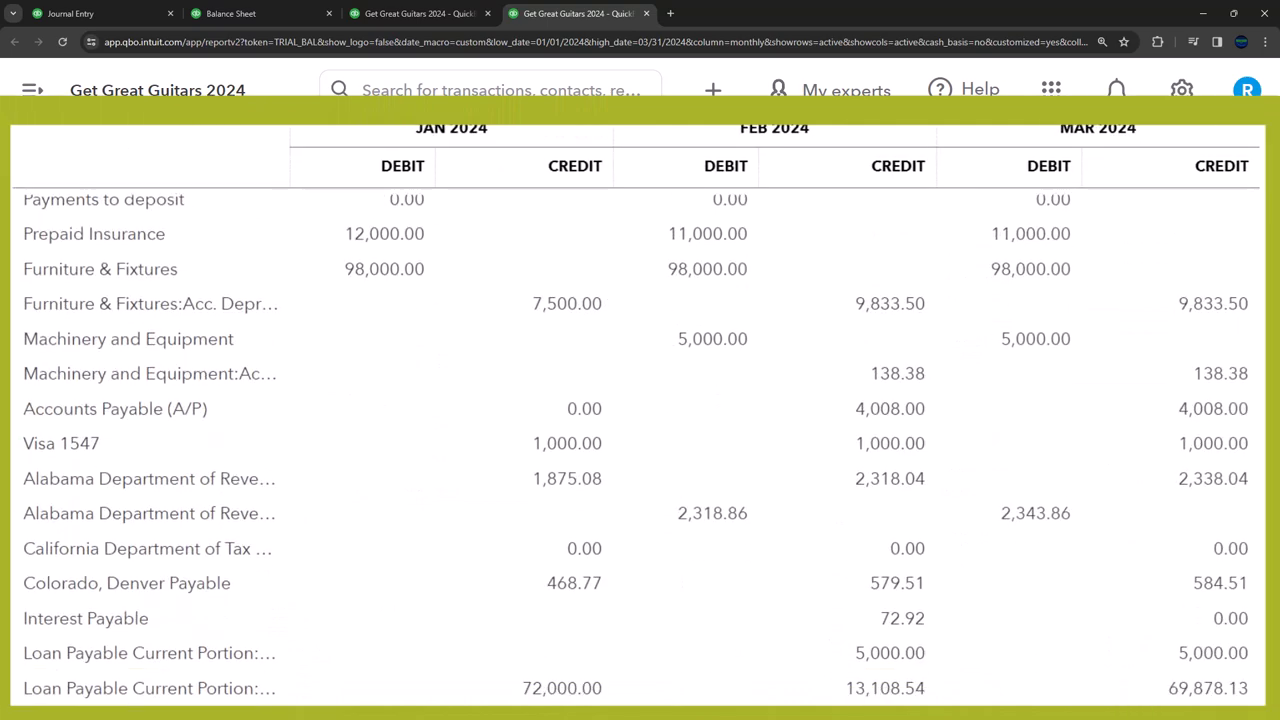
scroll(down, 3)
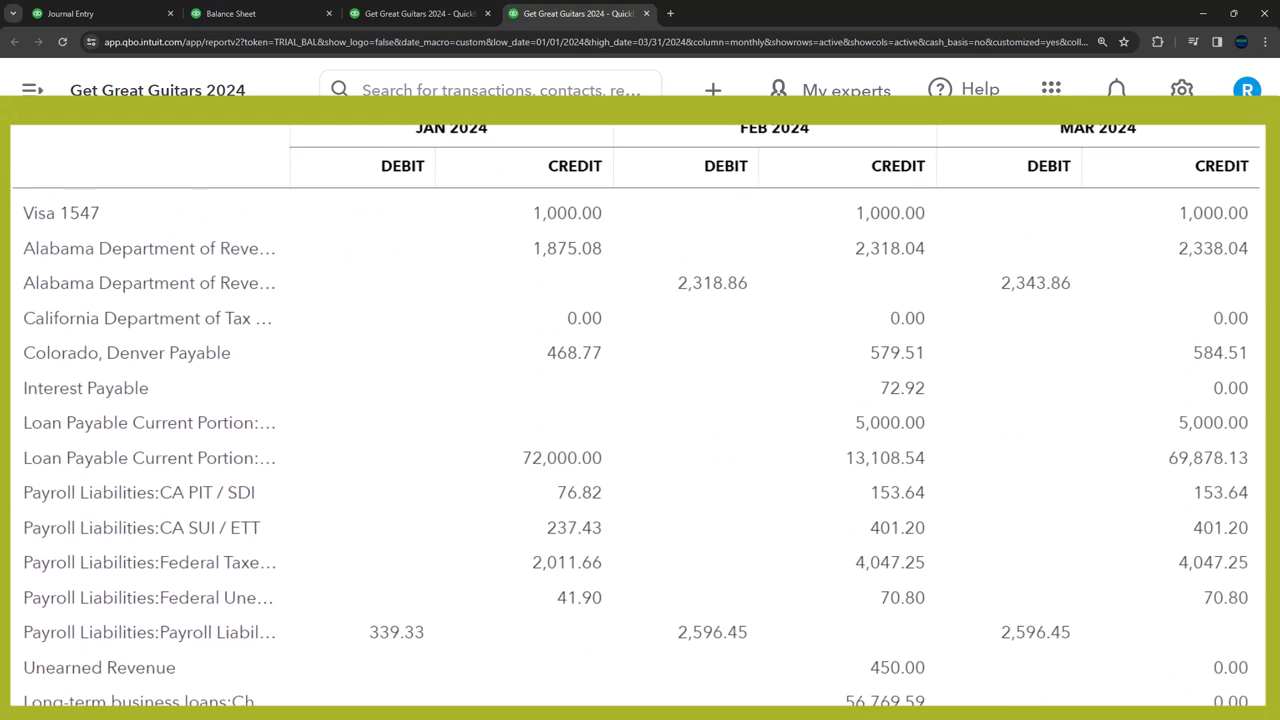
scroll(down, 3)
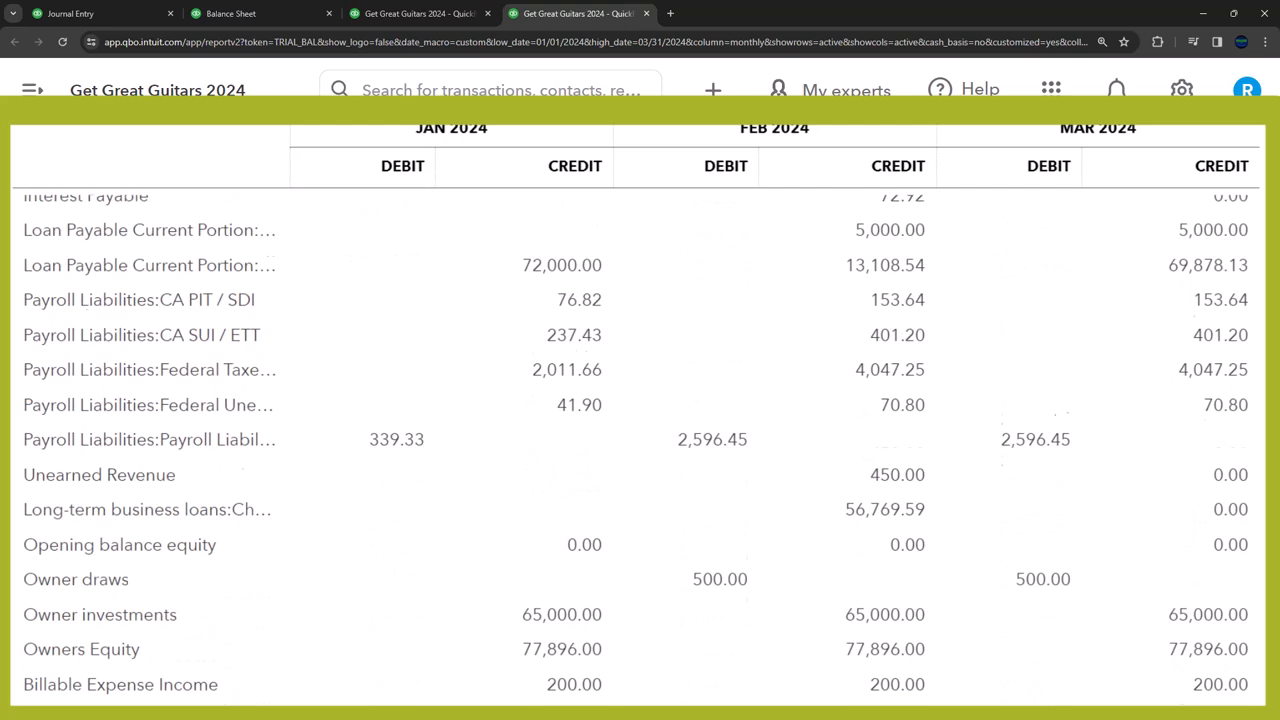
scroll(down, 3)
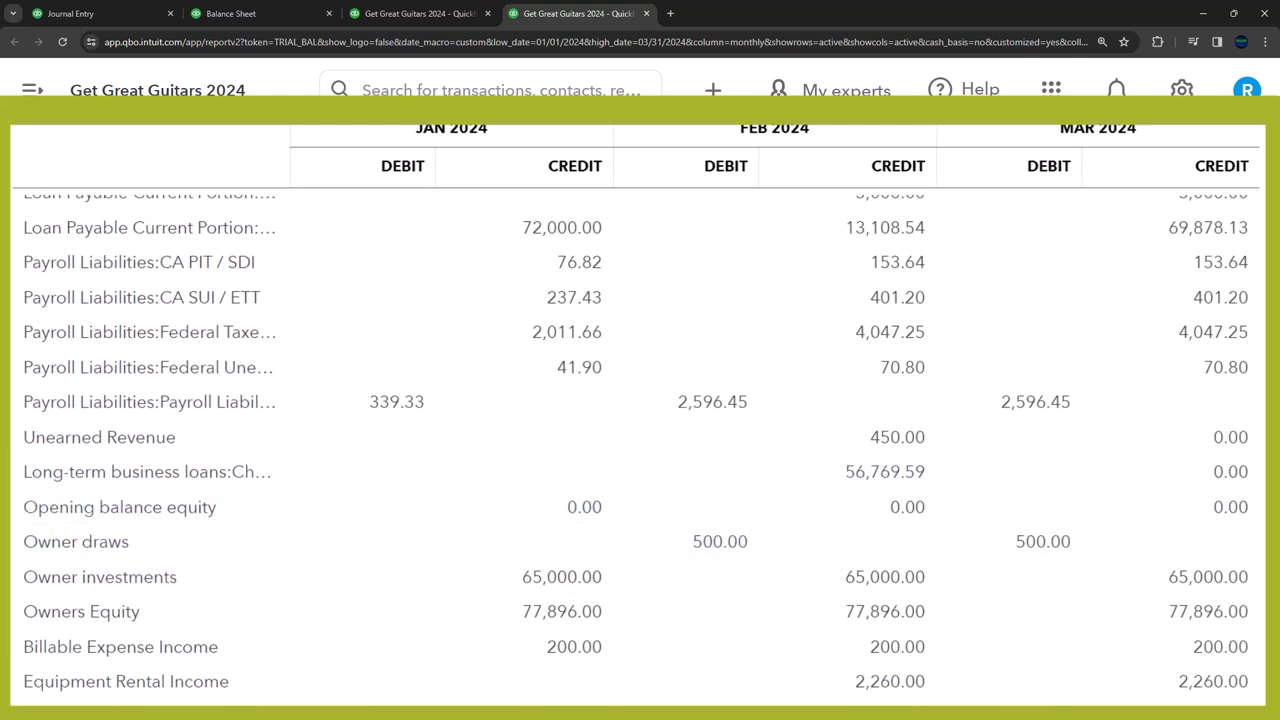
scroll(up, 3)
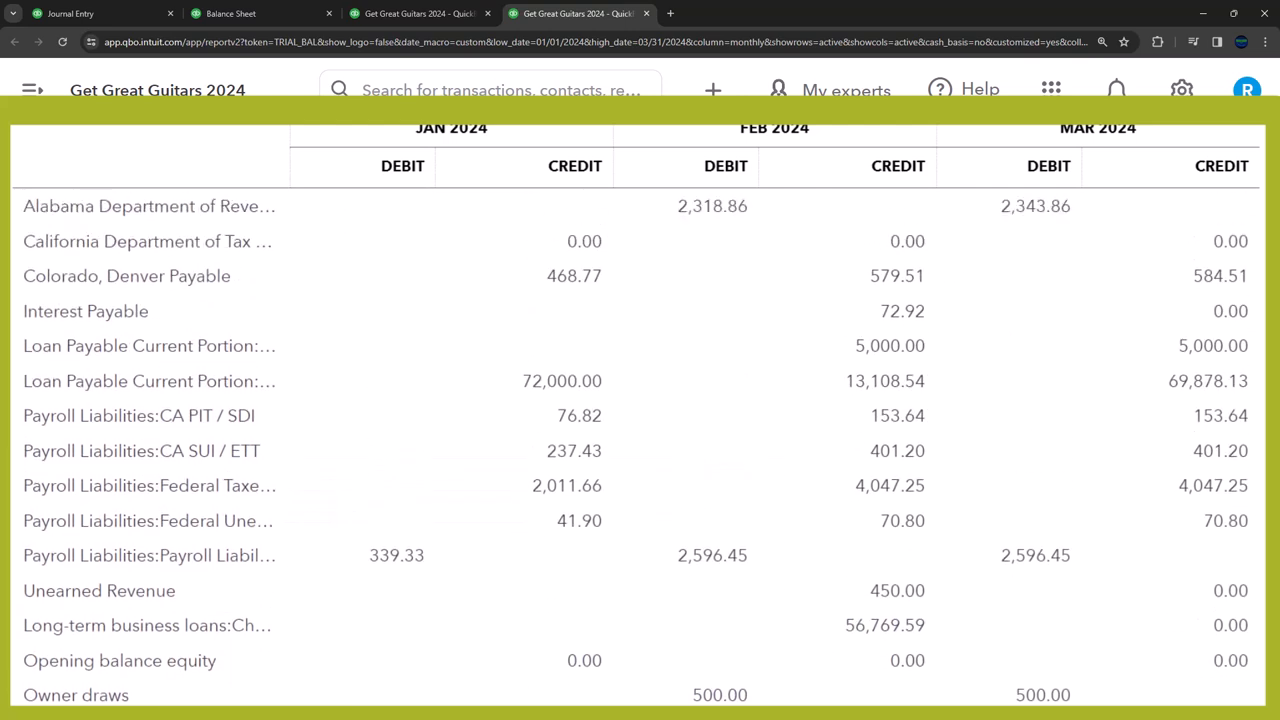
scroll(up, 3)
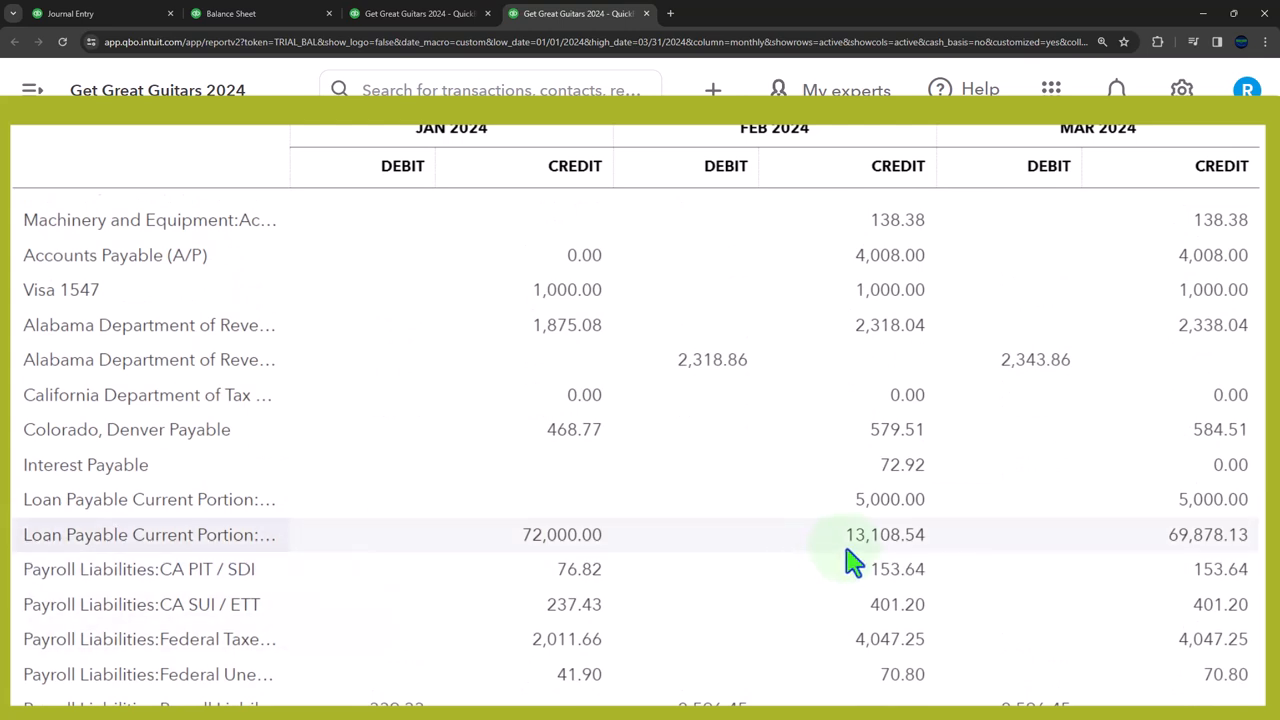
scroll(down, 3)
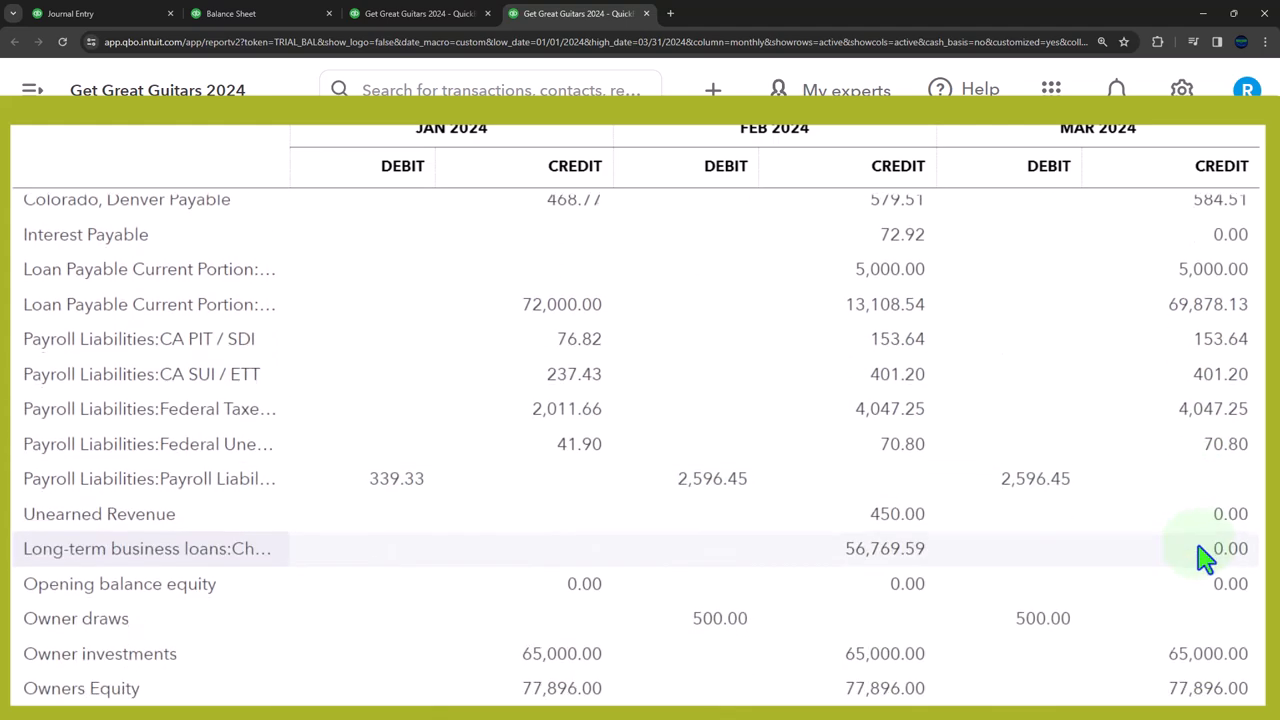
scroll(down, 3)
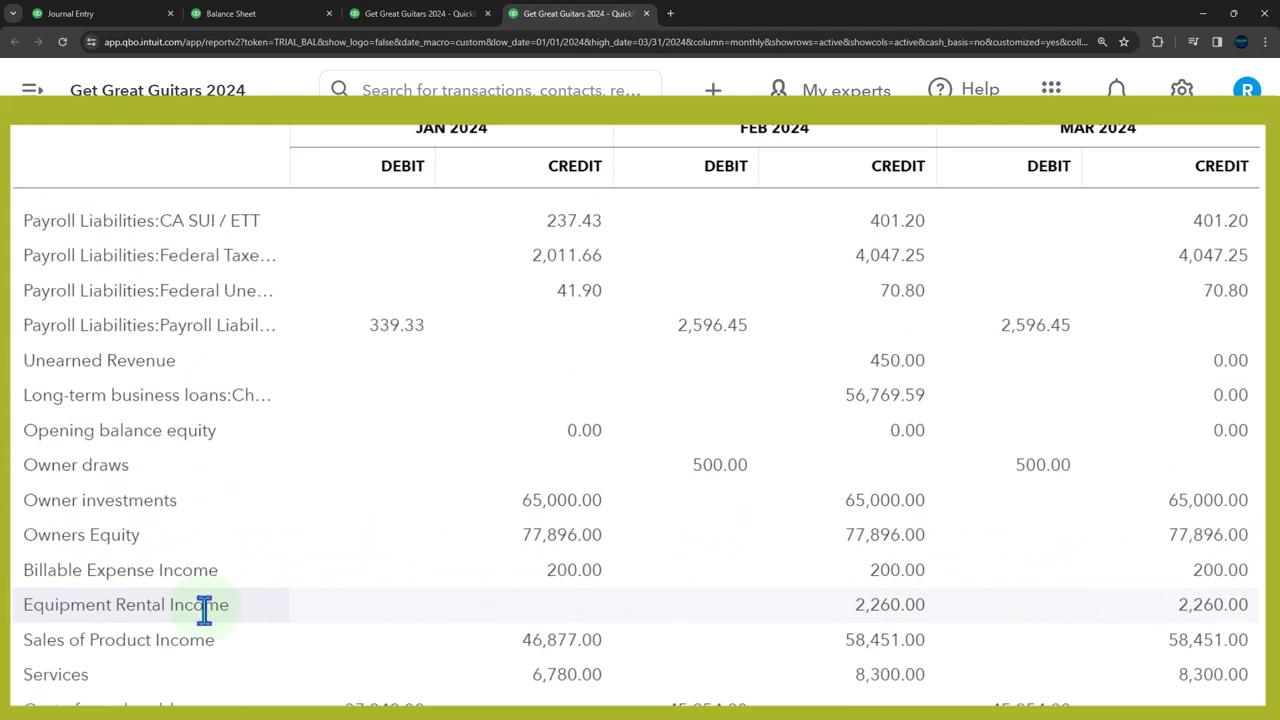
scroll(down, 3)
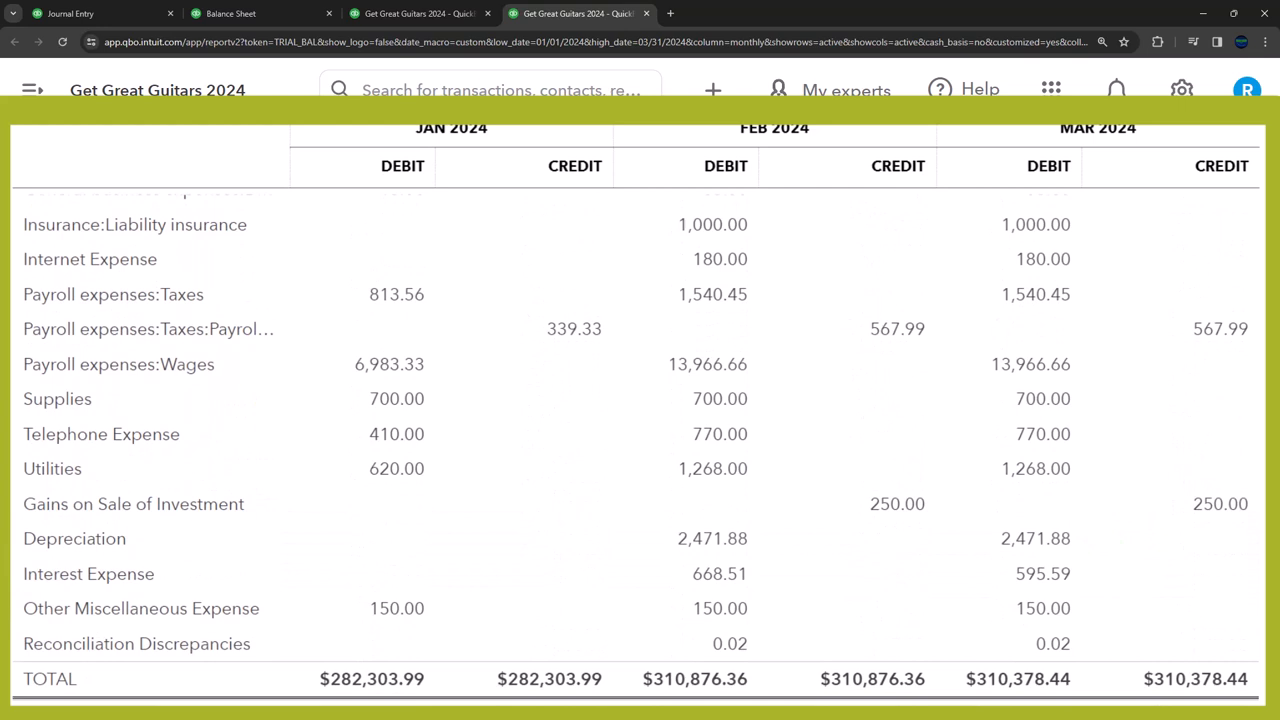
scroll(down, 3)
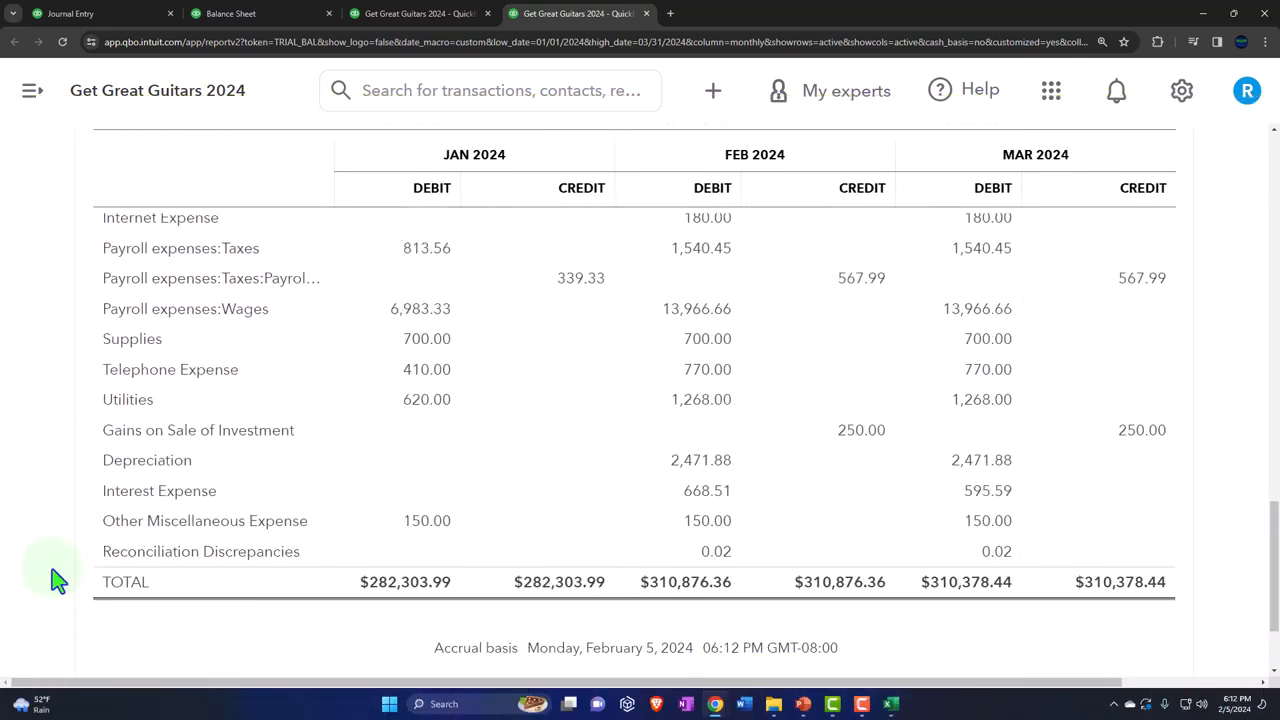